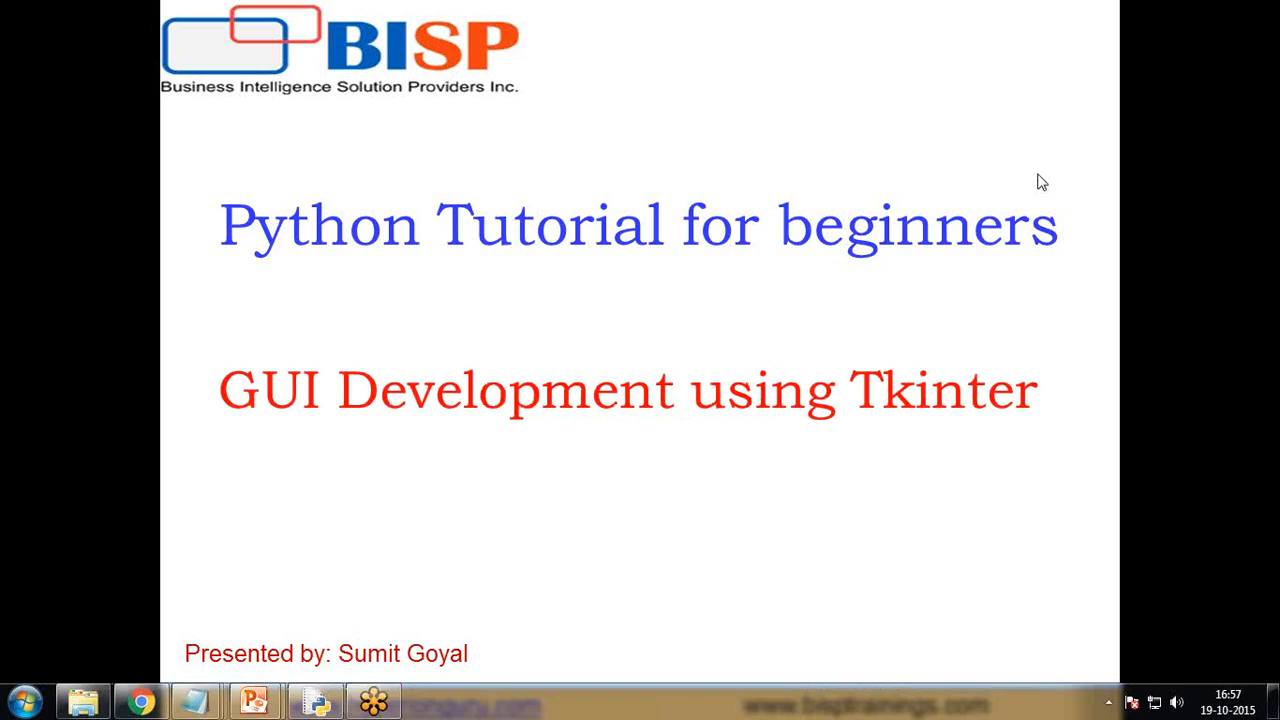
{"action": "mouse_move", "coordinate": [1016, 292]}
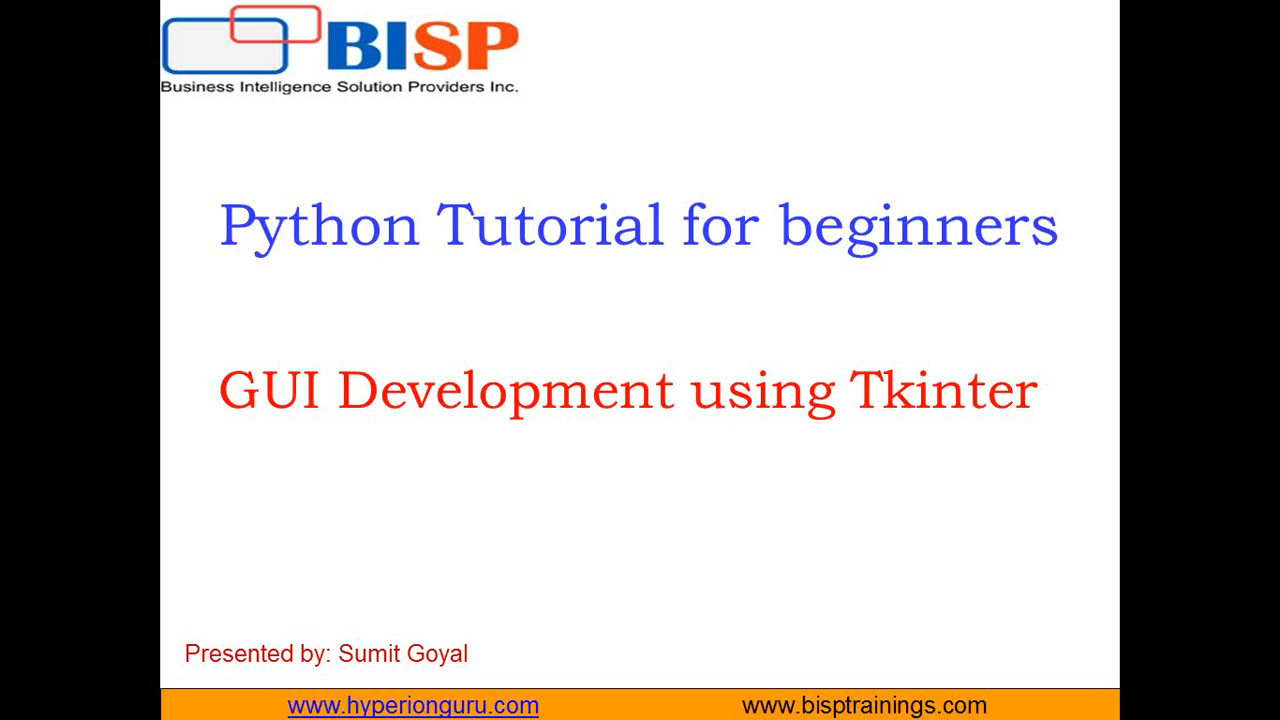
{"action": "mouse_move", "coordinate": [692, 532]}
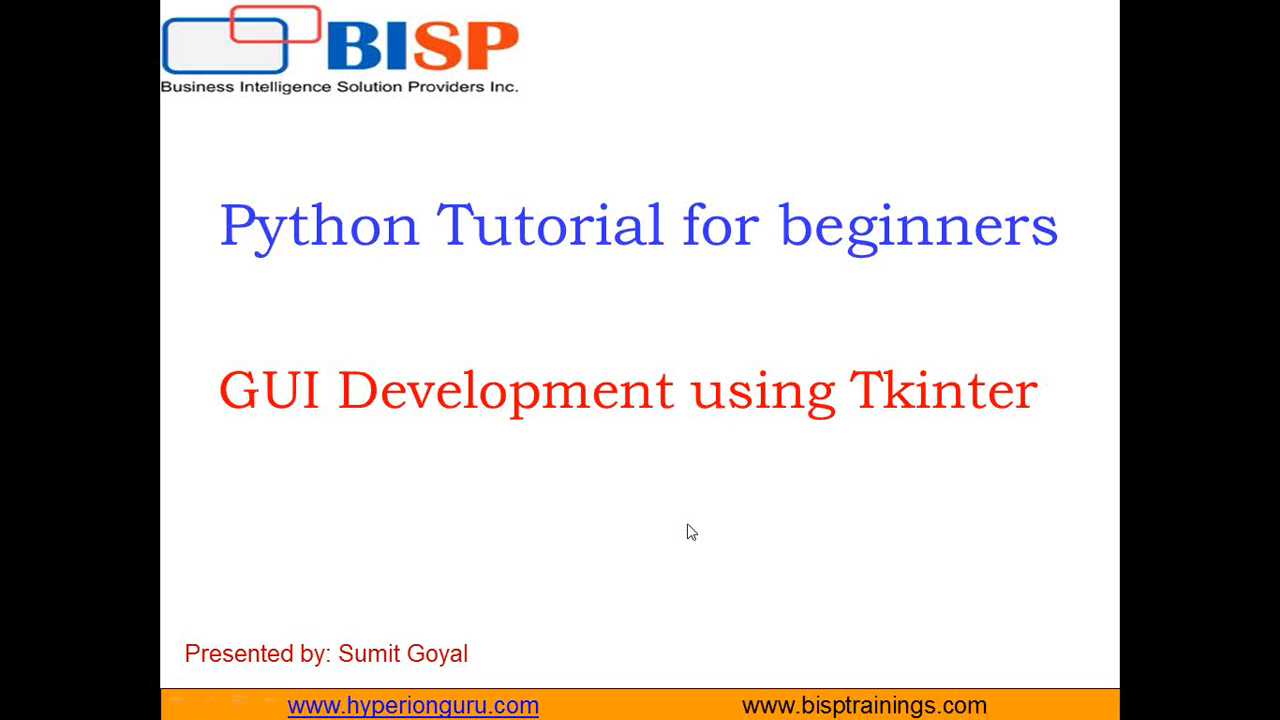
{"action": "mouse_move", "coordinate": [896, 504]}
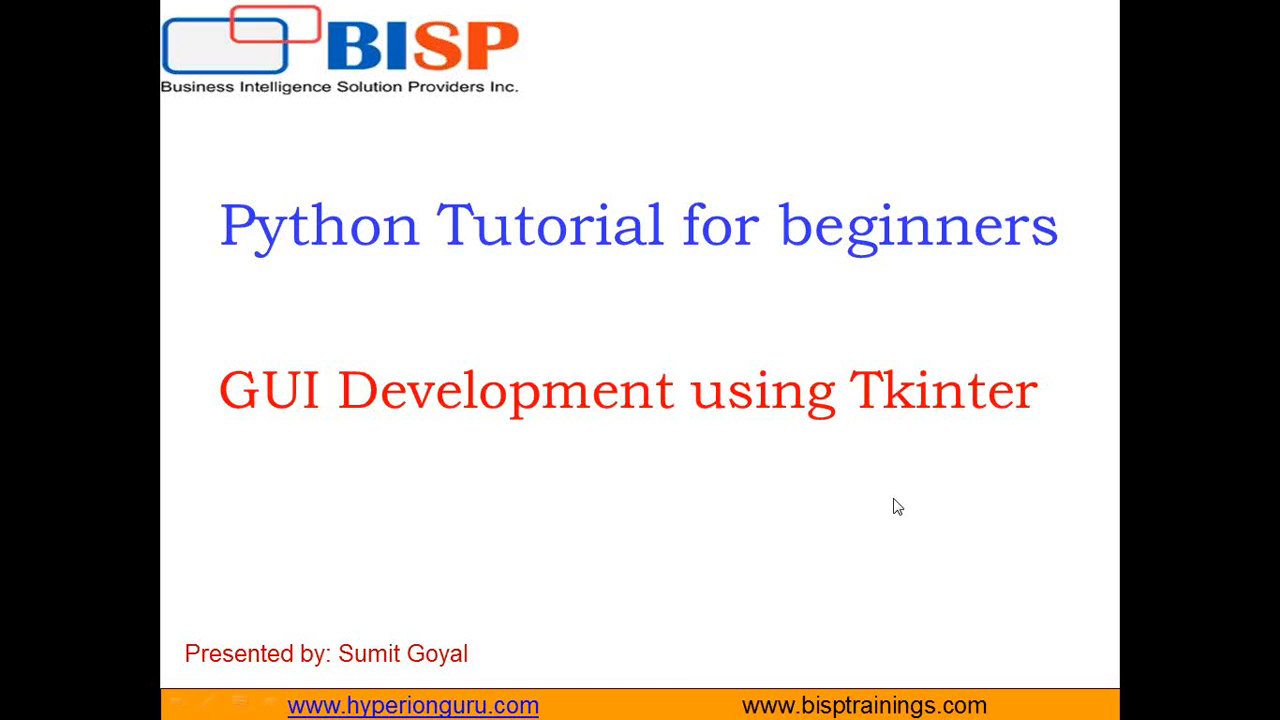
{"action": "mouse_move", "coordinate": [1244, 32]}
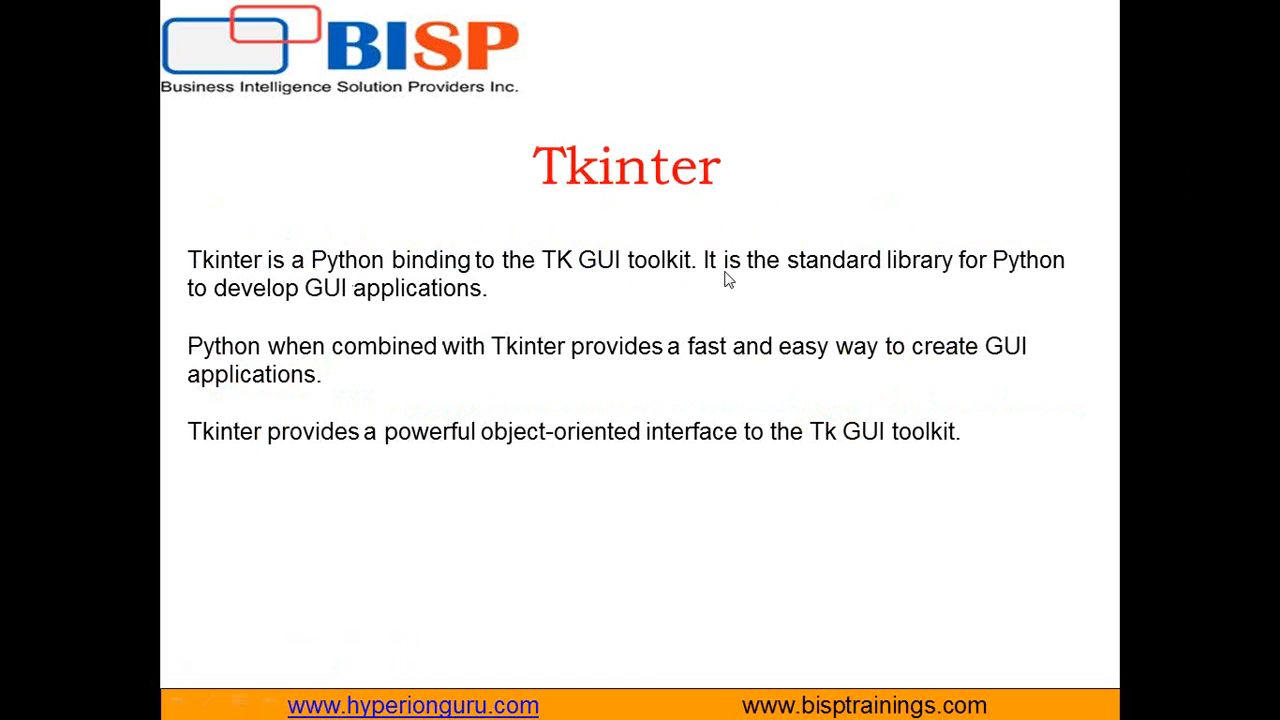
{"action": "mouse_move", "coordinate": [200, 316]}
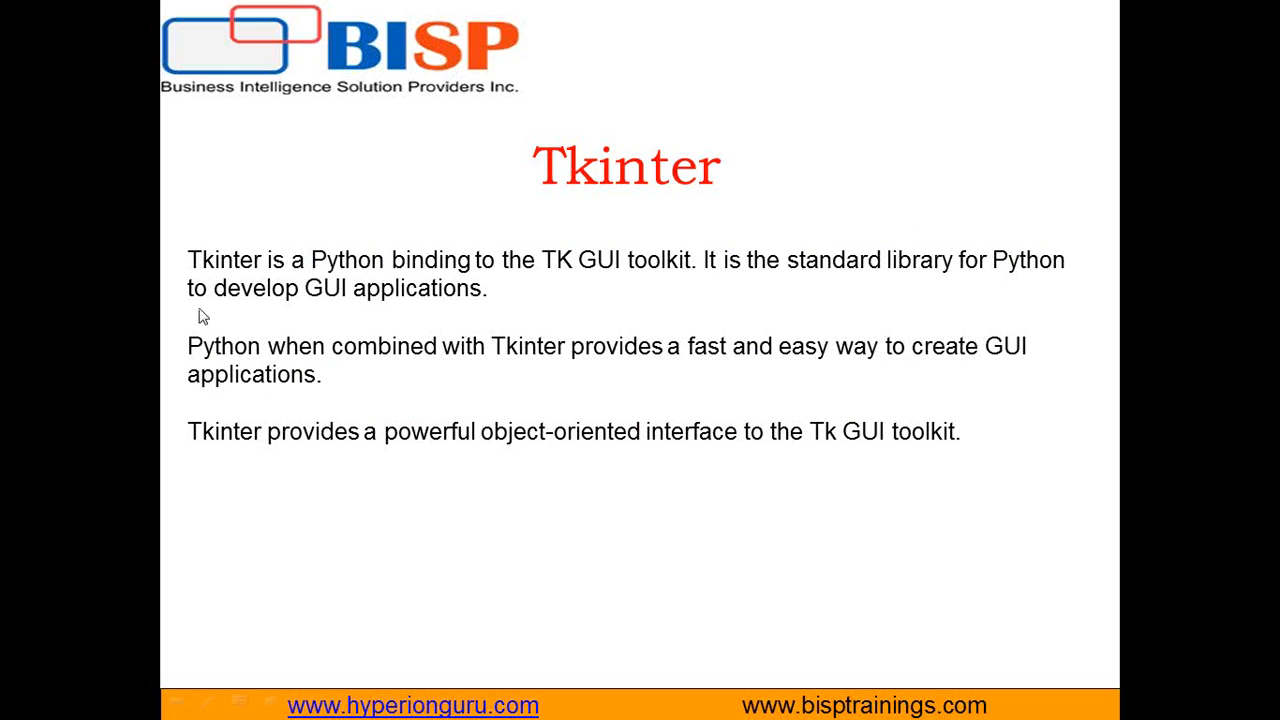
{"action": "mouse_move", "coordinate": [1238, 556]}
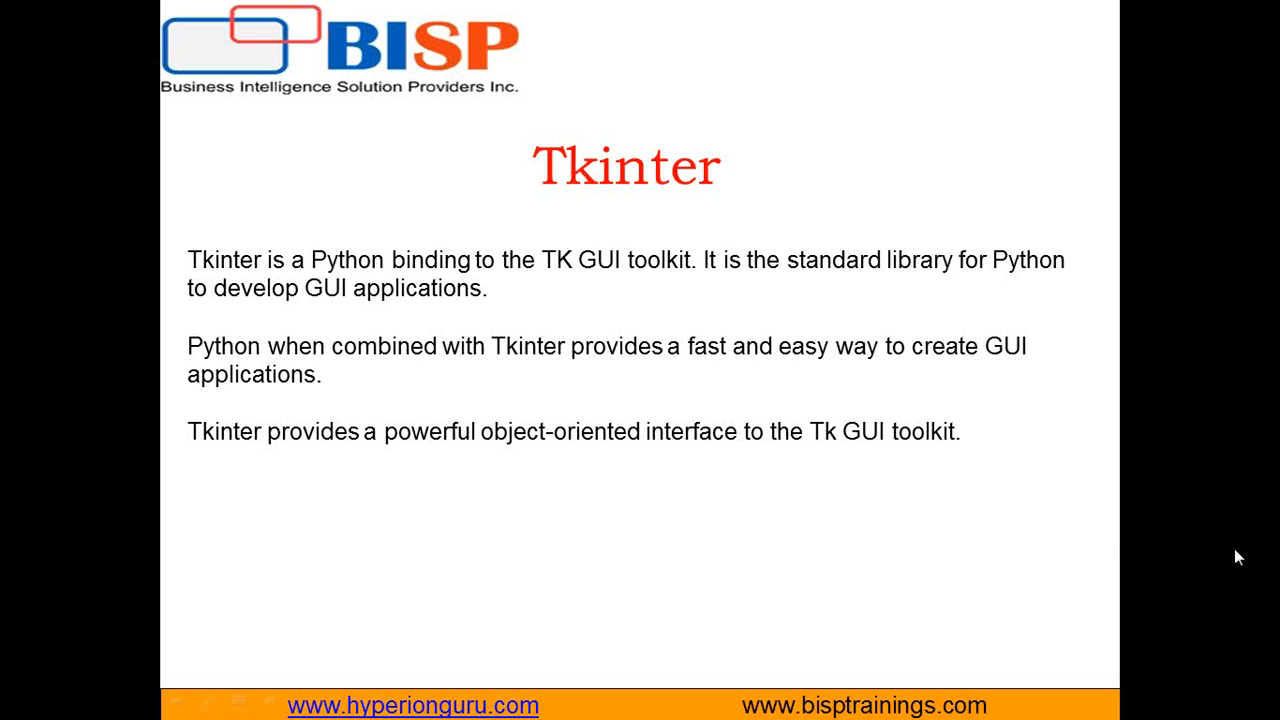
{"action": "mouse_move", "coordinate": [1272, 558]}
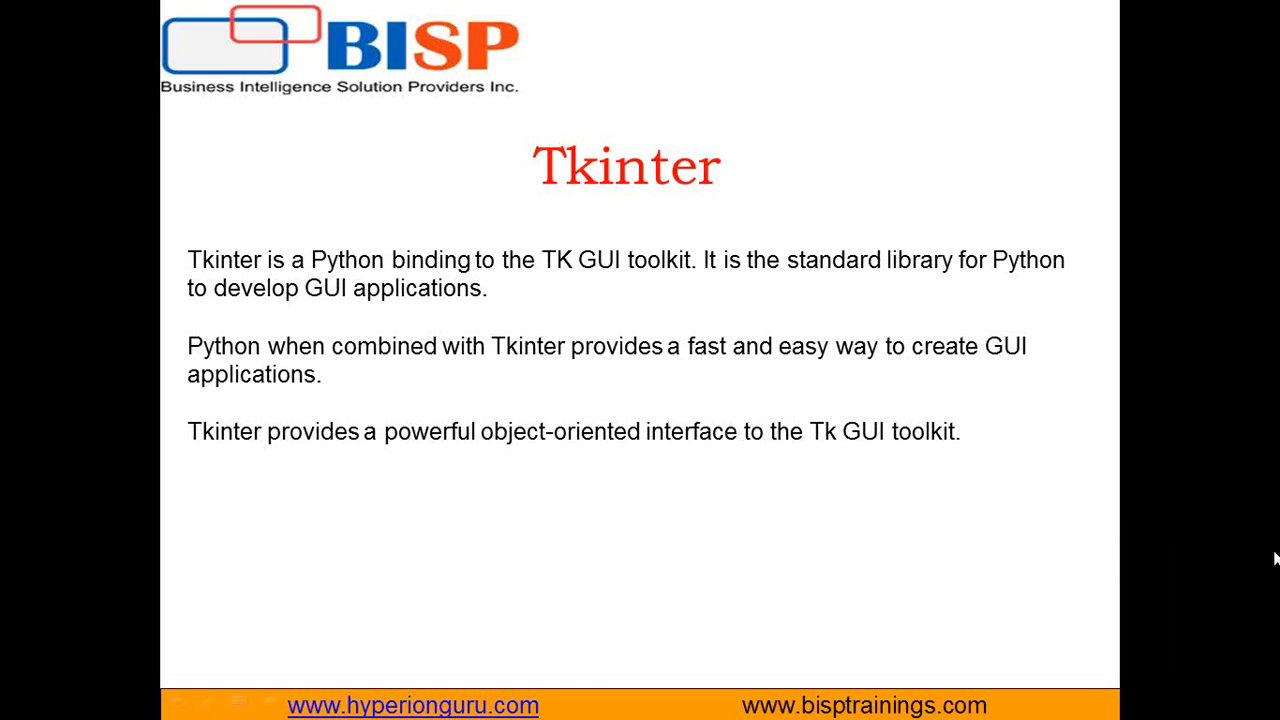
{"action": "mouse_move", "coordinate": [1024, 296]}
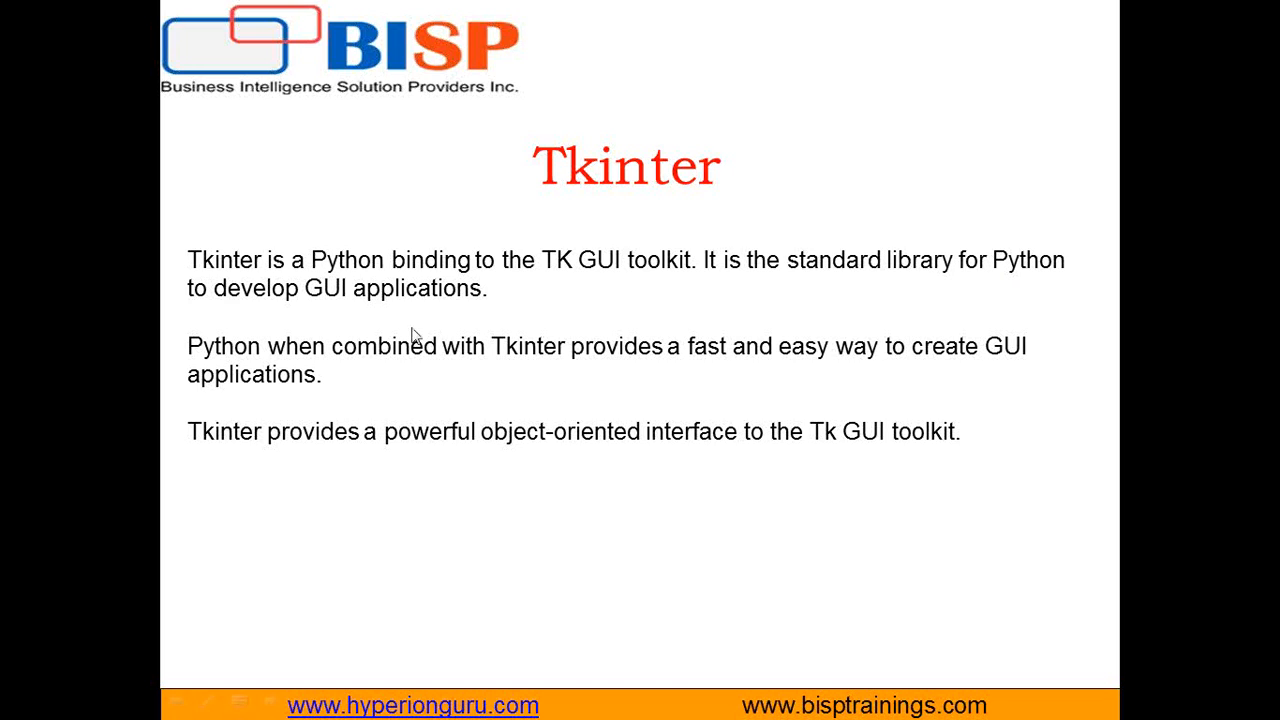
{"action": "mouse_move", "coordinate": [240, 390]}
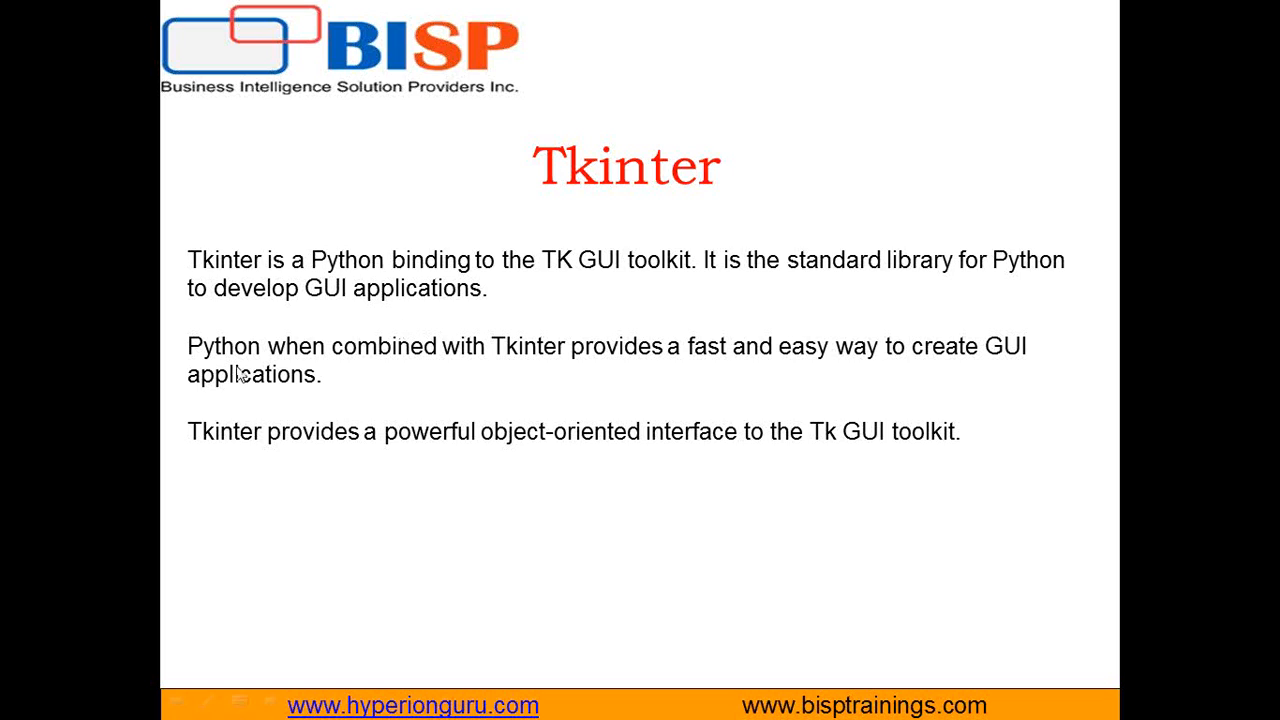
{"action": "mouse_move", "coordinate": [544, 374]}
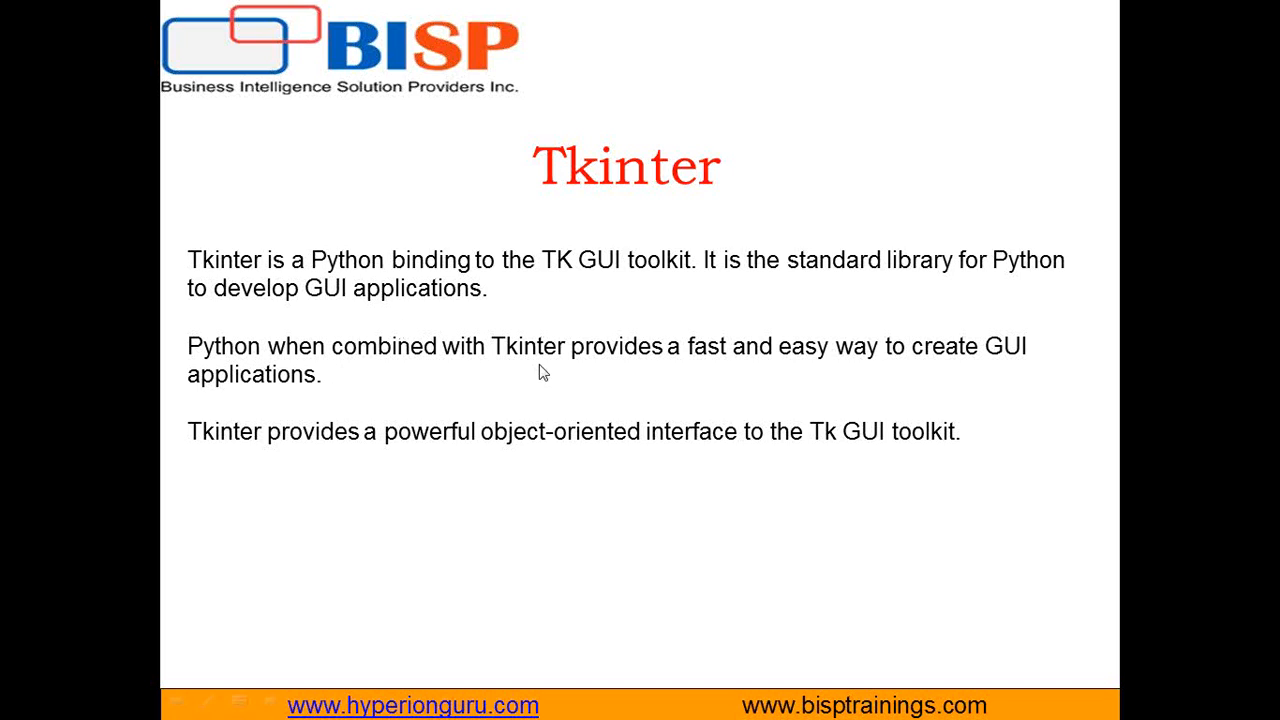
{"action": "mouse_move", "coordinate": [764, 370]}
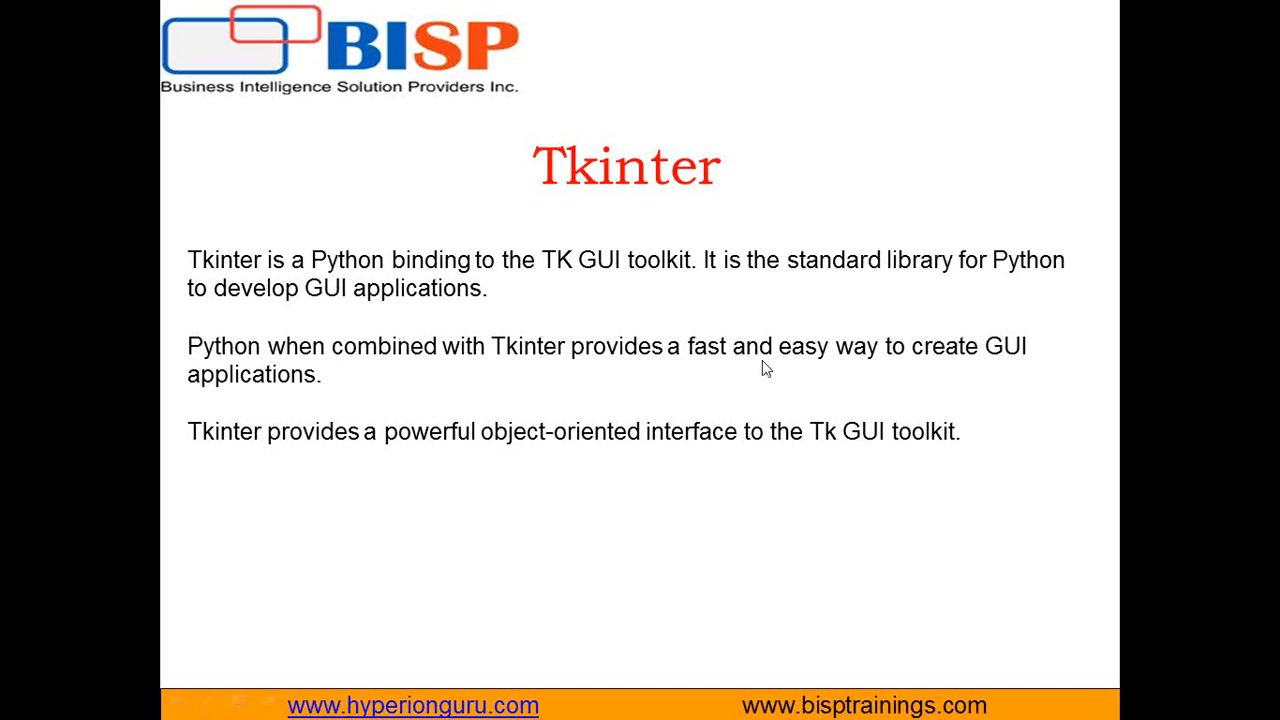
{"action": "mouse_move", "coordinate": [312, 396]}
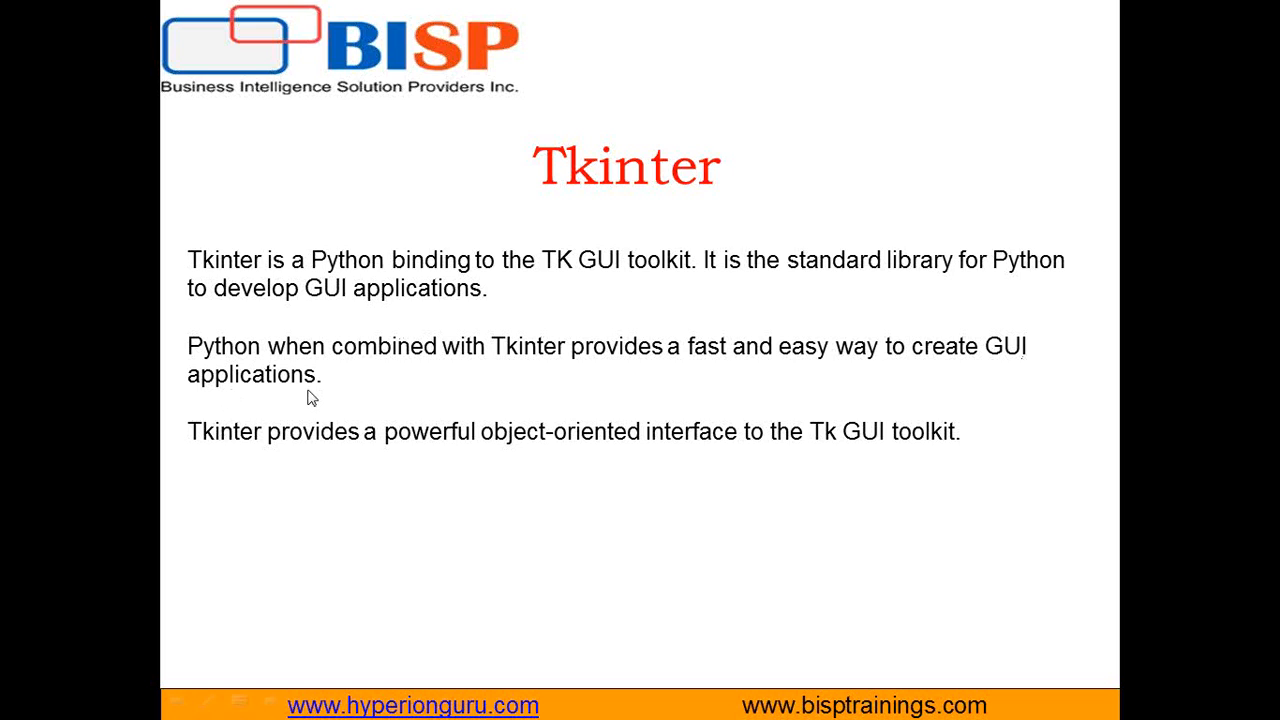
{"action": "mouse_move", "coordinate": [224, 458]}
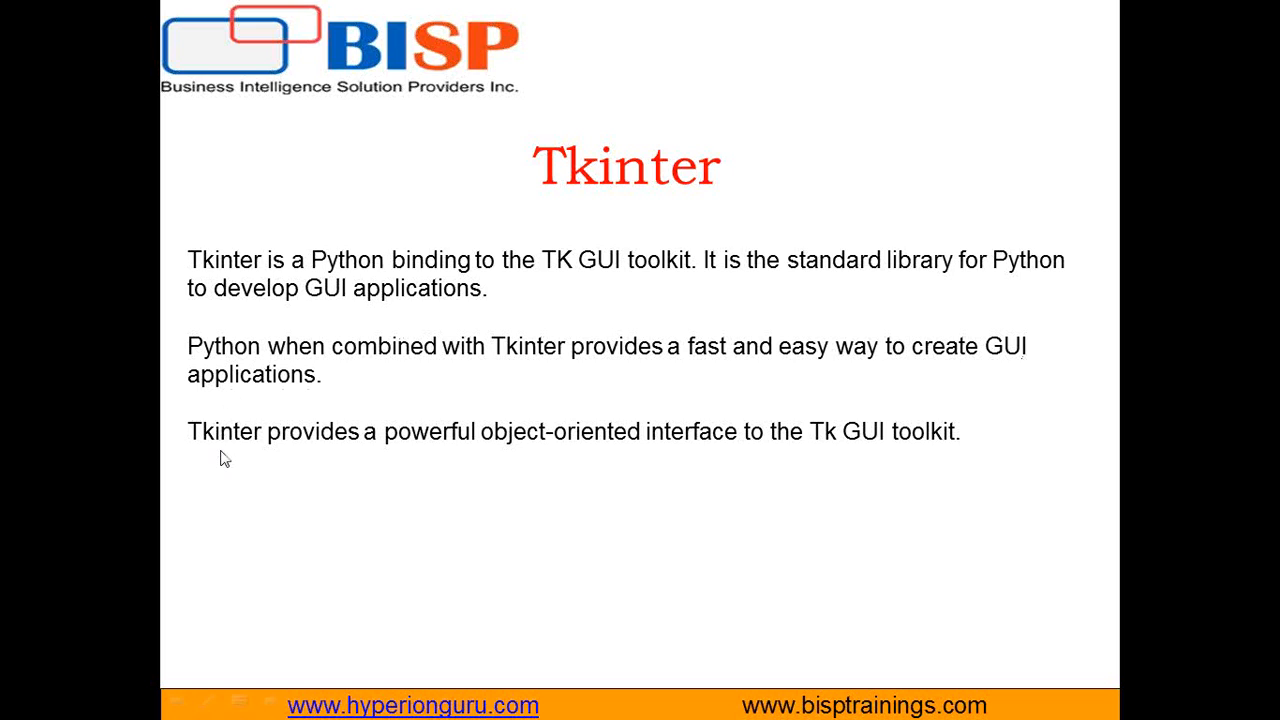
{"action": "mouse_move", "coordinate": [794, 472]}
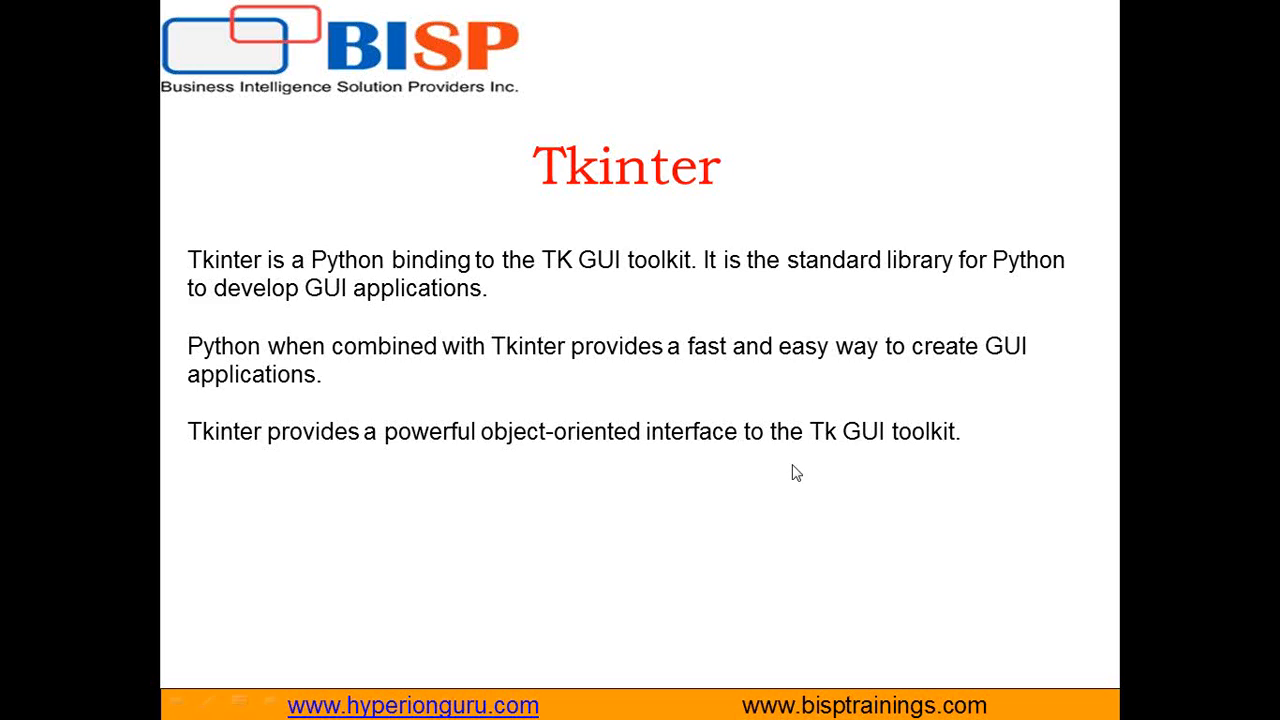
{"action": "mouse_move", "coordinate": [842, 472]}
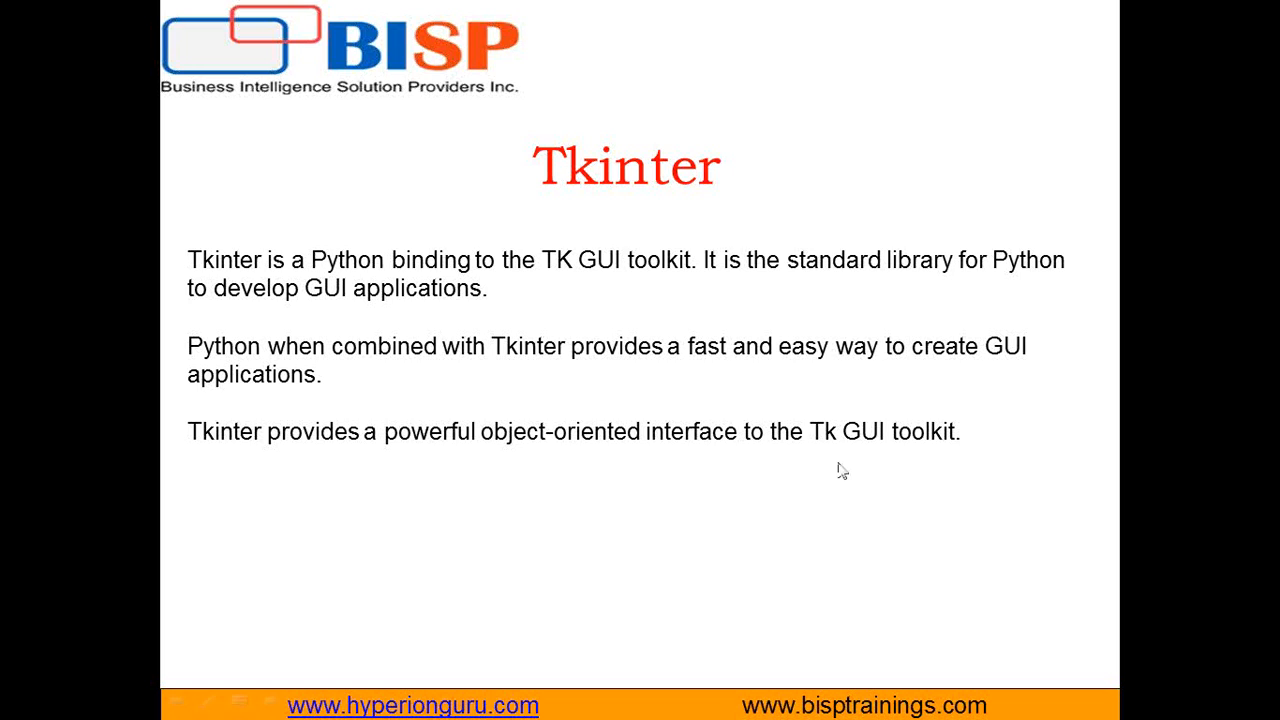
{"action": "mouse_move", "coordinate": [840, 470]}
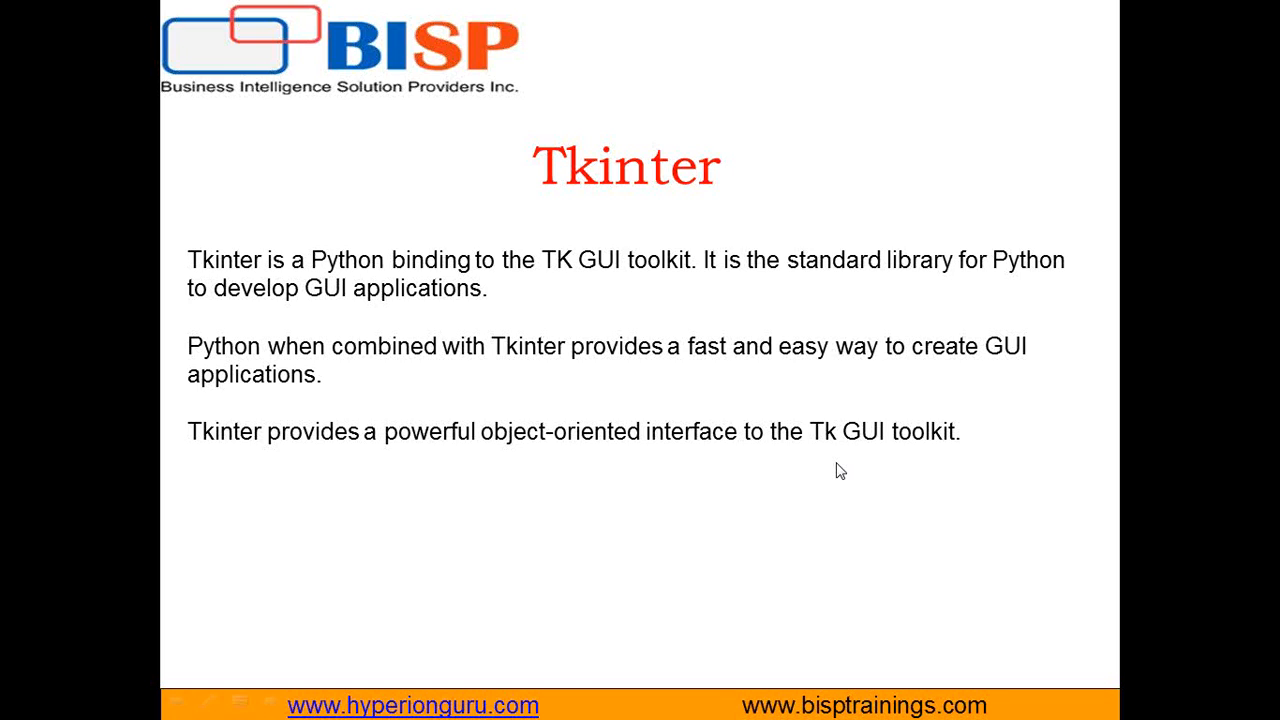
Step: Launch Command Prompt from the Start menu and run 'pip install Tkinter'
{"action": "left_click", "coordinate": [20, 710]}
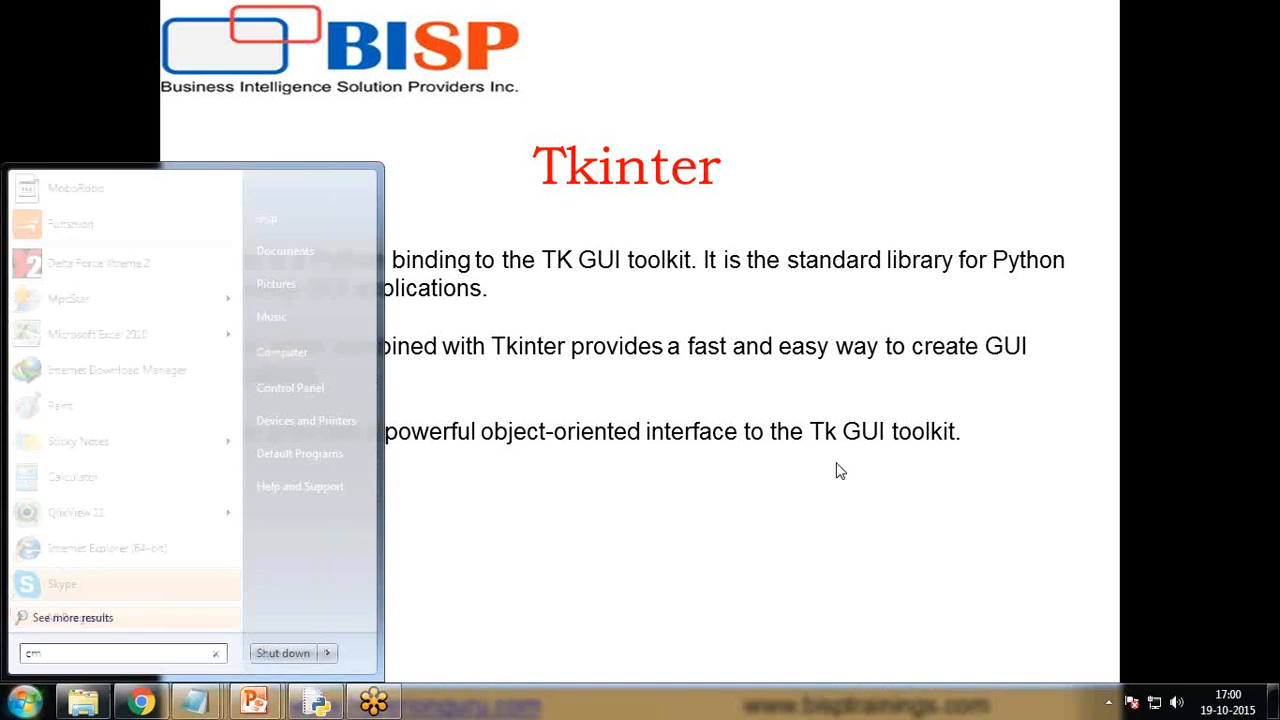
{"action": "key", "text": "Enter"}
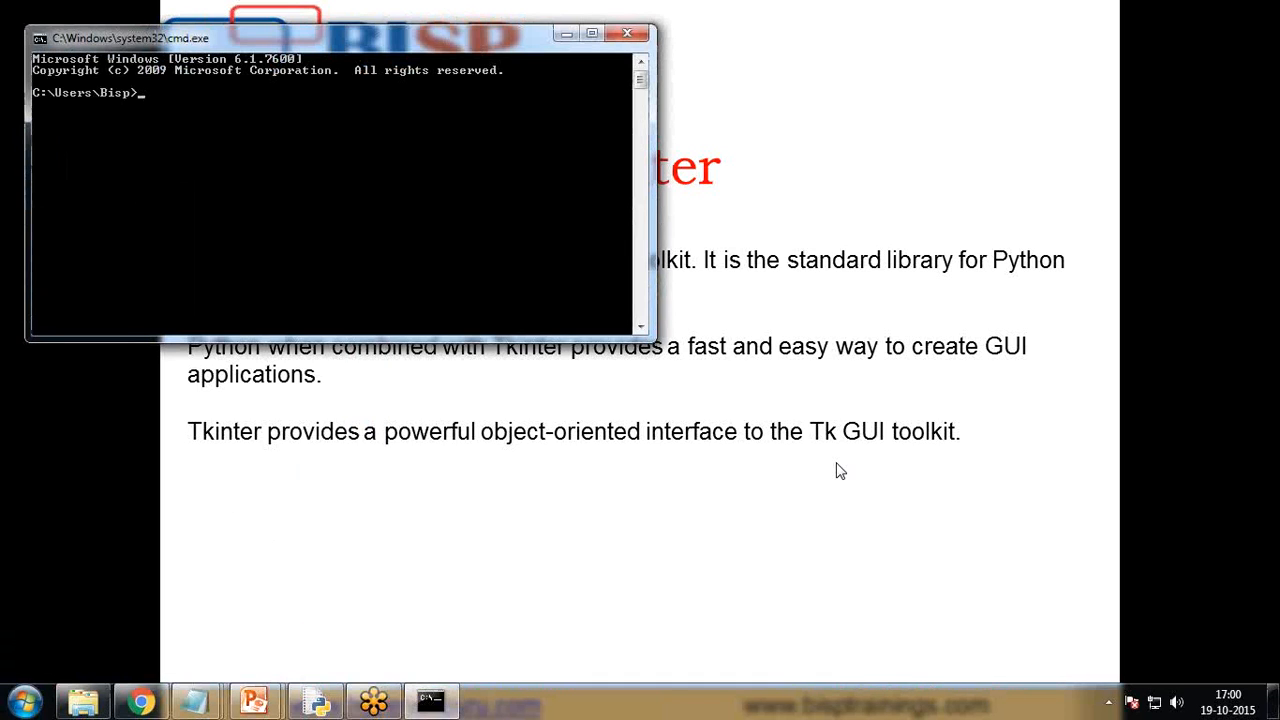
{"action": "type", "text": "pip ins"}
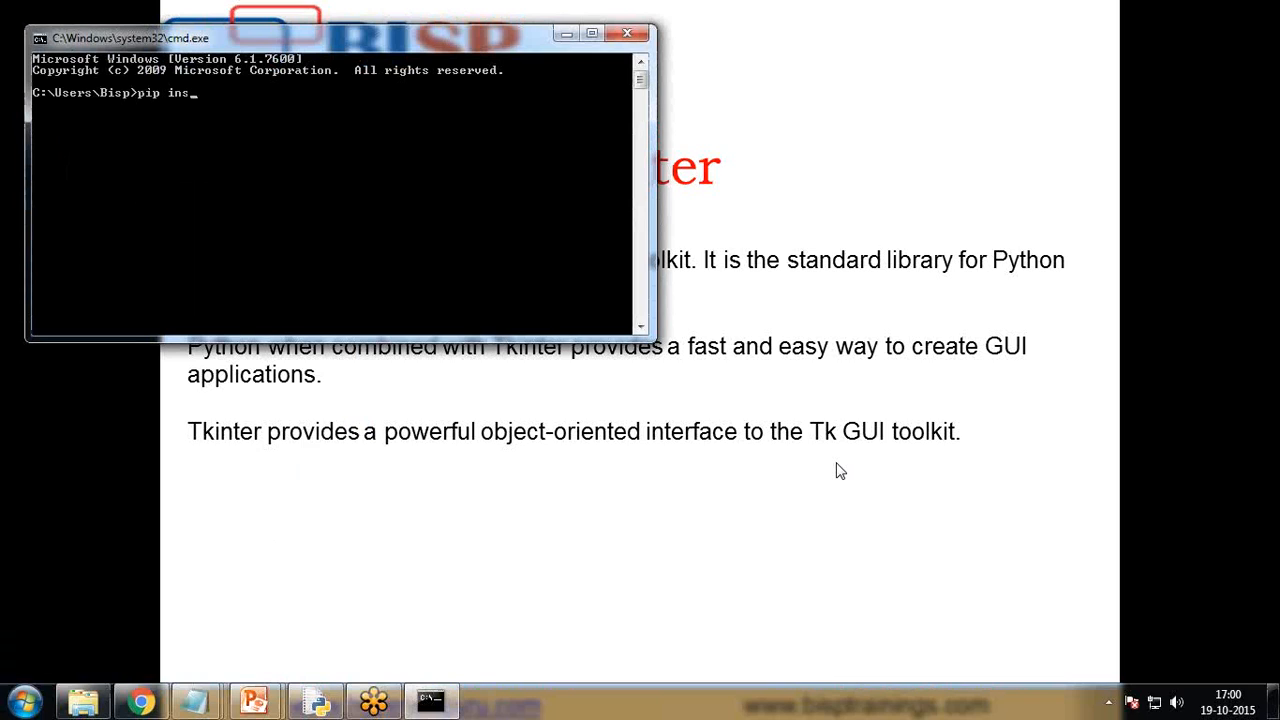
{"action": "type", "text": "tall Tkinet"}
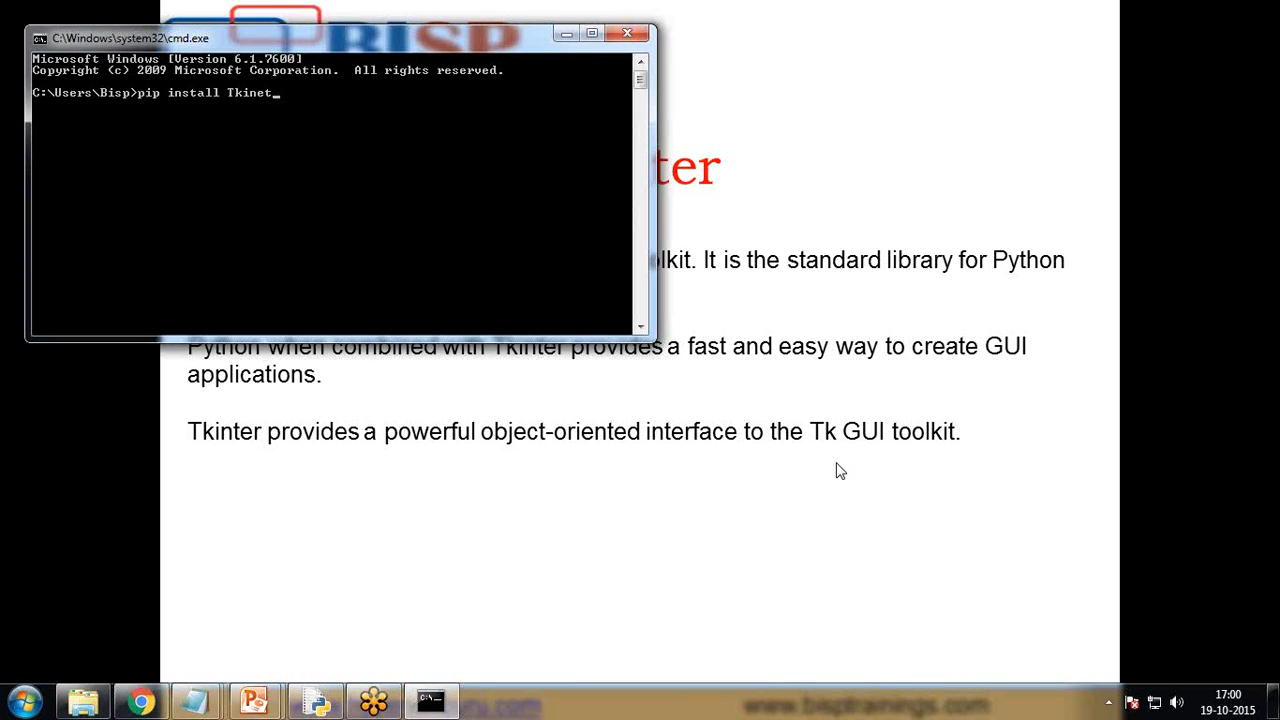
{"action": "key", "text": "Backspace"}
{"action": "type", "text": "ter"}
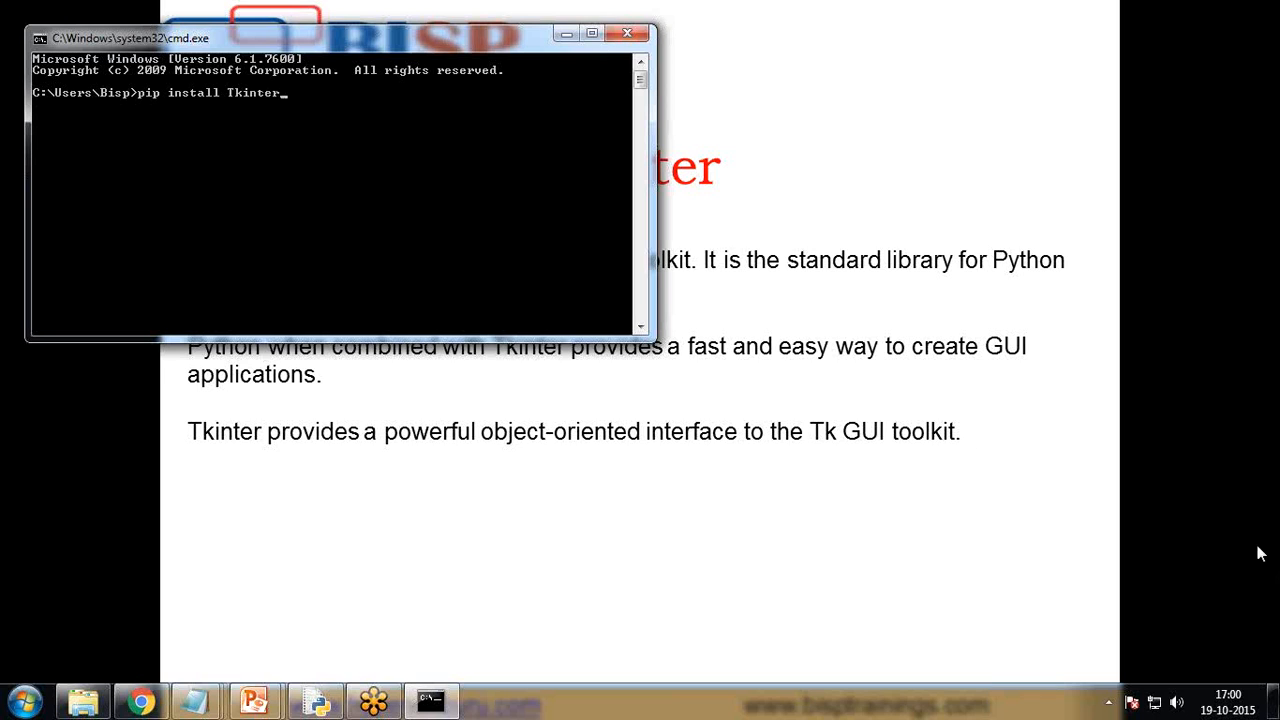
{"action": "mouse_move", "coordinate": [1096, 446]}
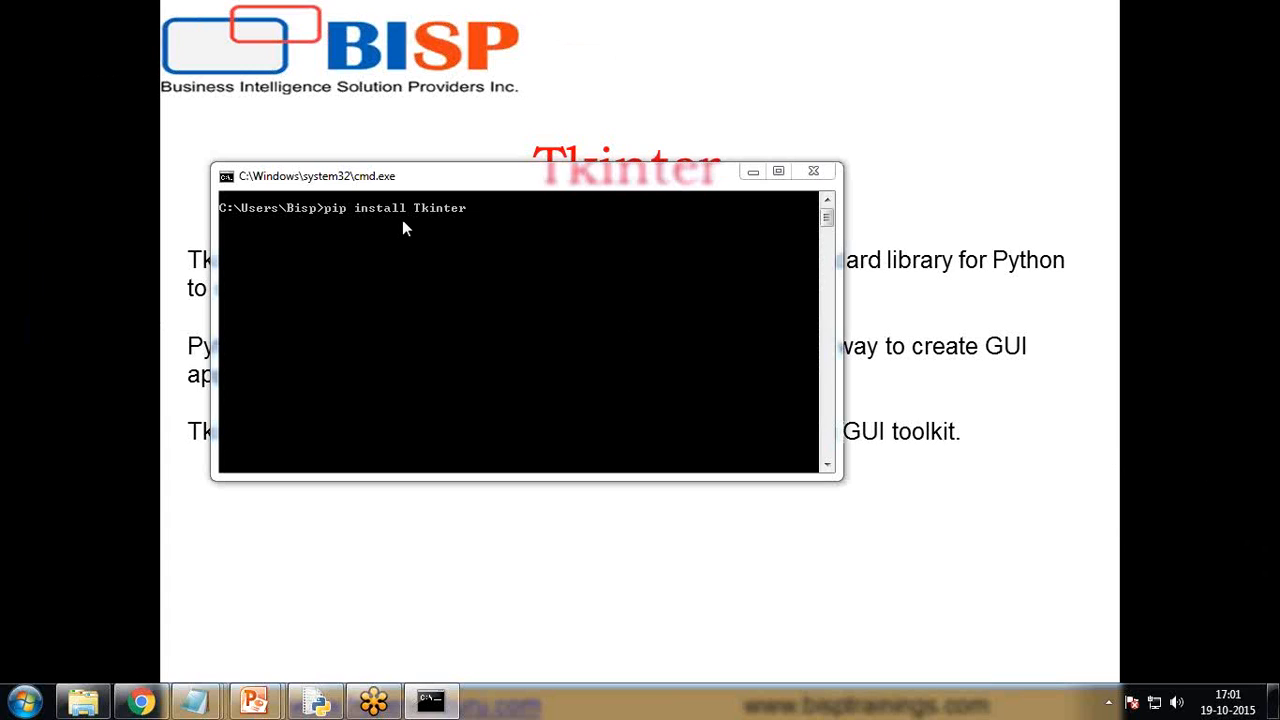
{"action": "left_click", "coordinate": [442, 178]}
{"action": "type", "text": "python"}
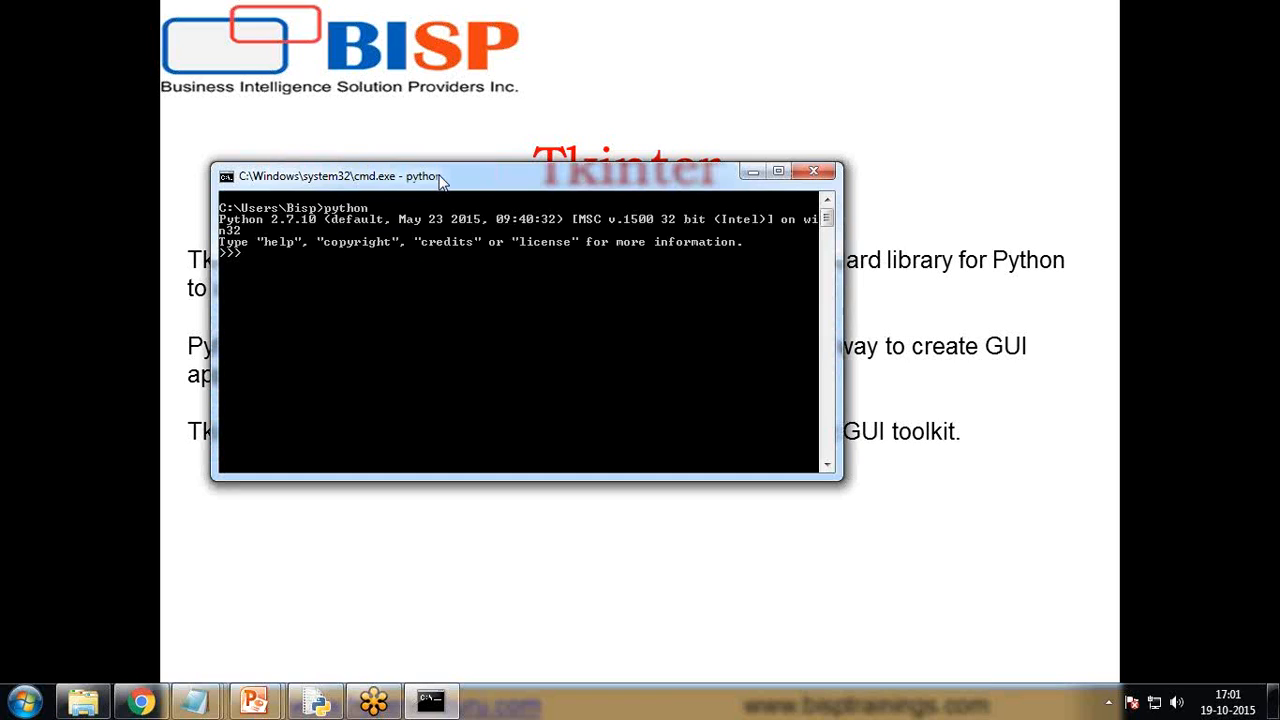
Step: Run 'import Tkinter' in the Python 2.7 interpreter with no error
{"action": "type", "text": "import T"}
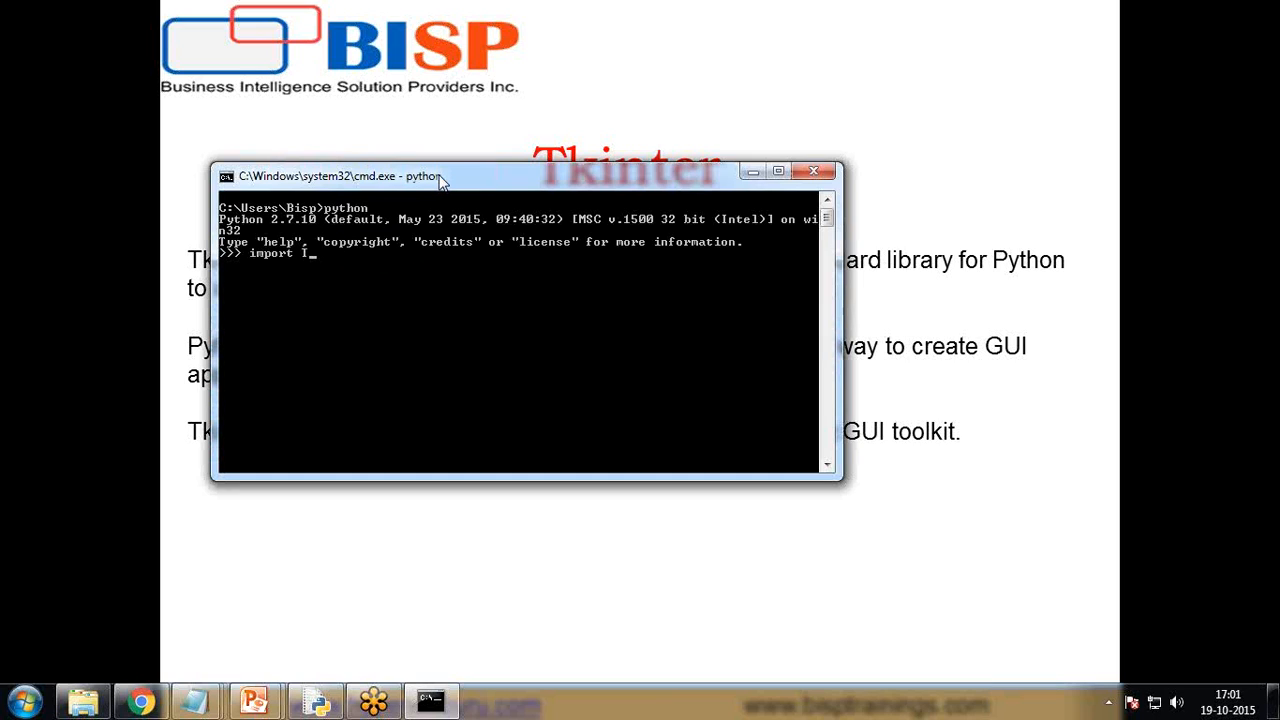
{"action": "type", "text": "kinter"}
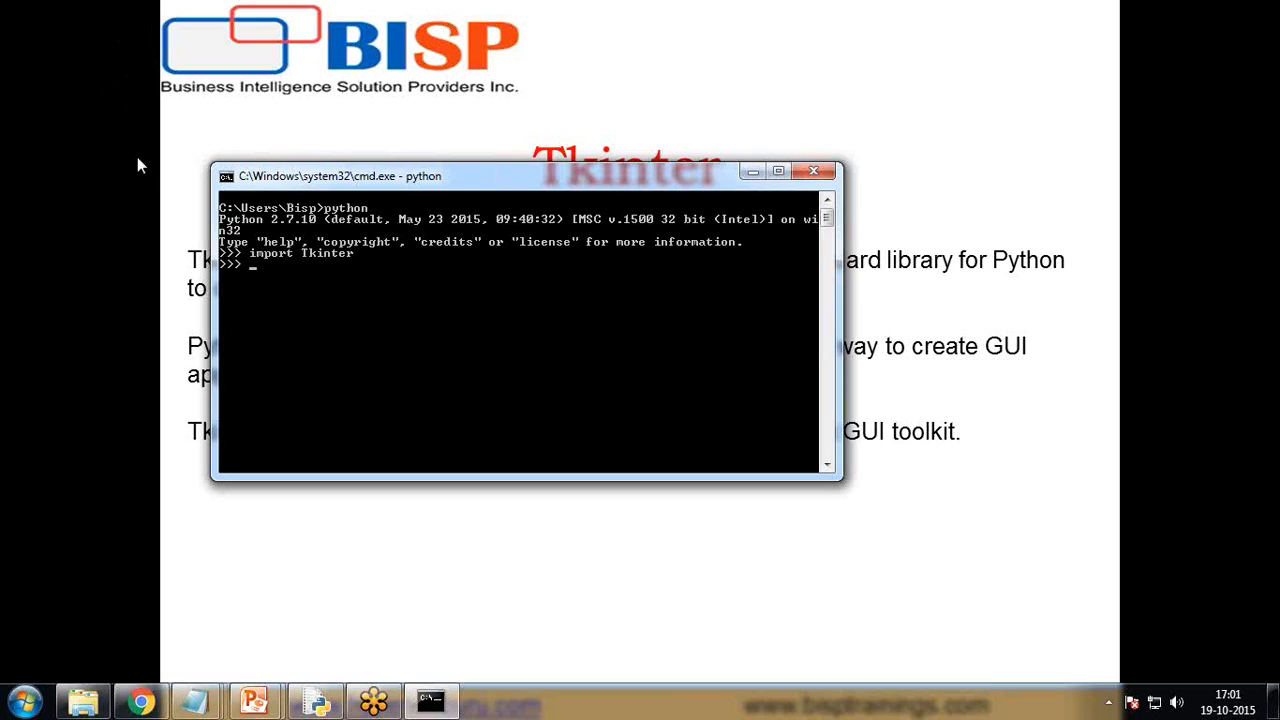
{"action": "mouse_move", "coordinate": [276, 272]}
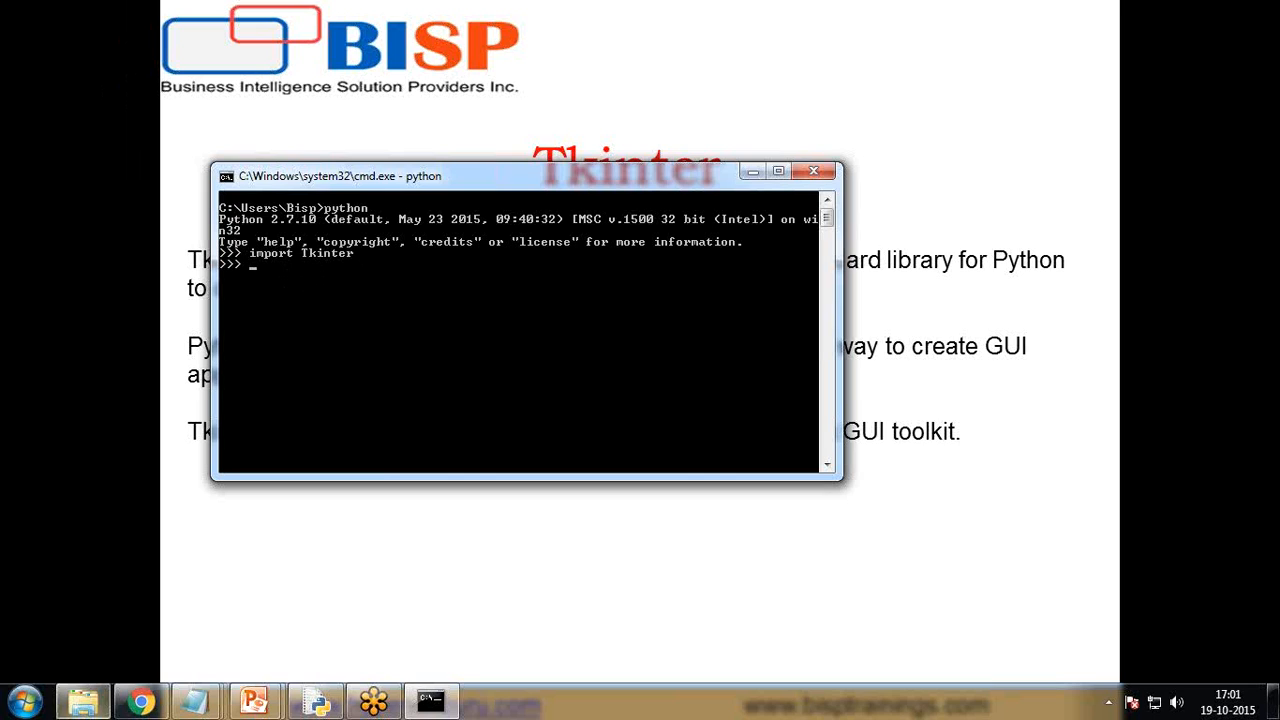
Step: Browse in Explorer to C:\Python27\Lib\site-packages\Tkinter-Files showing its tcl8.4.3 and Windows folders
{"action": "left_click", "coordinate": [30, 690]}
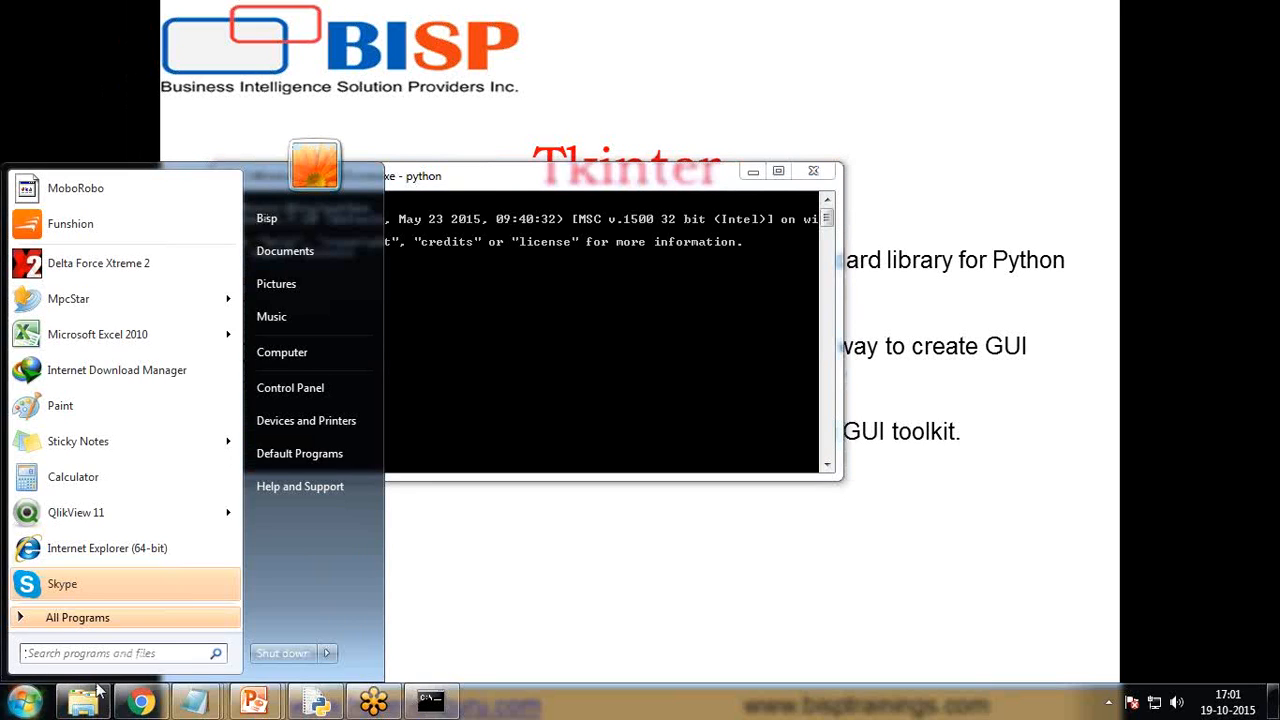
{"action": "mouse_move", "coordinate": [784, 600]}
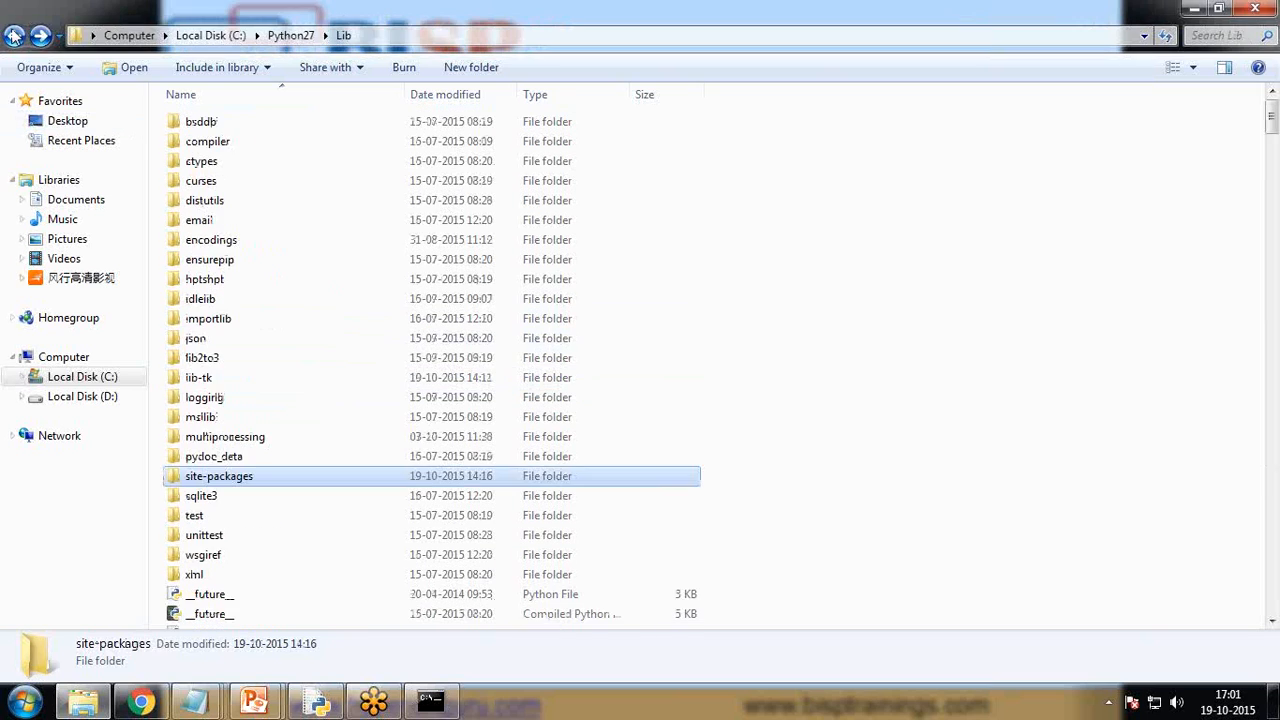
{"action": "left_click", "coordinate": [296, 36]}
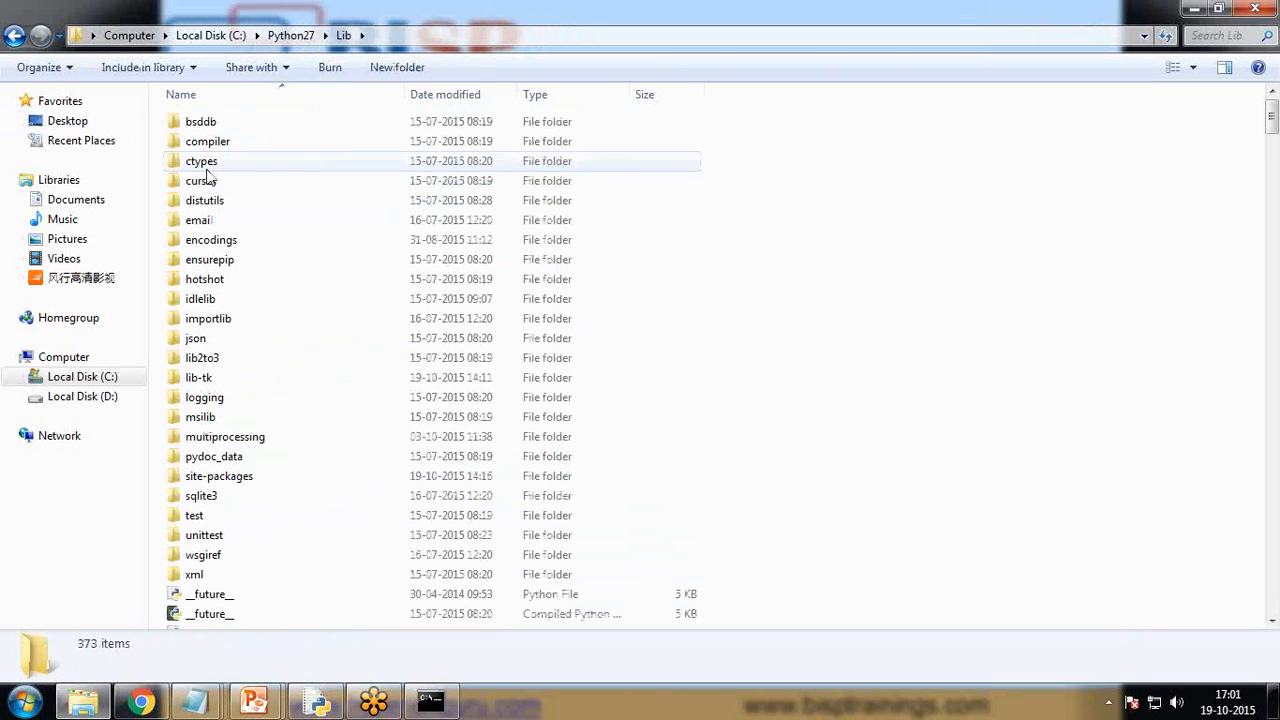
{"action": "double_click", "coordinate": [218, 476]}
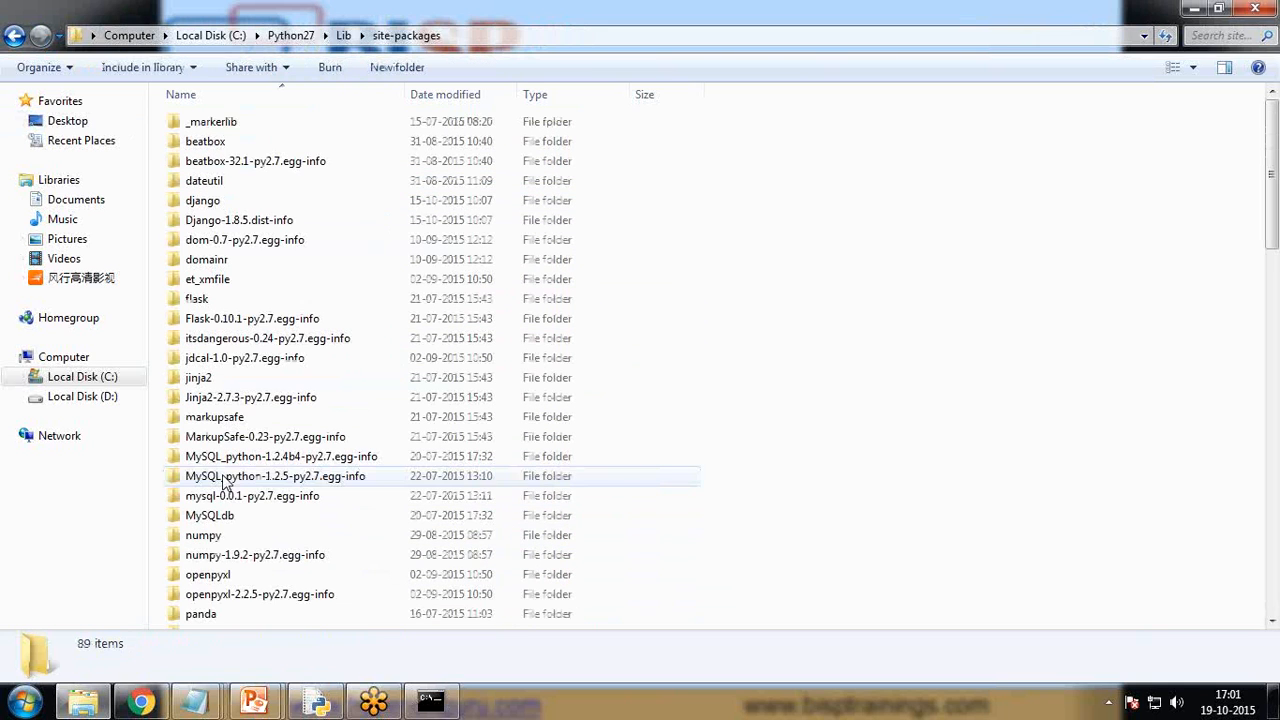
{"action": "scroll", "scroll_direction": "down", "scroll_amount": 3}
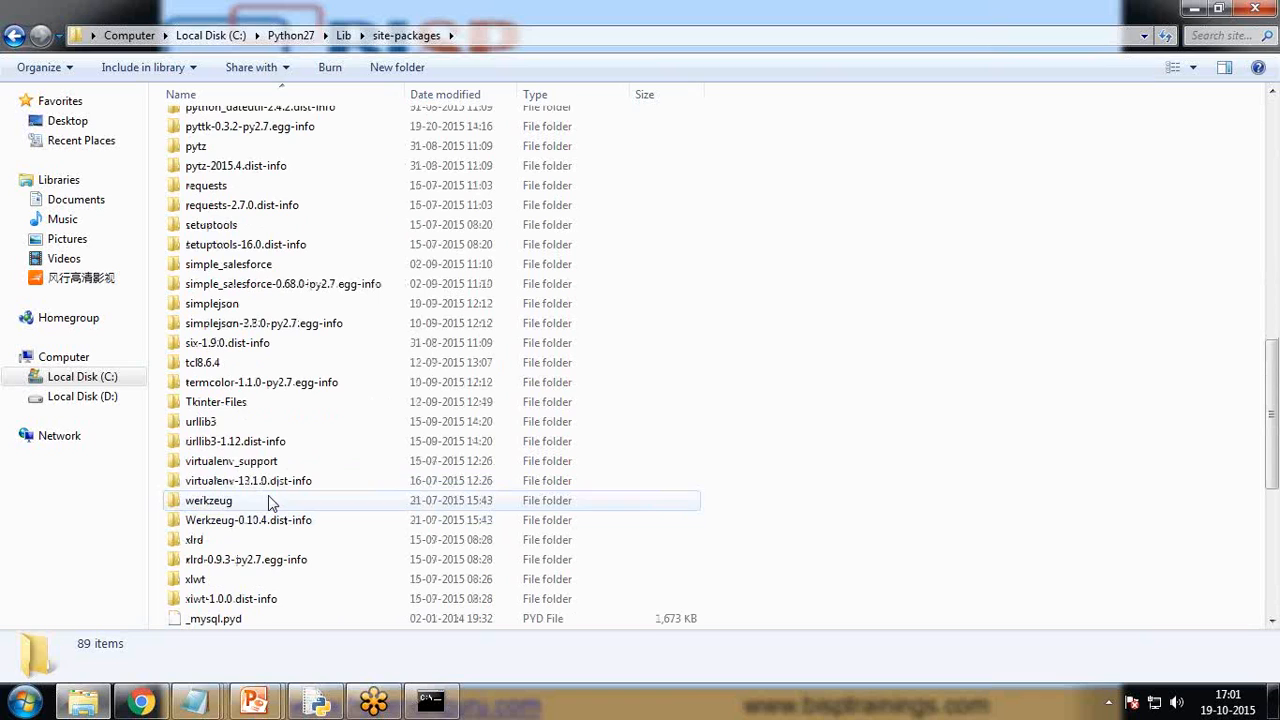
{"action": "mouse_move", "coordinate": [230, 402]}
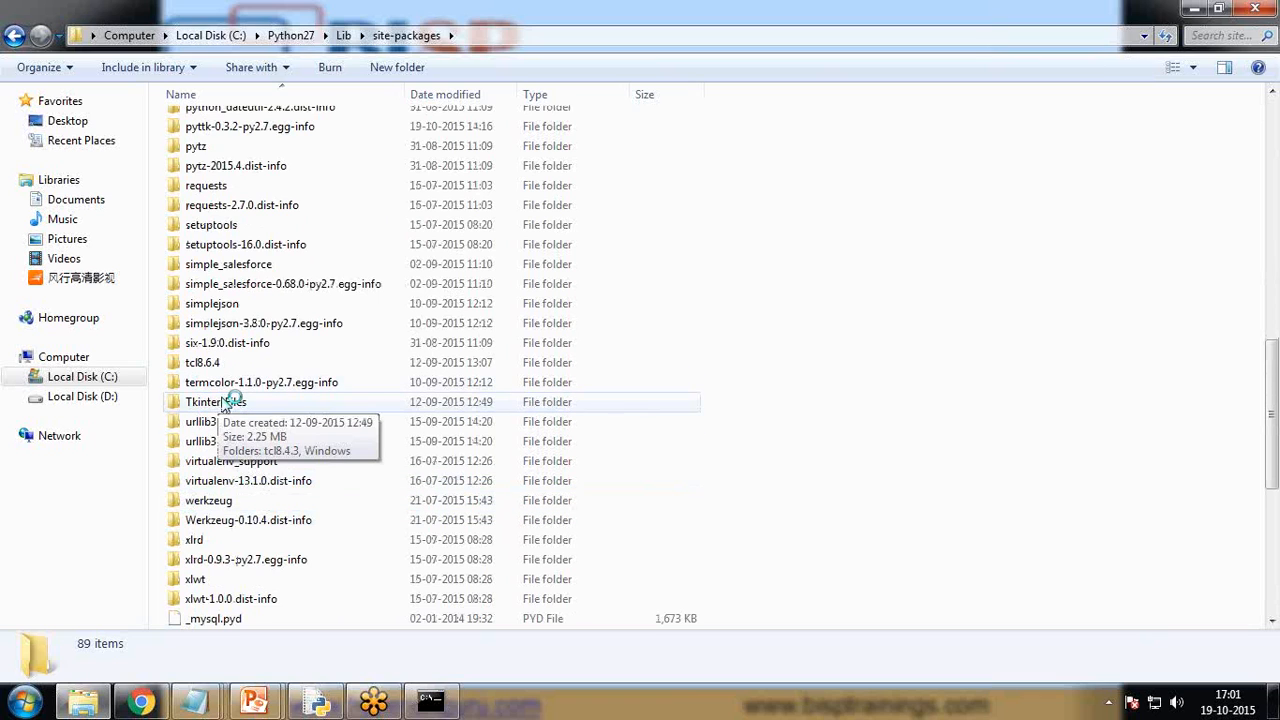
{"action": "double_click", "coordinate": [210, 400]}
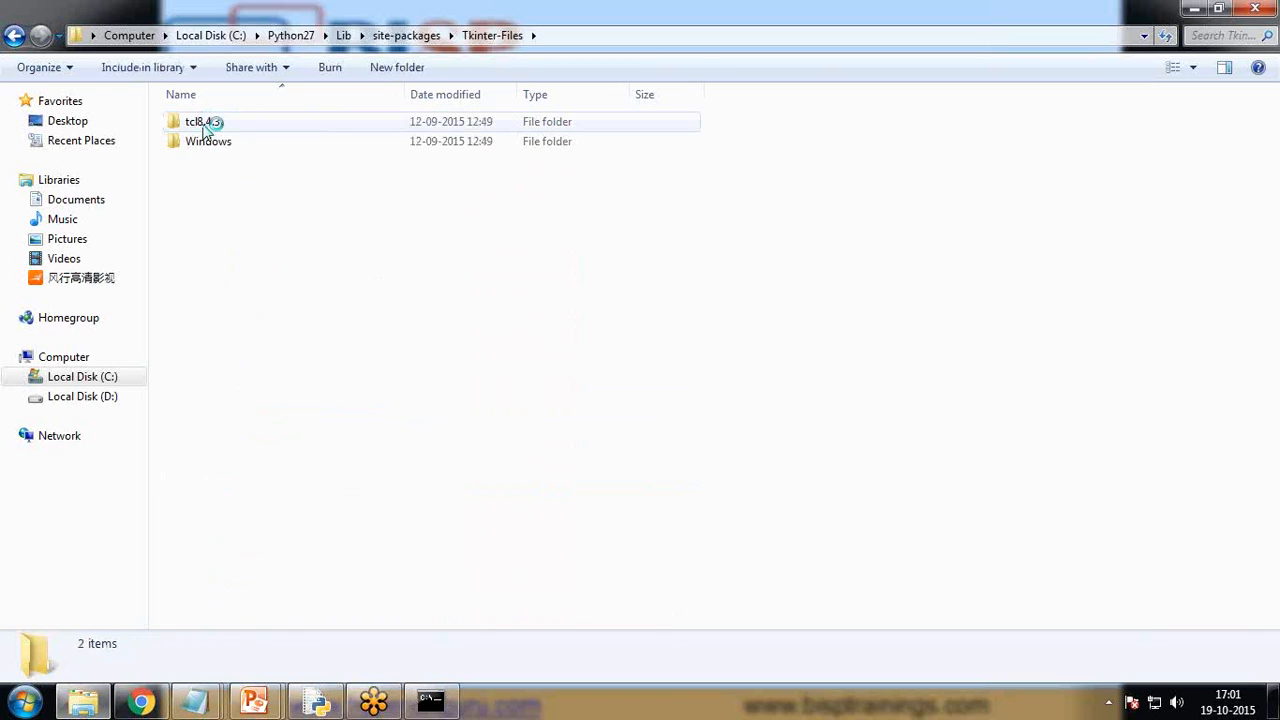
{"action": "double_click", "coordinate": [208, 140]}
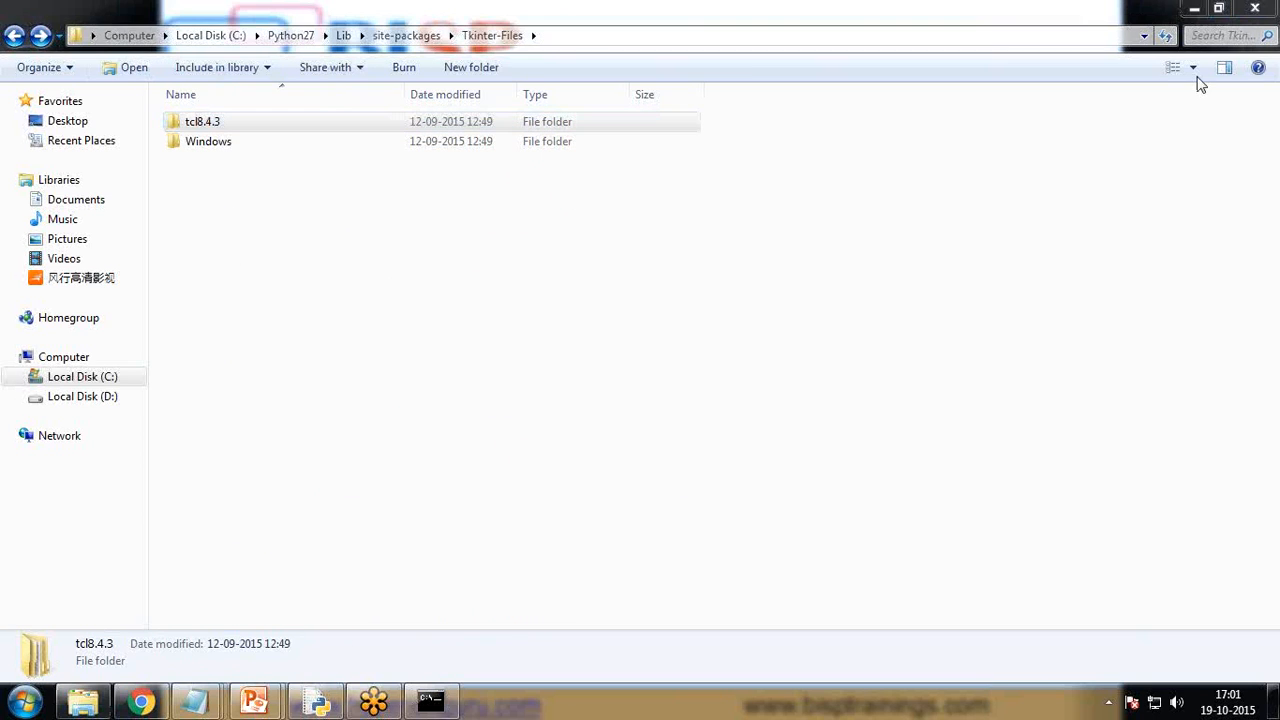
{"action": "mouse_move", "coordinate": [348, 690]}
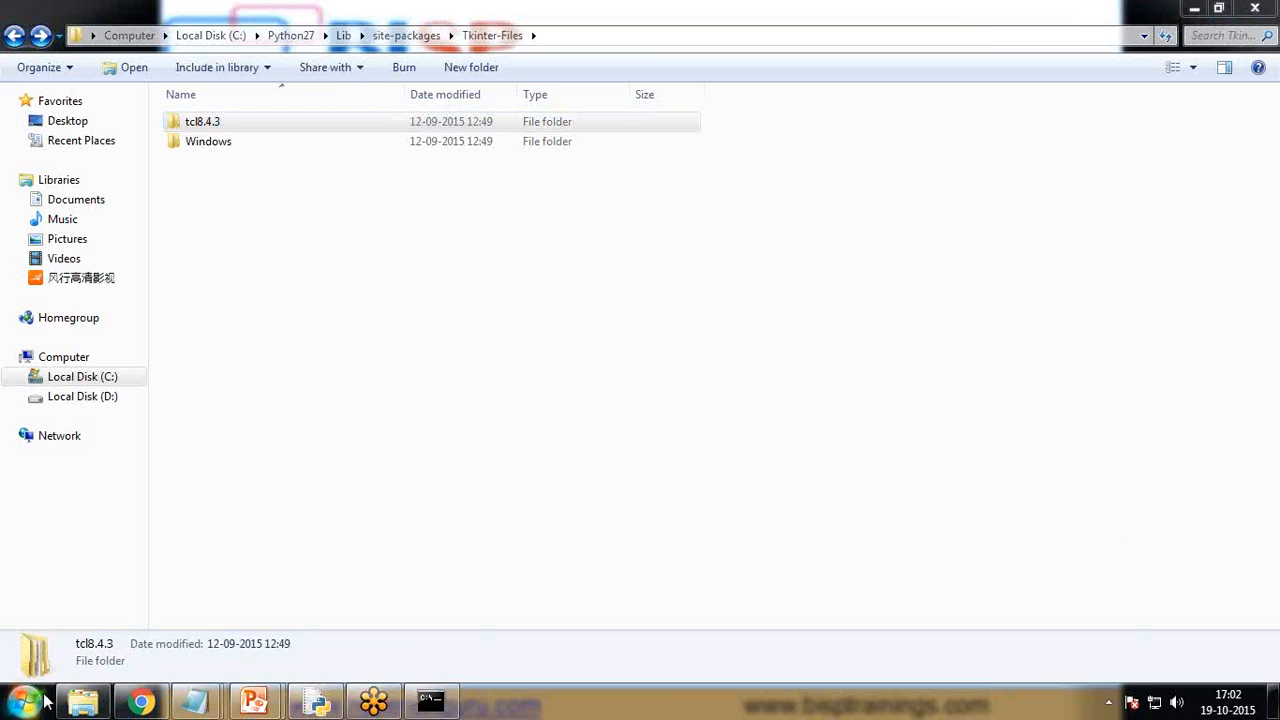
Step: Bring up the Start menu program list to launch Python IDLE
{"action": "left_click", "coordinate": [20, 694]}
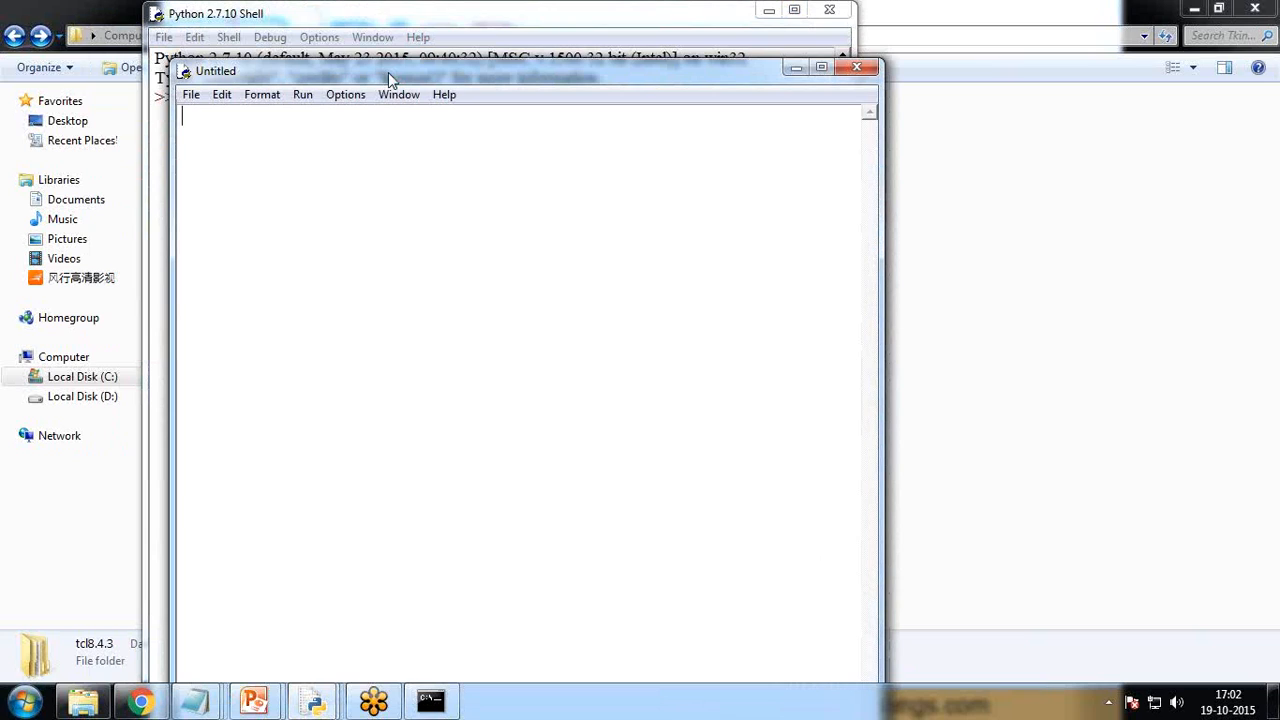
Step: Write the import line 'from Tkinter import Tk, Frame, BOTH' in a new IDLE script
{"action": "type", "text": "from"}
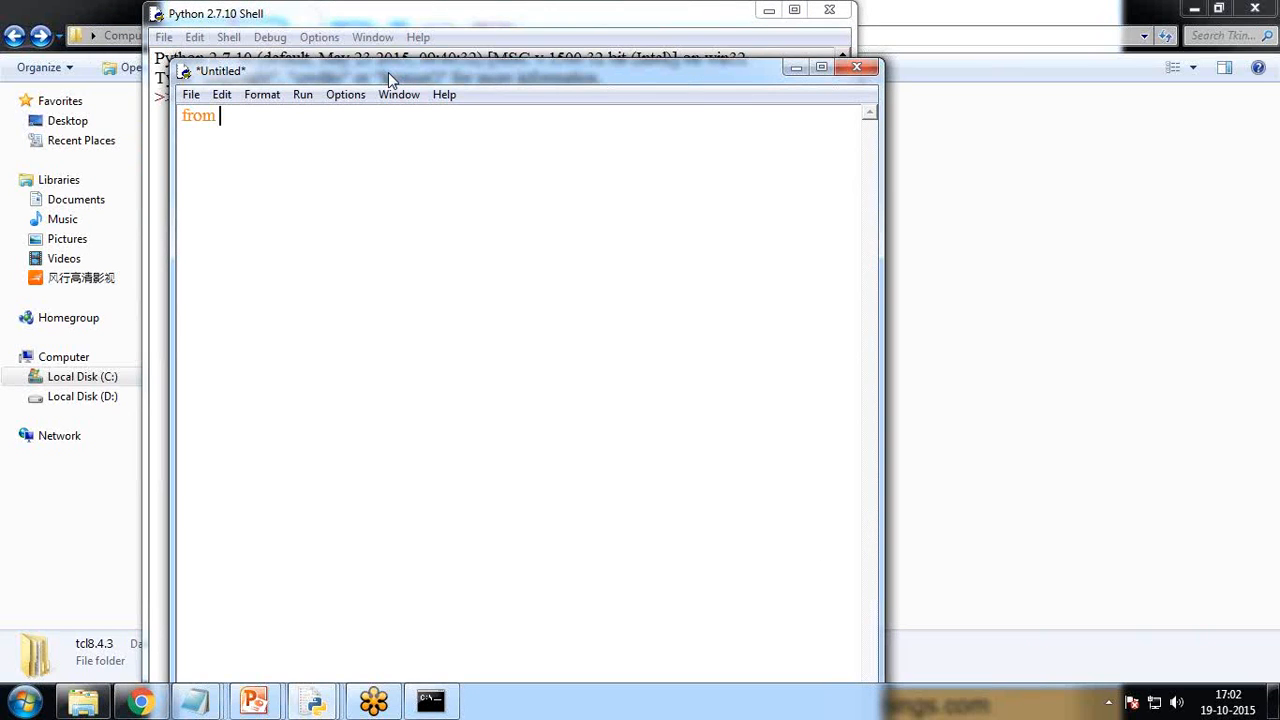
{"action": "type", "text": "Tkinter"}
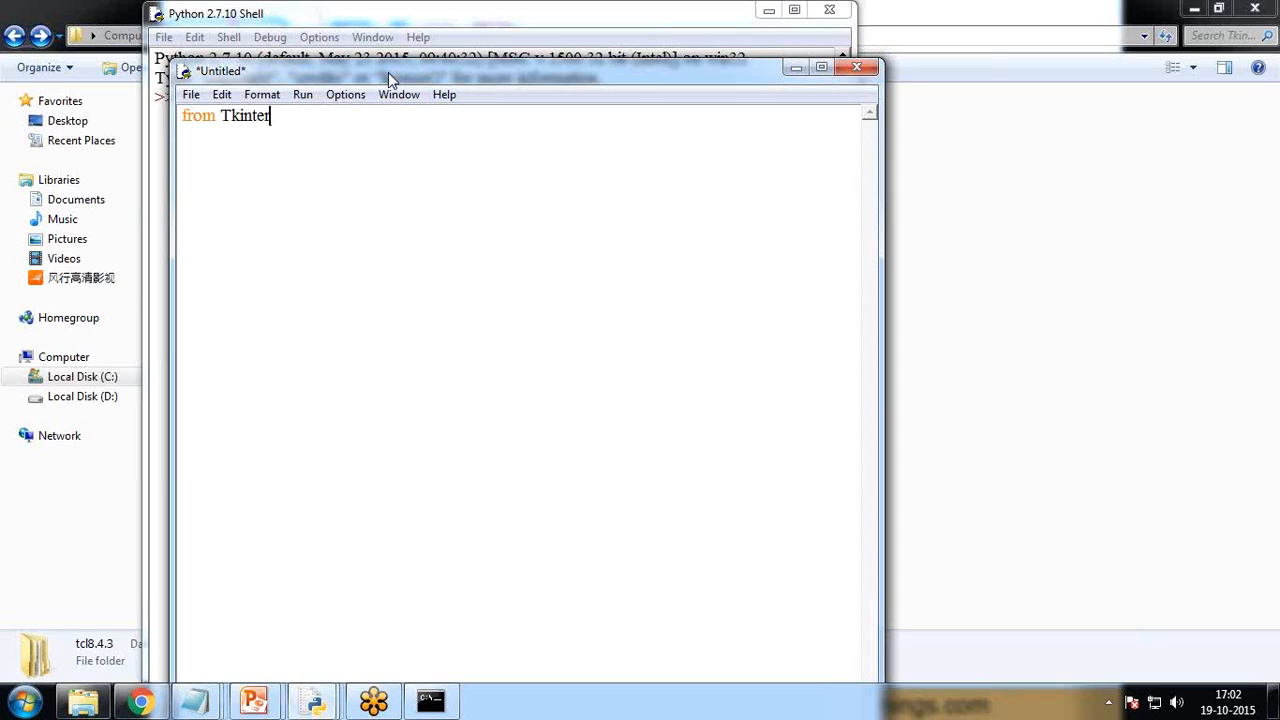
{"action": "type", "text": "import"}
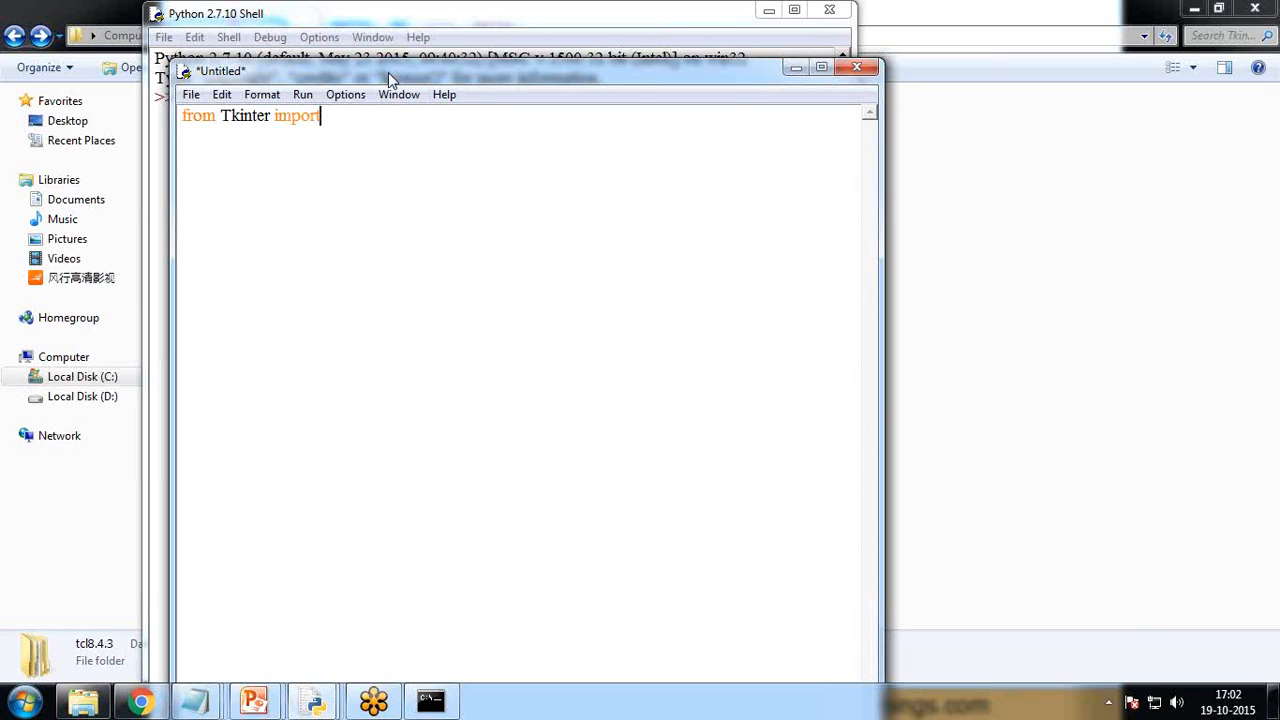
{"action": "type", "text": "T"}
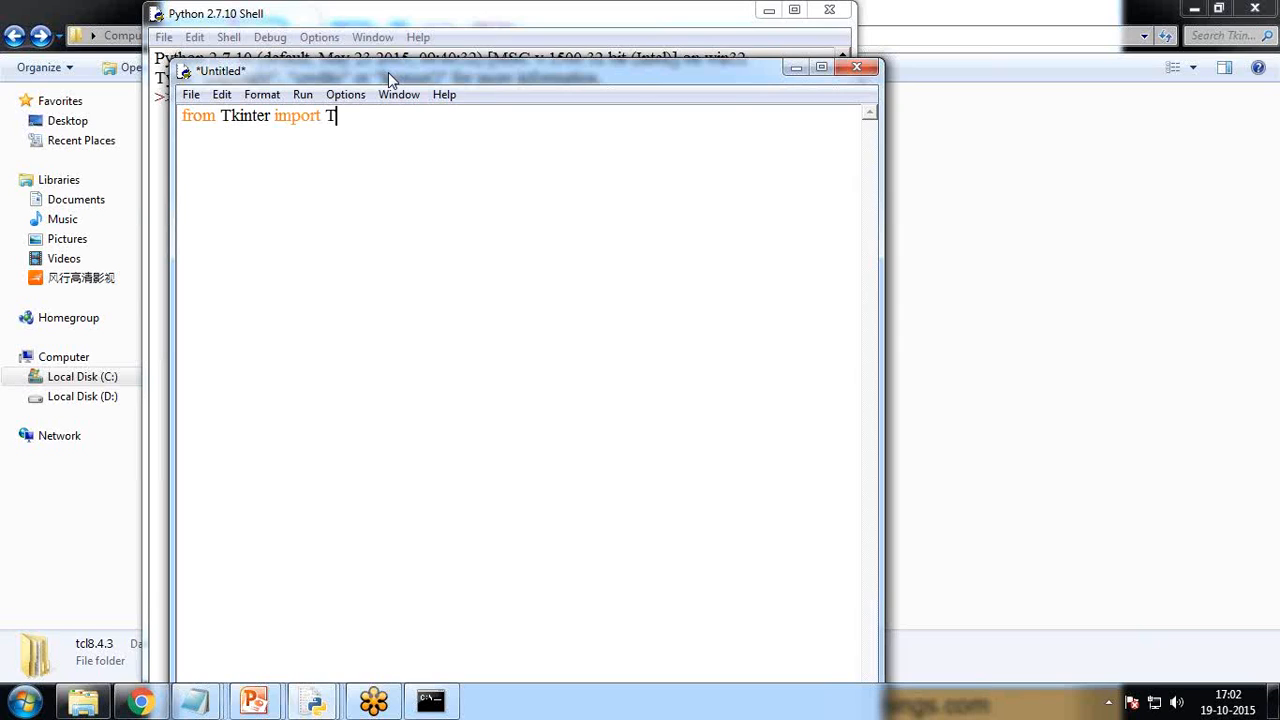
{"action": "type", "text": "k,Frane"}
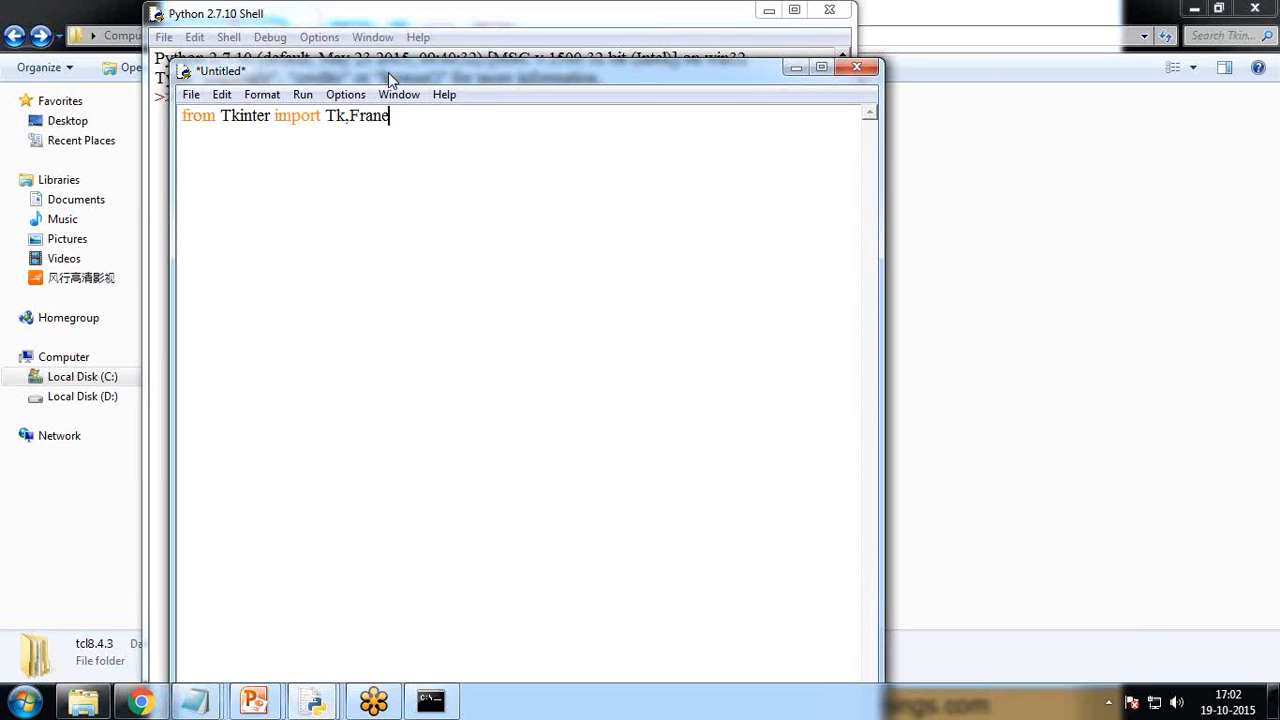
{"action": "type", "text": "e"}
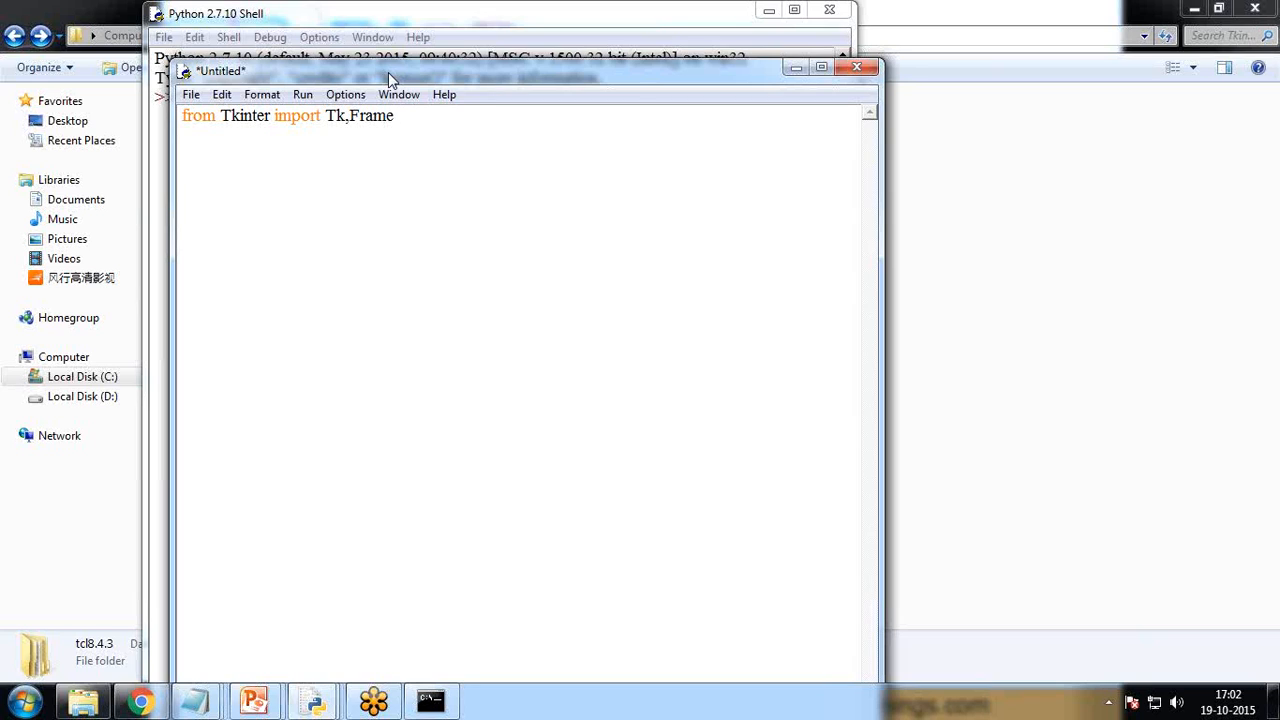
{"action": "type", "text": ",BOTH"}
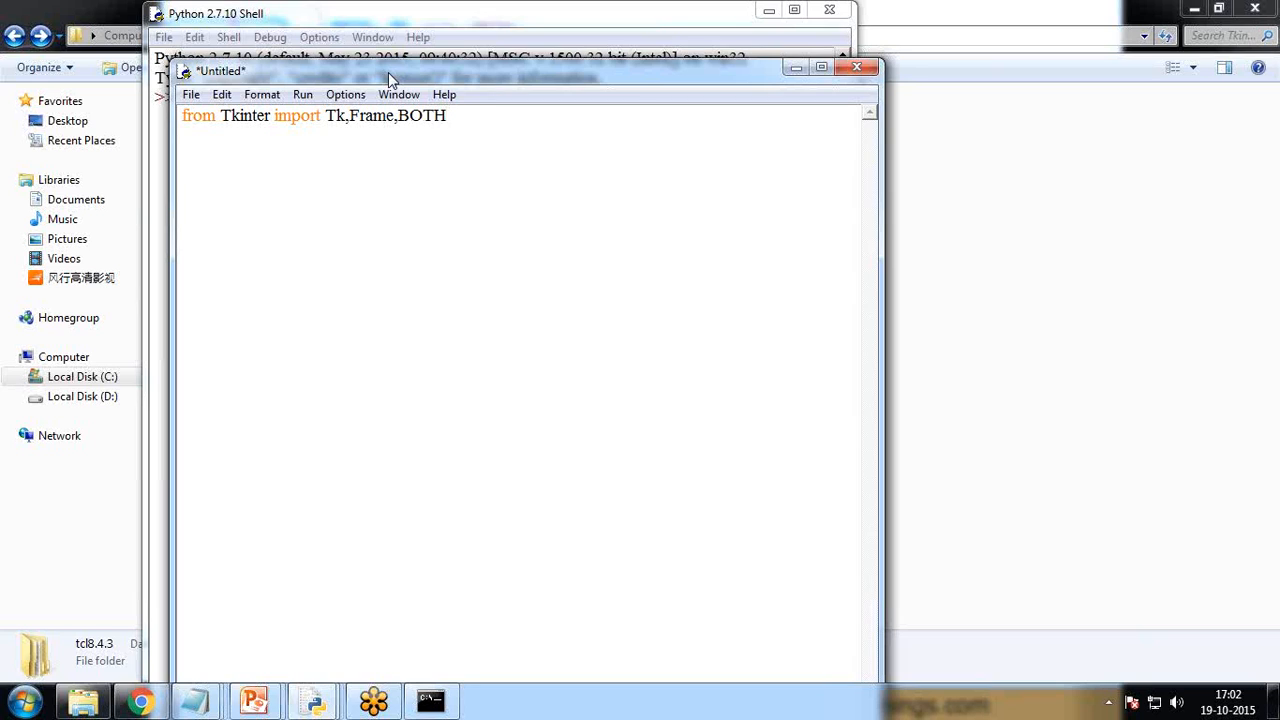
Step: Define class Example(Frame) with a def __init__(self,parent) method
{"action": "type", "text": "class"}
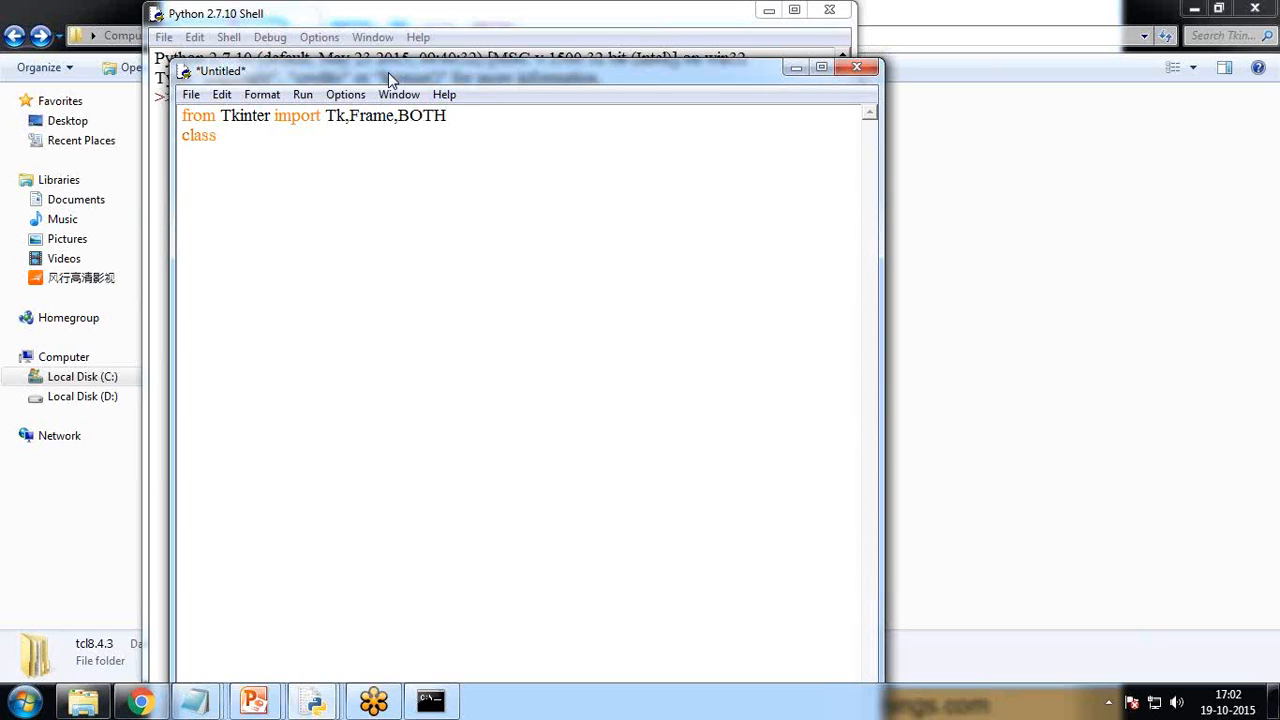
{"action": "type", "text": "Example"}
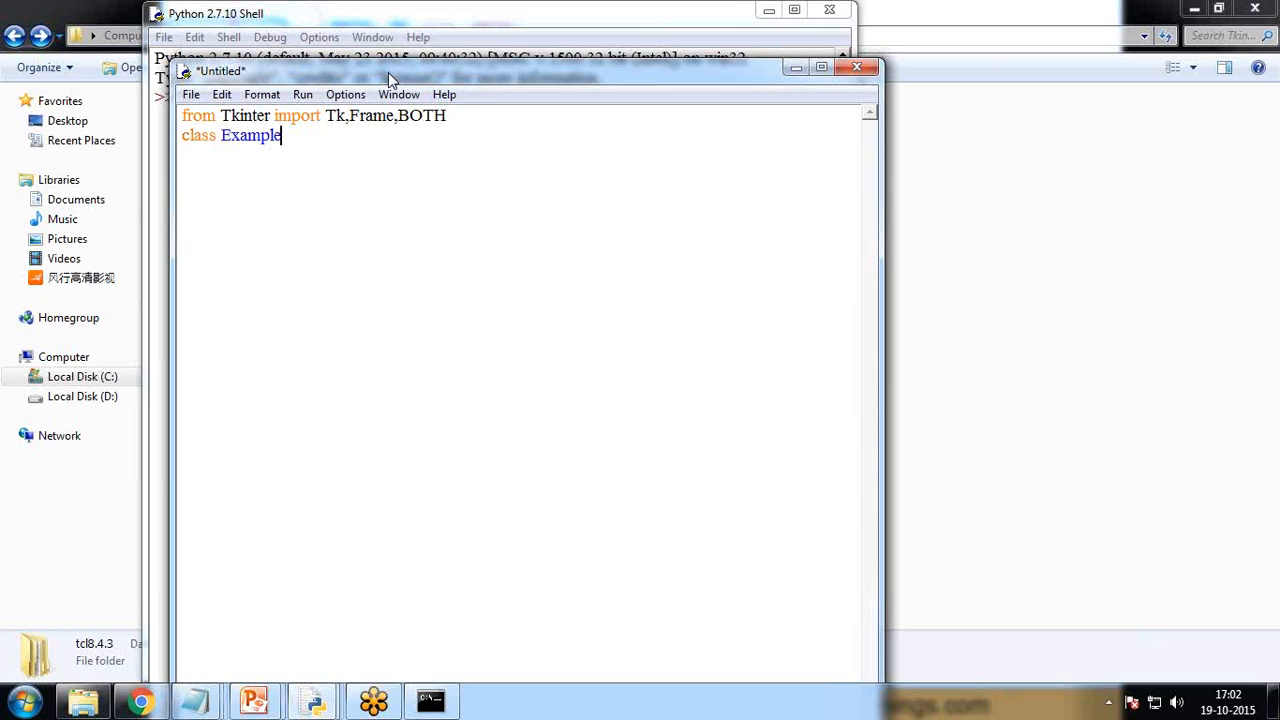
{"action": "type", "text": "(Frame)"}
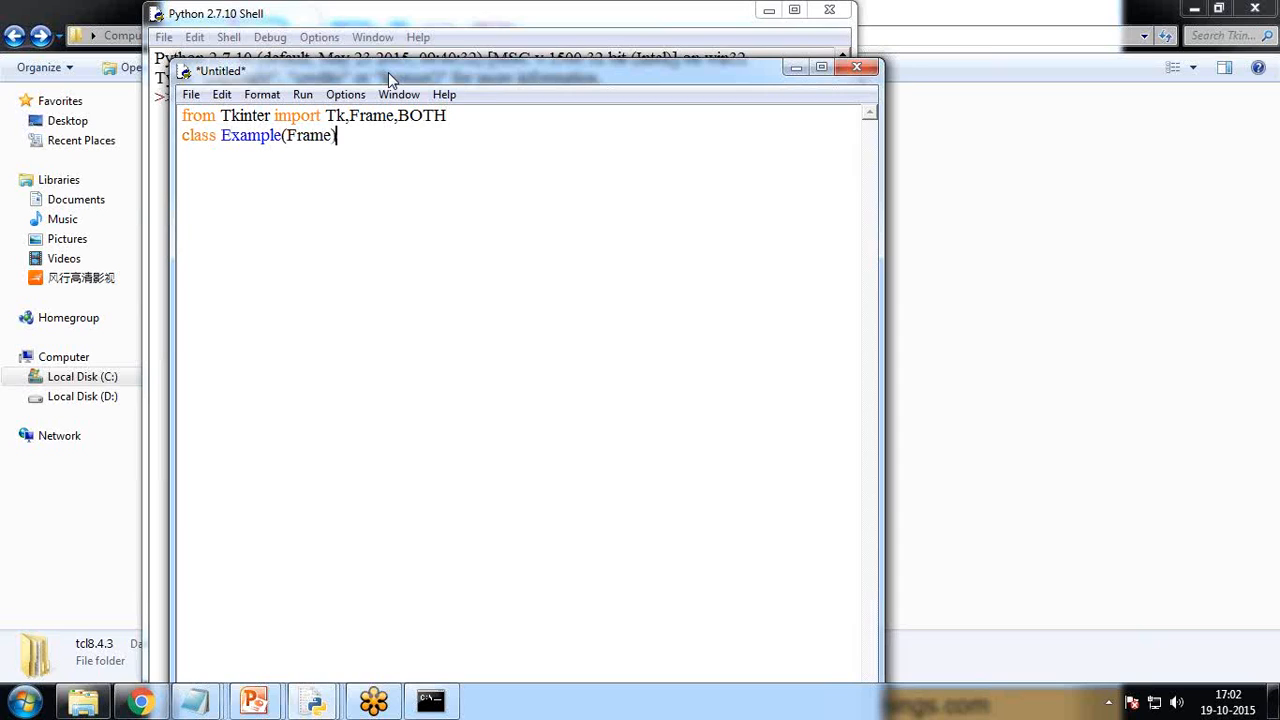
{"action": "type", "text": ":"}
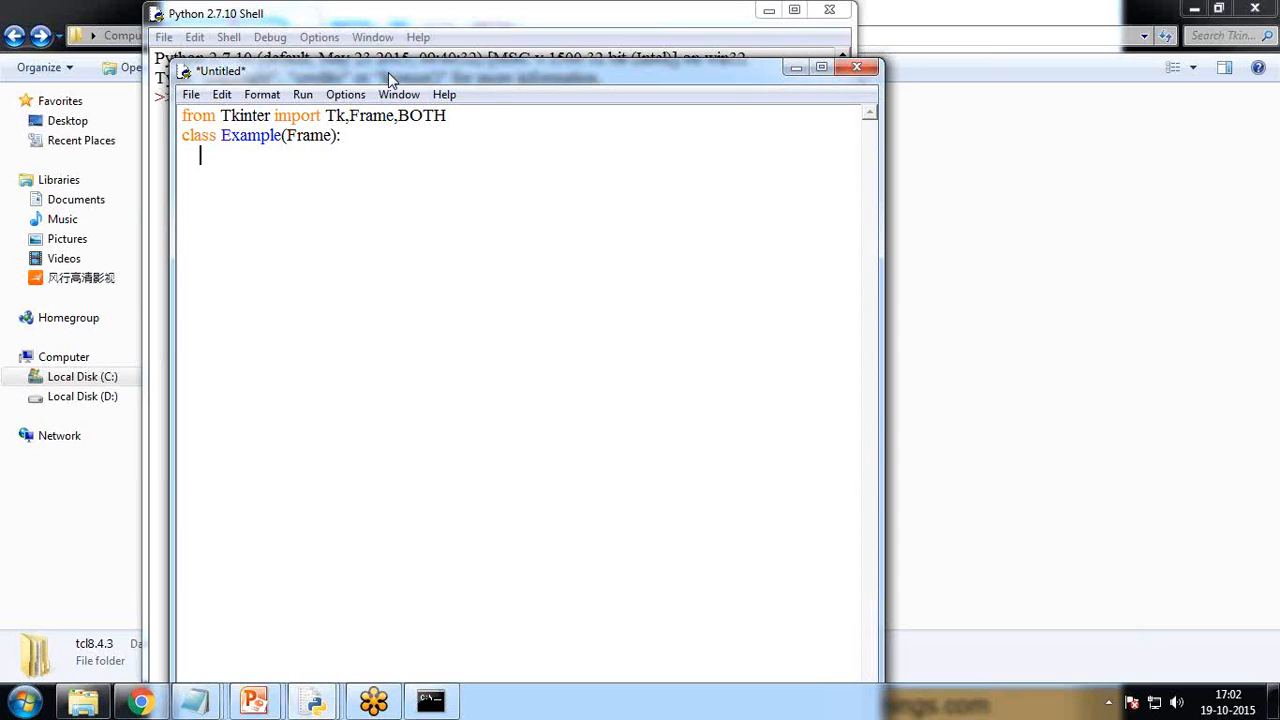
{"action": "type", "text": "def"}
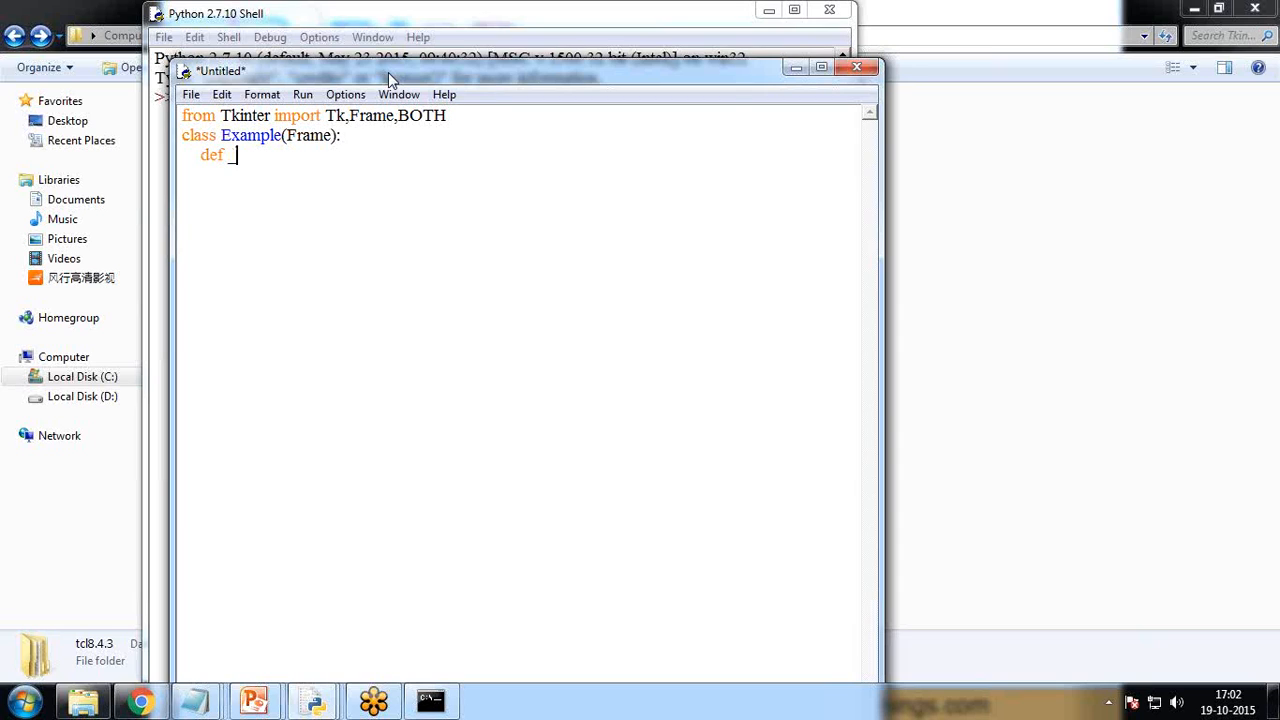
{"action": "type", "text": "__init__"}
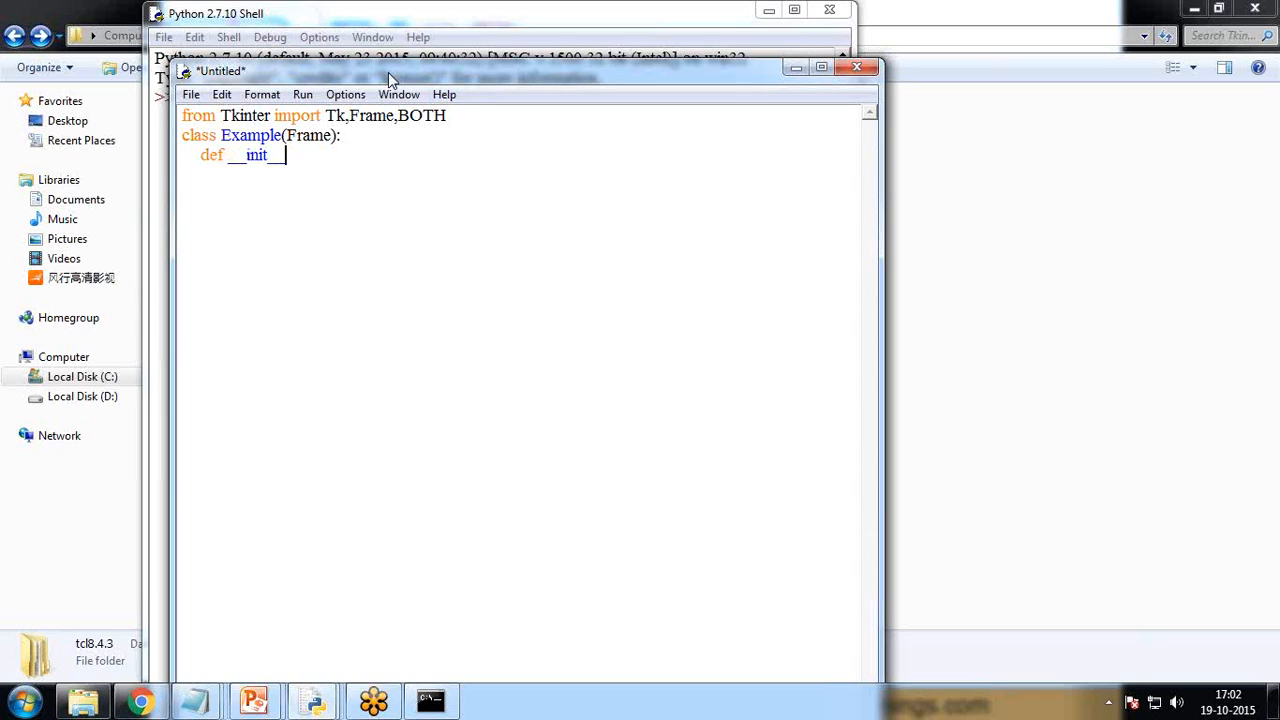
{"action": "type", "text": "(se"}
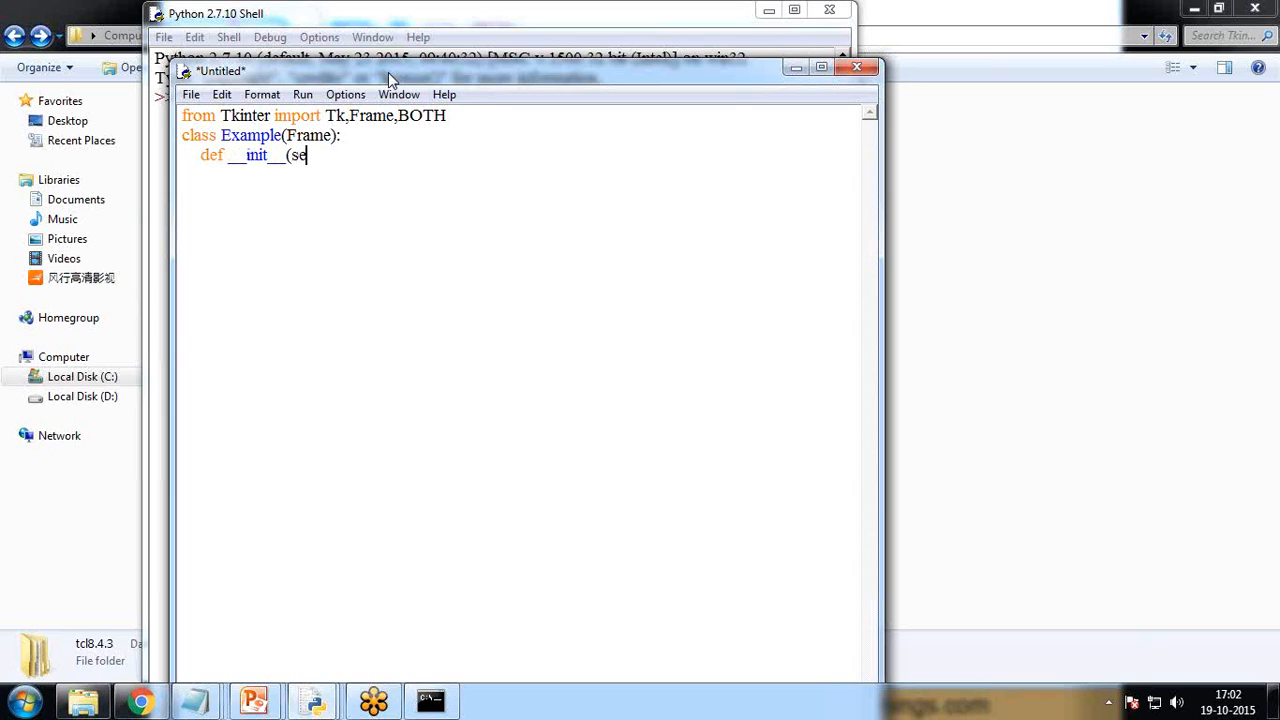
{"action": "type", "text": "lf,parent"}
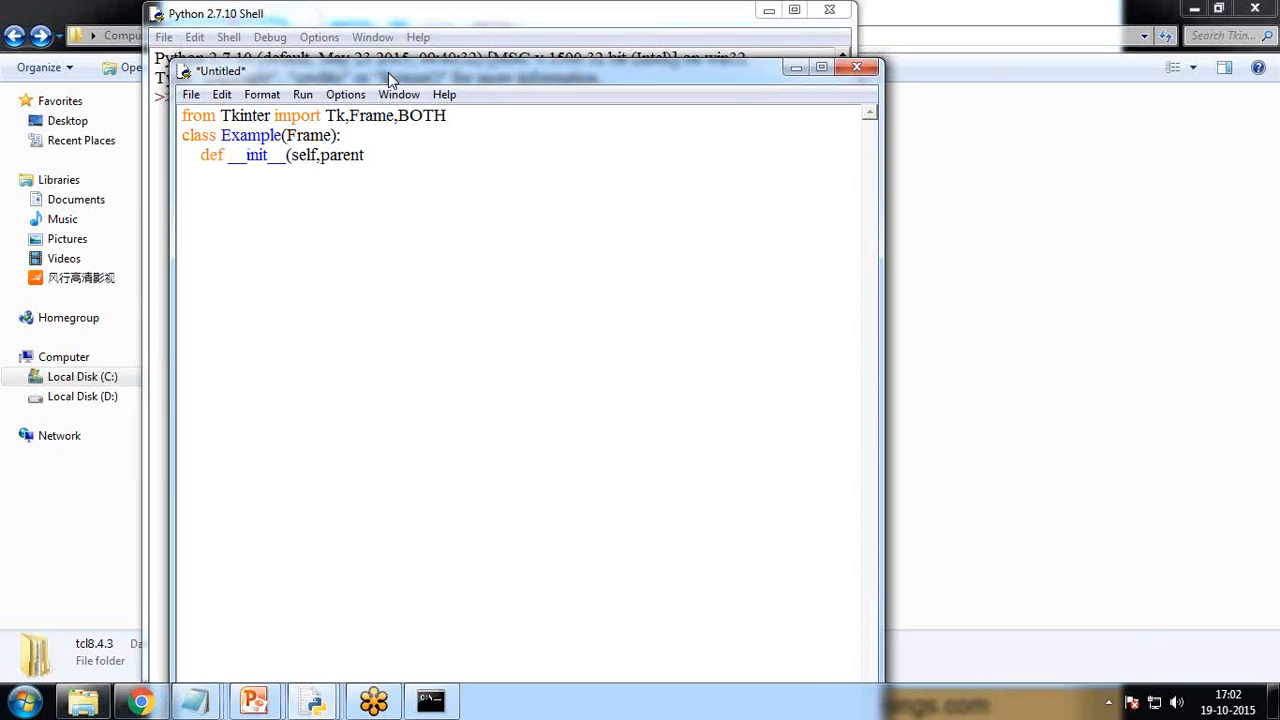
{"action": "type", "text": "):"}
{"action": "type", "text": "Frame"}
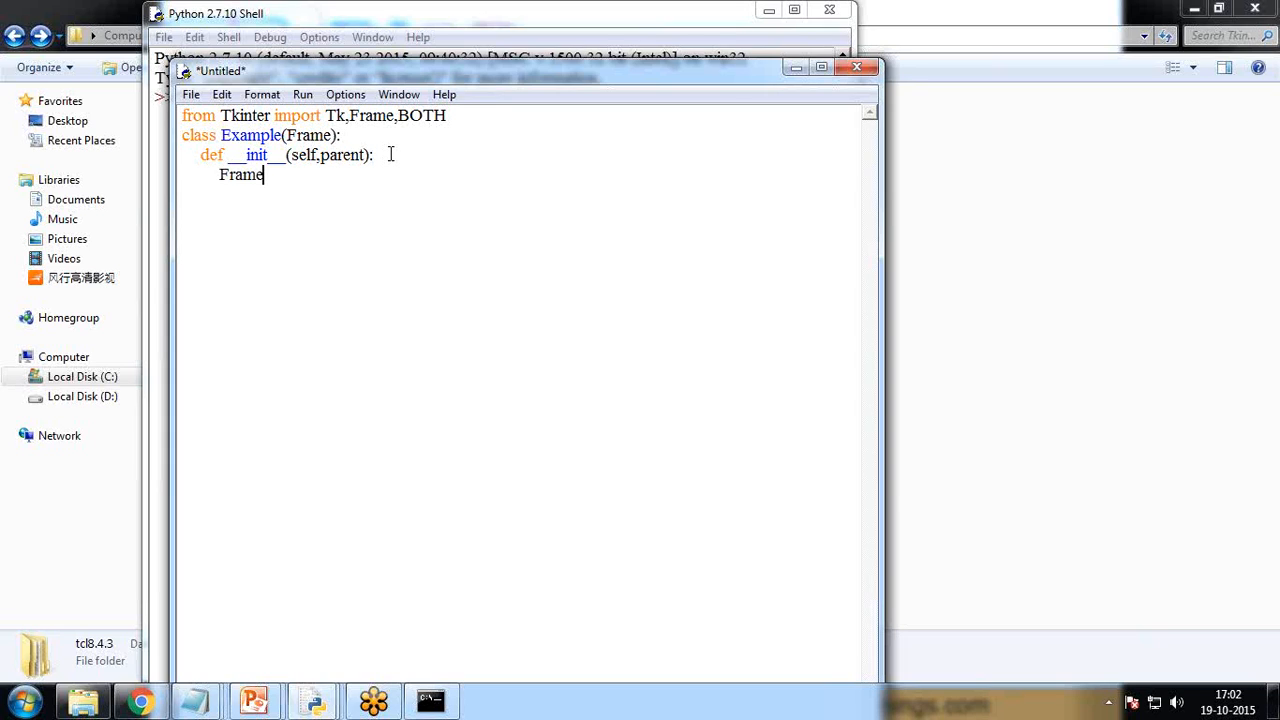
Step: Call Frame.__init__(self,parent,background="white") inside the constructor
{"action": "type", "text": ".__init__"}
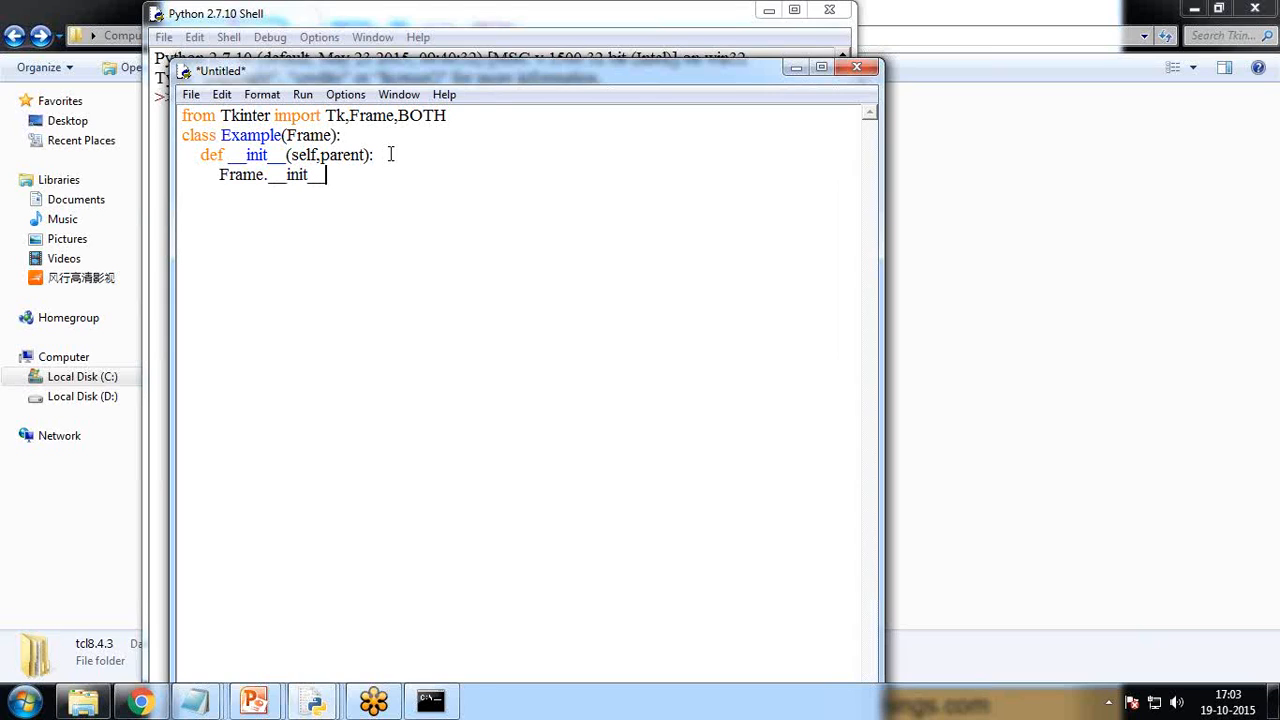
{"action": "type", "text": "("}
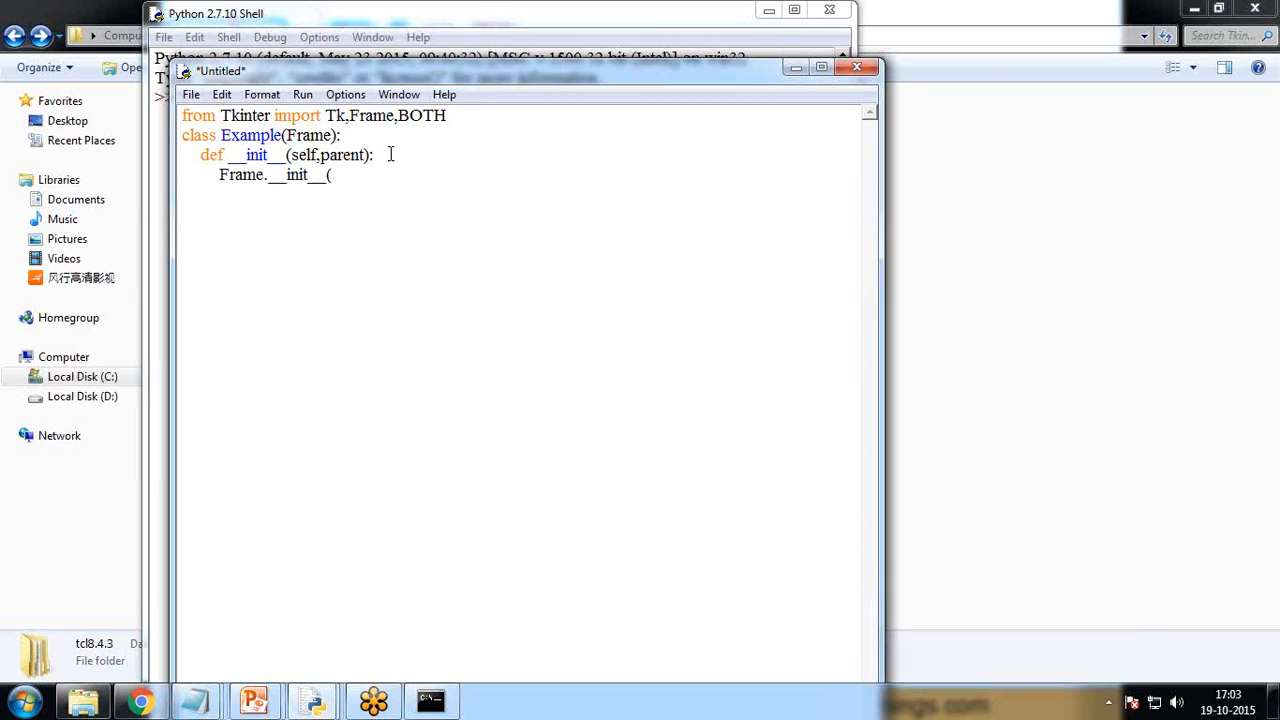
{"action": "type", "text": "self"}
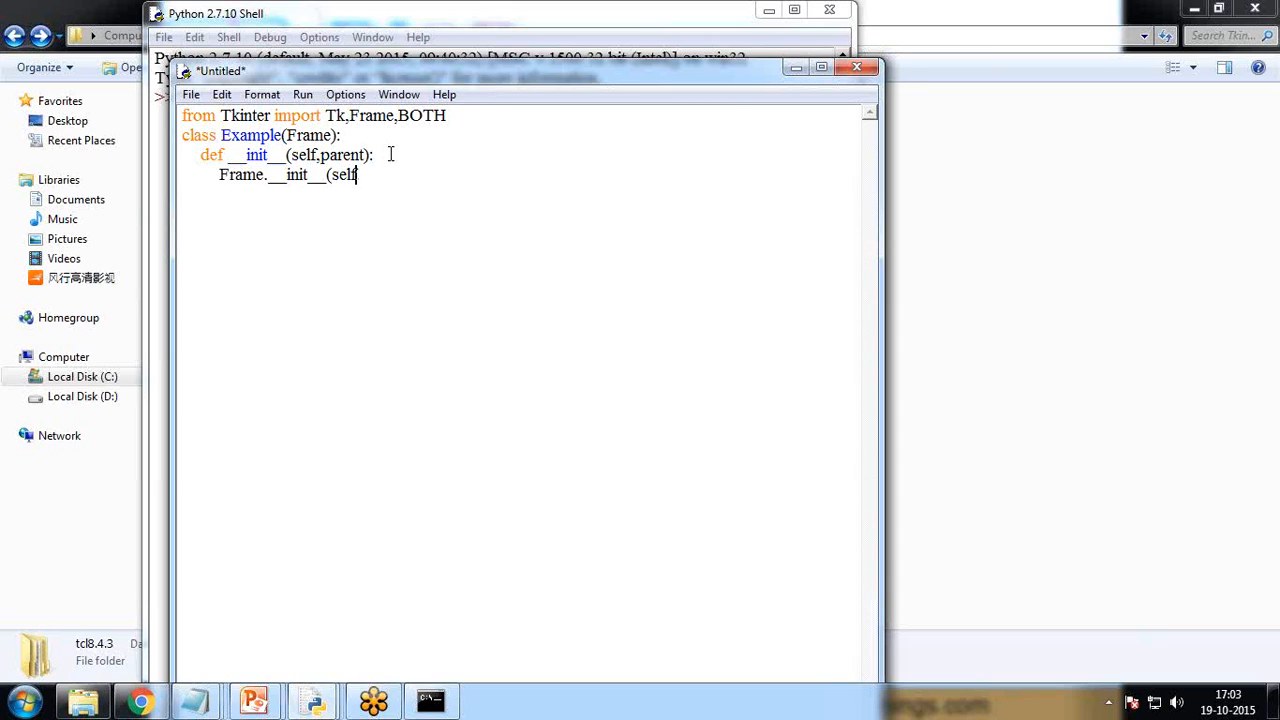
{"action": "type", "text": ",parent"}
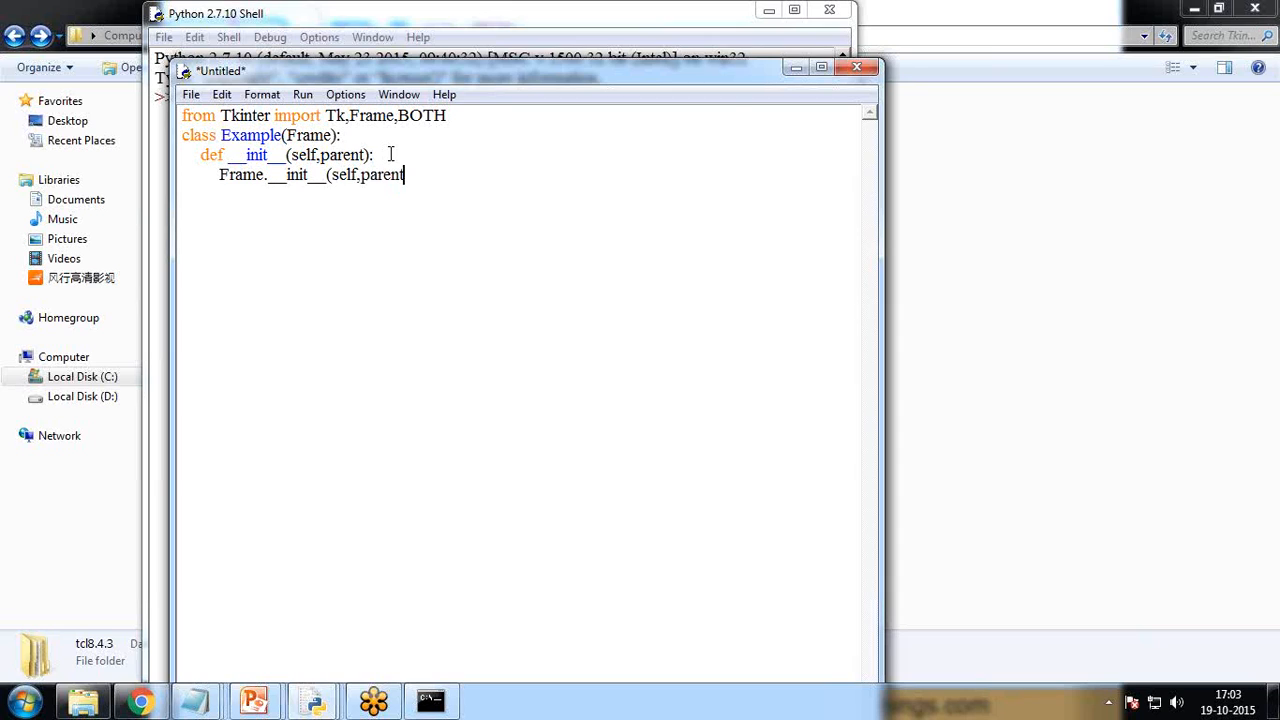
{"action": "type", "text": ",backg"}
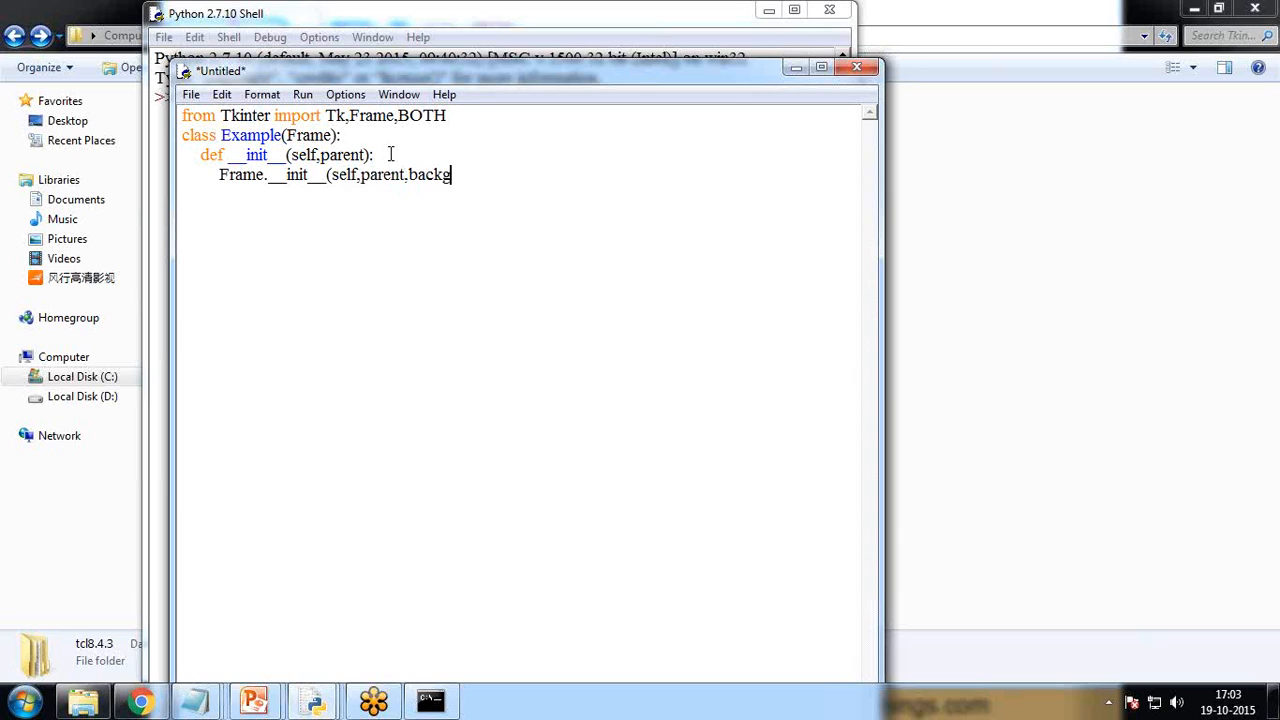
{"action": "type", "text": "round"}
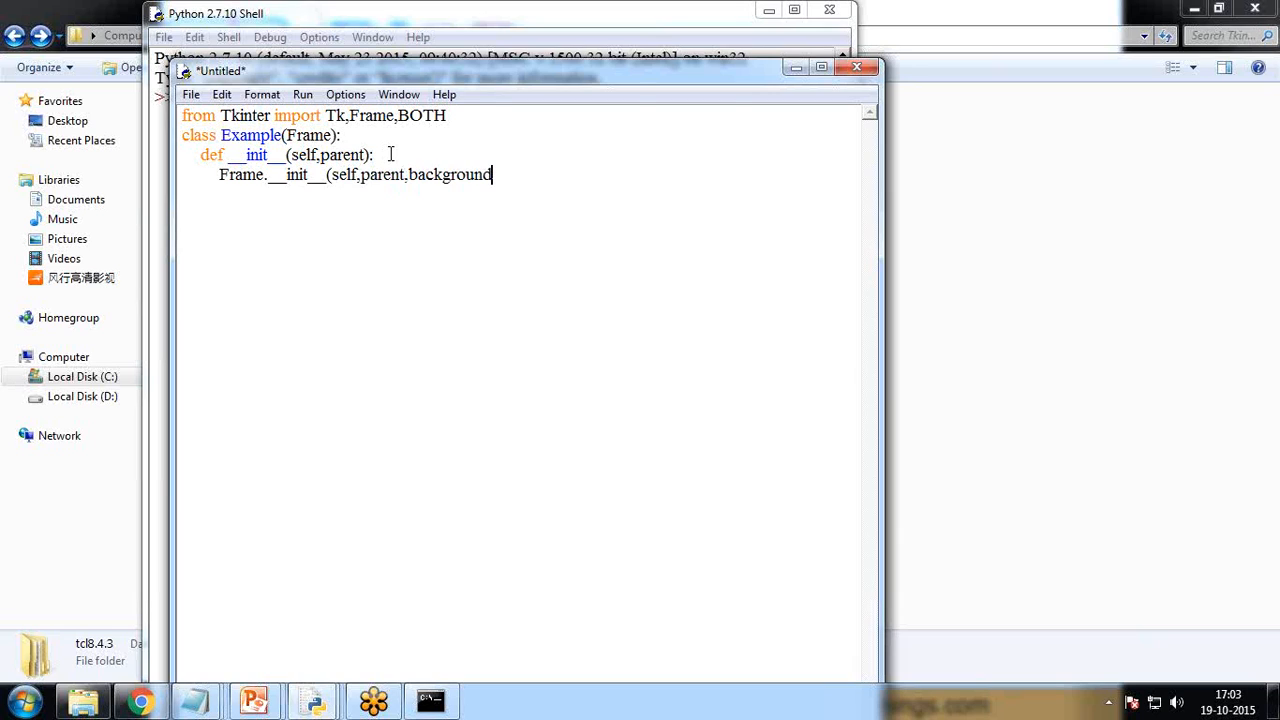
{"action": "type", "text": "=\"wh"}
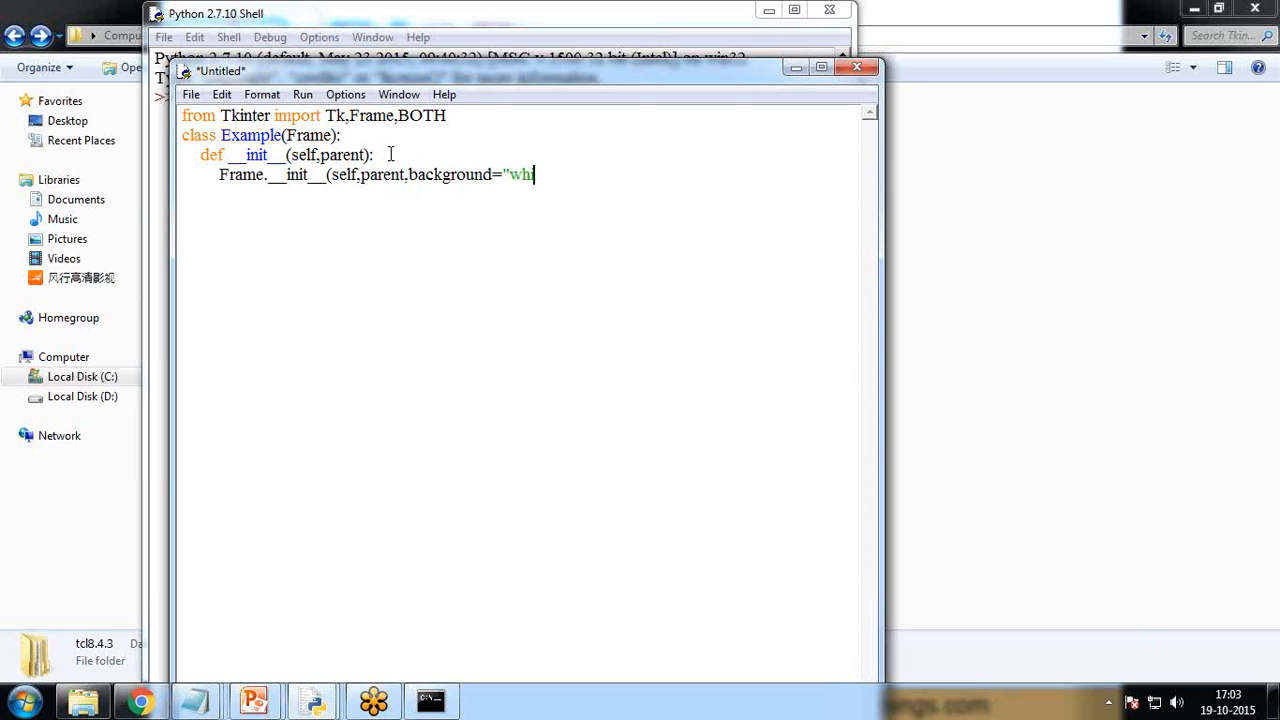
{"action": "type", "text": "ite\")"}
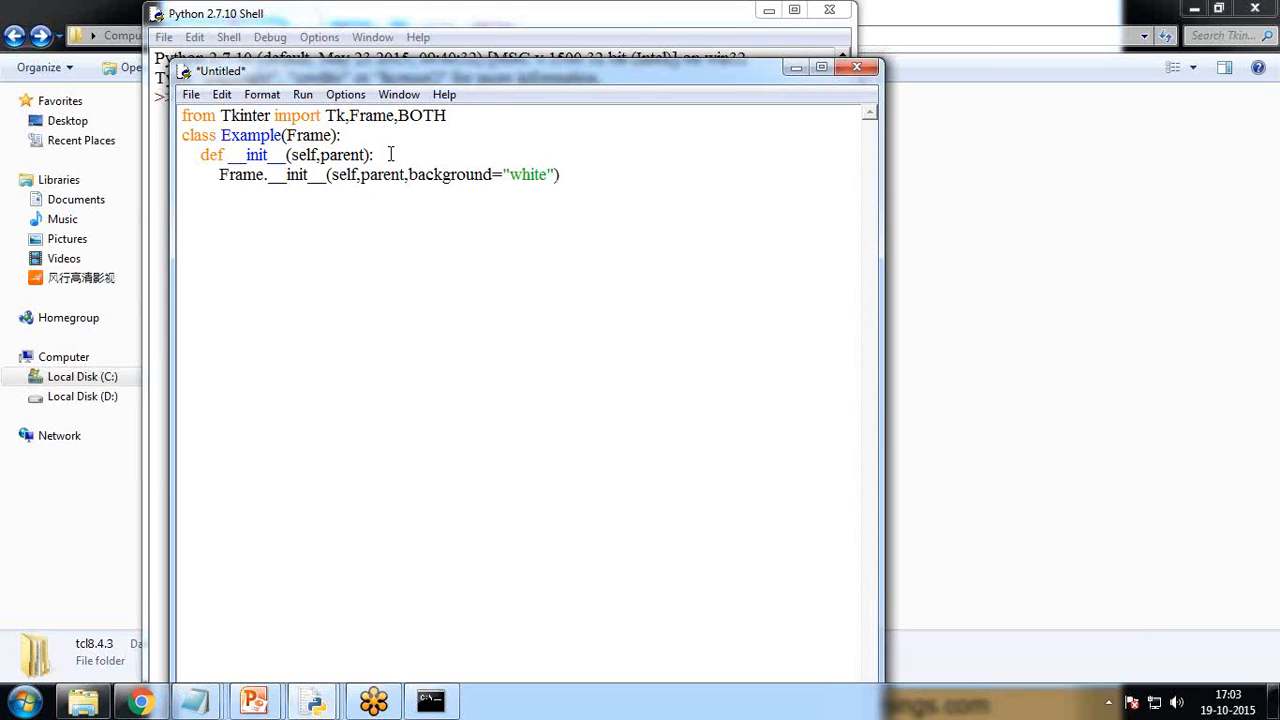
Step: Store self.parent=parent, call self.initUI() and begin the next def
{"action": "type", "text": "self.parent"}
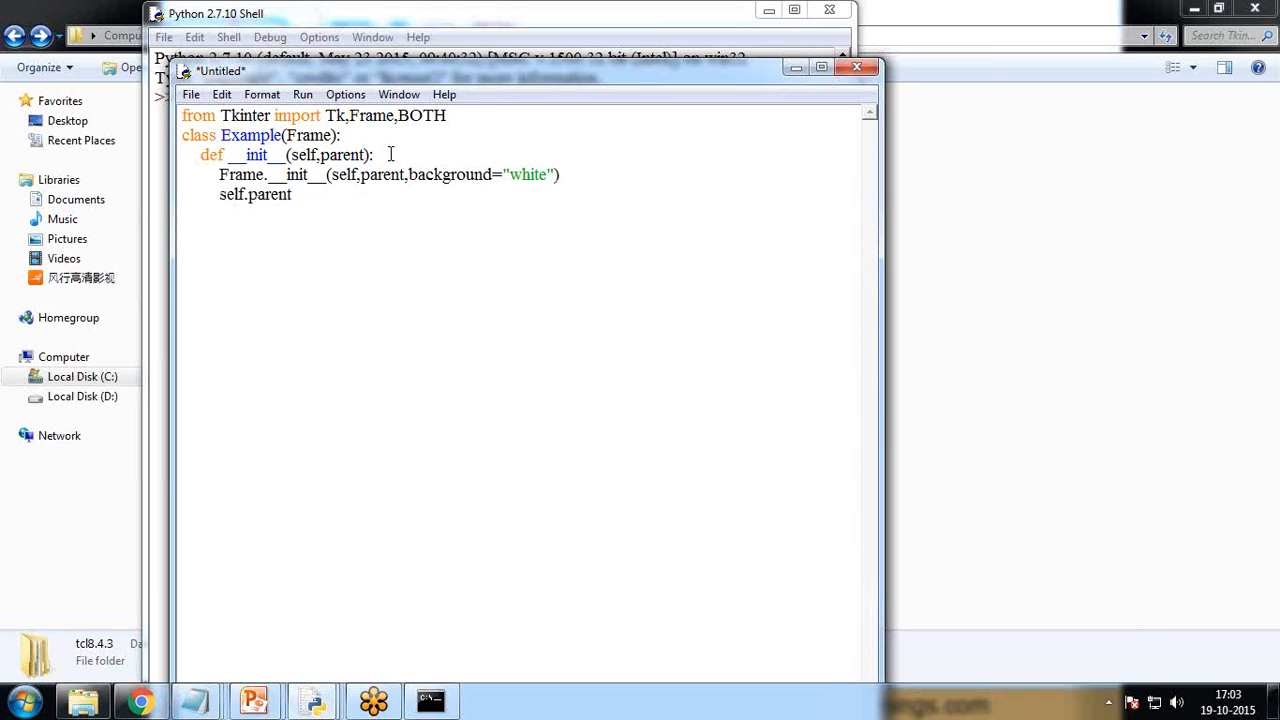
{"action": "type", "text": "=[p"}
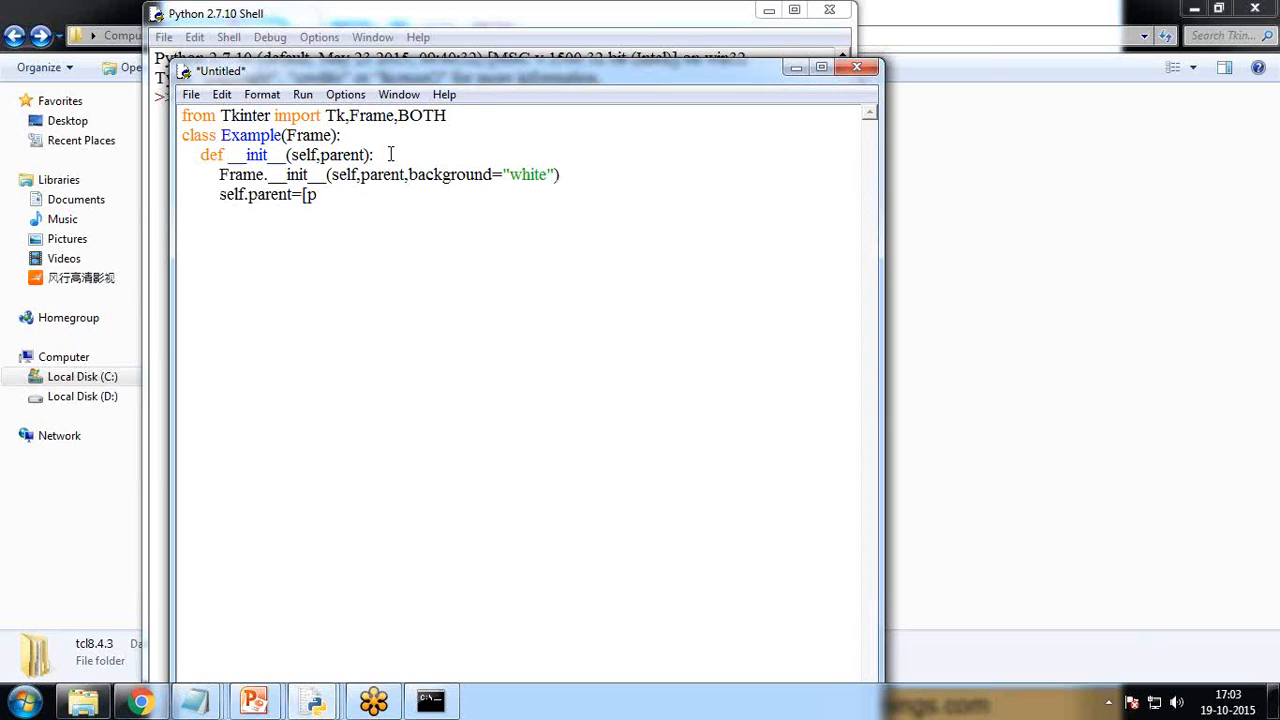
{"action": "type", "text": "arent"}
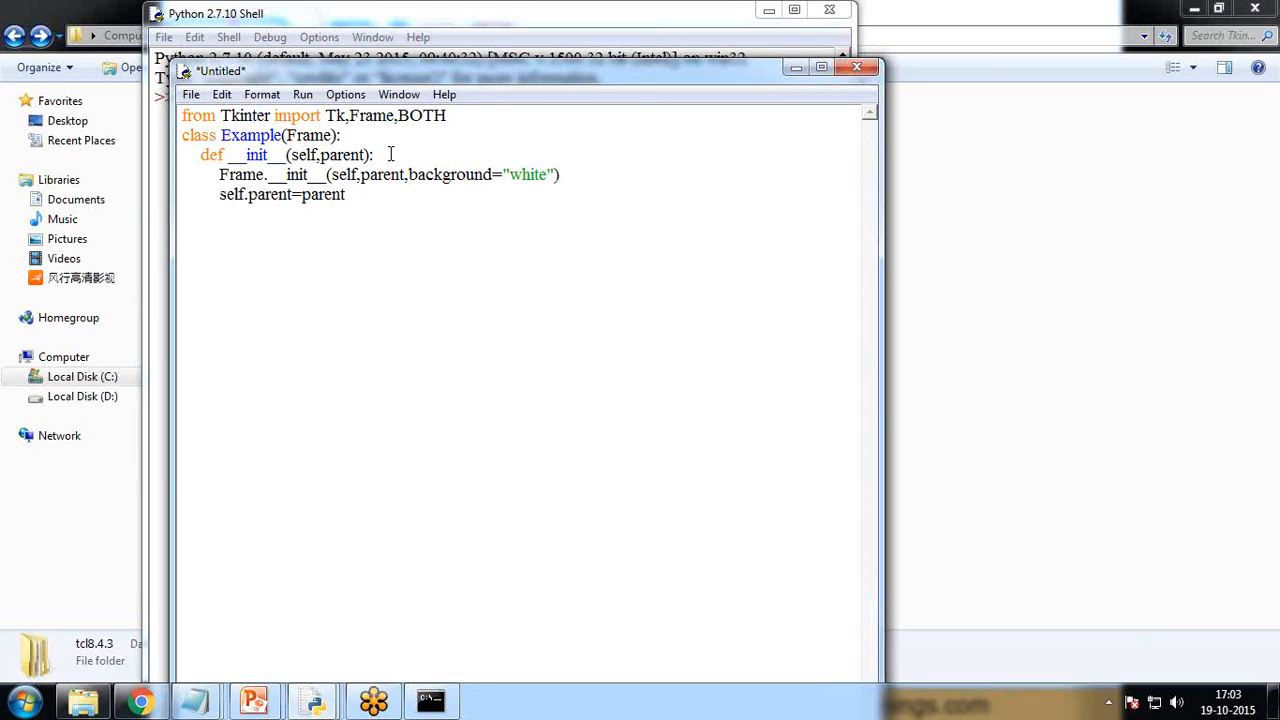
{"action": "type", "text": "self."}
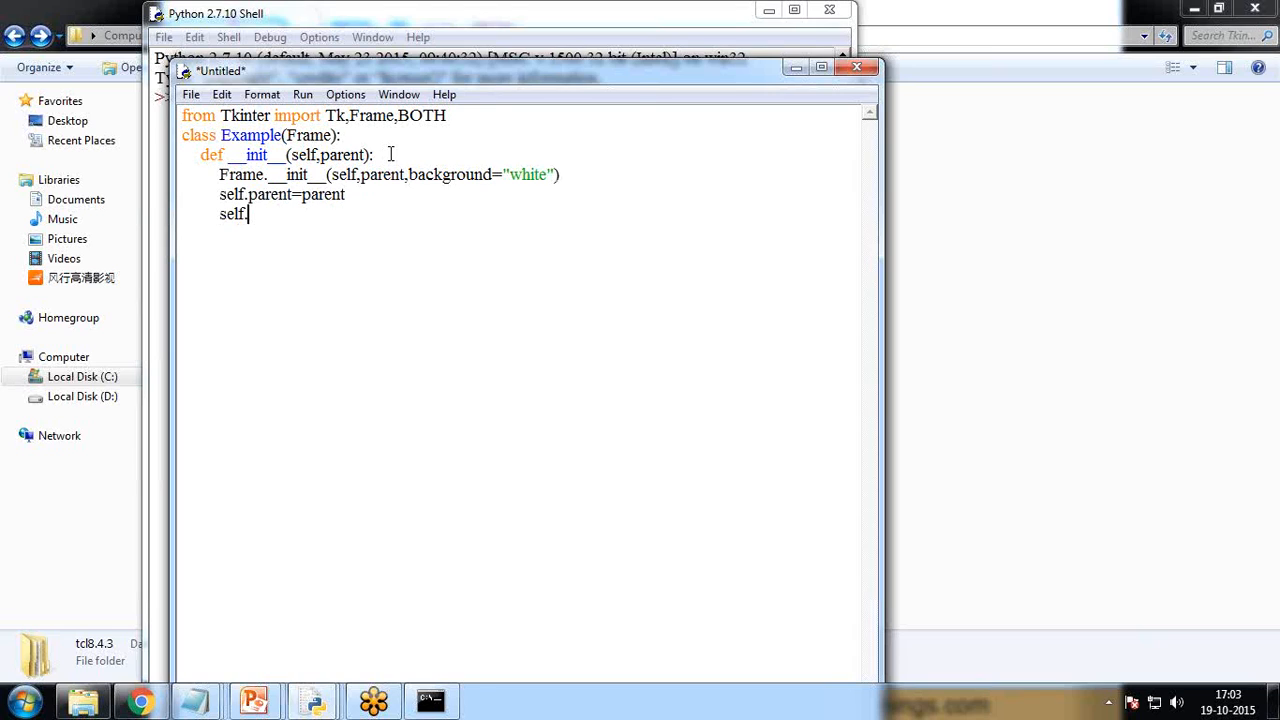
{"action": "type", "text": "init"}
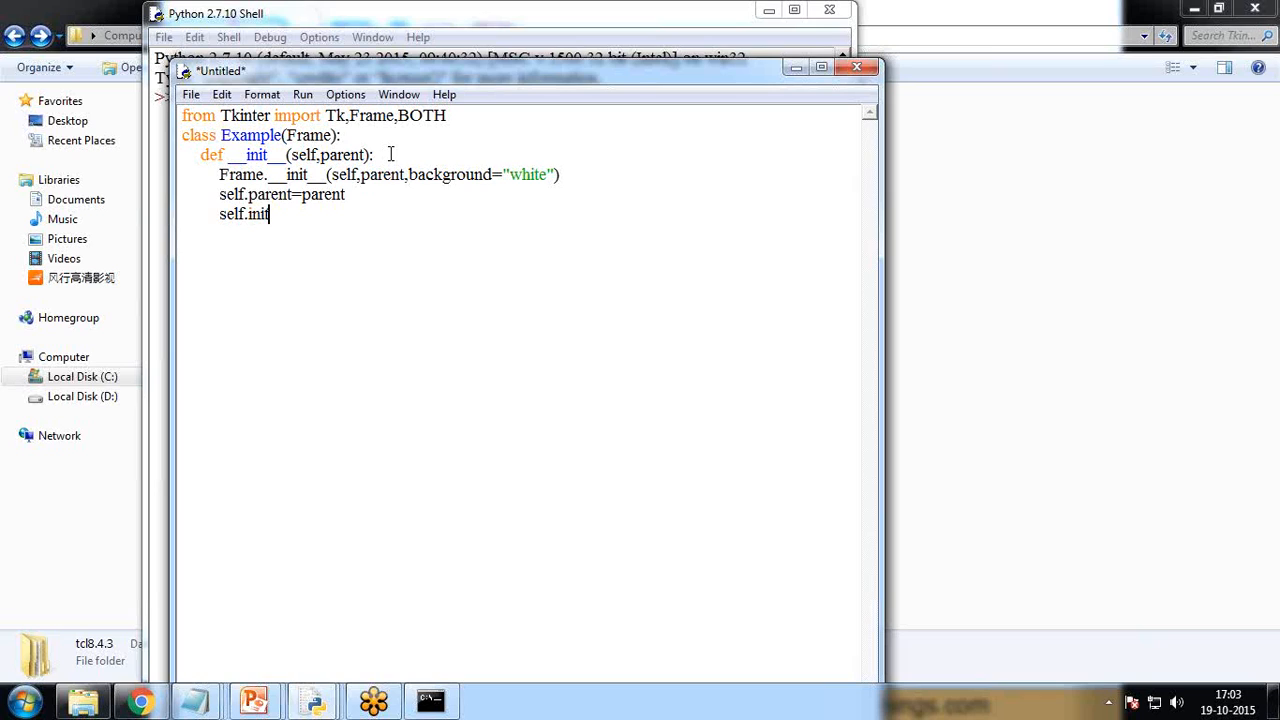
{"action": "type", "text": "UI("}
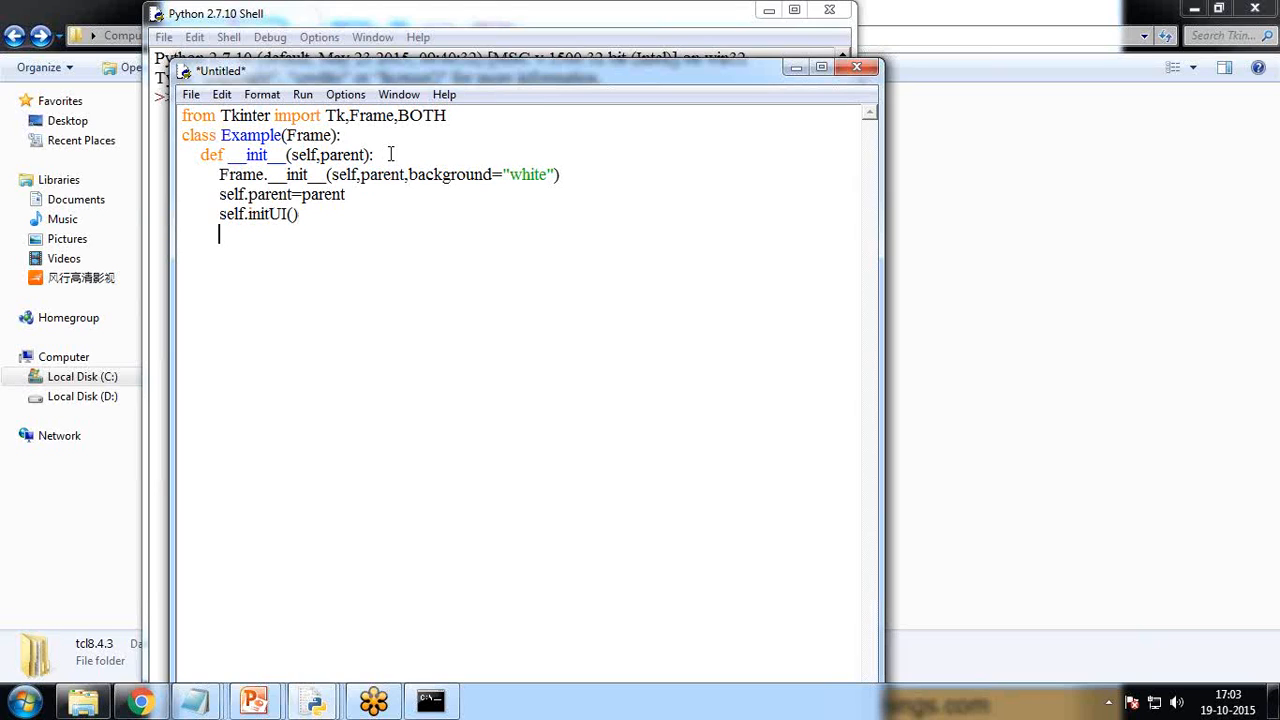
{"action": "type", "text": "def"}
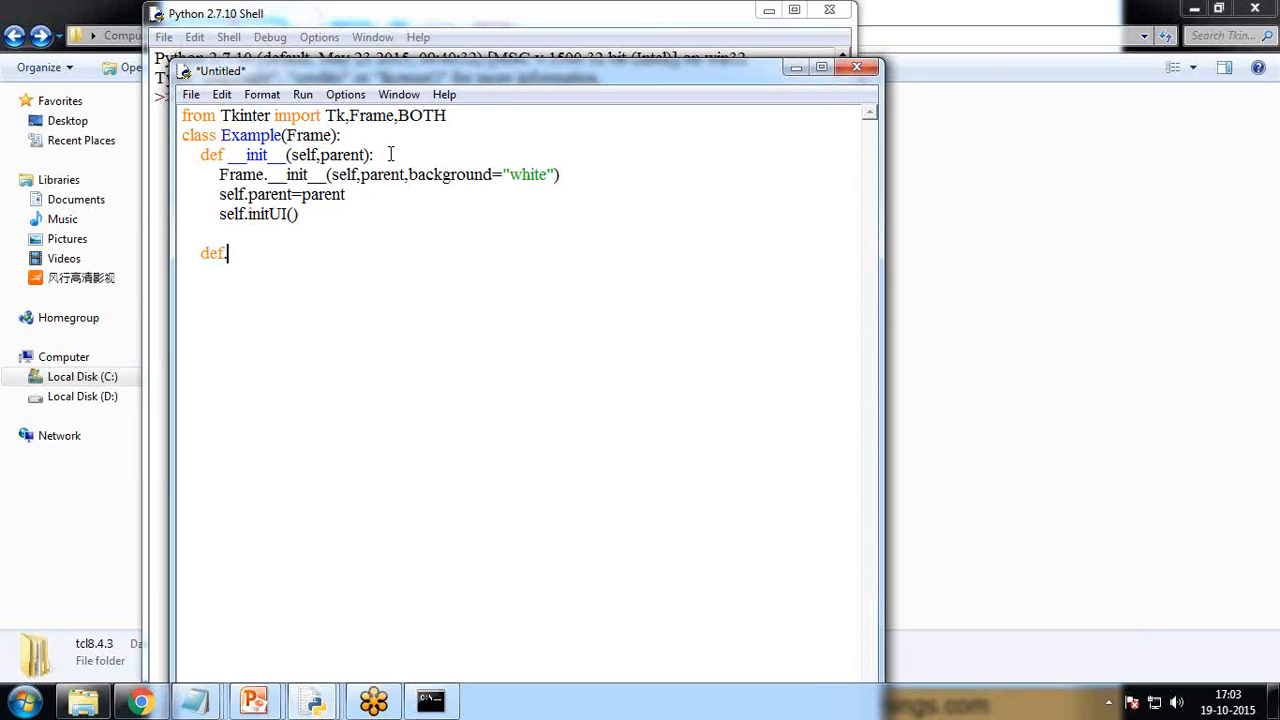
Step: Write initUI(self) setting the window title and packing the frame with fill=BOTH, expand=1
{"action": "type", "text": ".initUI"}
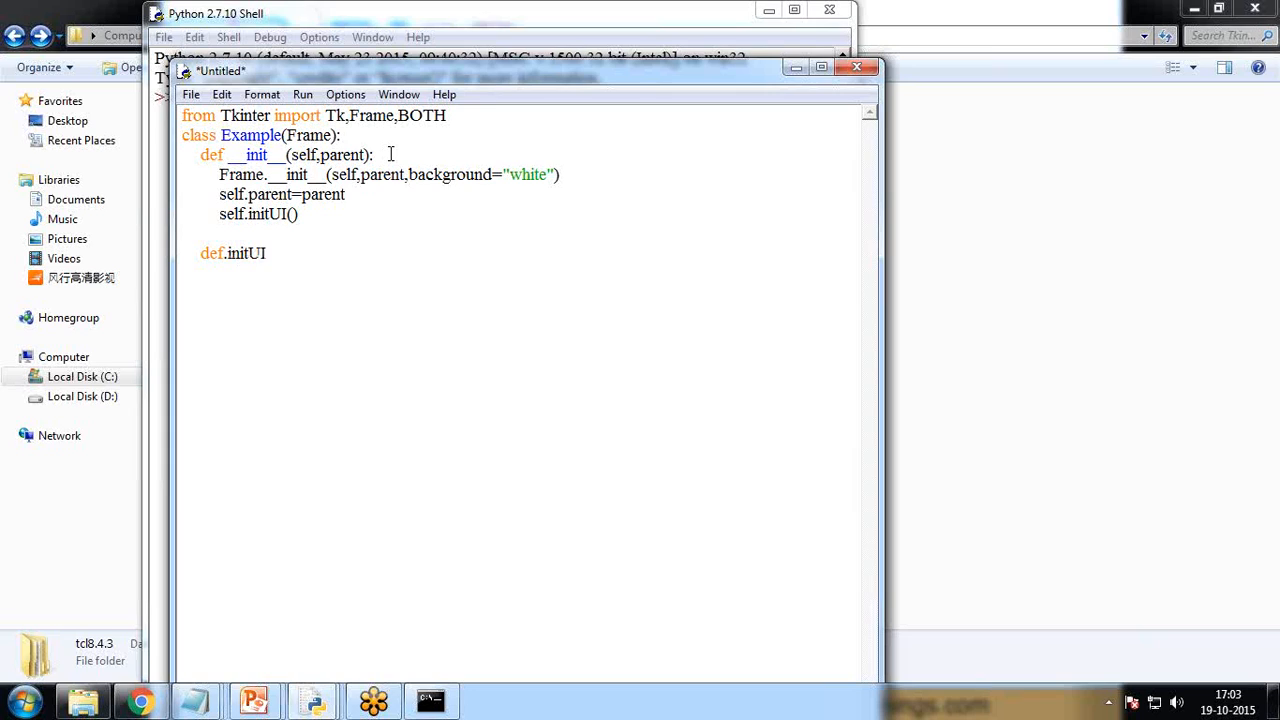
{"action": "type", "text": "(s"}
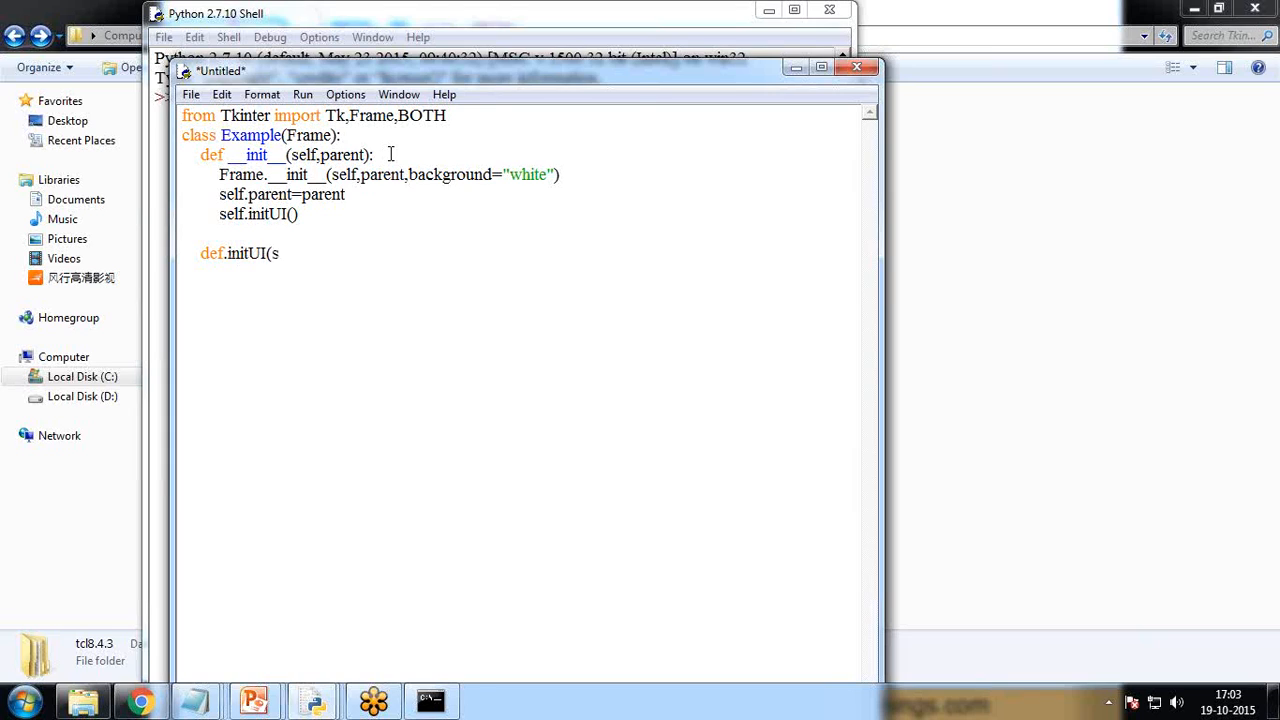
{"action": "type", "text": "elf):"}
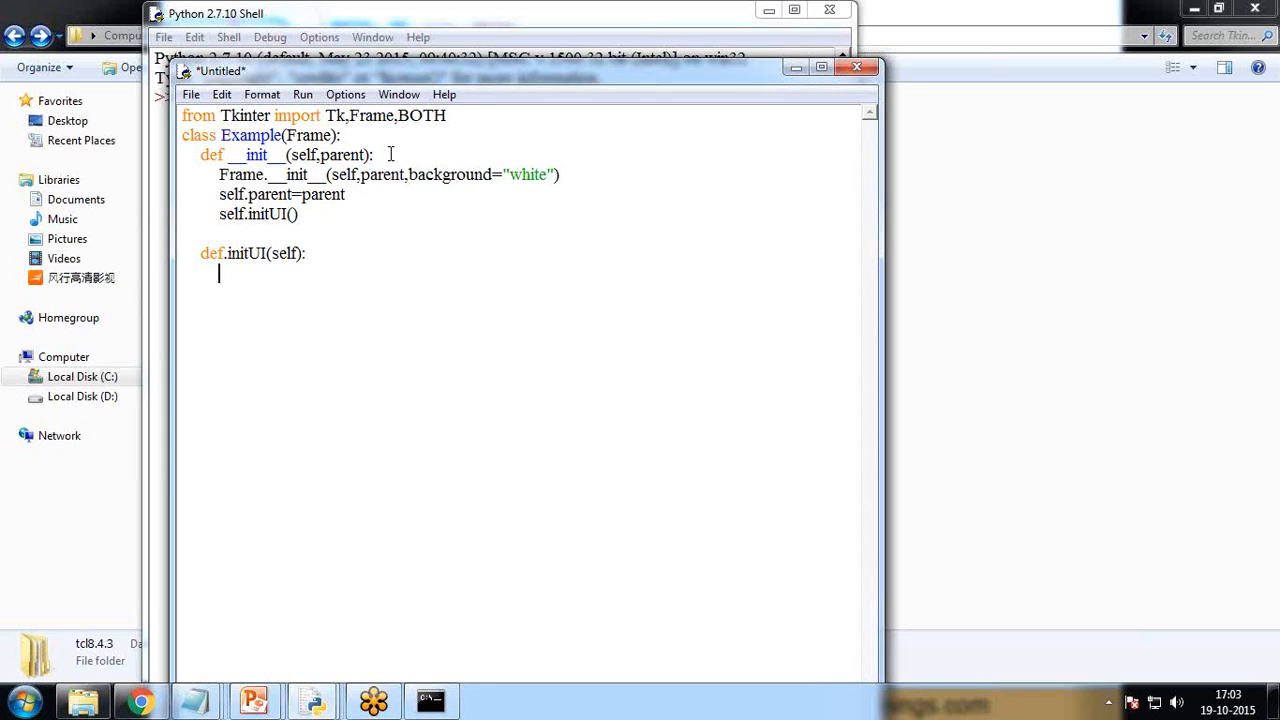
{"action": "type", "text": "self.parent"}
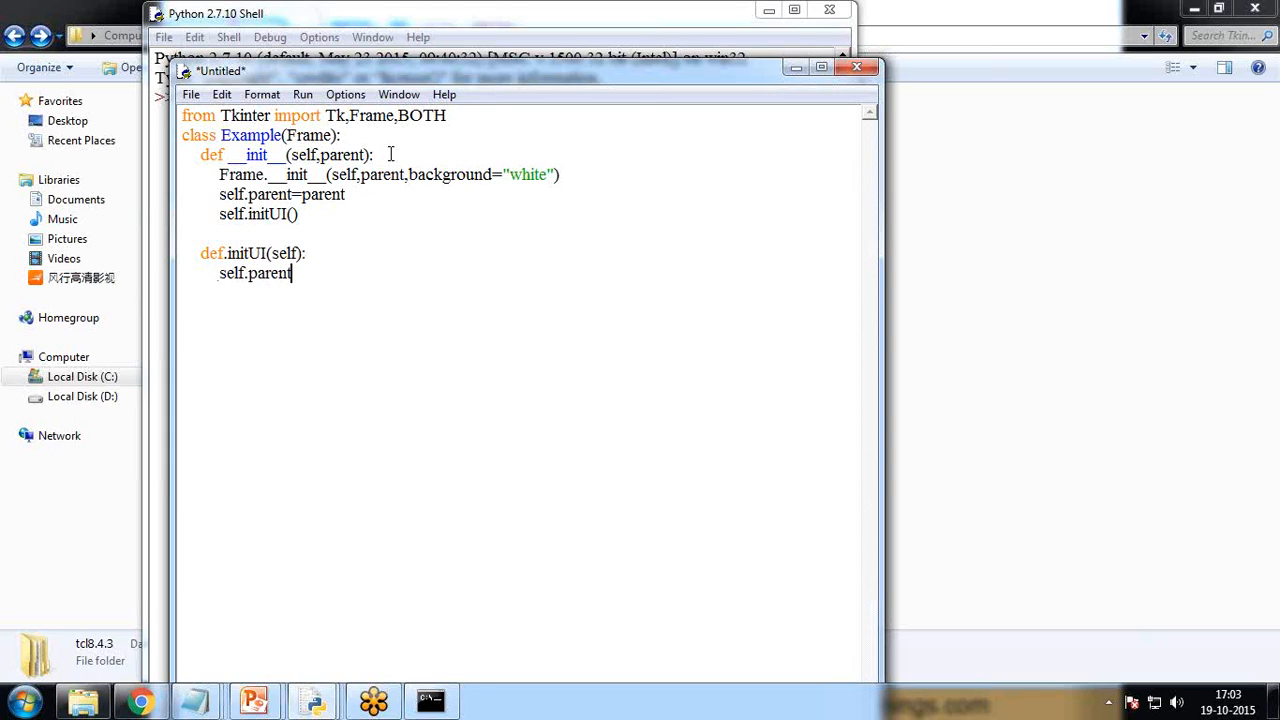
{"action": "type", "text": ".title"}
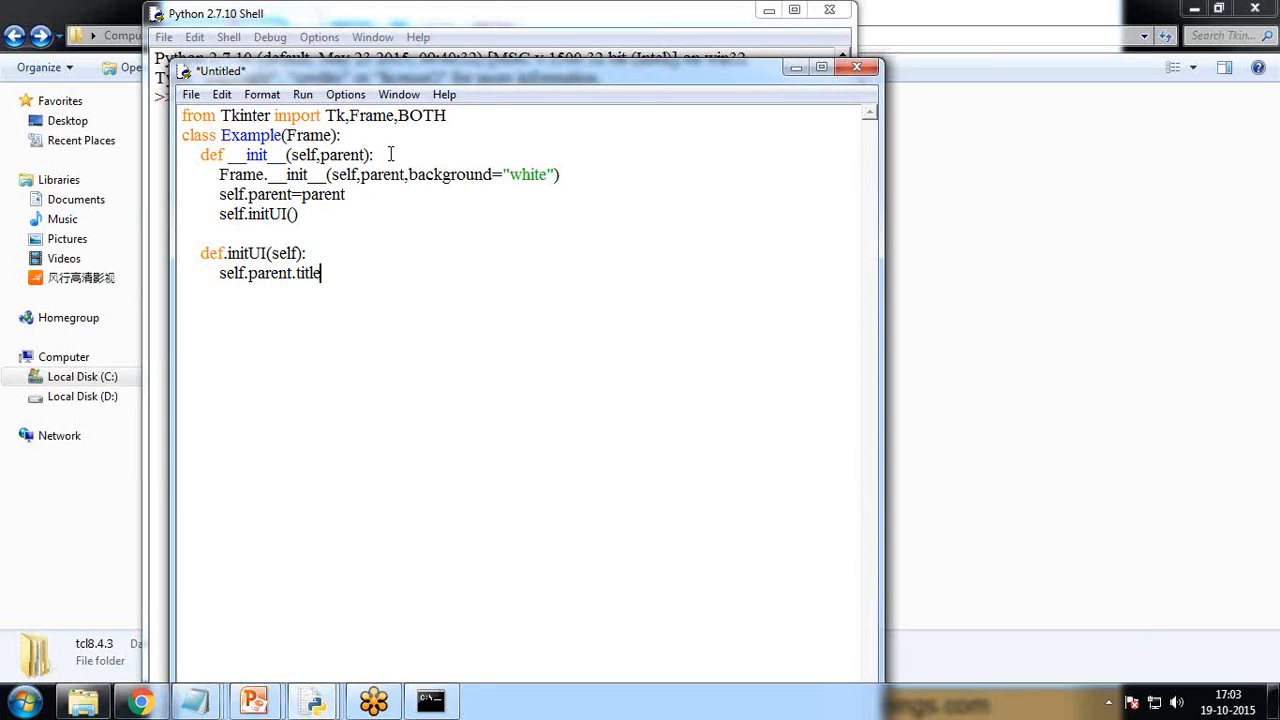
{"action": "type", "text": "(\"Simple"}
{"action": "type", "text": "self."}
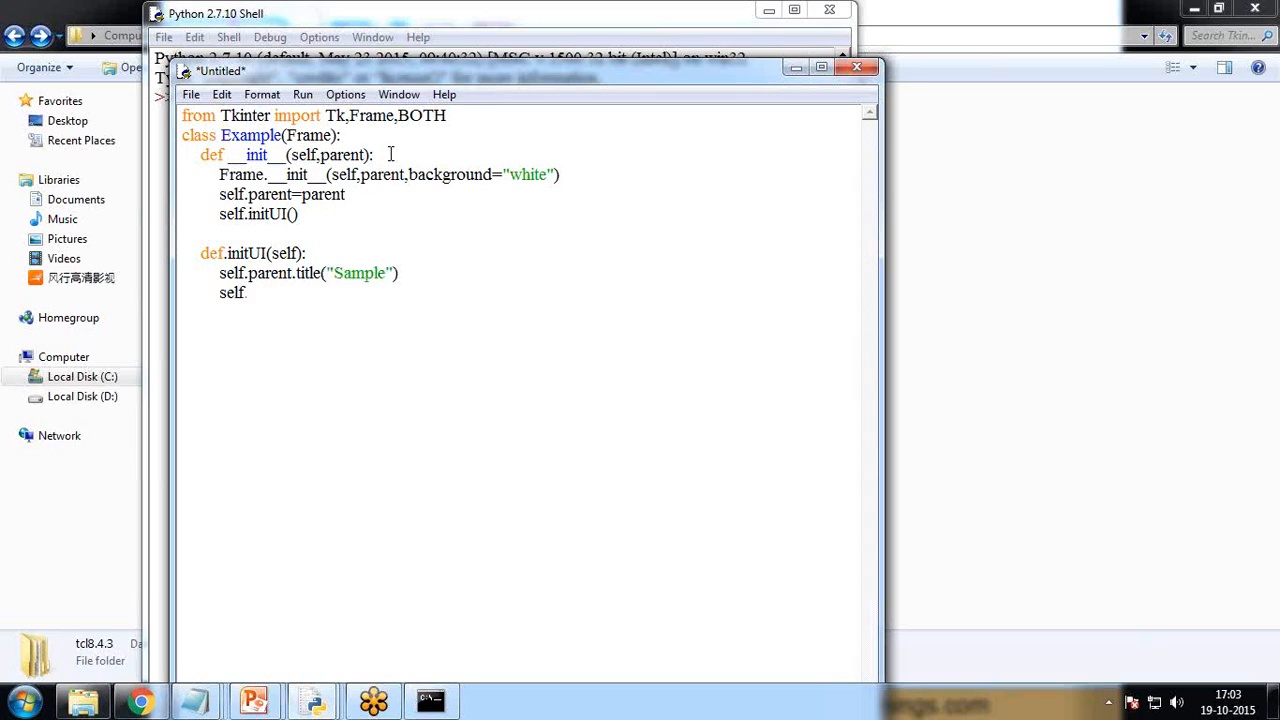
{"action": "type", "text": "pack"}
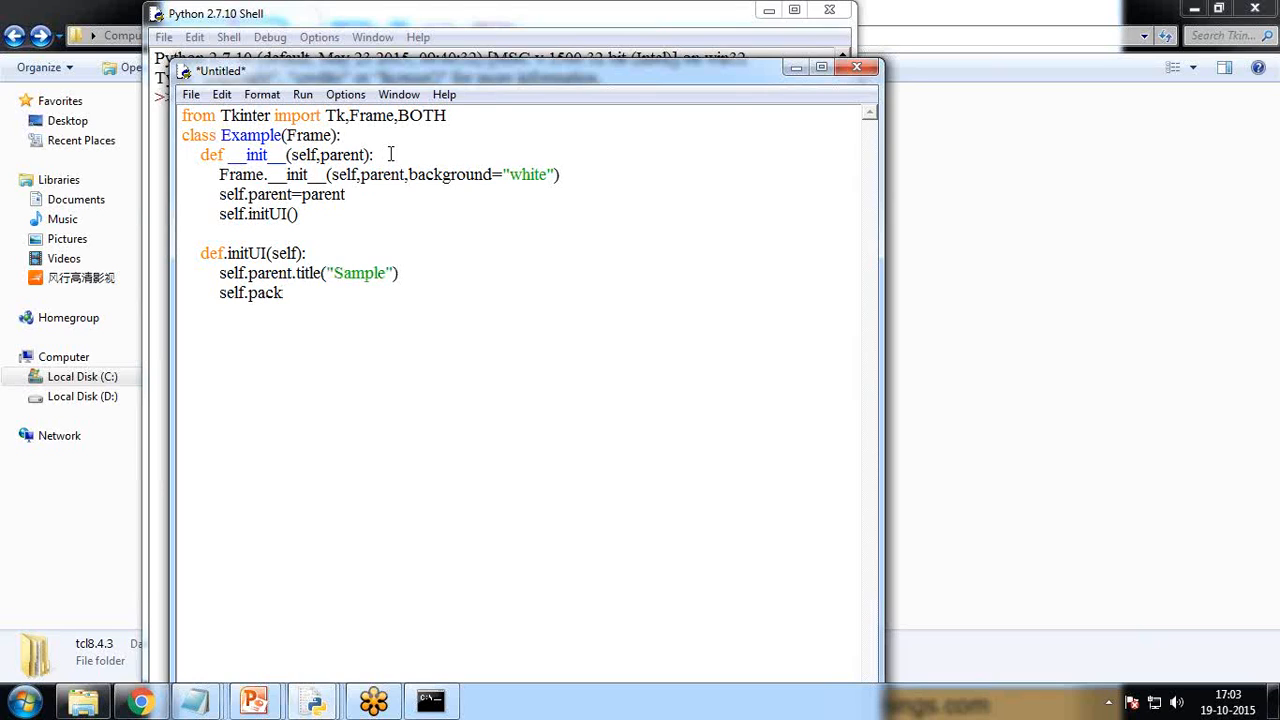
{"action": "type", "text": "(fill"}
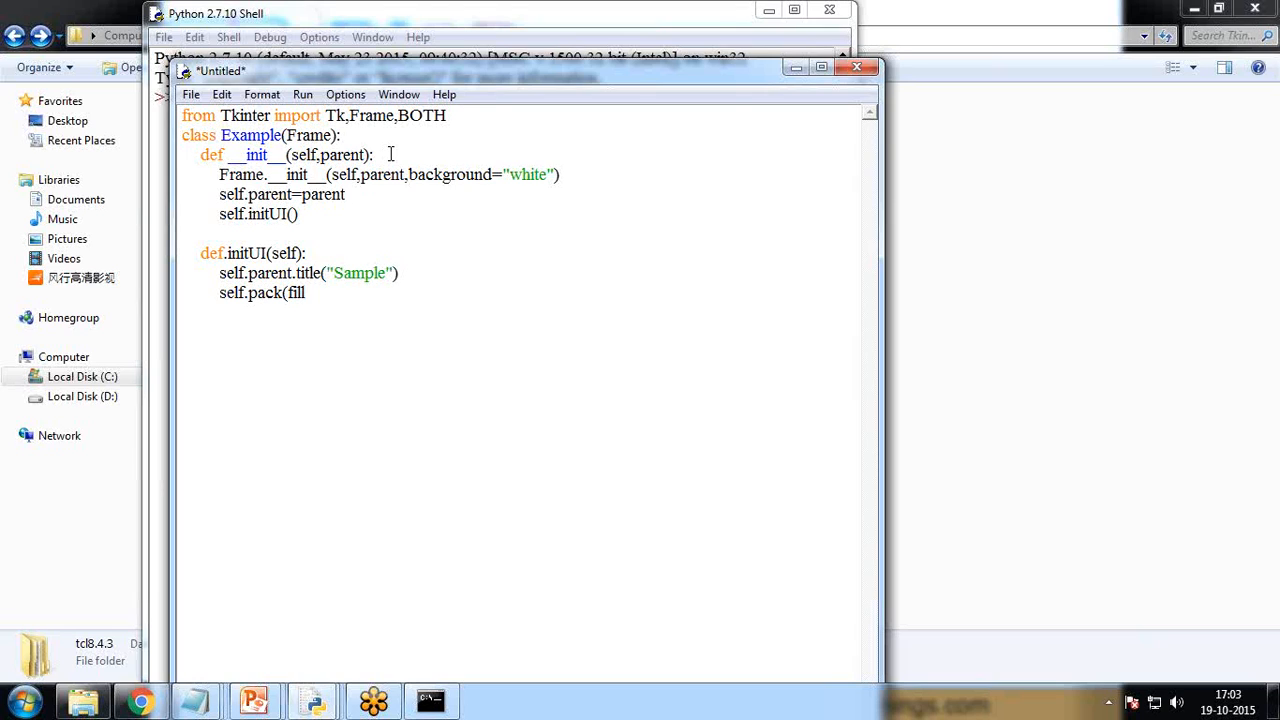
{"action": "type", "text": "=BOTJ"}
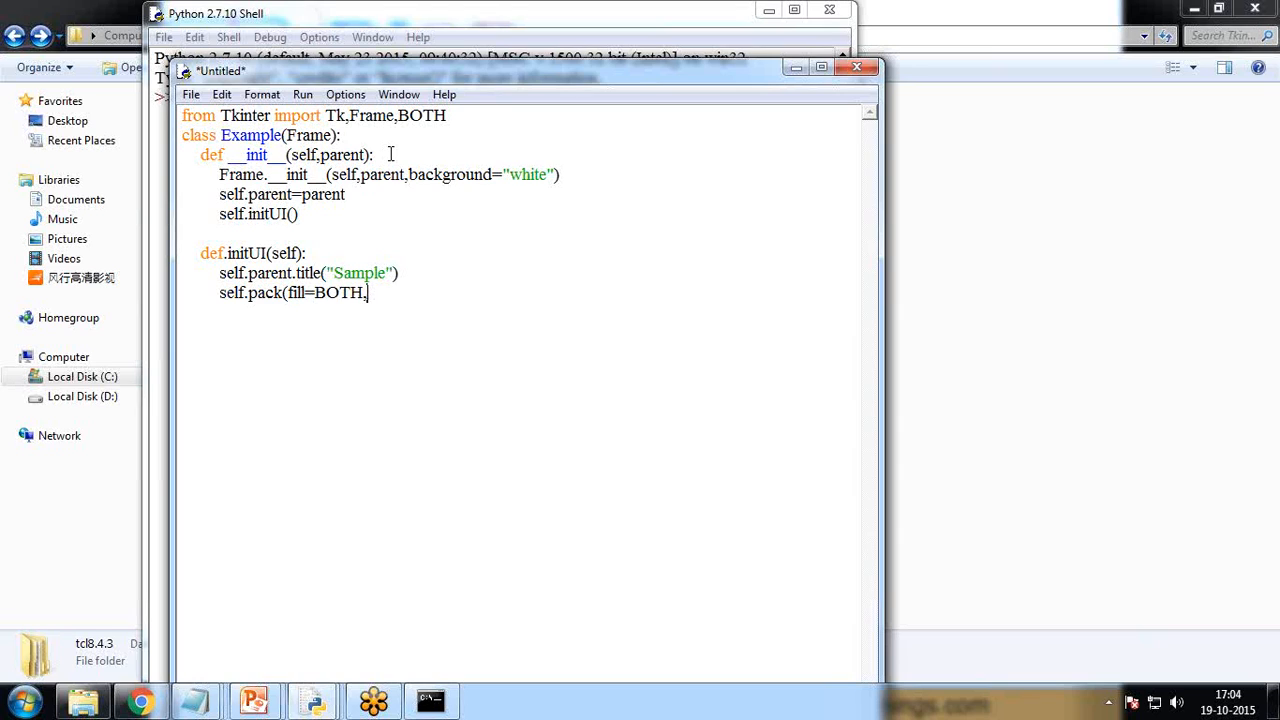
{"action": "type", "text": "expand"}
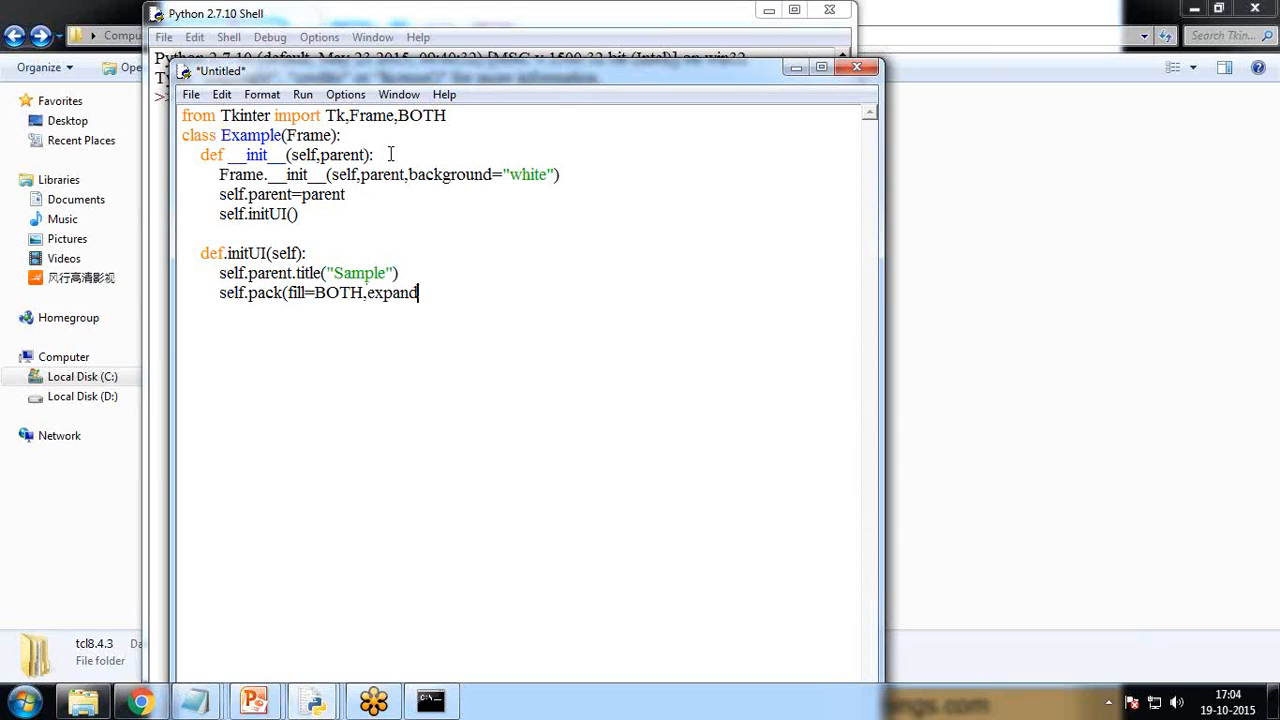
{"action": "type", "text": "=1)"}
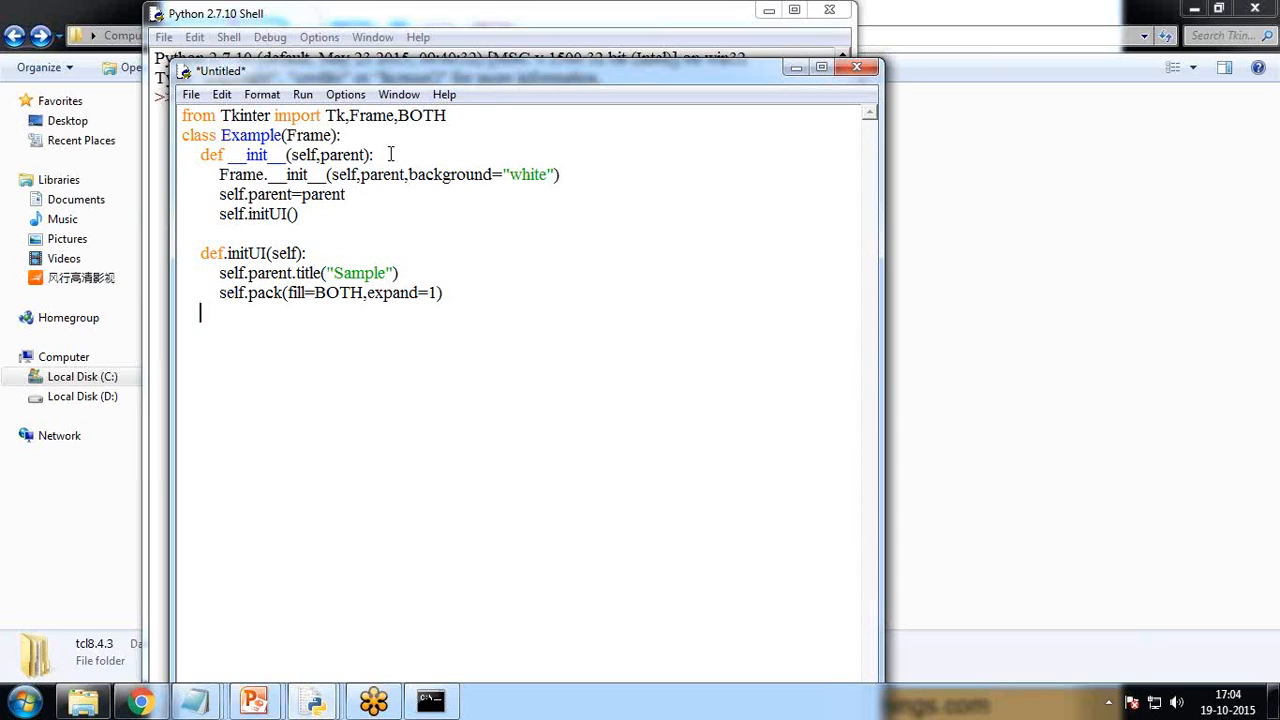
Step: Define main() creating root=Tk() with geometry '250x150+300+3...'
{"action": "type", "text": "d"}
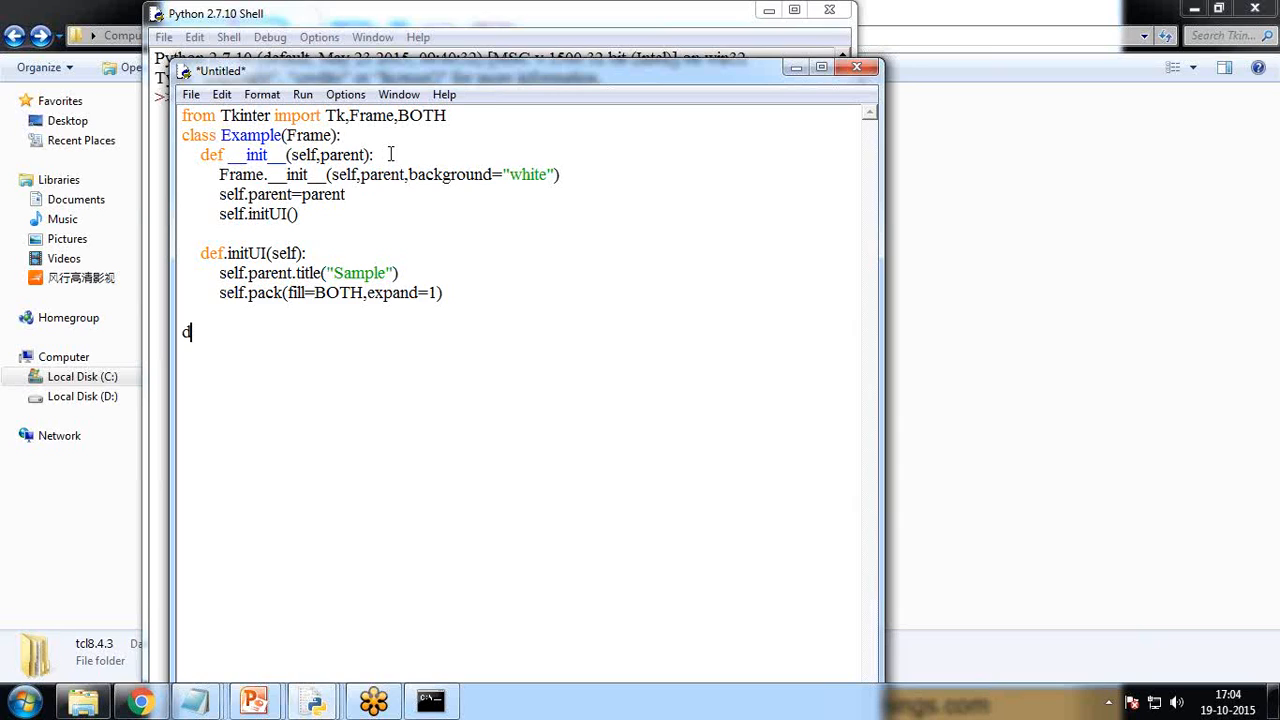
{"action": "type", "text": "ef main("}
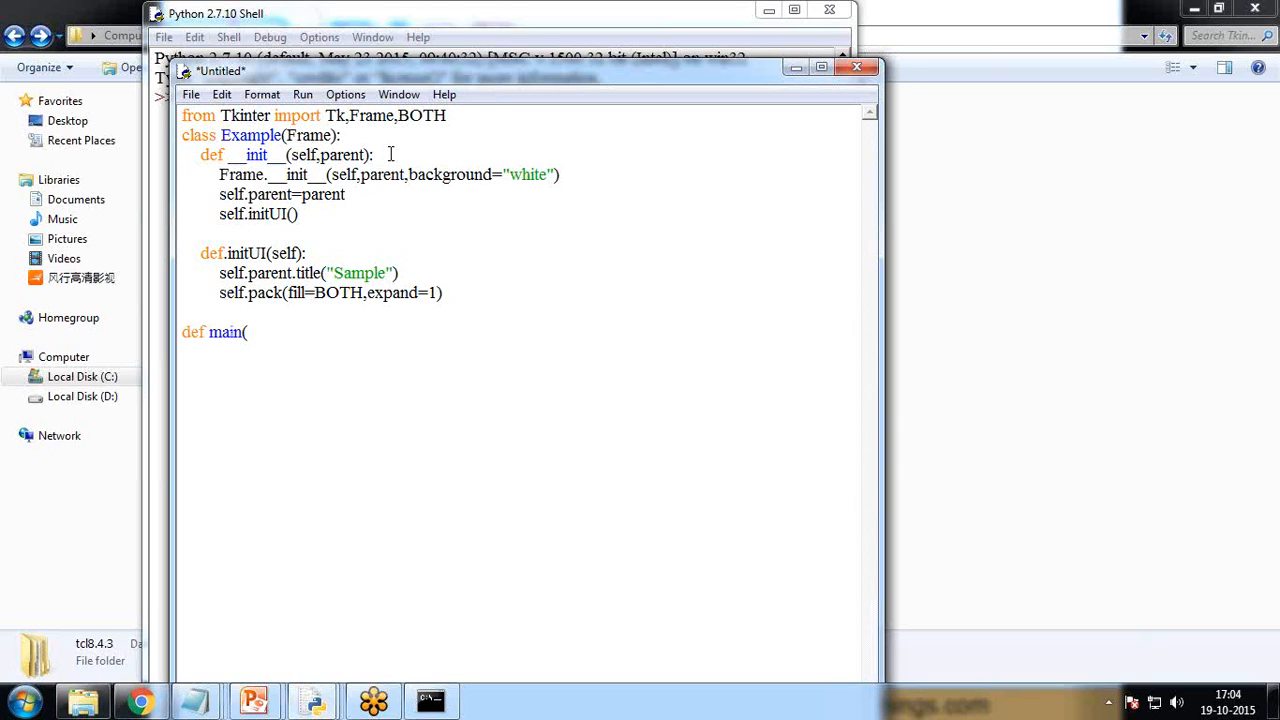
{"action": "type", "text": "):"}
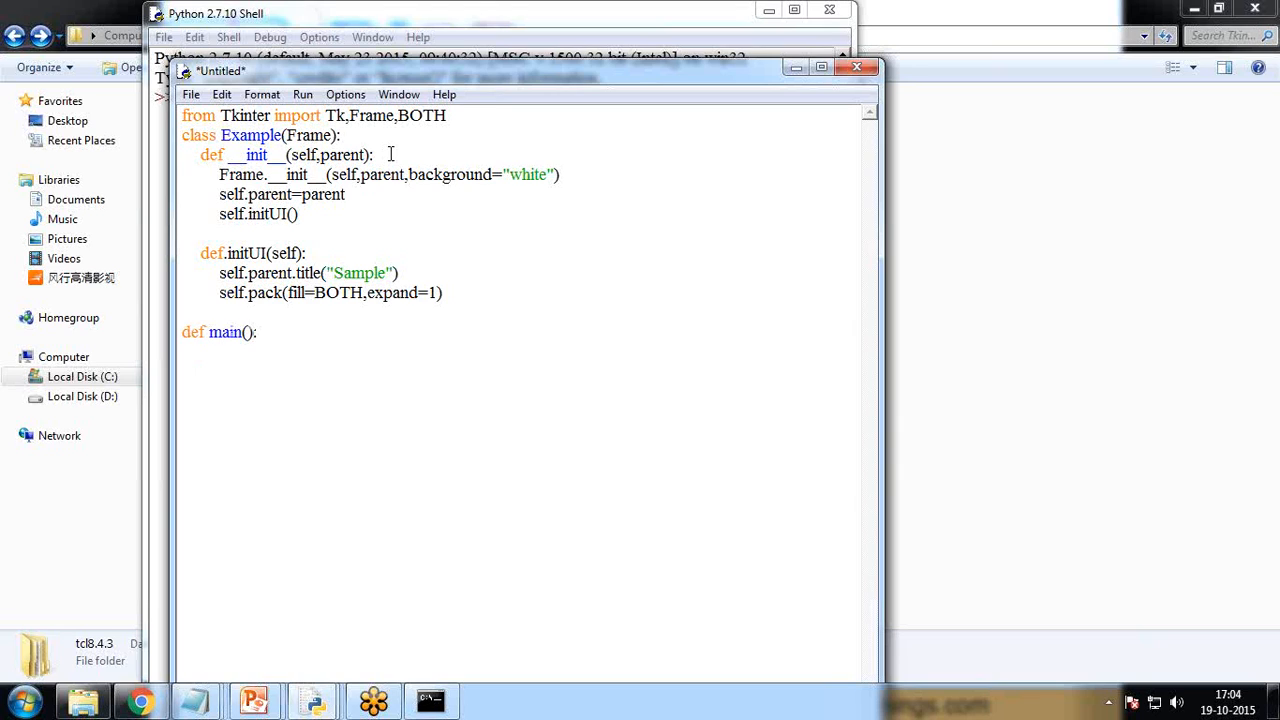
{"action": "type", "text": "root=T"}
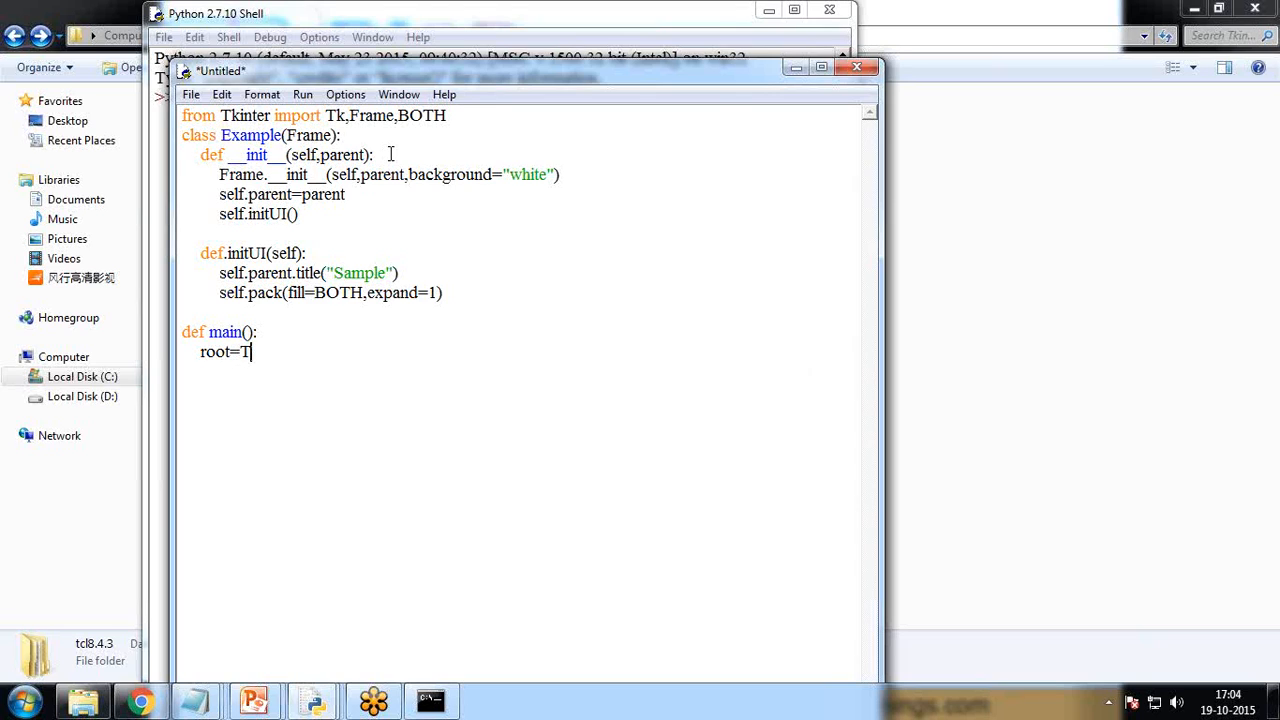
{"action": "type", "text": "k()"}
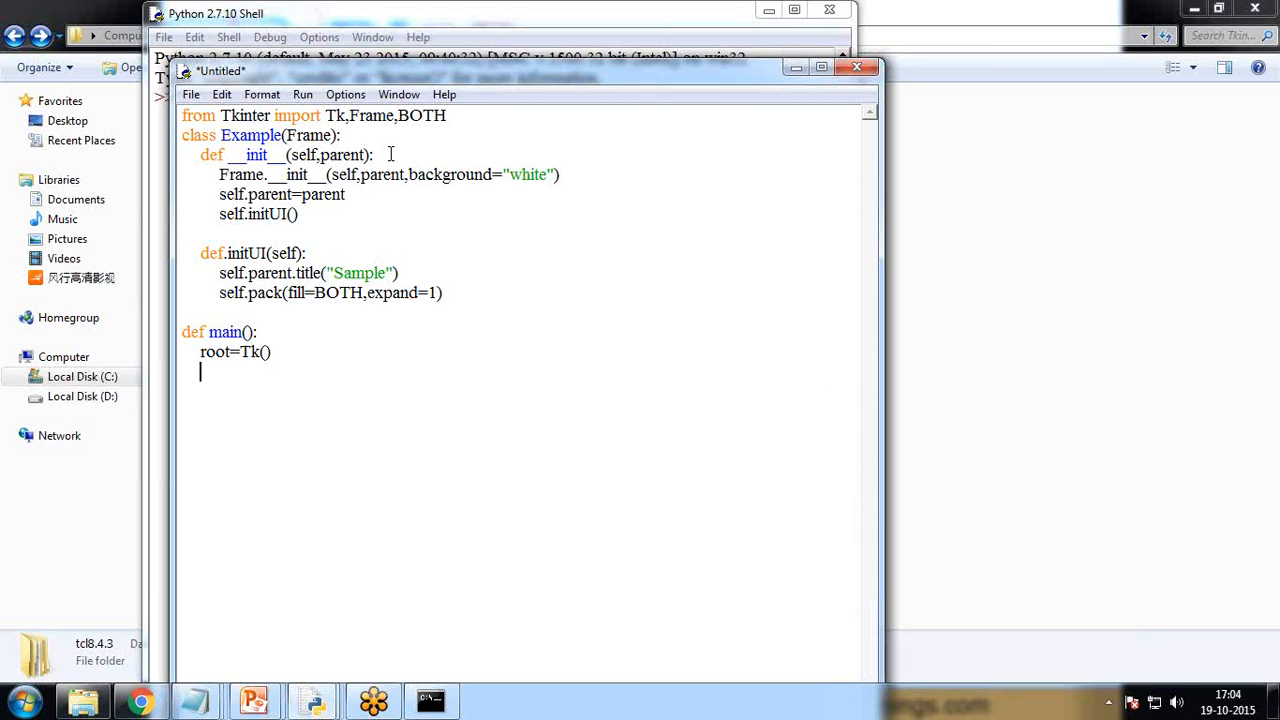
{"action": "type", "text": "root."}
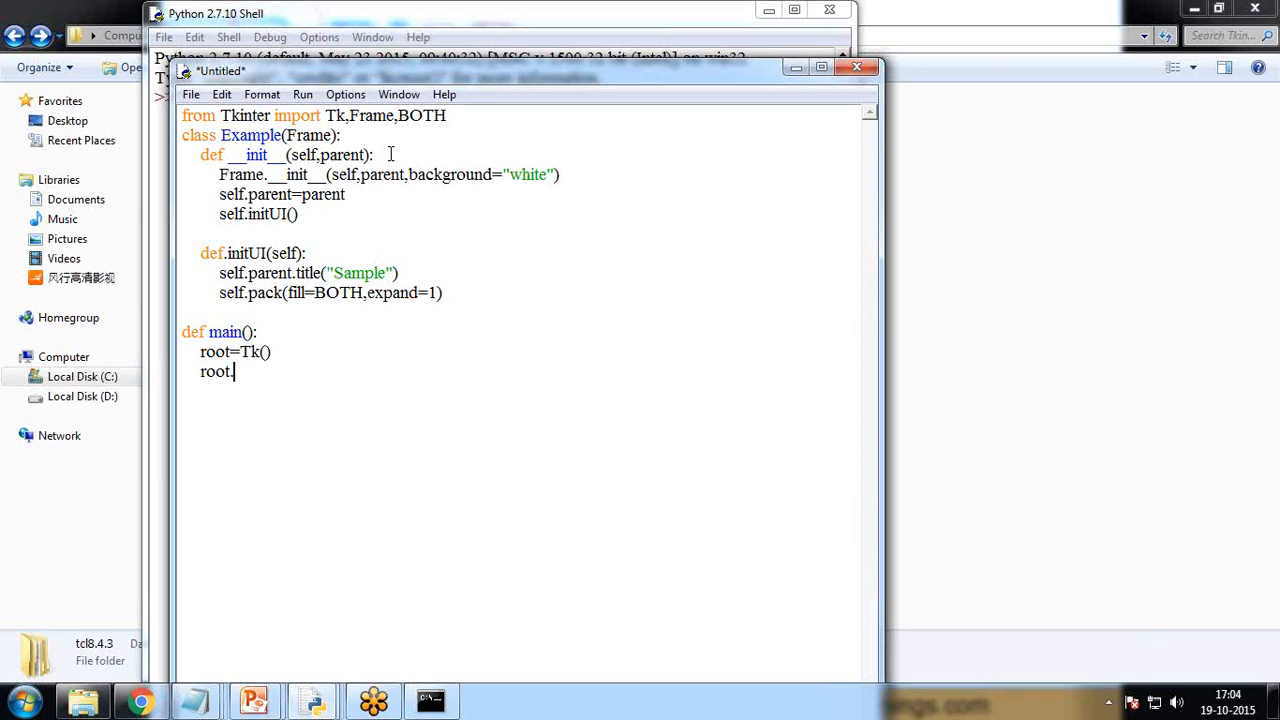
{"action": "type", "text": ".geometry"}
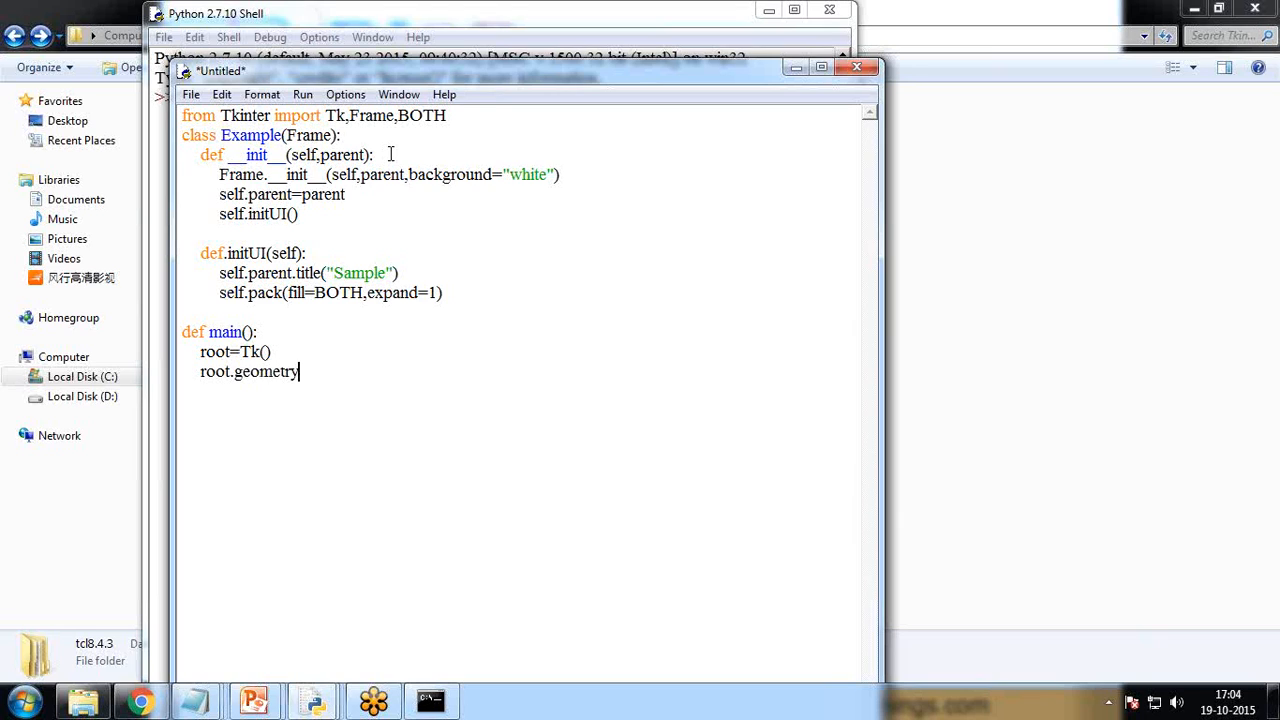
{"action": "type", "text": "('"}
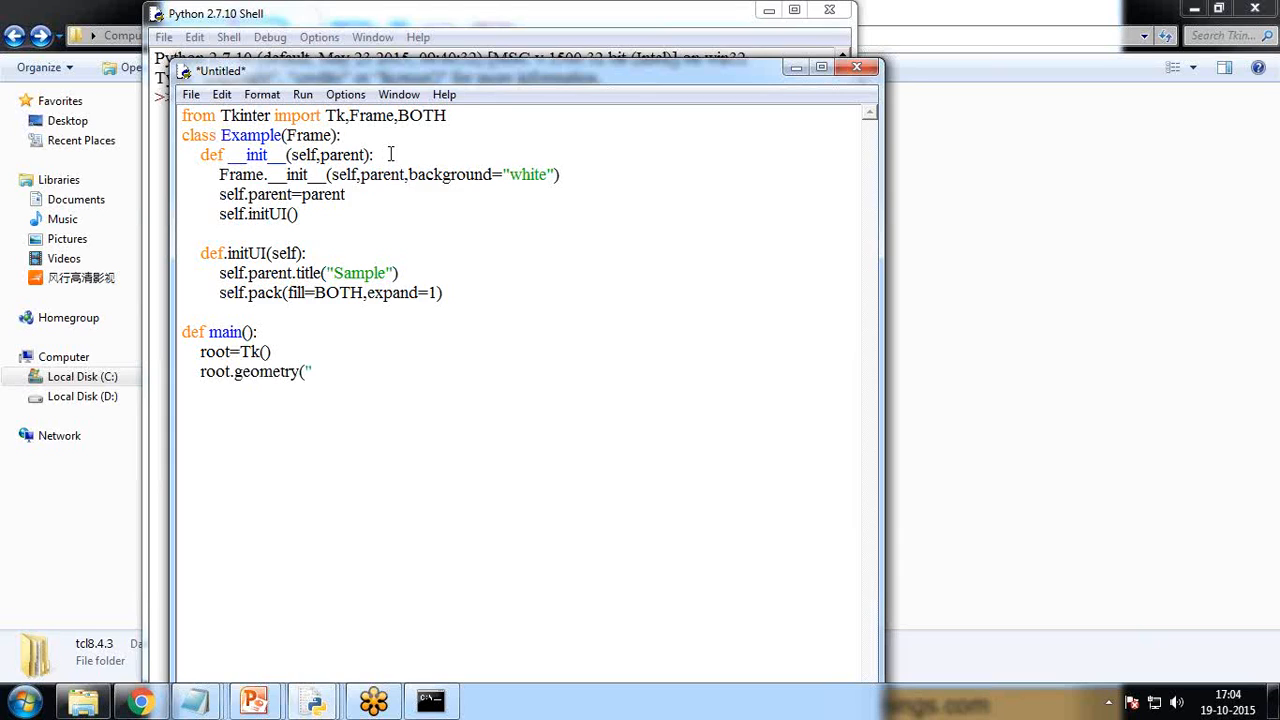
{"action": "type", "text": "250"}
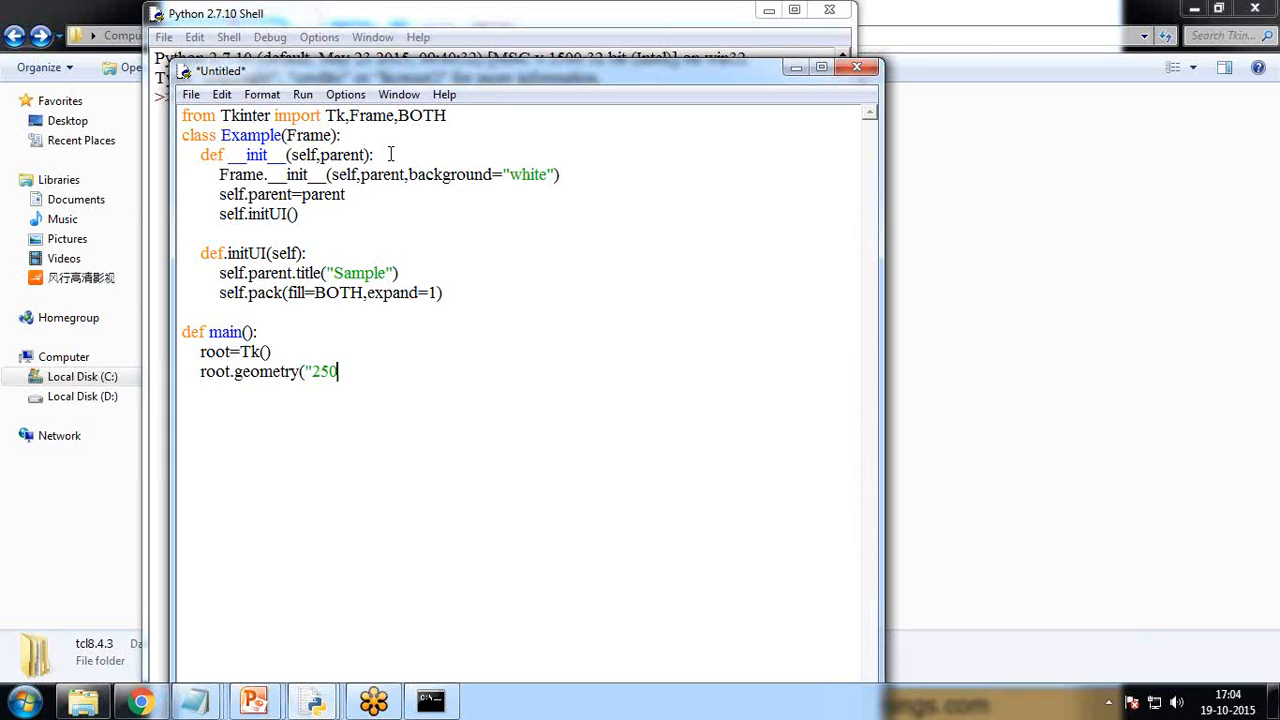
{"action": "type", "text": "x150"}
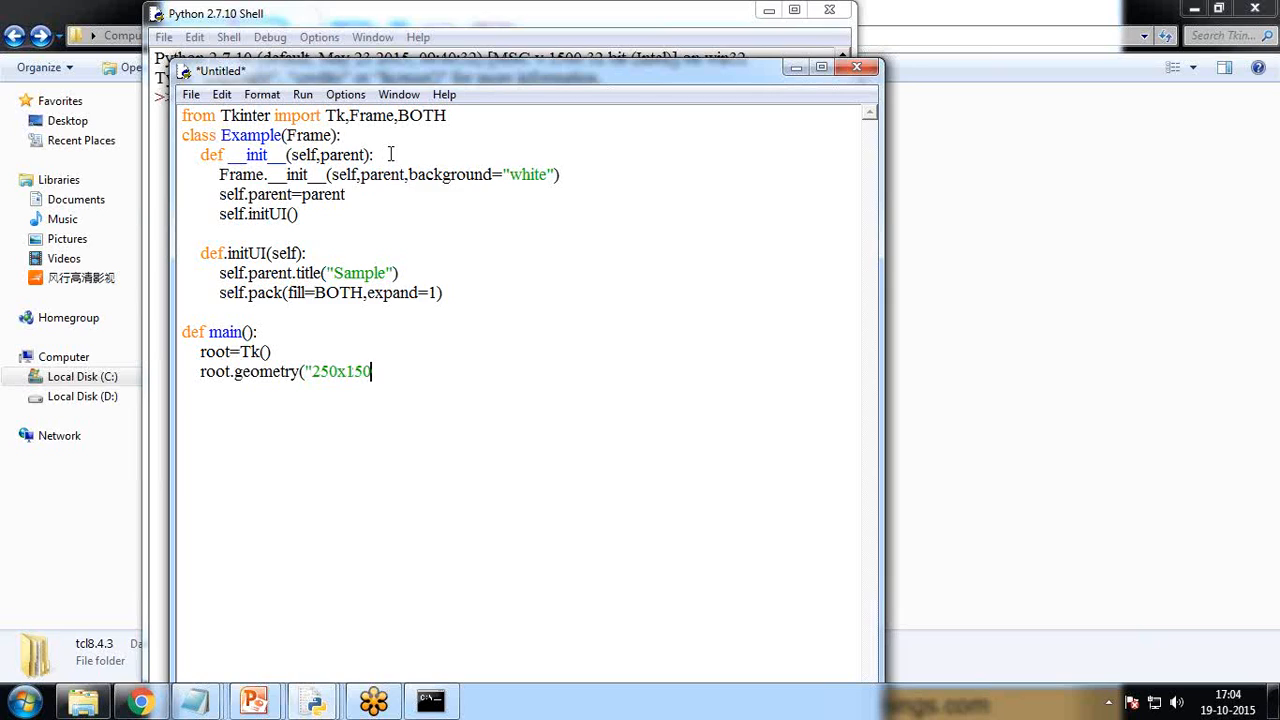
{"action": "type", "text": "+"}
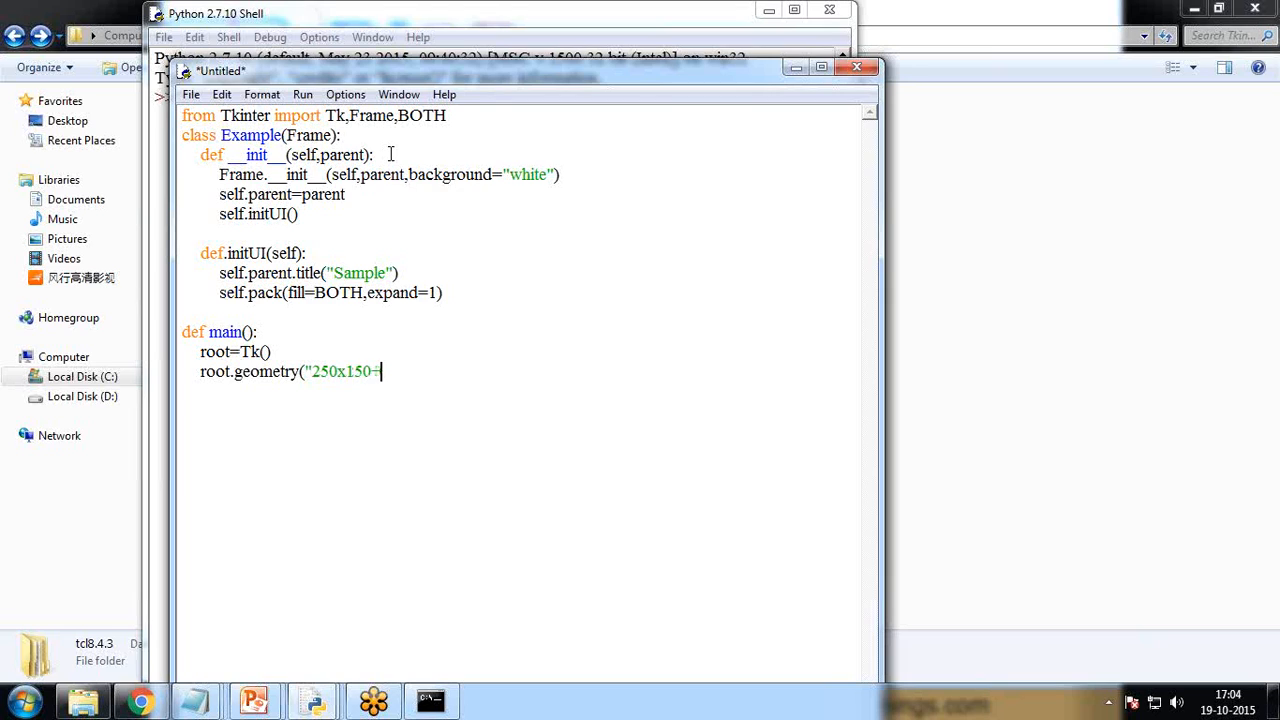
{"action": "type", "text": "300+300"}
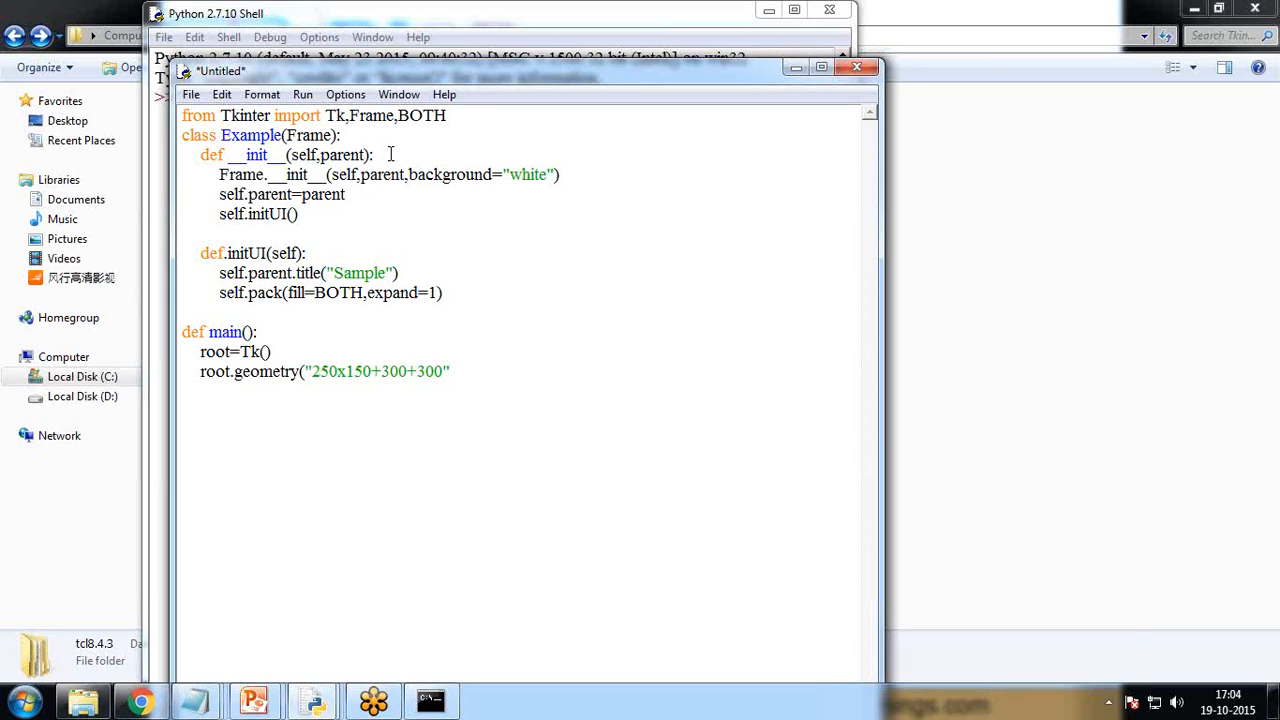
{"action": "type", "text": ")"}
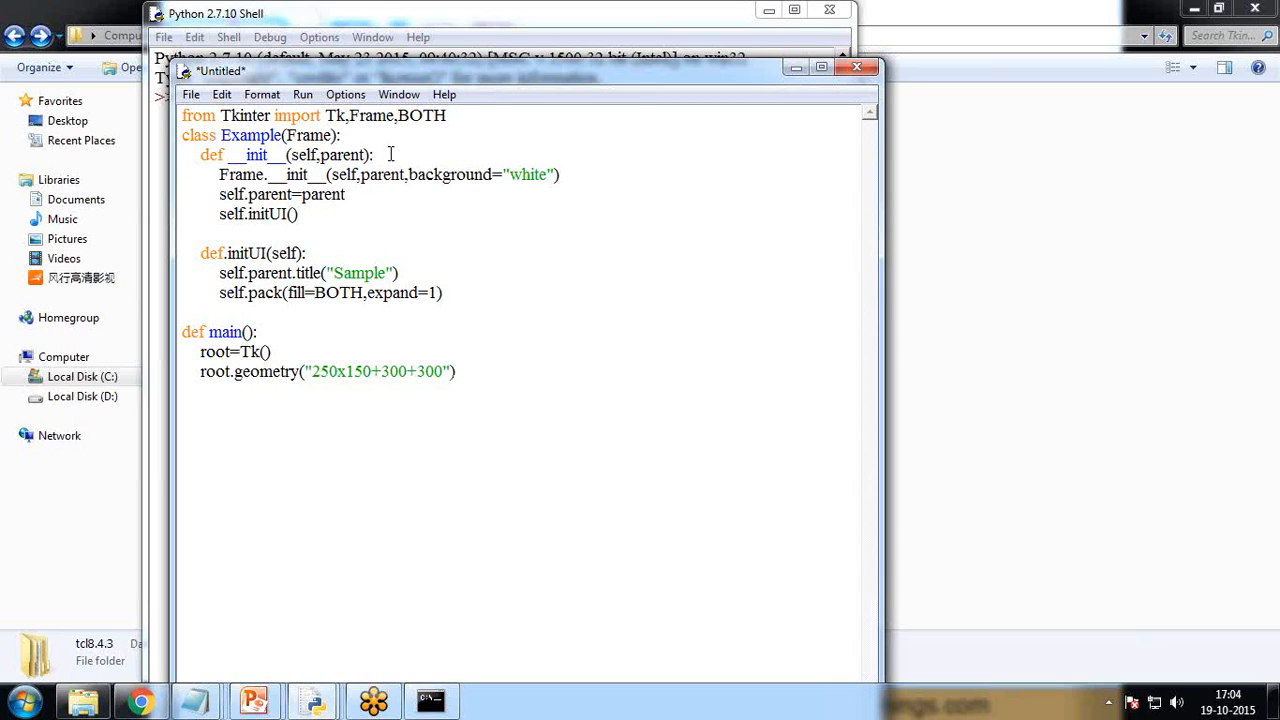
Step: Finish main() with app=Example(root) and root.mainloop()
{"action": "type", "text": "app="}
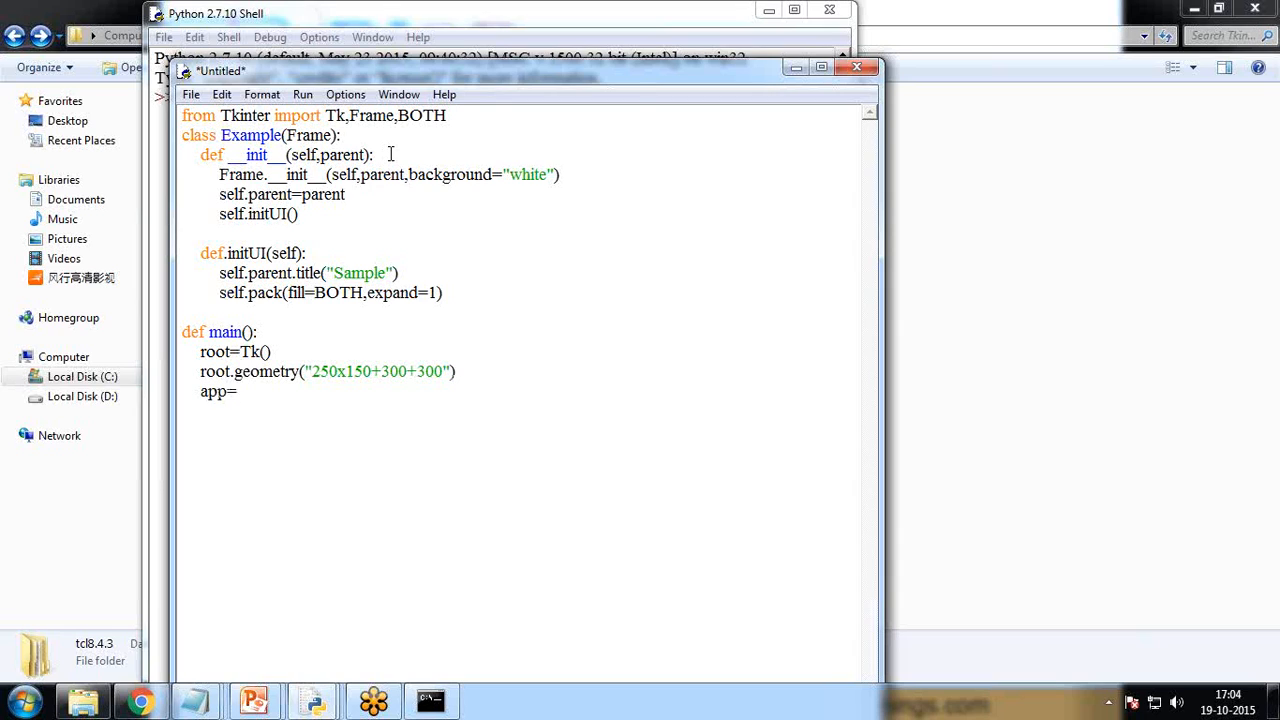
{"action": "type", "text": "Exa"}
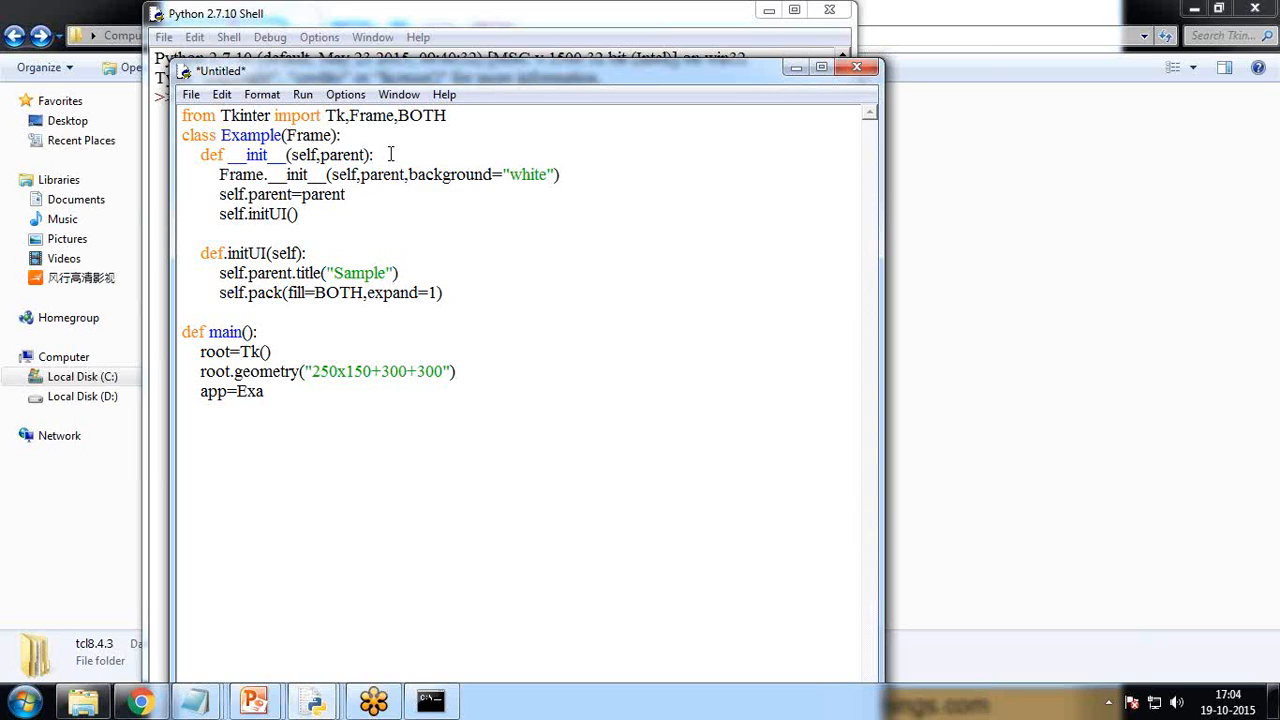
{"action": "type", "text": "mple("}
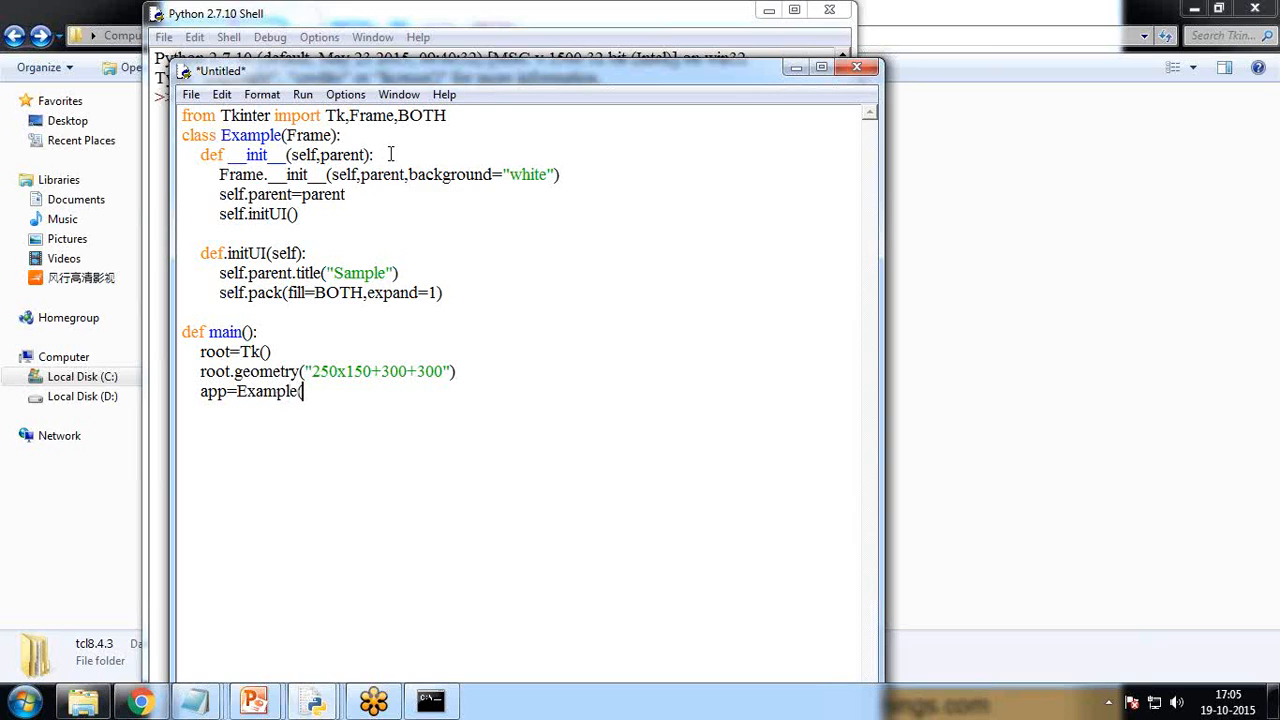
{"action": "type", "text": "root)"}
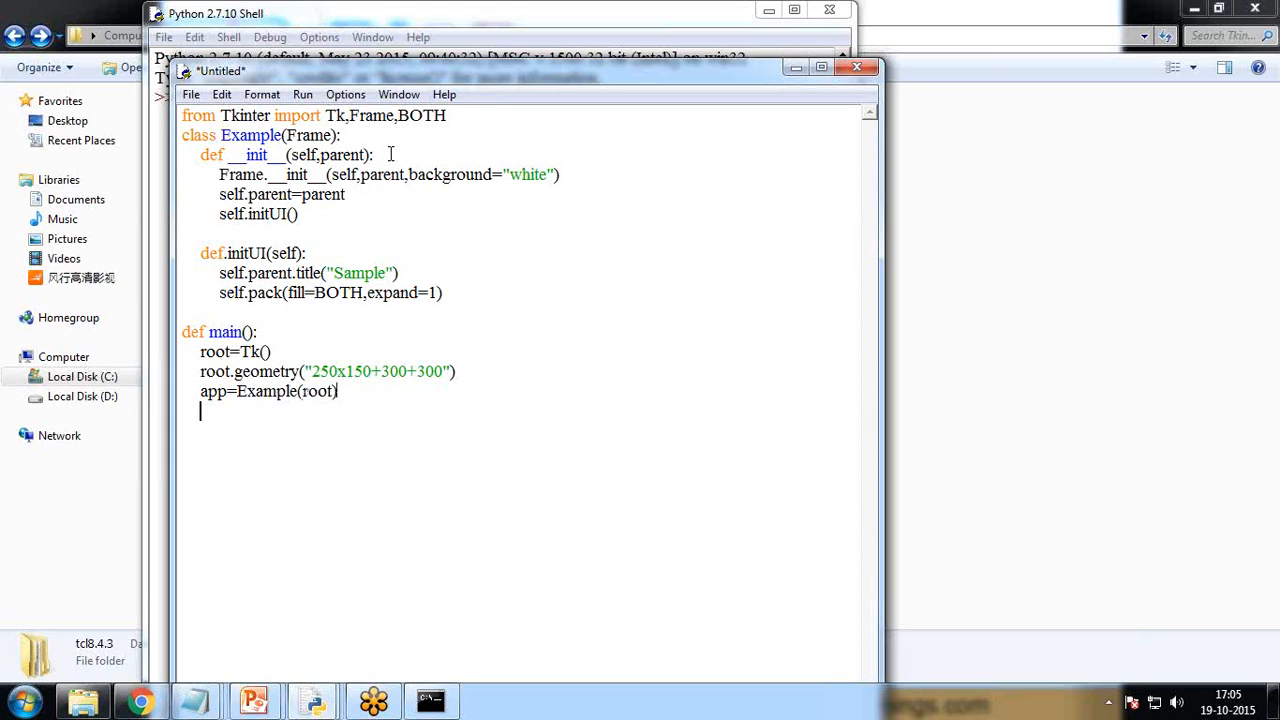
{"action": "type", "text": "root.main"}
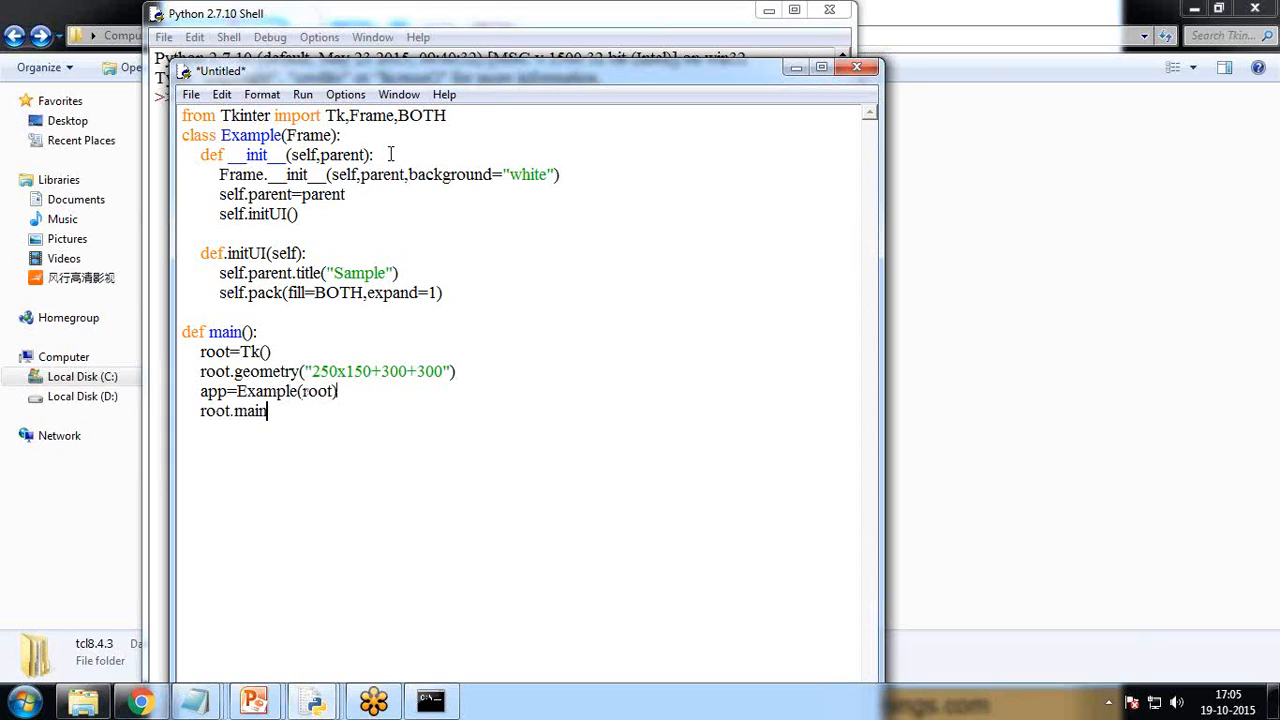
{"action": "type", "text": "loop("}
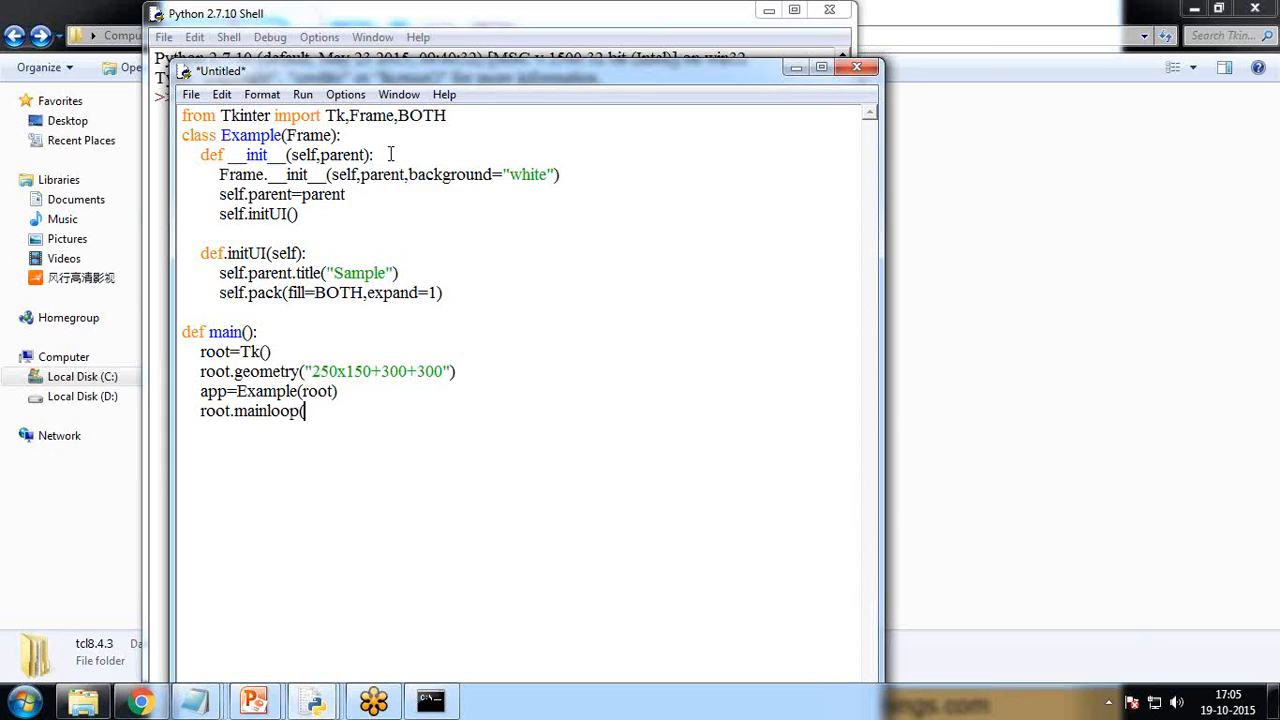
{"action": "type", "text": ")"}
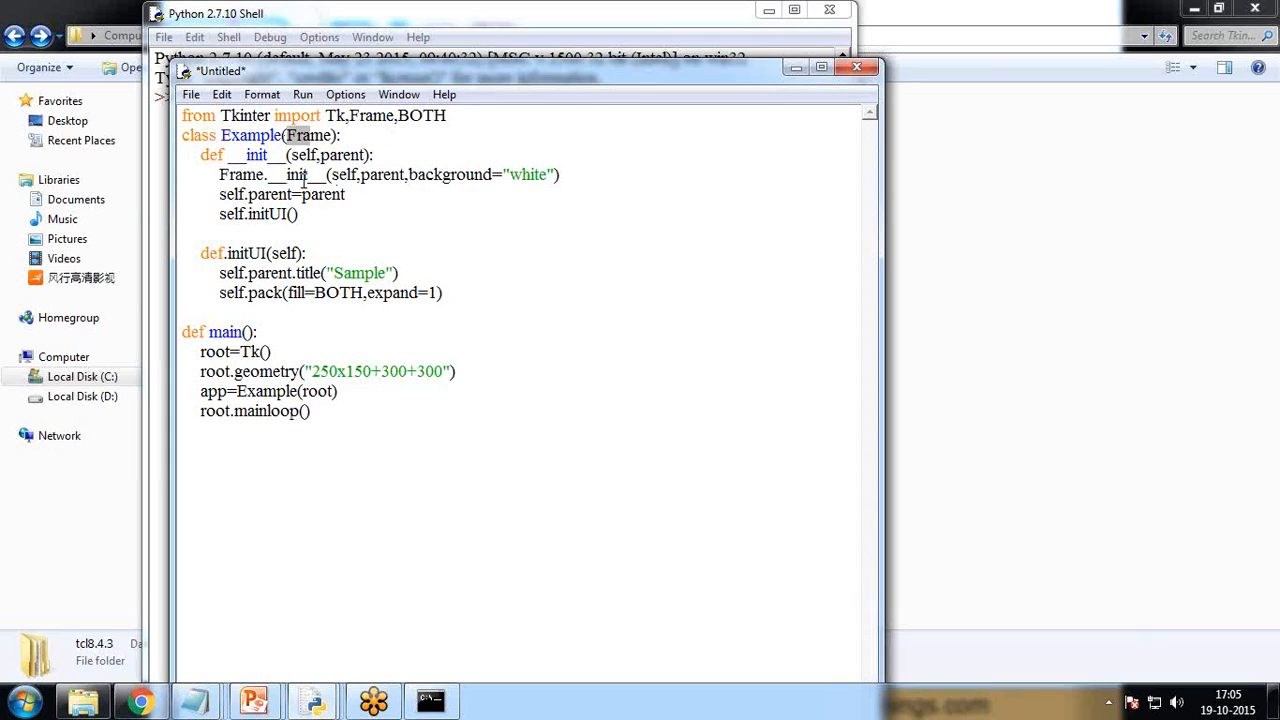
Step: Add the if __name__=='__main__': guard calling main() below the main function
{"action": "left_click", "coordinate": [312, 412]}
{"action": "type", "text": "if __name__"}
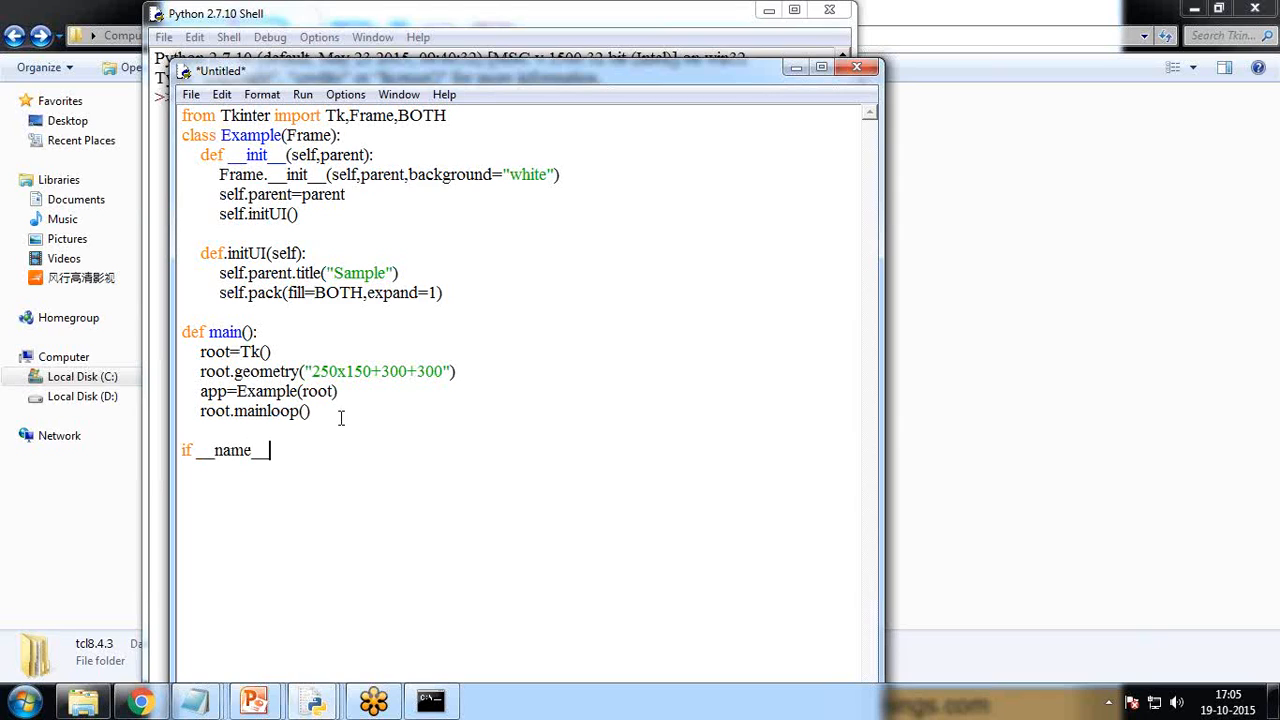
{"action": "type", "text": "='"}
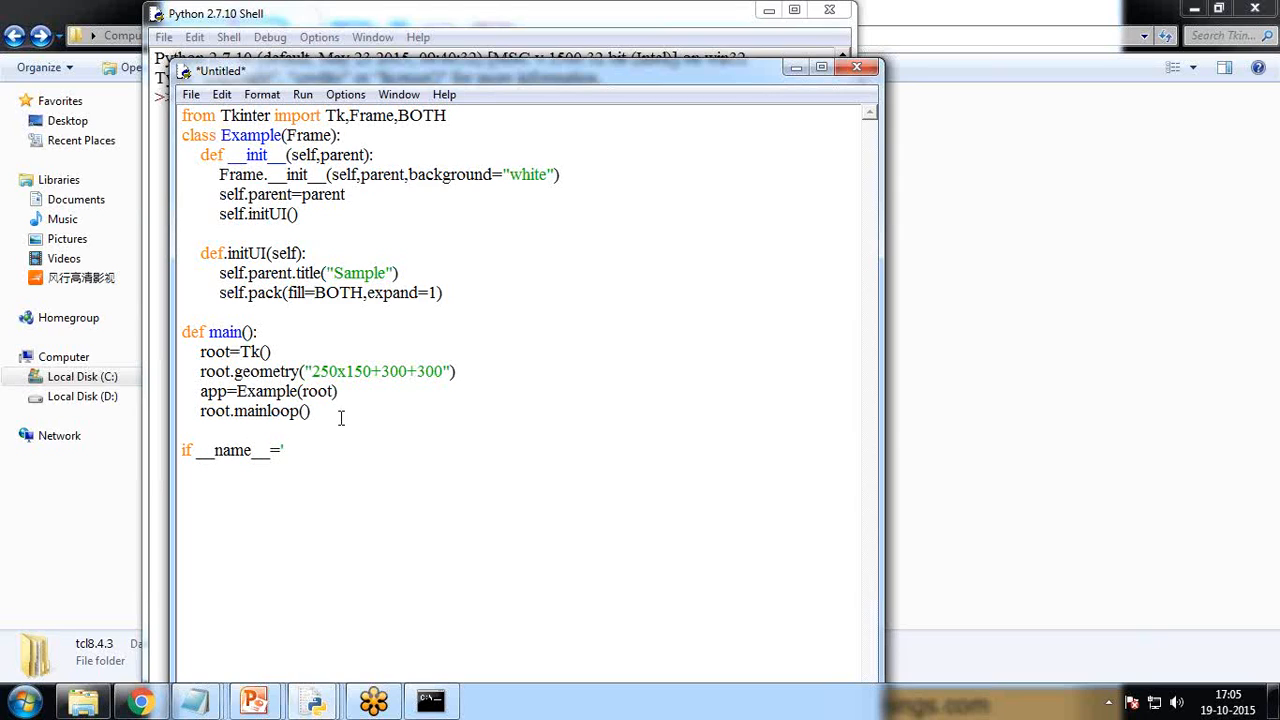
{"action": "type", "text": "__main_"}
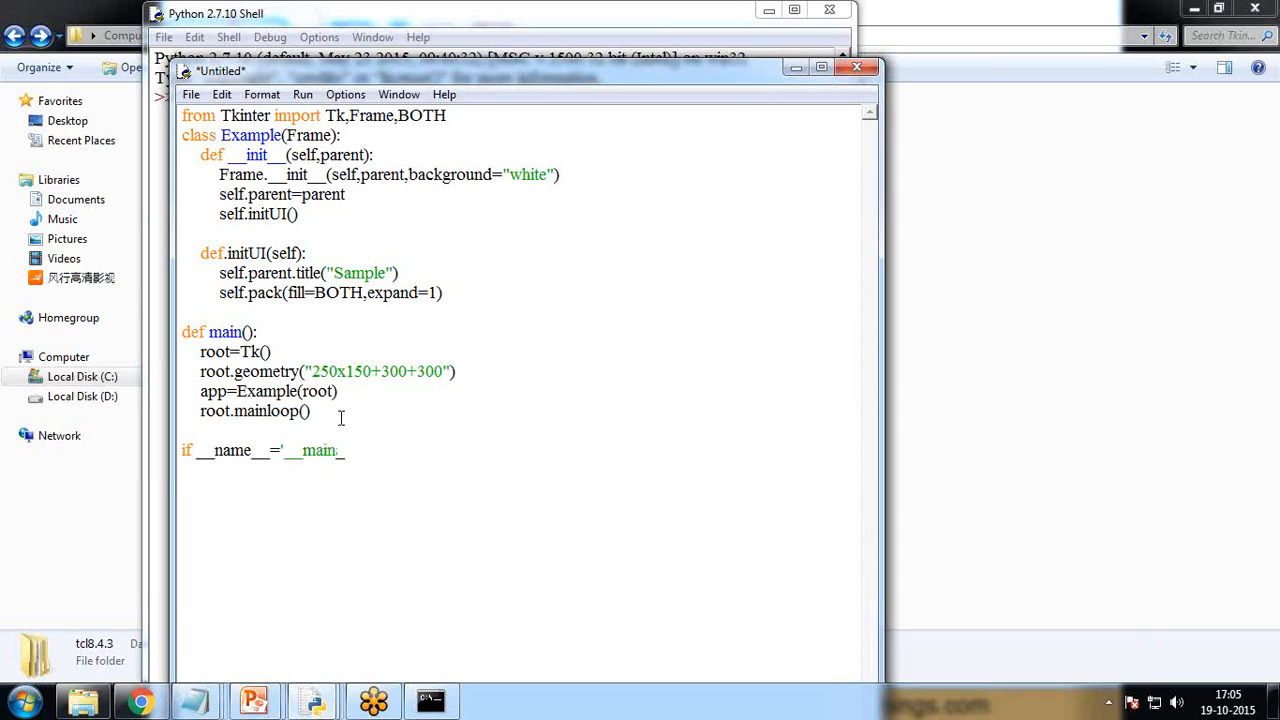
{"action": "type", "text": "':"}
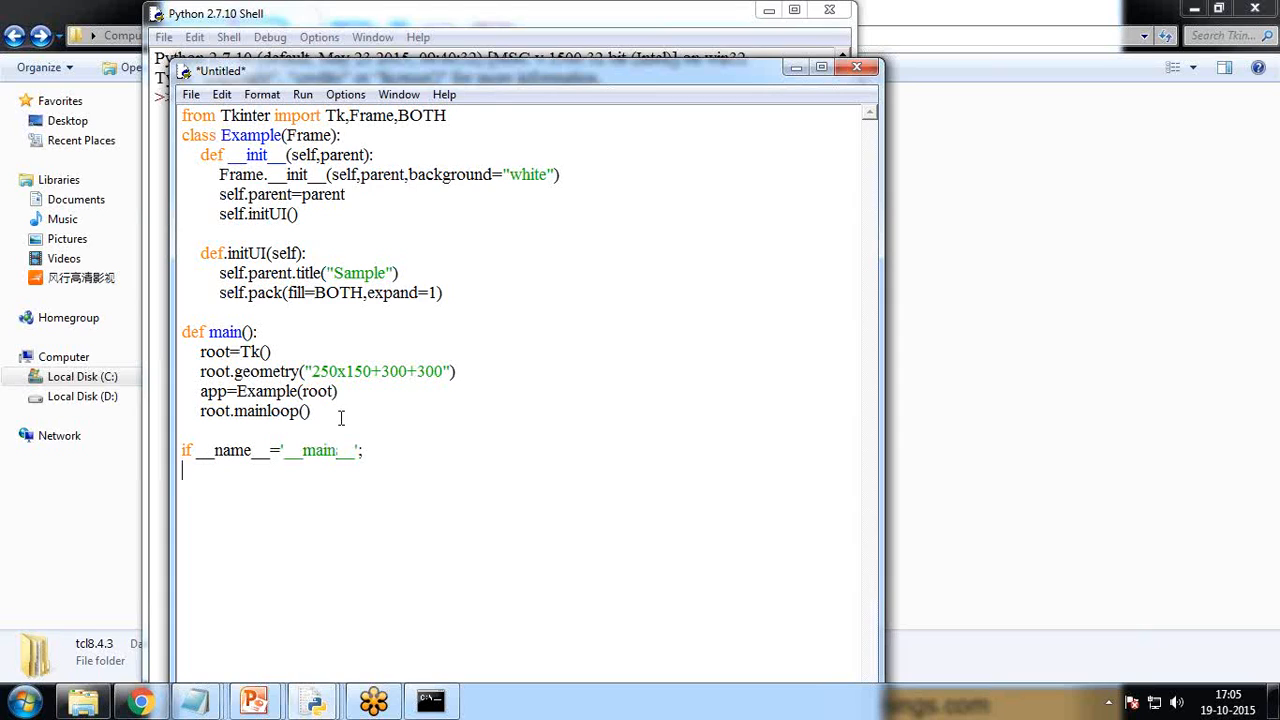
{"action": "type", "text": "m"}
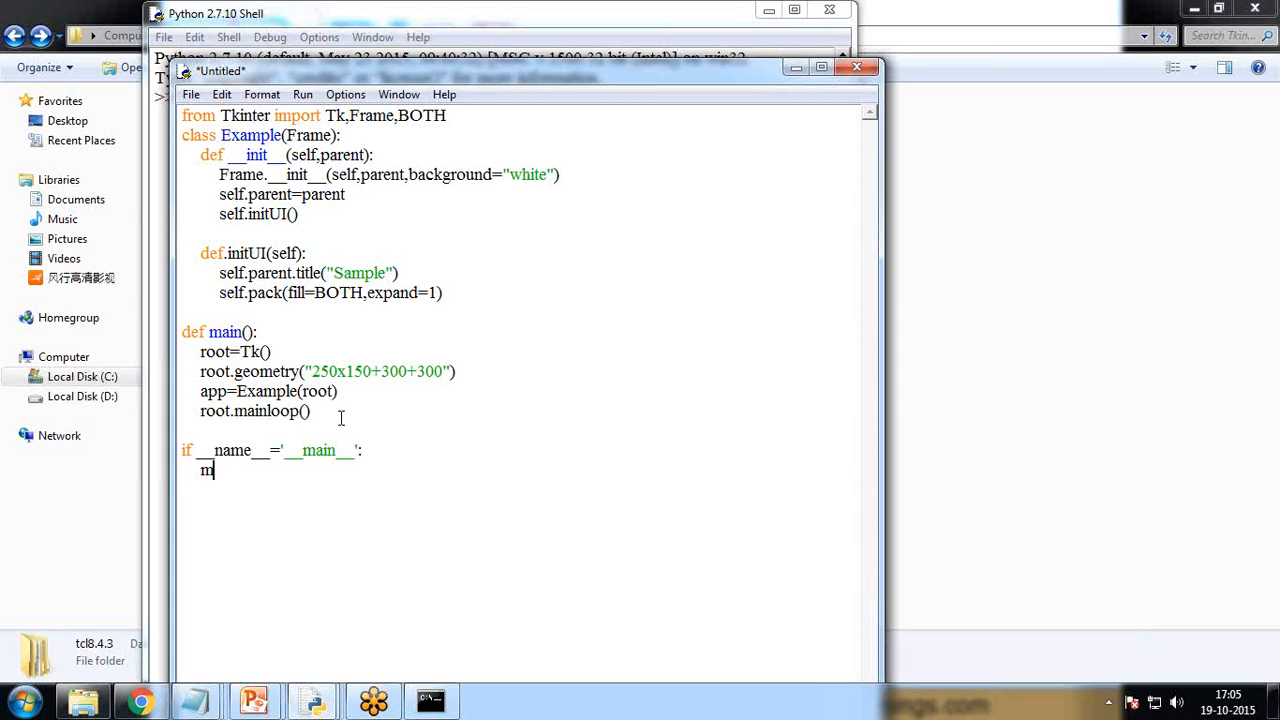
{"action": "type", "text": "ain()"}
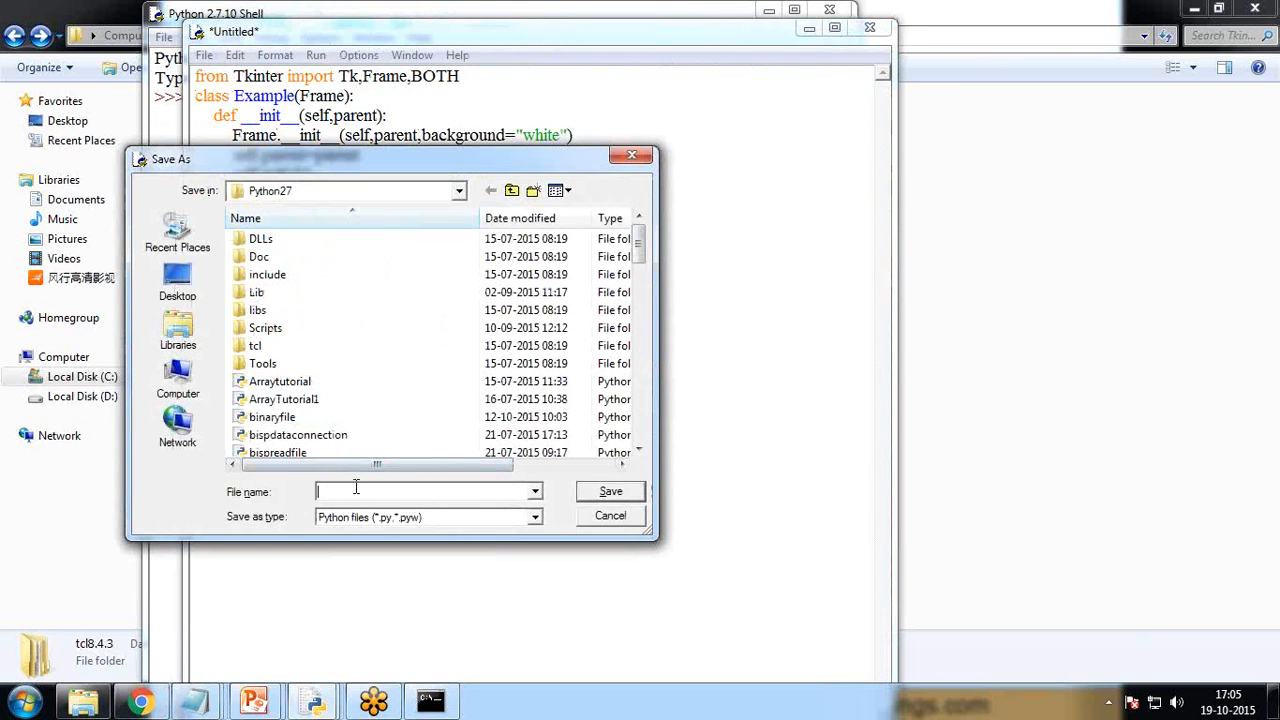
Step: Save the script as tkinterexample.py in C:/Python27
{"action": "type", "text": "tkinterj"}
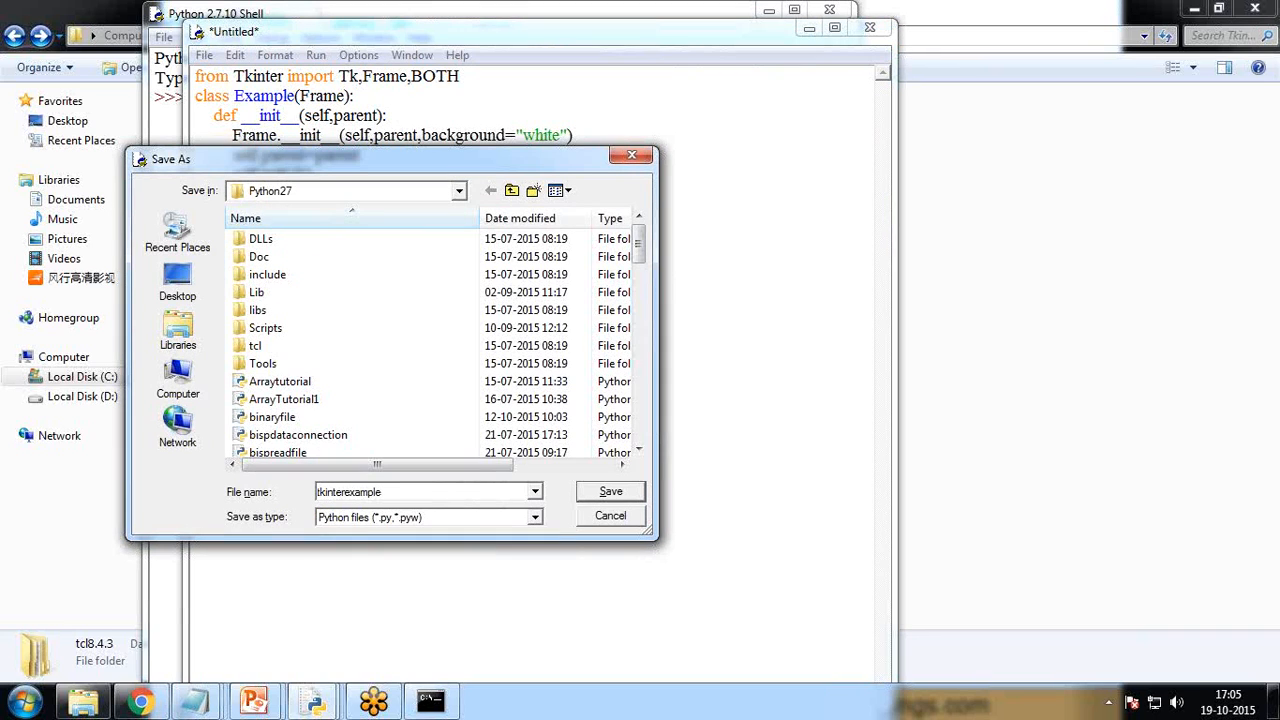
{"action": "left_click", "coordinate": [610, 492]}
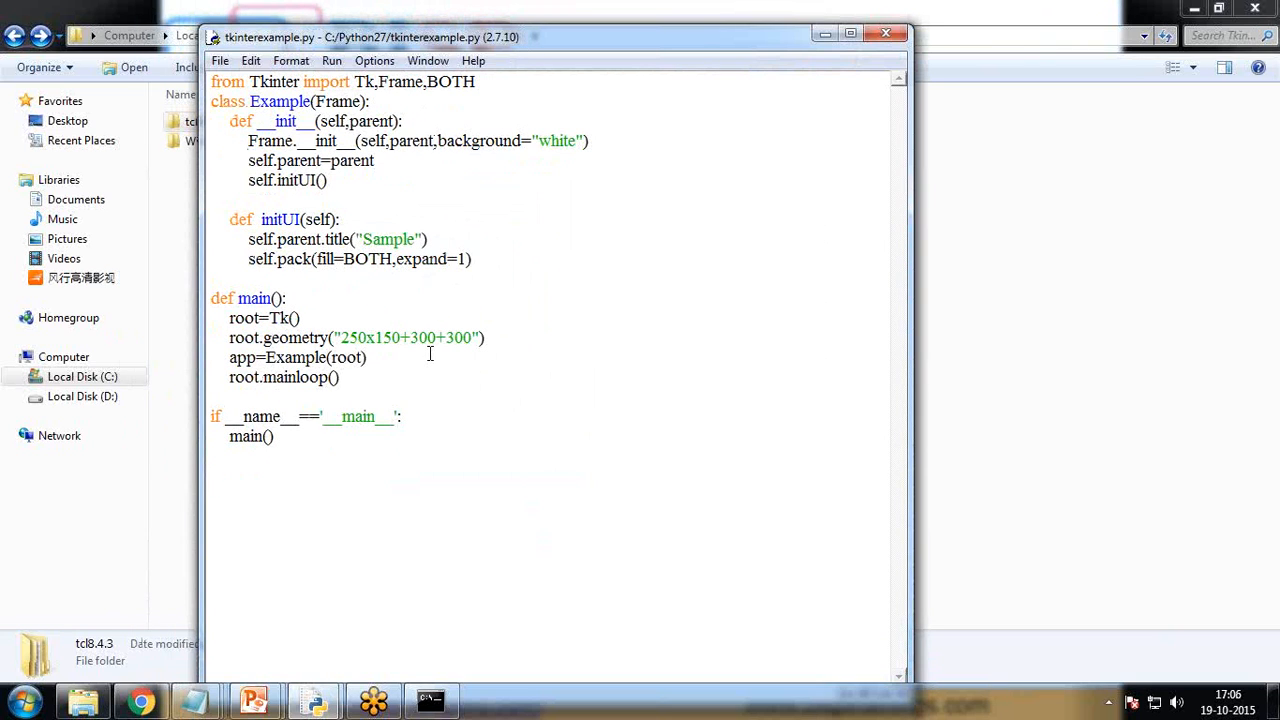
Step: Run the module, view and enlarge the blank white Sample window, then close it
{"action": "left_click", "coordinate": [332, 60]}
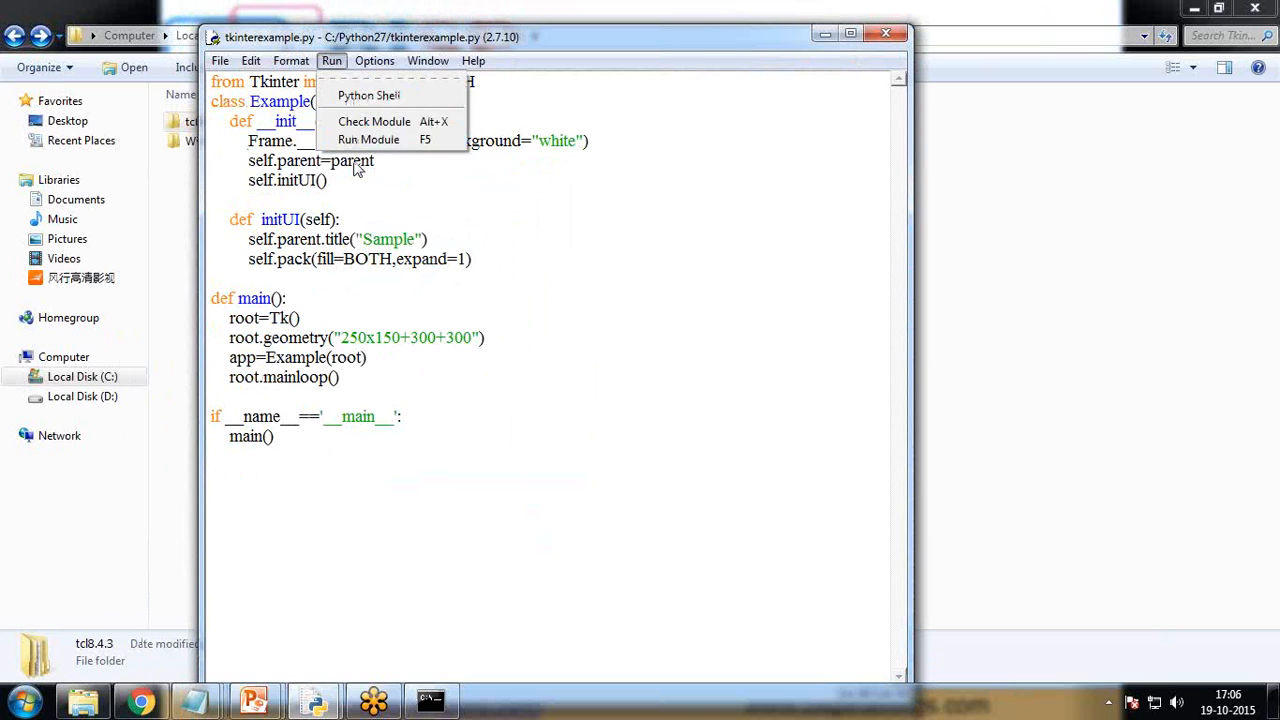
{"action": "left_click", "coordinate": [368, 140]}
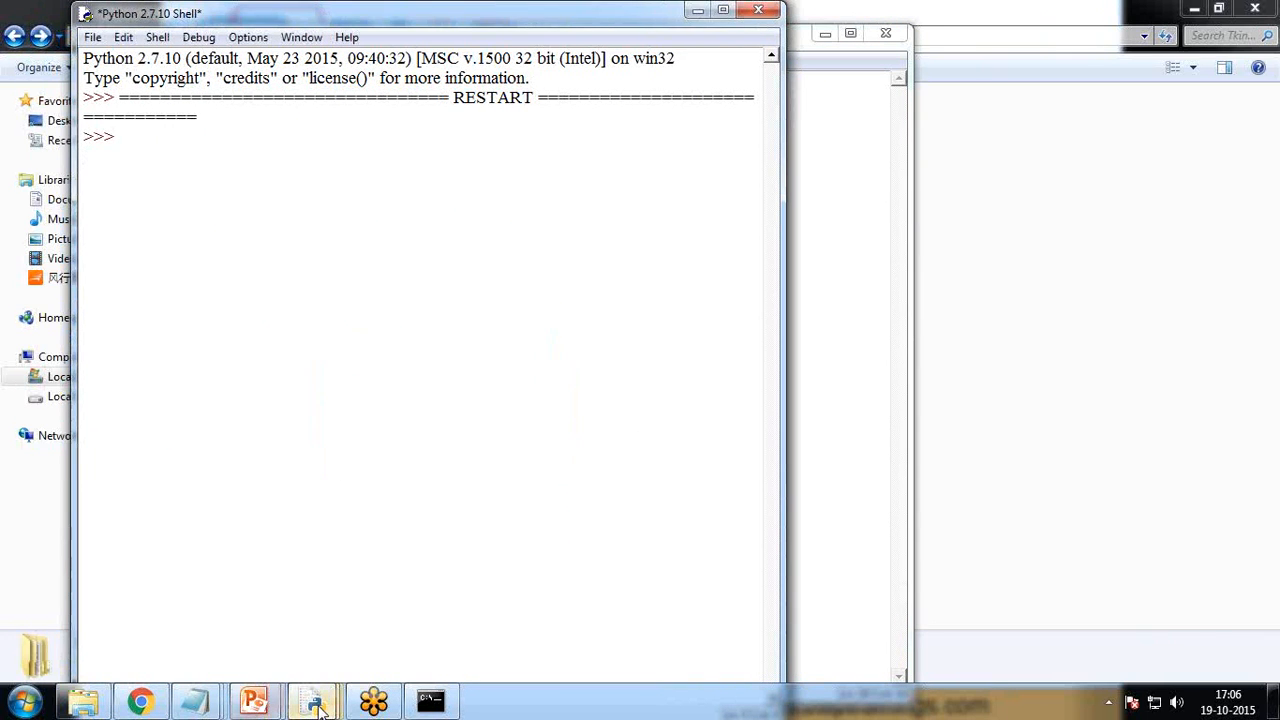
{"action": "mouse_move", "coordinate": [316, 702]}
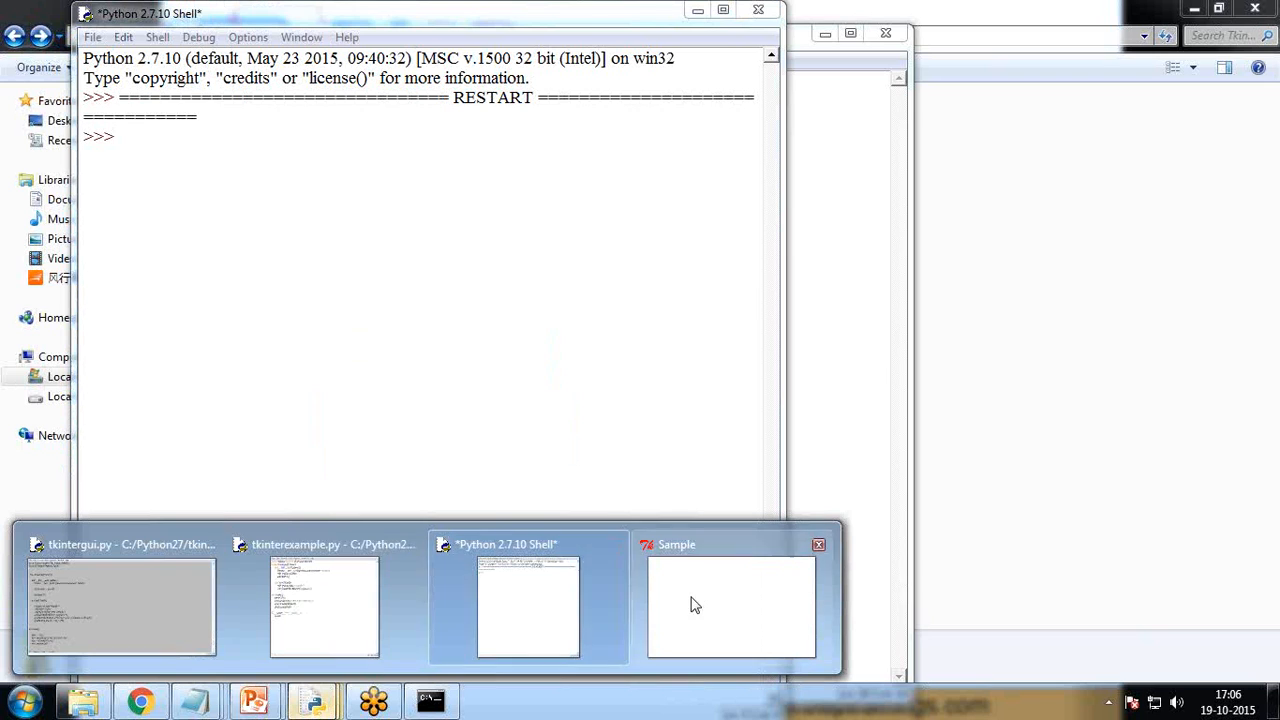
{"action": "left_click", "coordinate": [732, 608]}
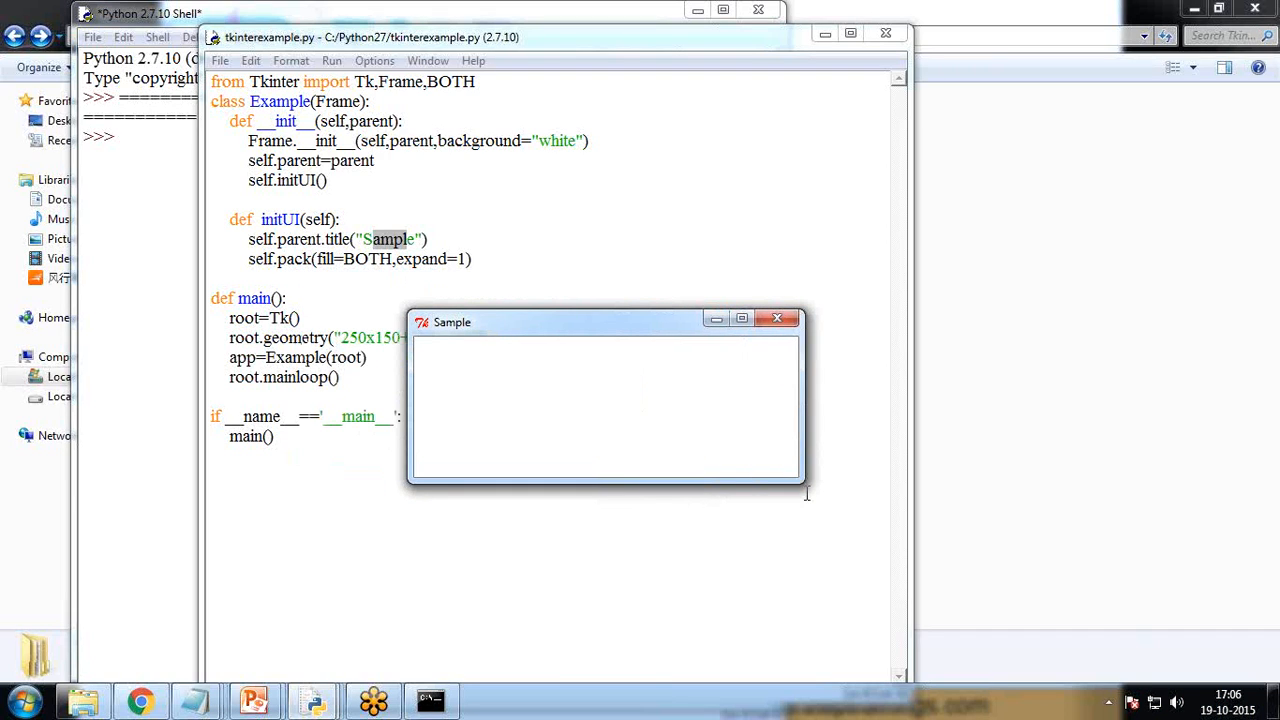
{"action": "left_click_drag", "start_coordinate": [808, 490], "coordinate": [696, 512]}
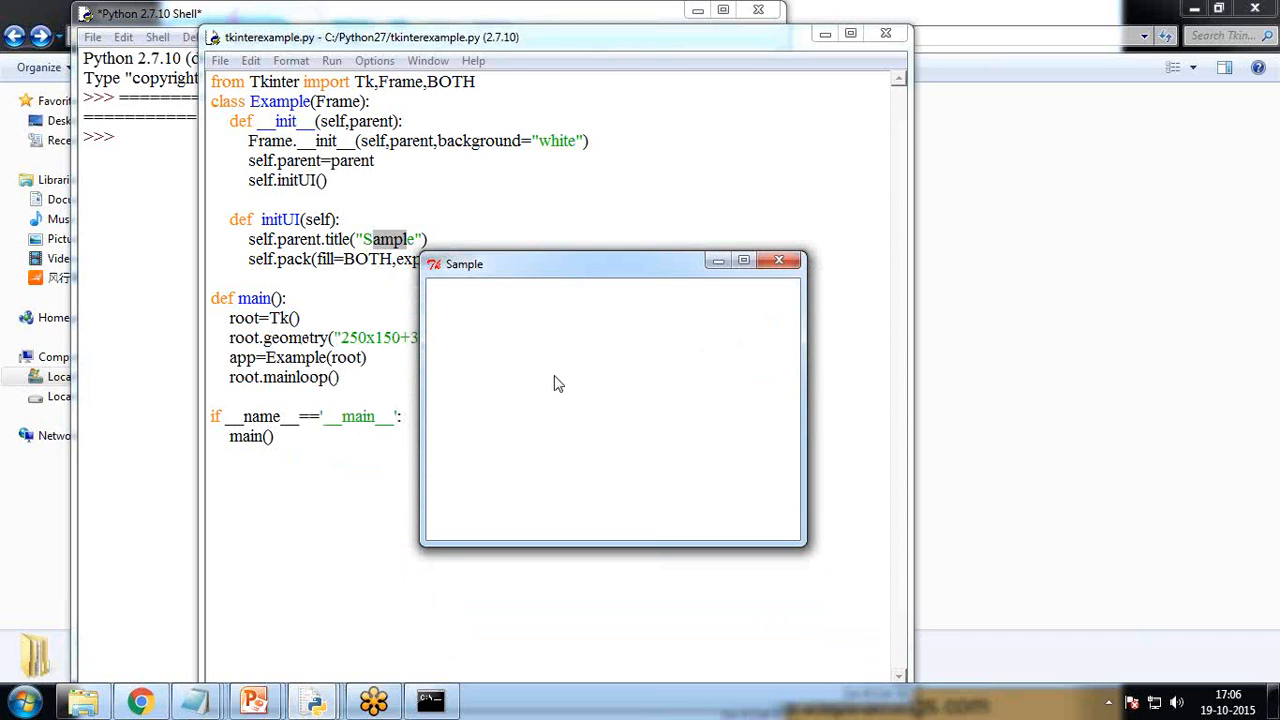
{"action": "mouse_move", "coordinate": [780, 260]}
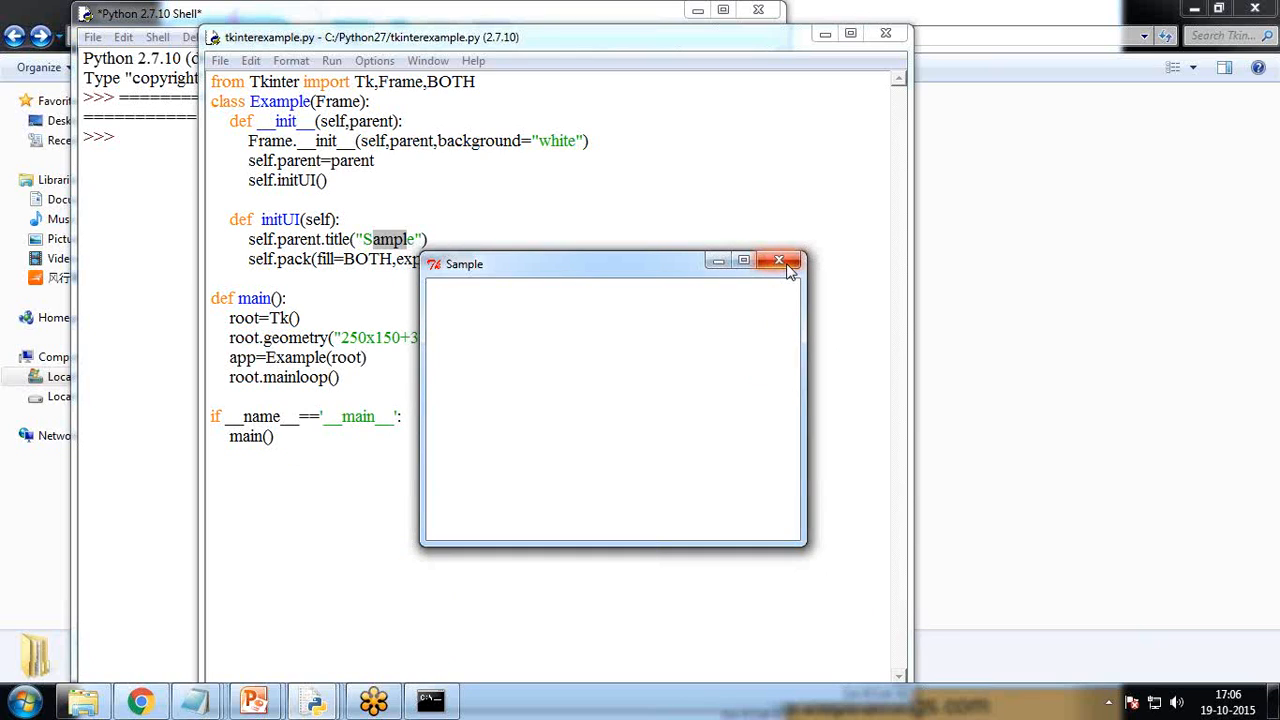
{"action": "mouse_move", "coordinate": [782, 264]}
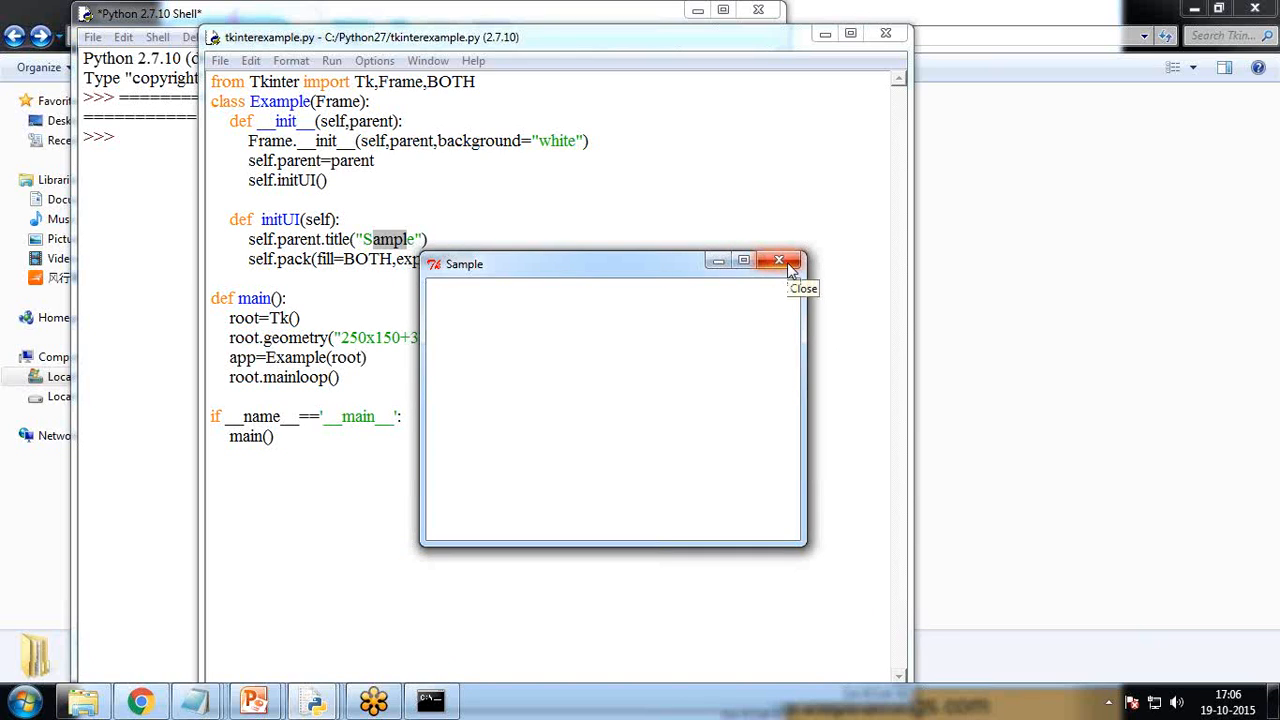
{"action": "left_click", "coordinate": [780, 260]}
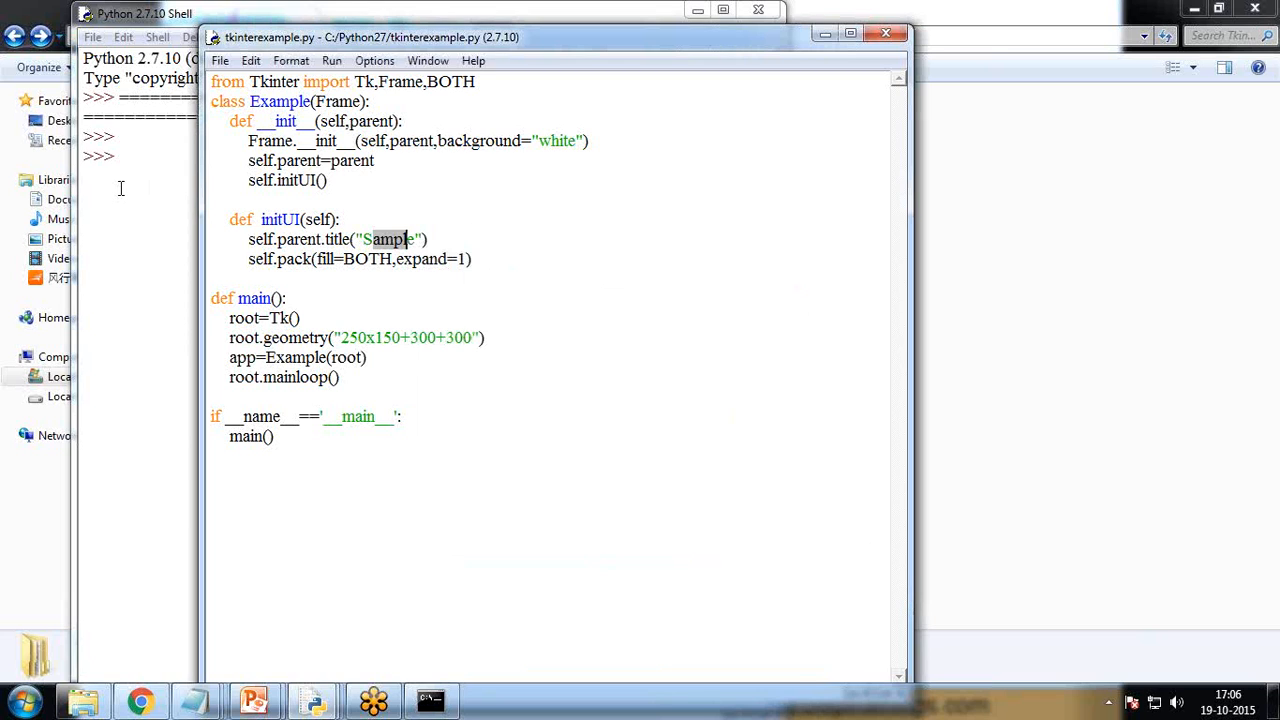
Step: Change the frame background value from white to green in the editor
{"action": "left_click", "coordinate": [140, 32]}
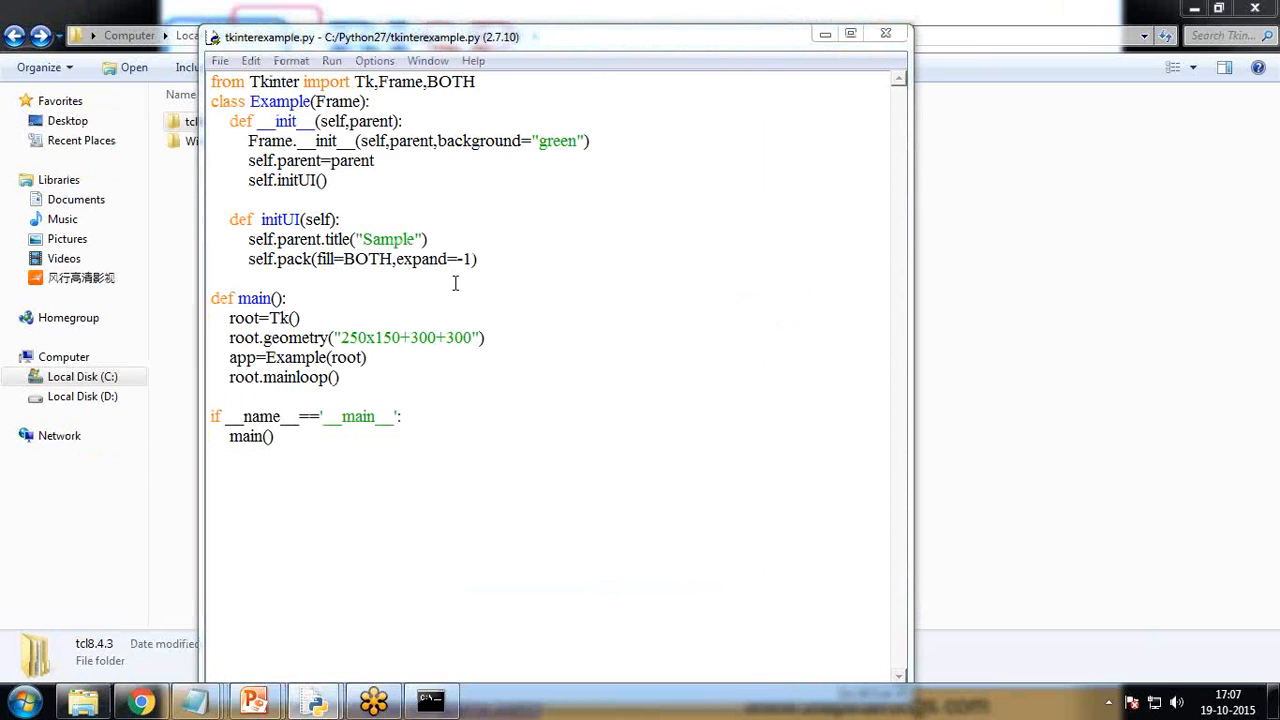
{"action": "double_click", "coordinate": [556, 140]}
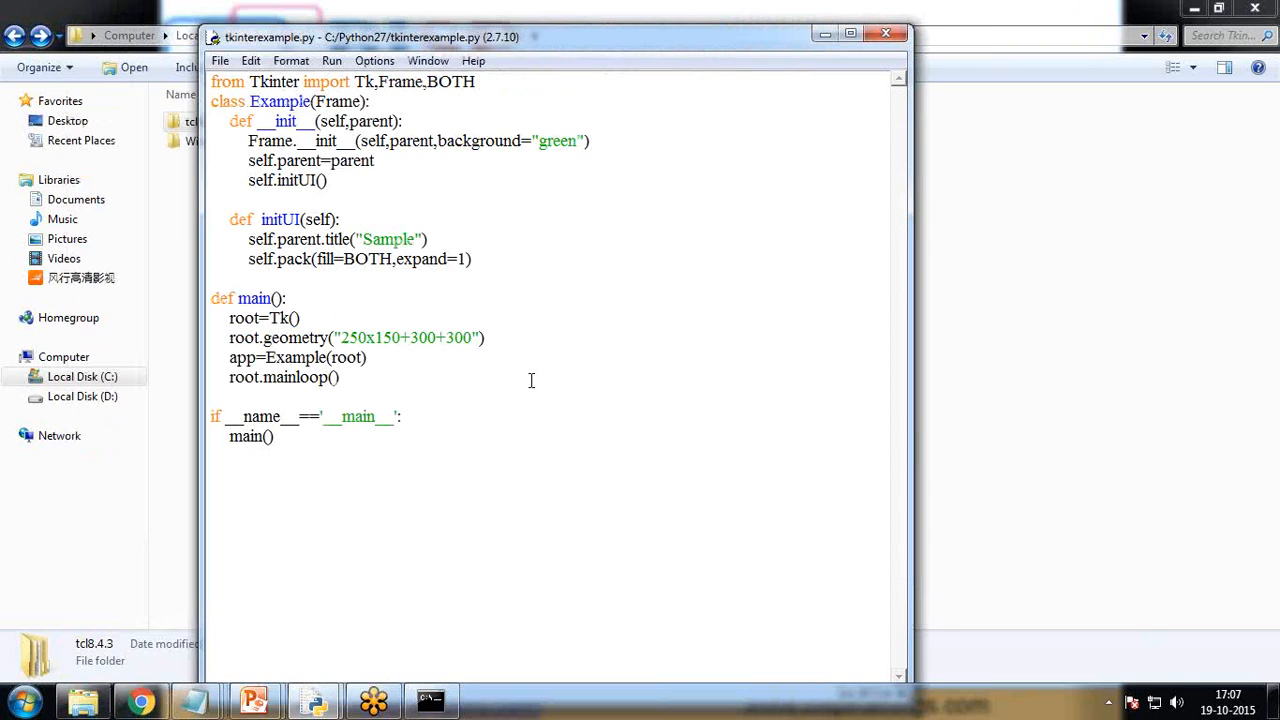
{"action": "double_click", "coordinate": [560, 140]}
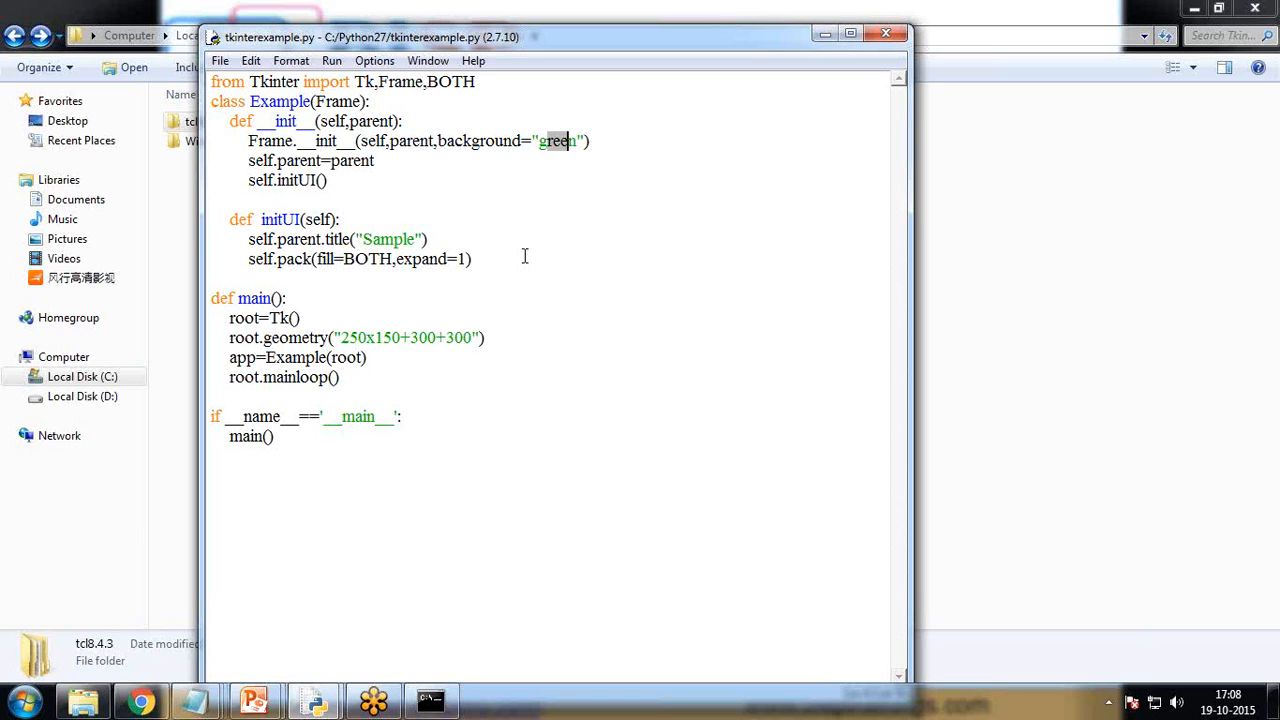
Step: Rerun with F5 to see the green Sample window, then close it and the Python shell
{"action": "key", "text": "F5"}
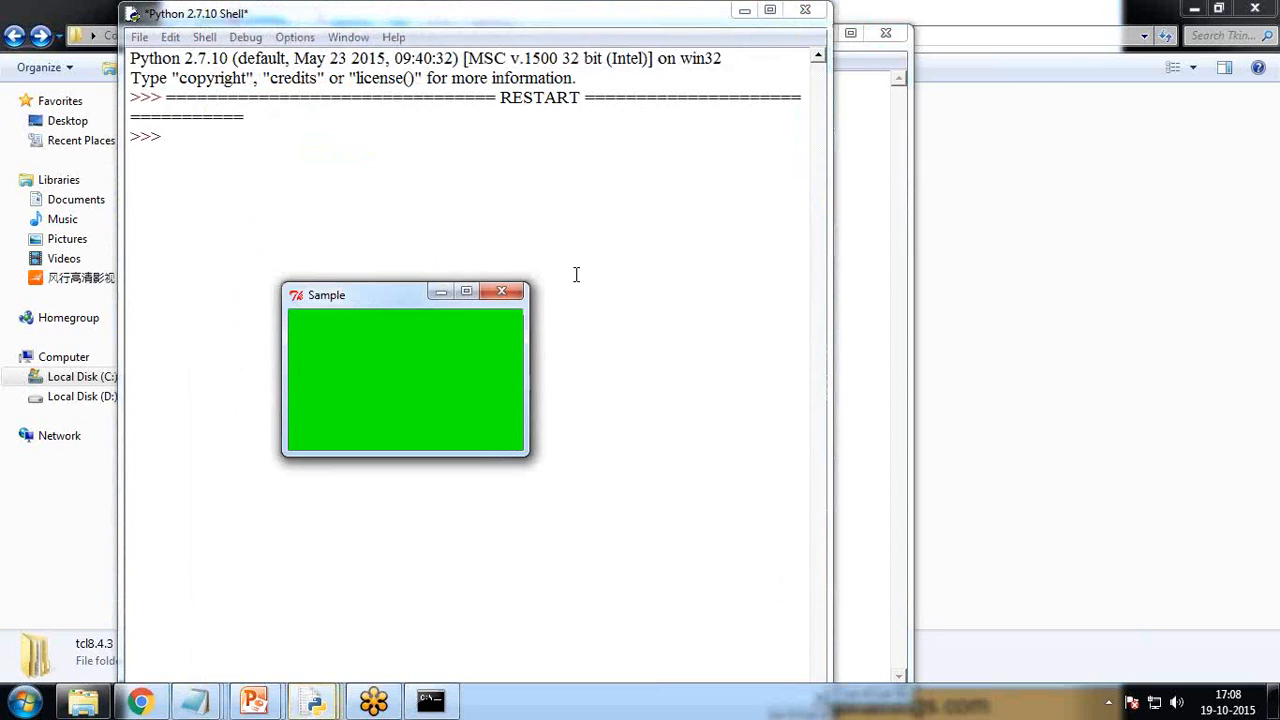
{"action": "mouse_move", "coordinate": [502, 292]}
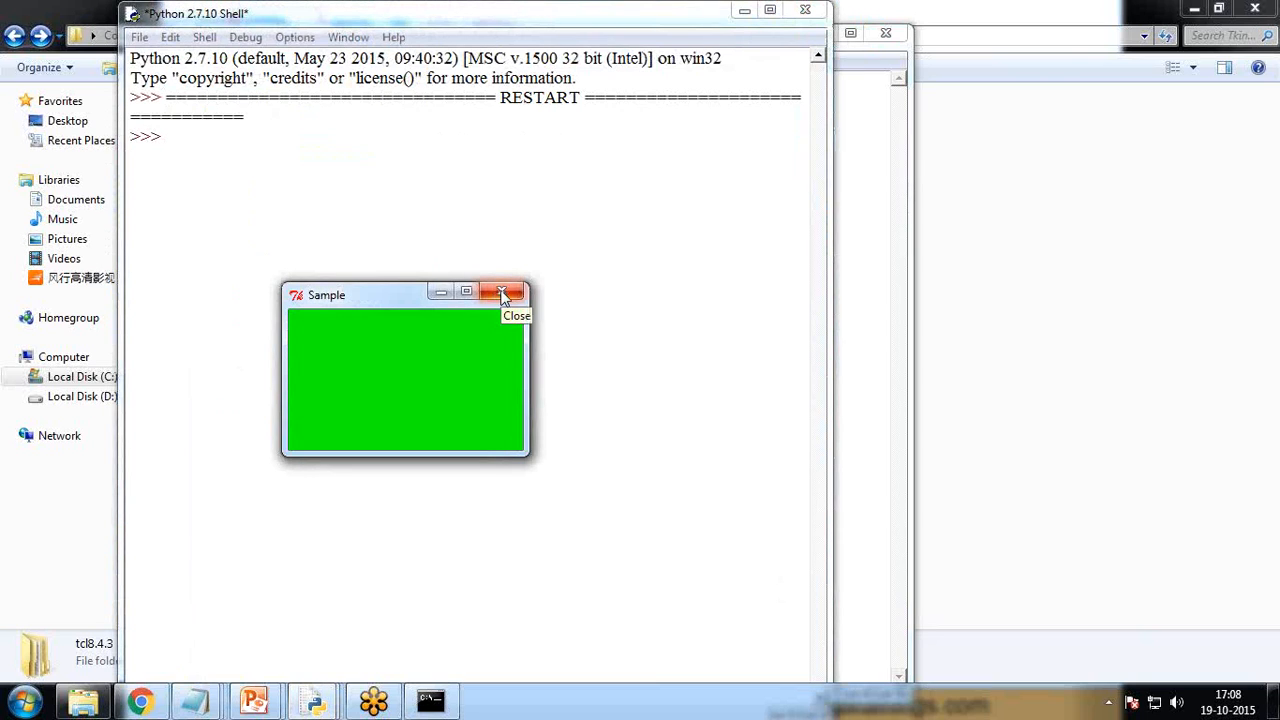
{"action": "left_click", "coordinate": [504, 292]}
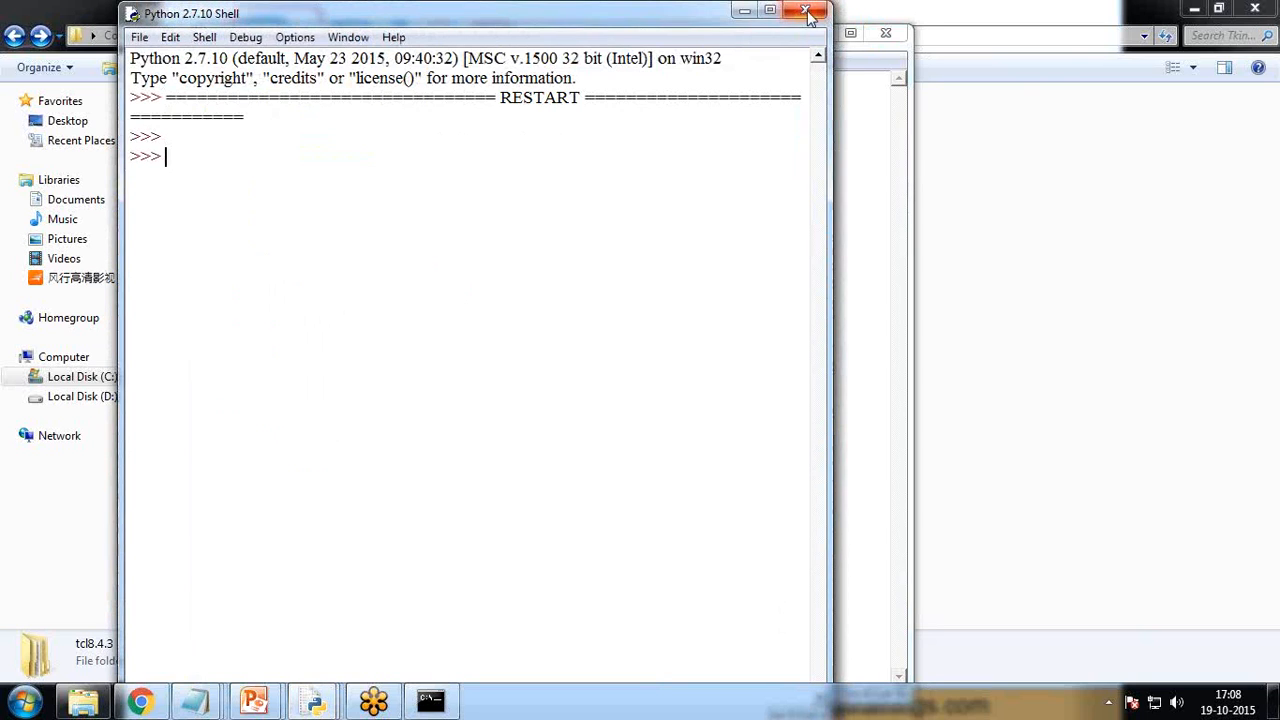
{"action": "left_click", "coordinate": [800, 12]}
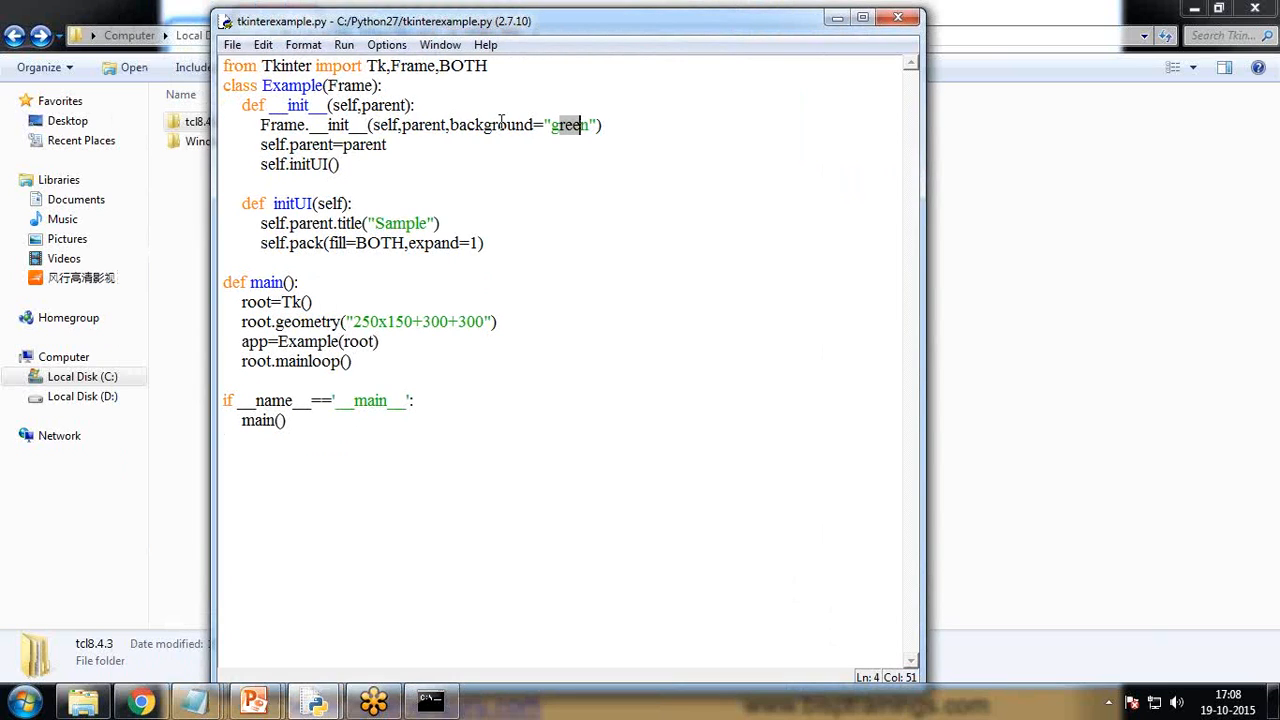
Step: Add a second import line bringing in Button and Style from ttk
{"action": "left_click", "coordinate": [492, 66]}
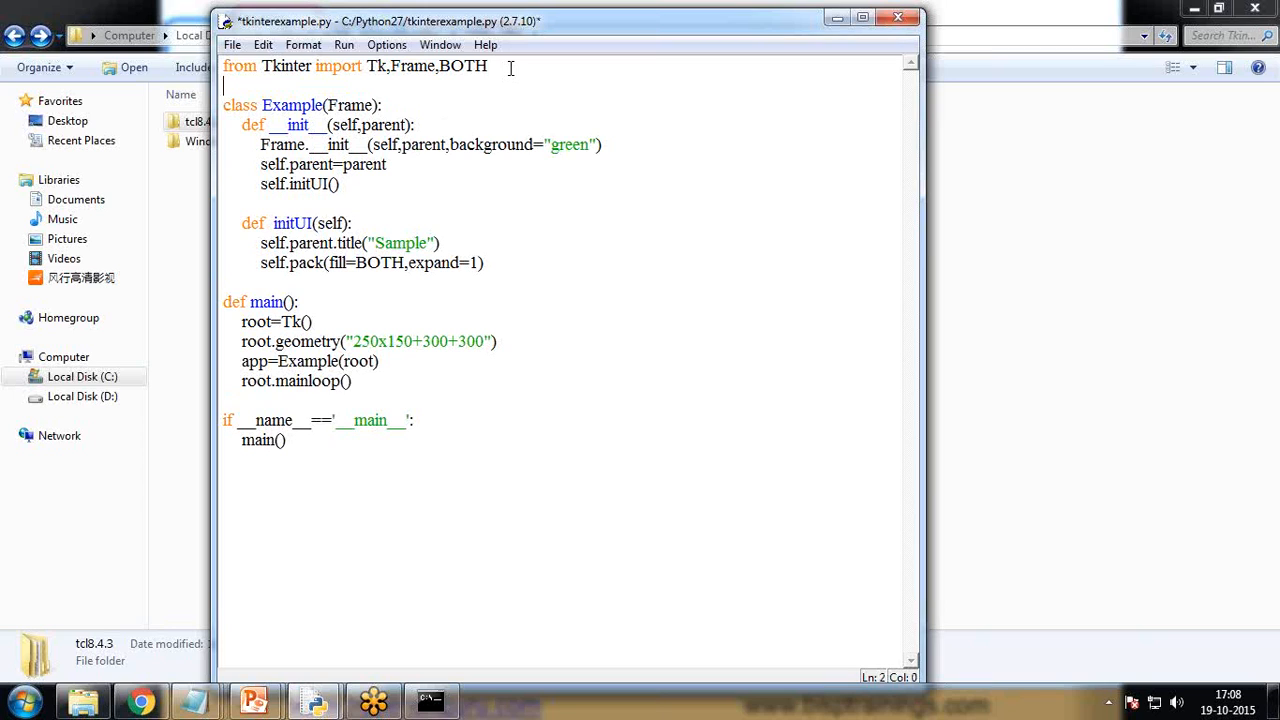
{"action": "type", "text": "form ttk"}
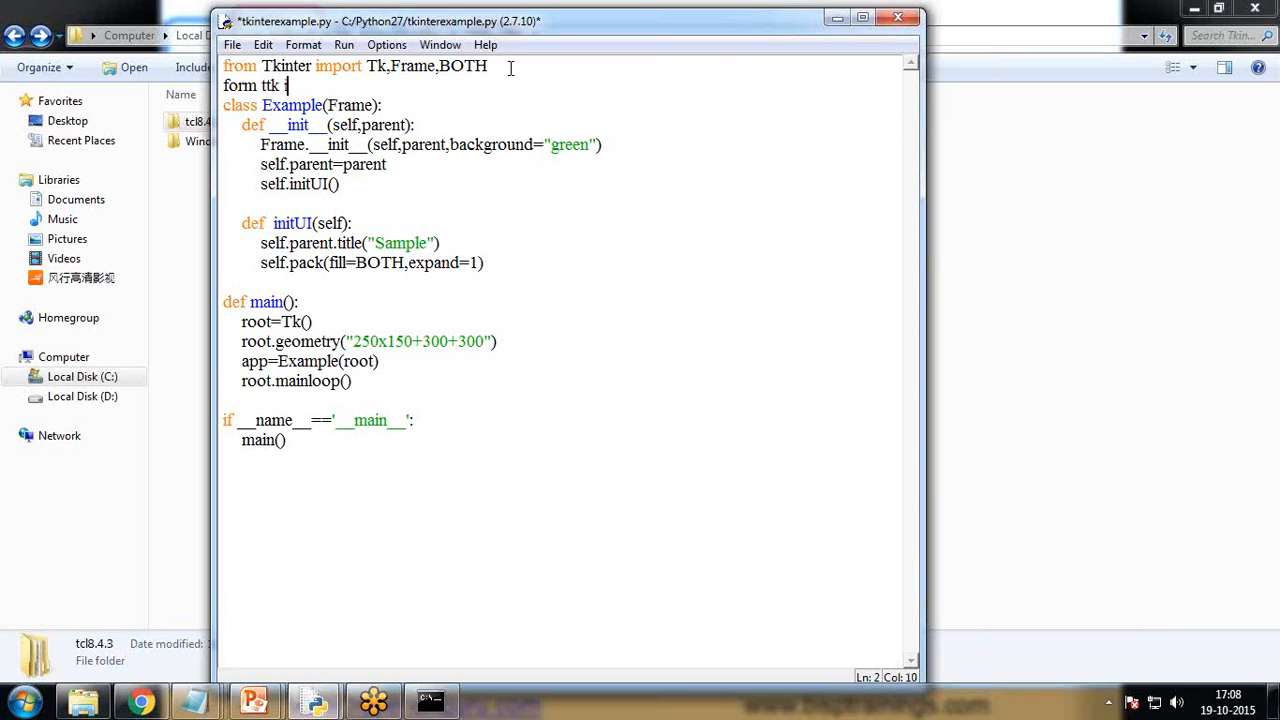
{"action": "type", "text": "import Button"}
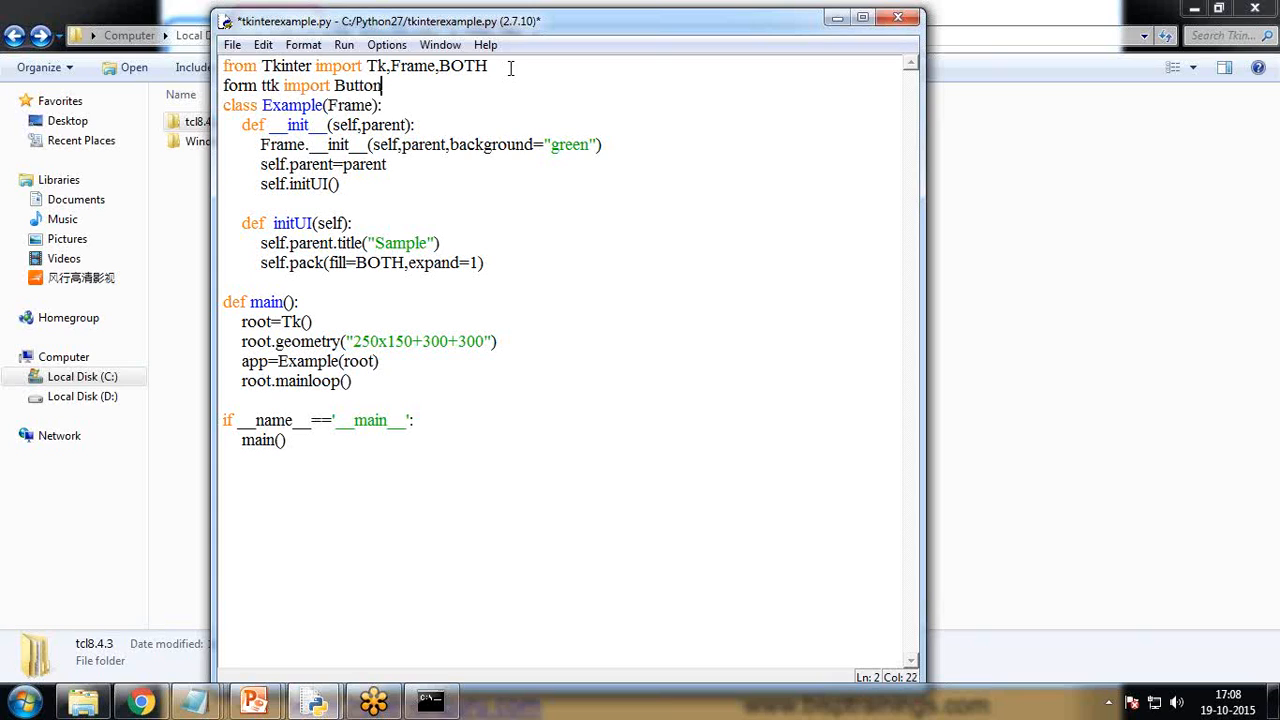
{"action": "type", "text": ",Style"}
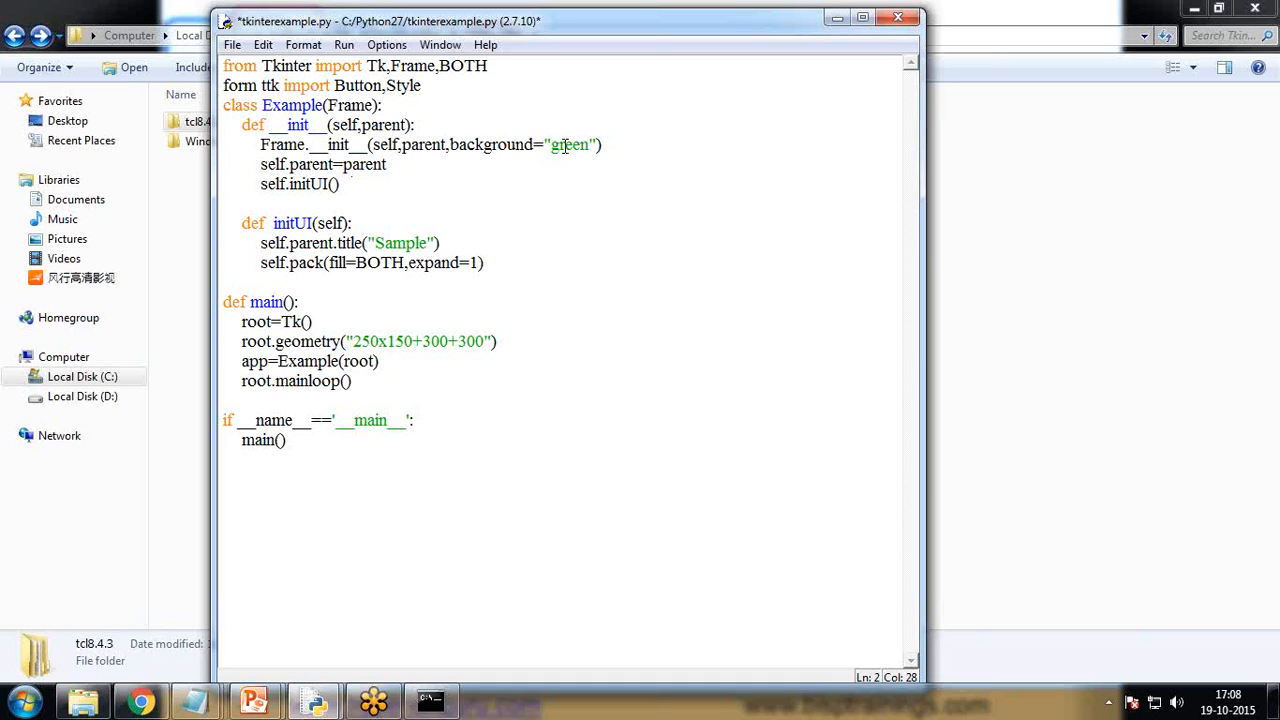
Step: Change the frame background colour from green back to white
{"action": "type", "text": "whi"}
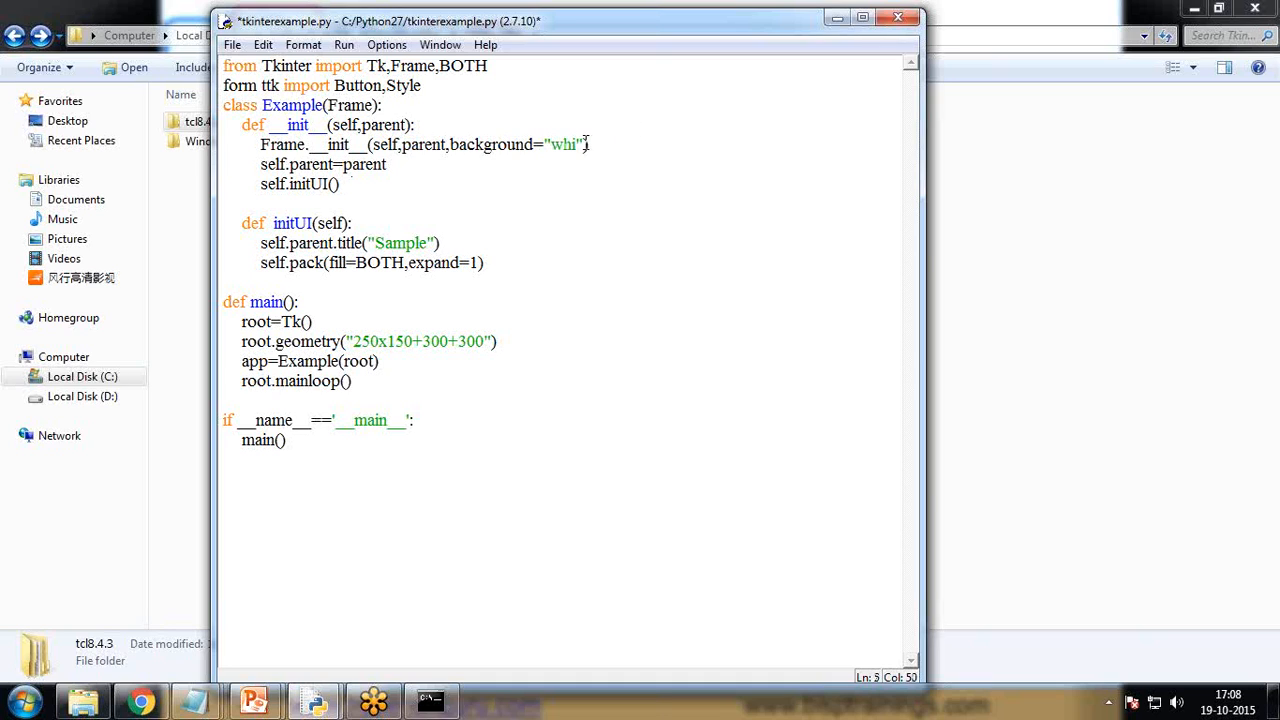
{"action": "type", "text": "te"}
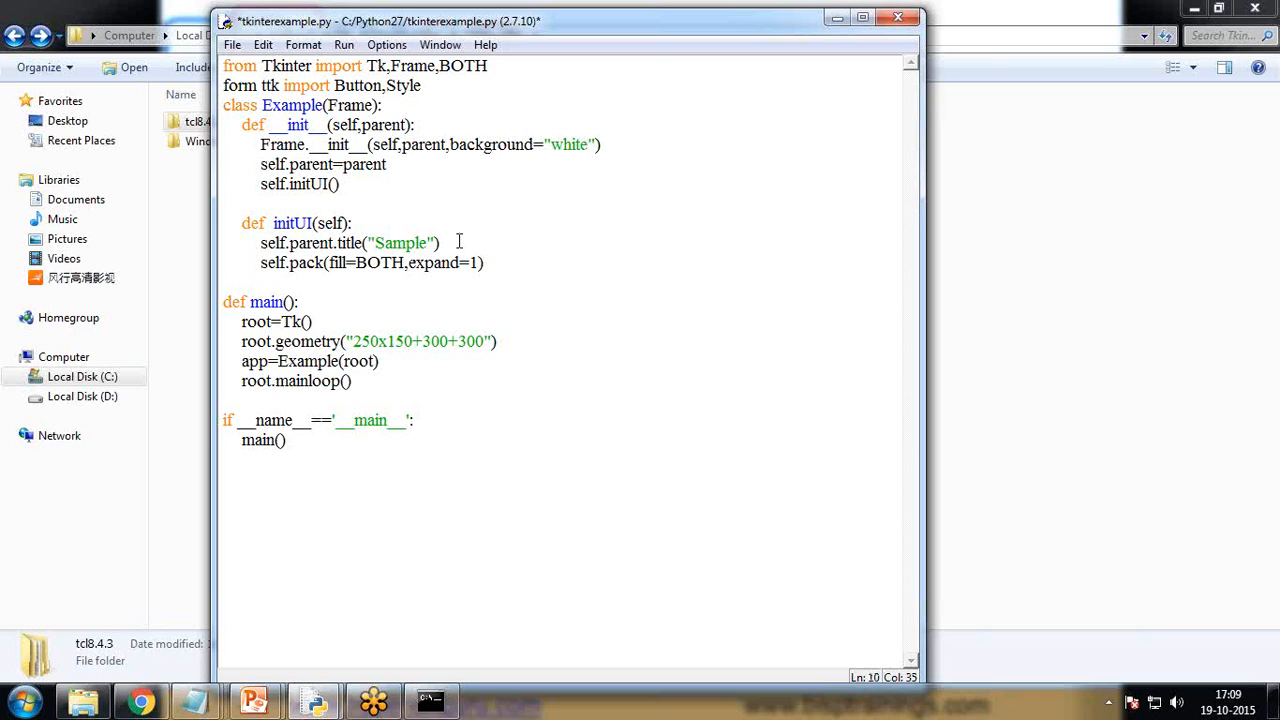
Step: In initUI create self.style=Style() and call self.style.theme_use("default")
{"action": "type", "text": "self.style"}
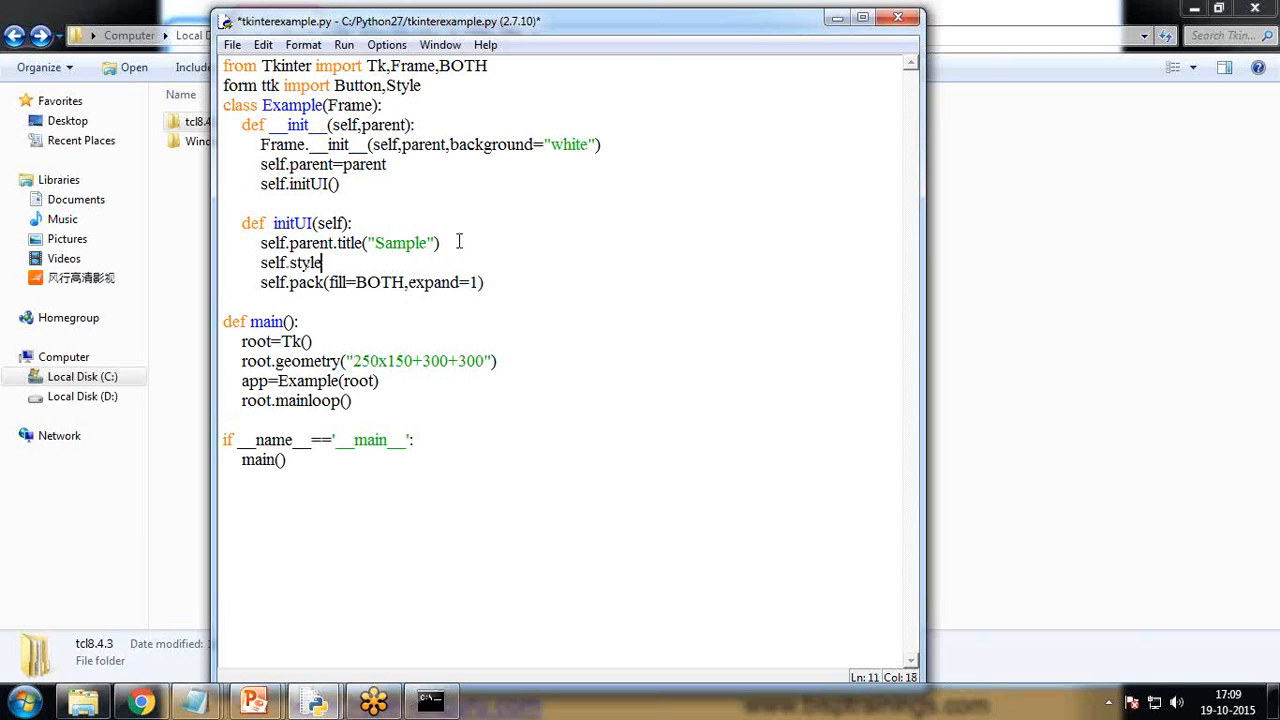
{"action": "type", "text": "=Style("}
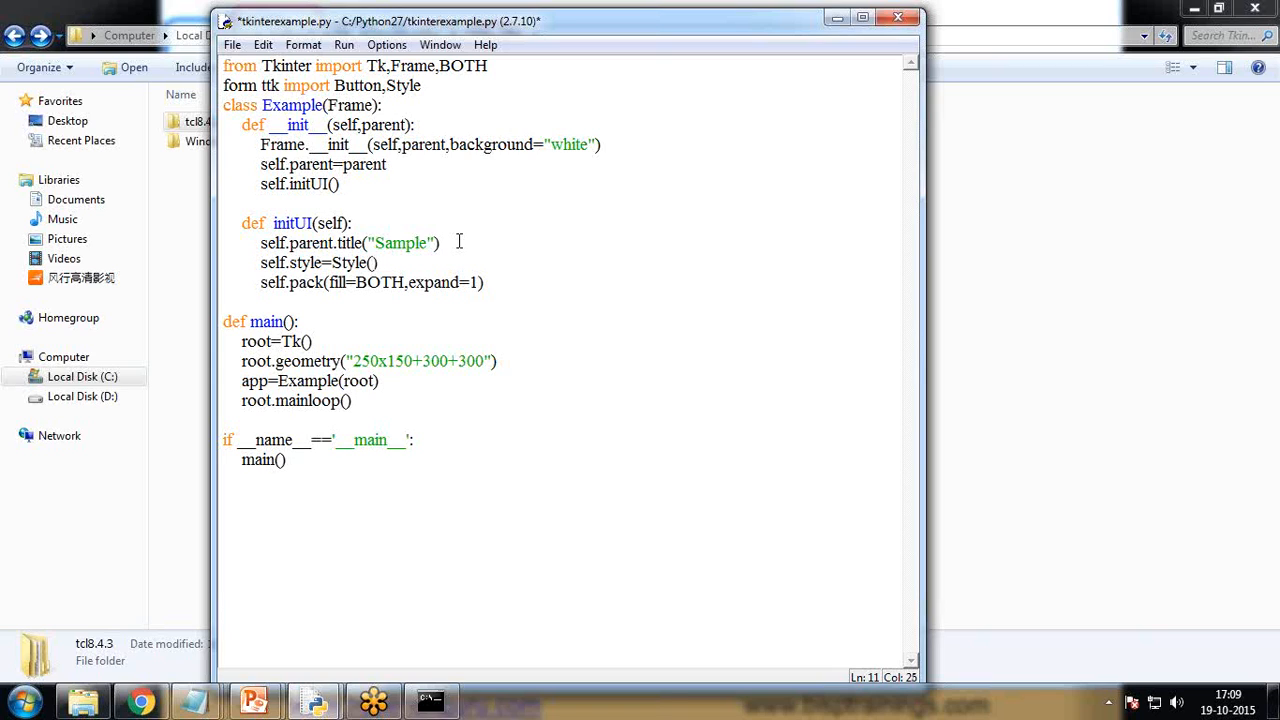
{"action": "type", "text": "self.style.t"}
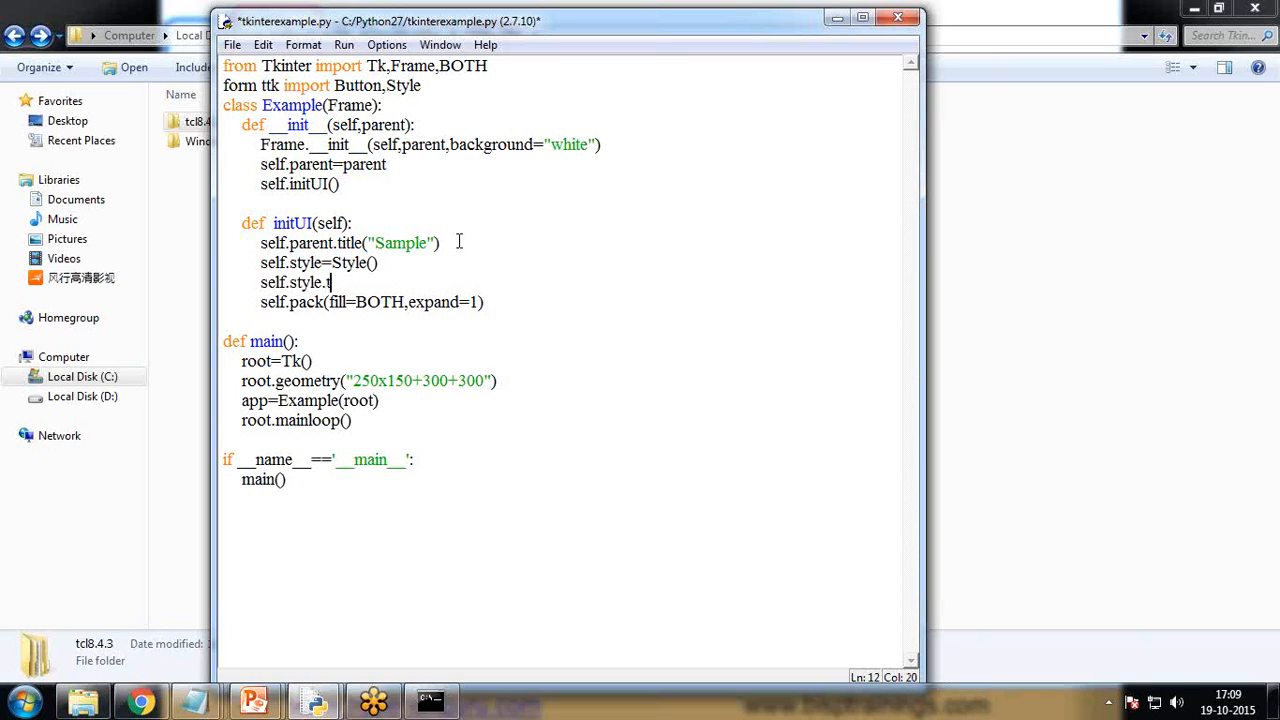
{"action": "type", "text": "heme"}
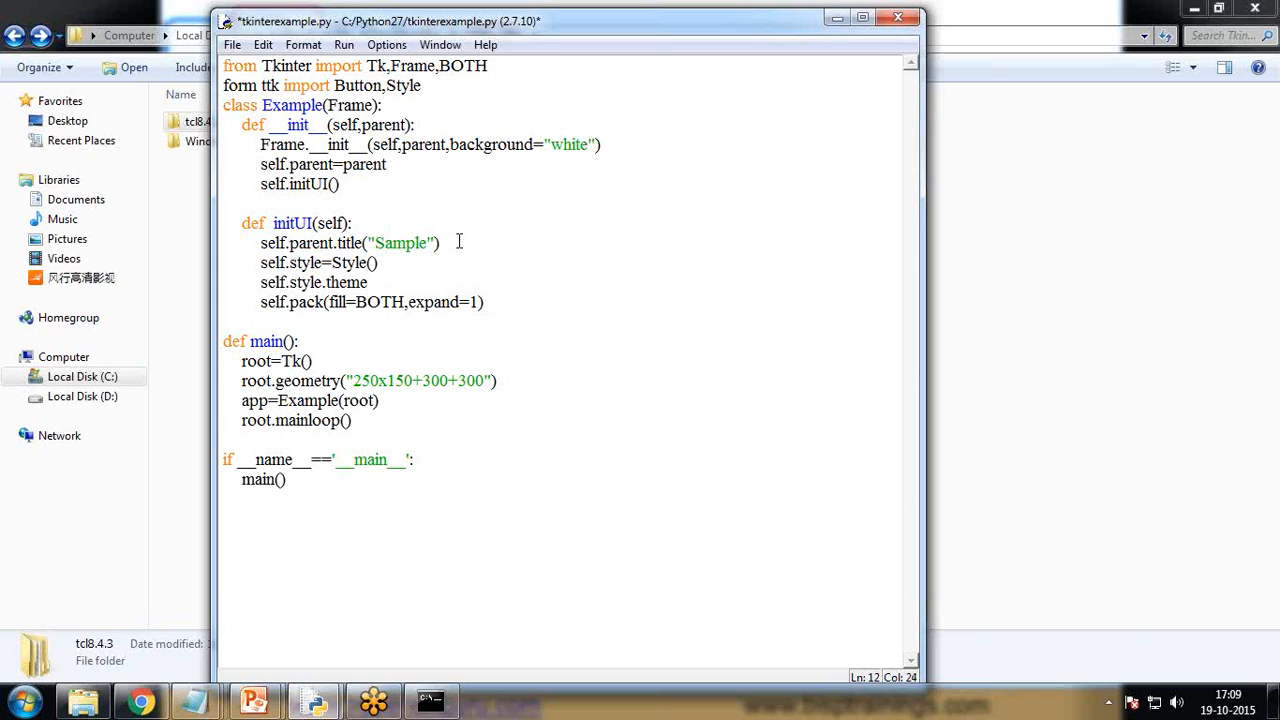
{"action": "type", "text": "_use(\"default"}
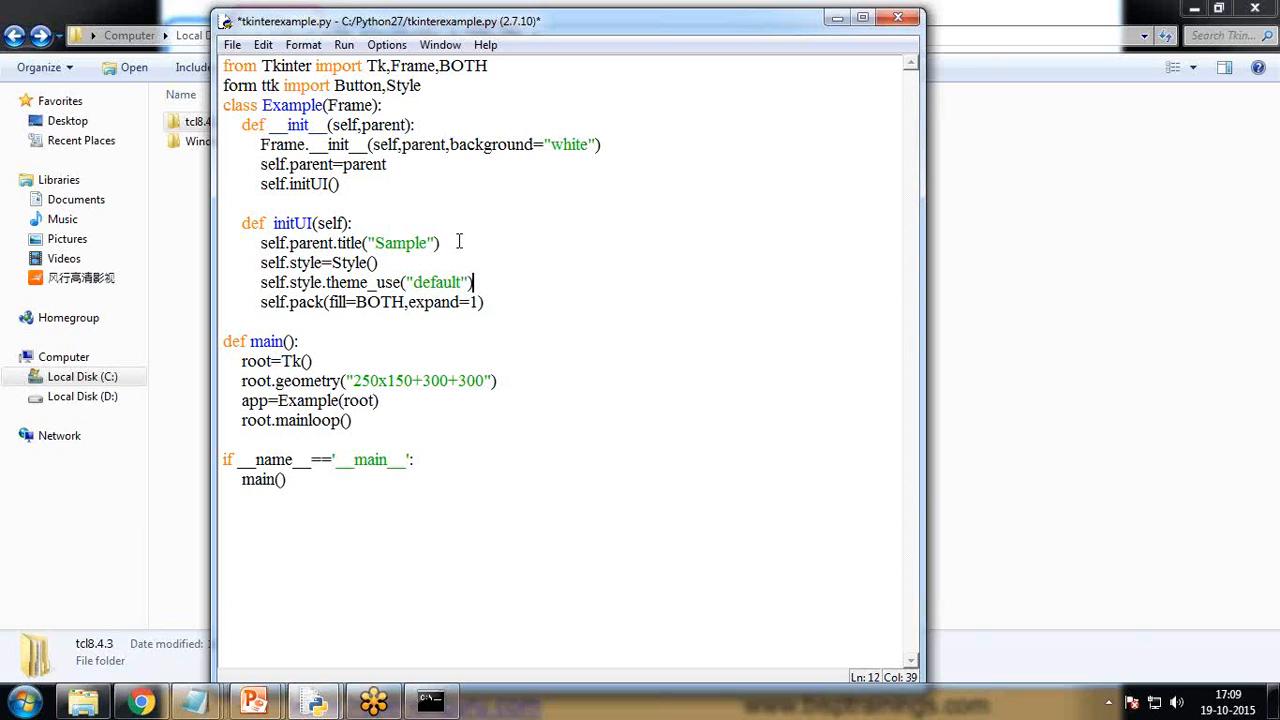
{"action": "left_click", "coordinate": [488, 302]}
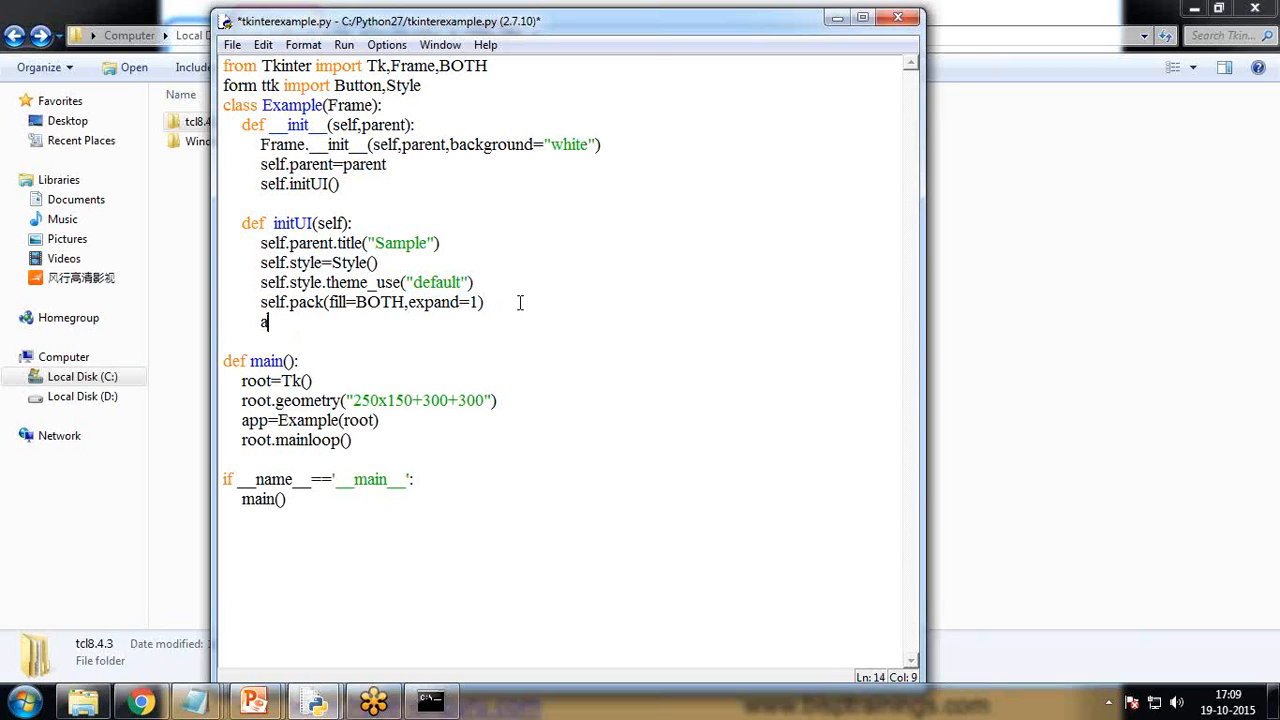
Step: Create quitButton=Button(self,text="Quit",command=self.quit) in initUI
{"action": "type", "text": "uit"}
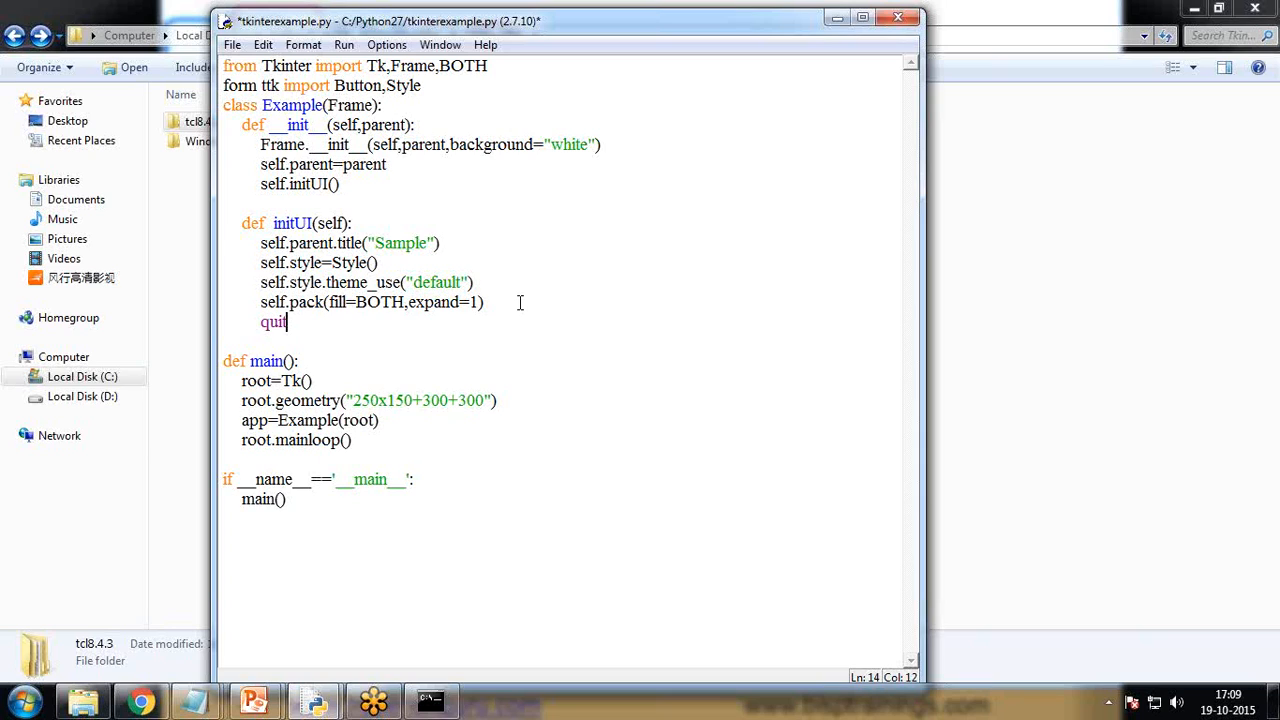
{"action": "type", "text": "Button"}
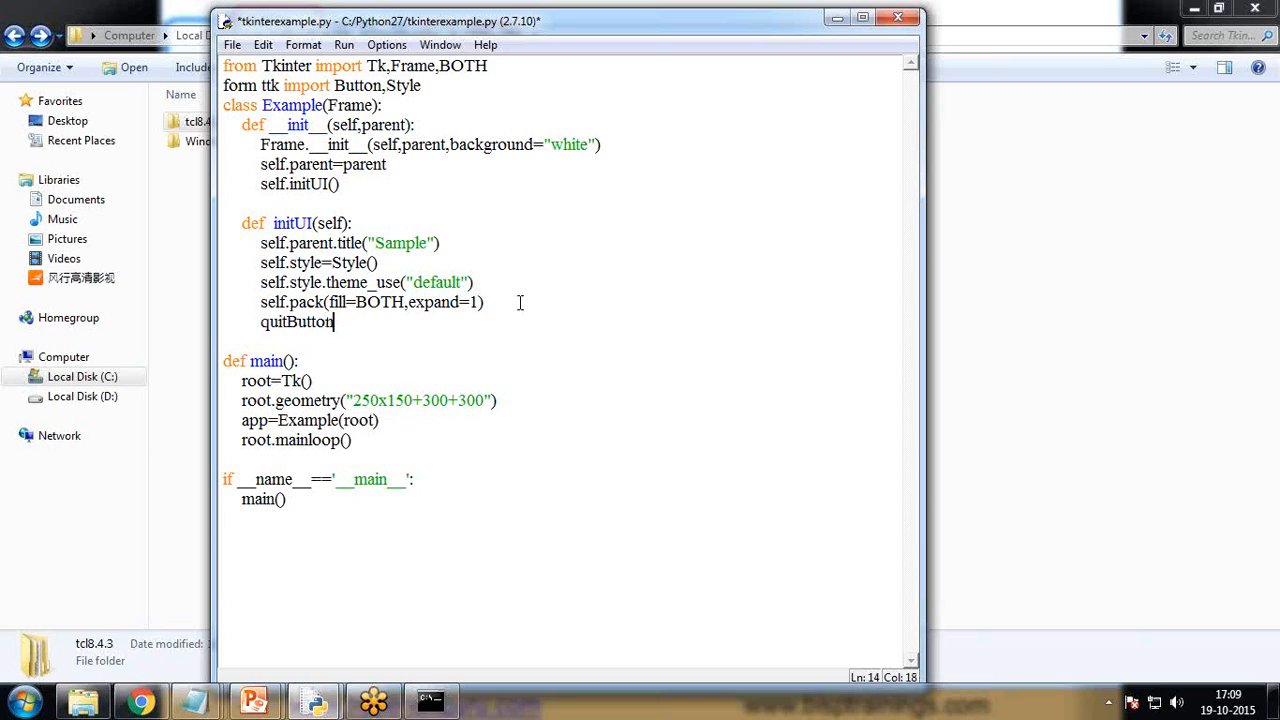
{"action": "type", "text": "=Button"}
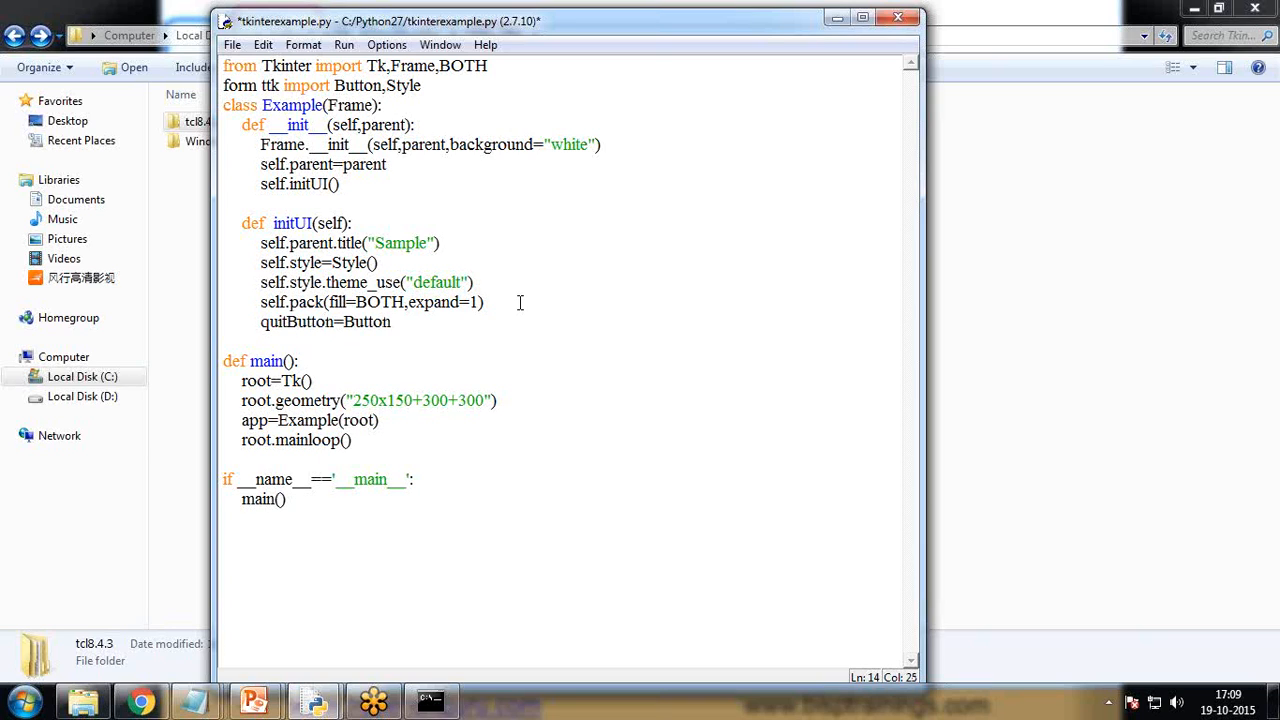
{"action": "type", "text": "(s"}
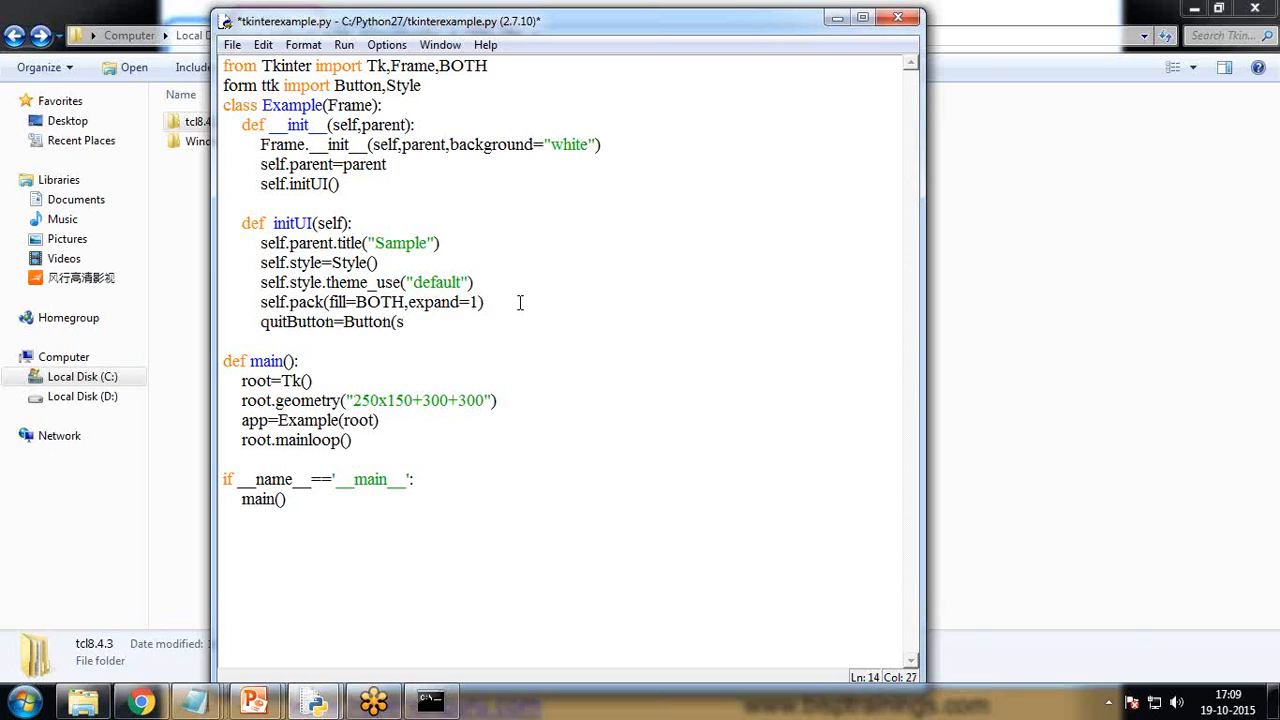
{"action": "type", "text": "self,"}
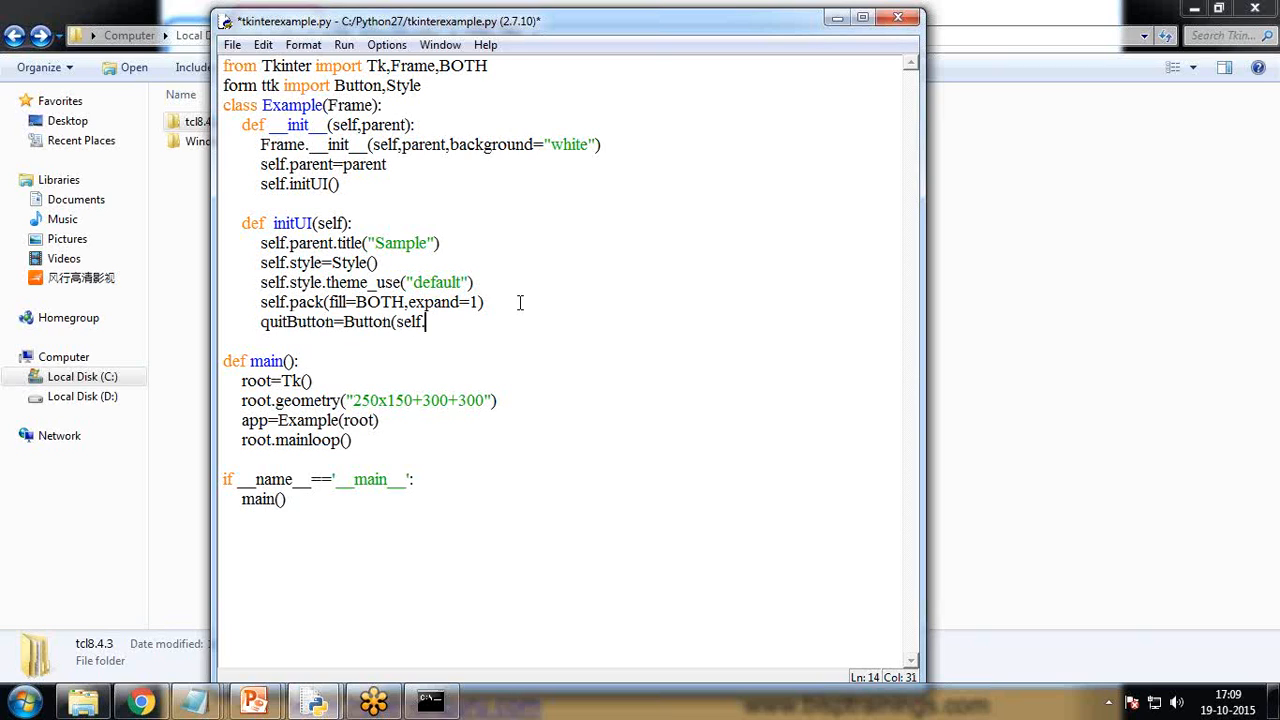
{"action": "key", "text": "BackSpace"}
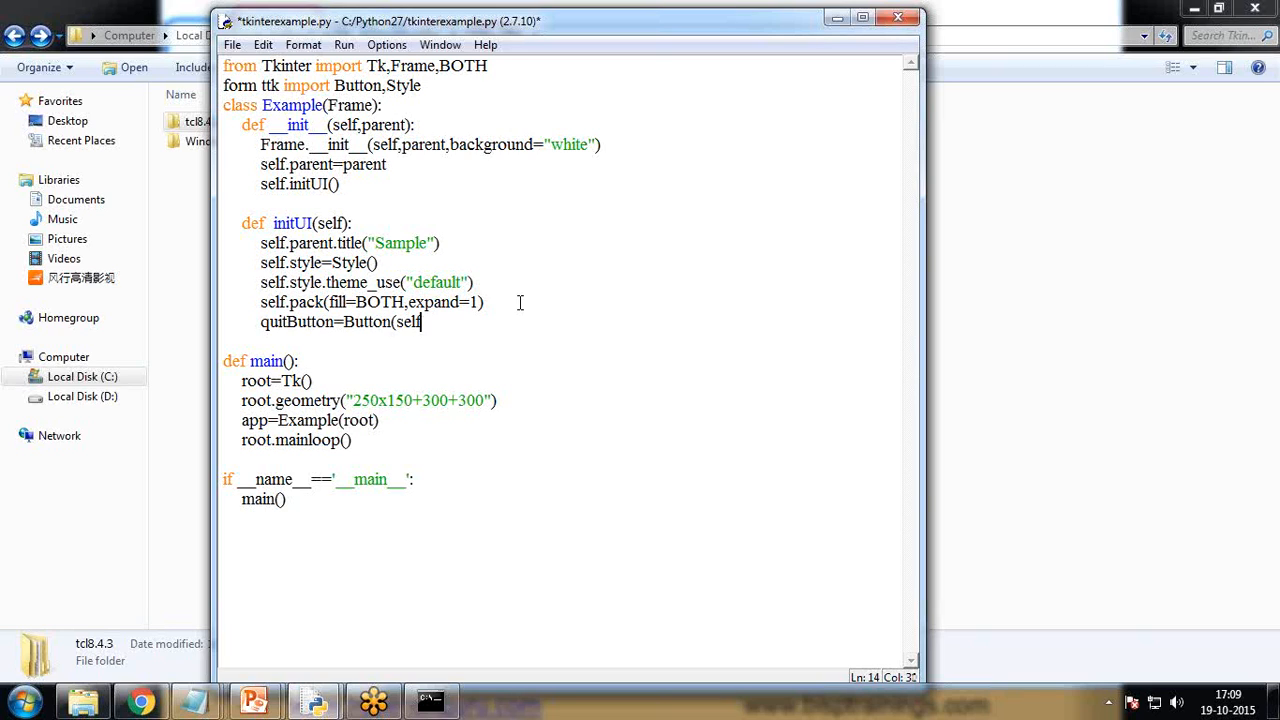
{"action": "type", "text": ",text"}
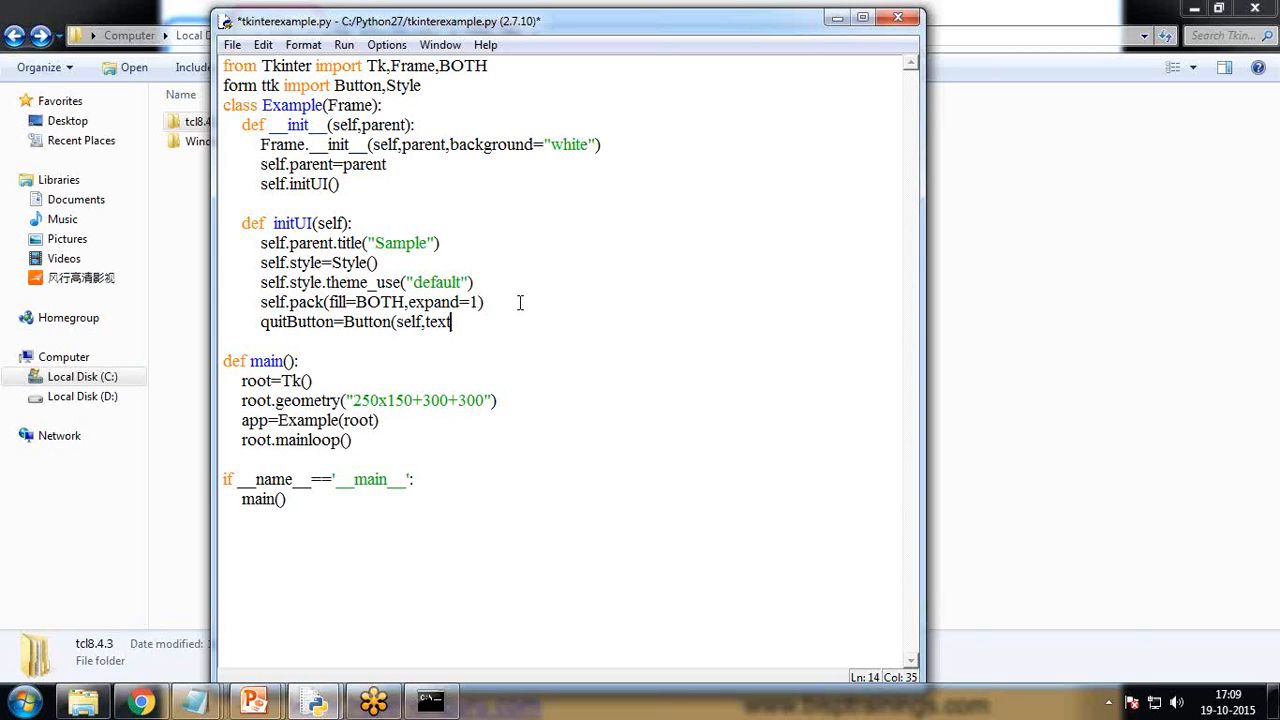
{"action": "type", "text": "=\"Quit\""}
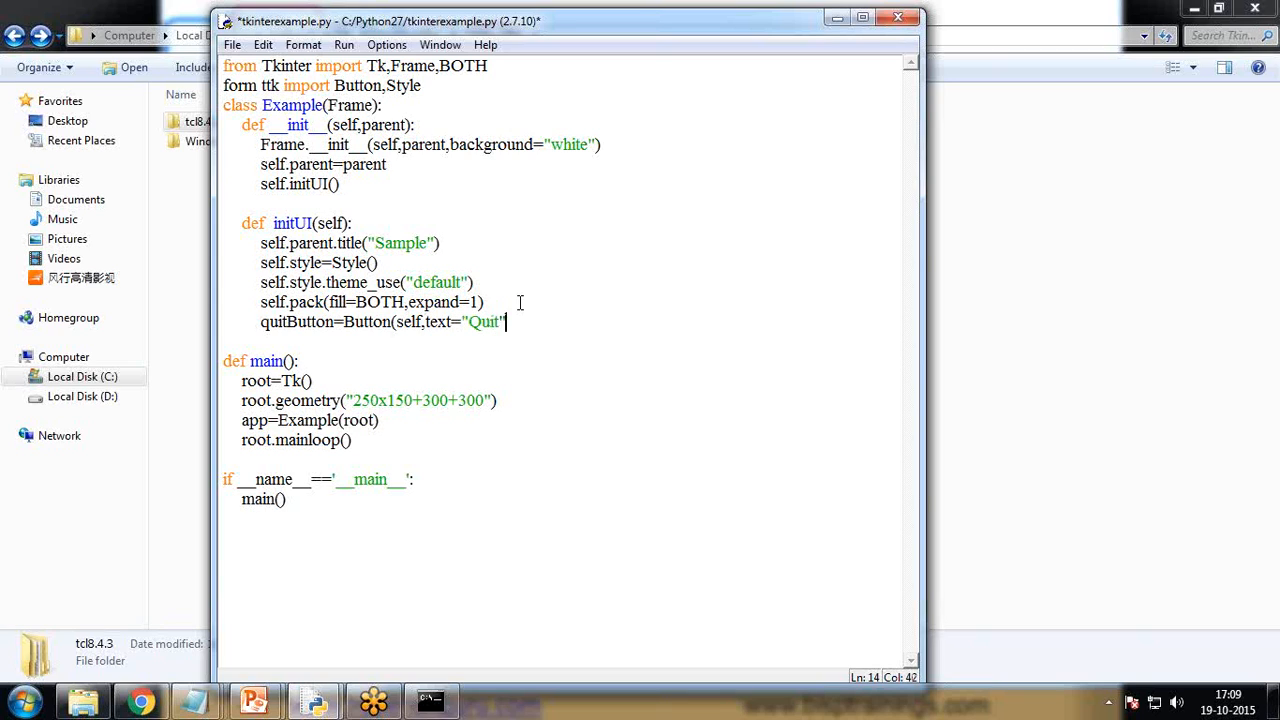
{"action": "type", "text": ",command="}
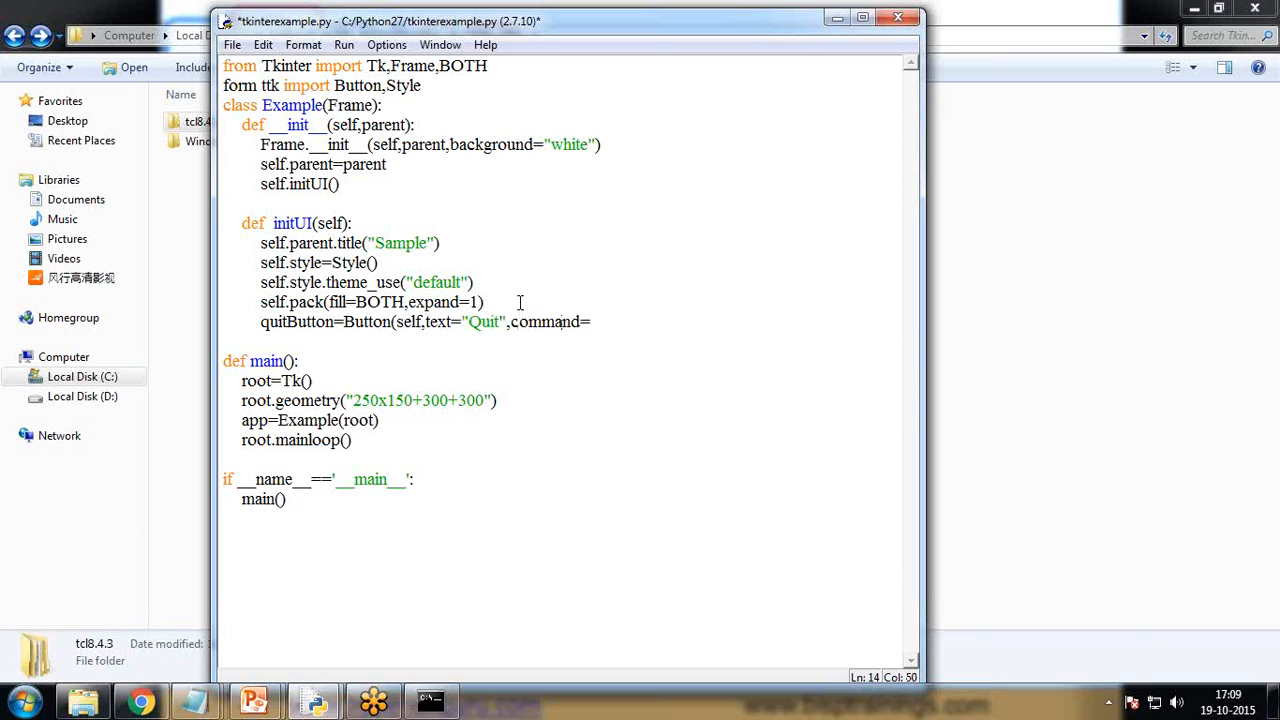
{"action": "type", "text": "self.quit("}
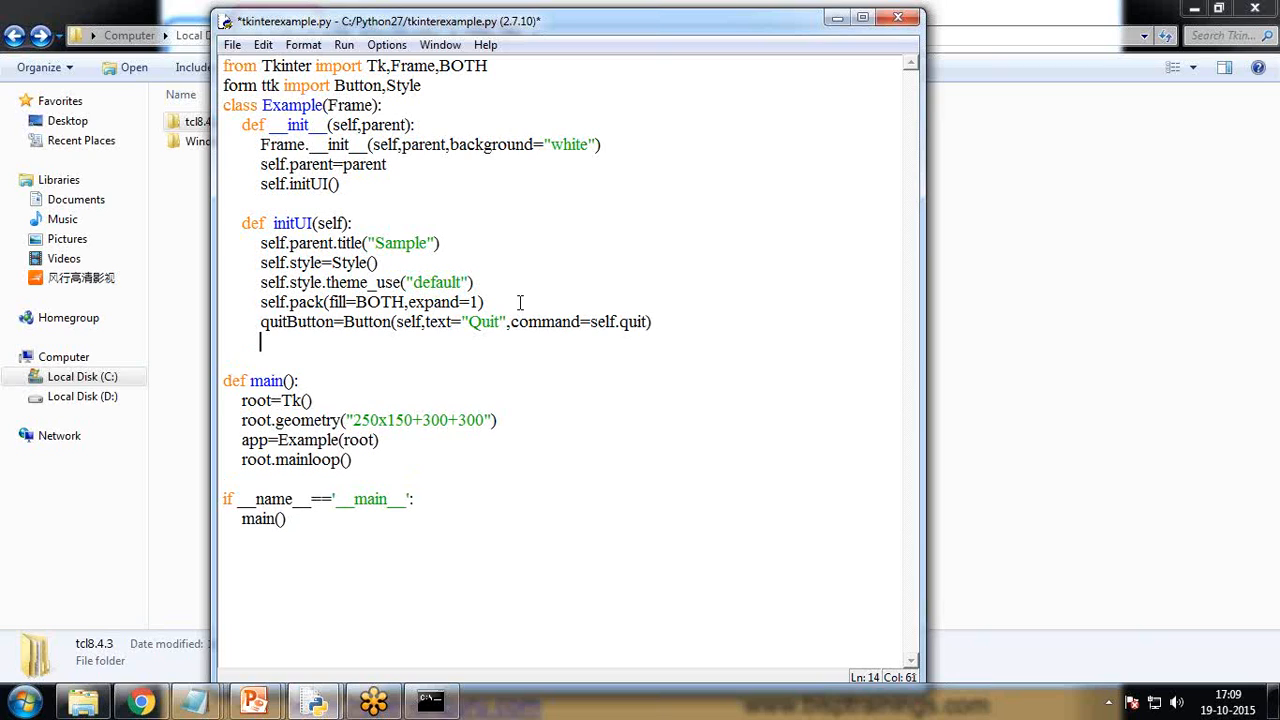
Step: Position the button with quitButton.place(x=50,y=50)
{"action": "type", "text": "quitBu"}
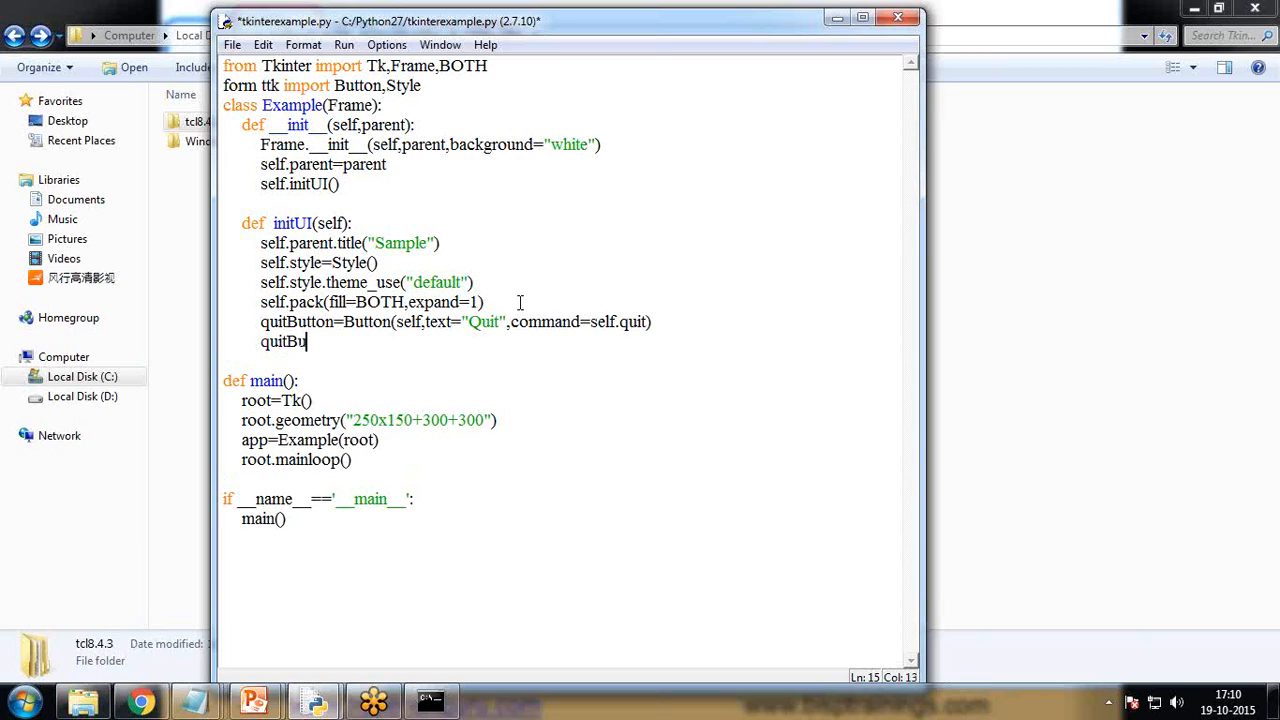
{"action": "type", "text": "tton"}
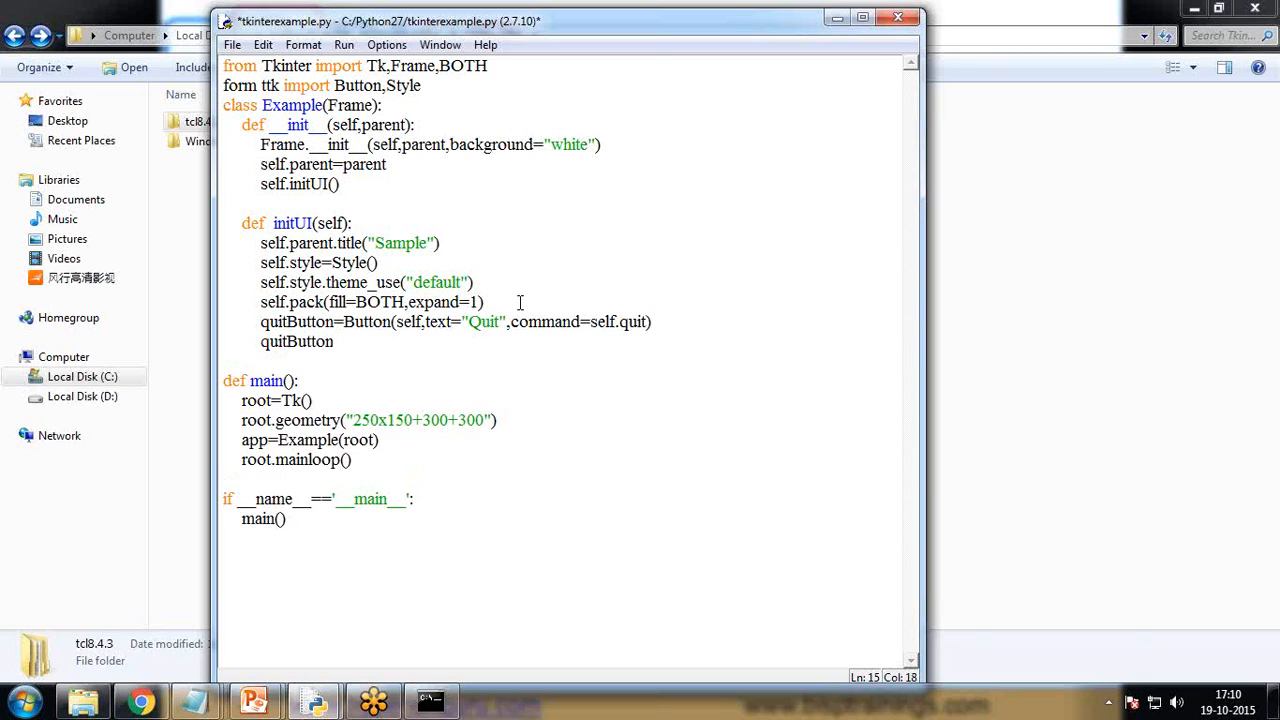
{"action": "type", "text": ".place"}
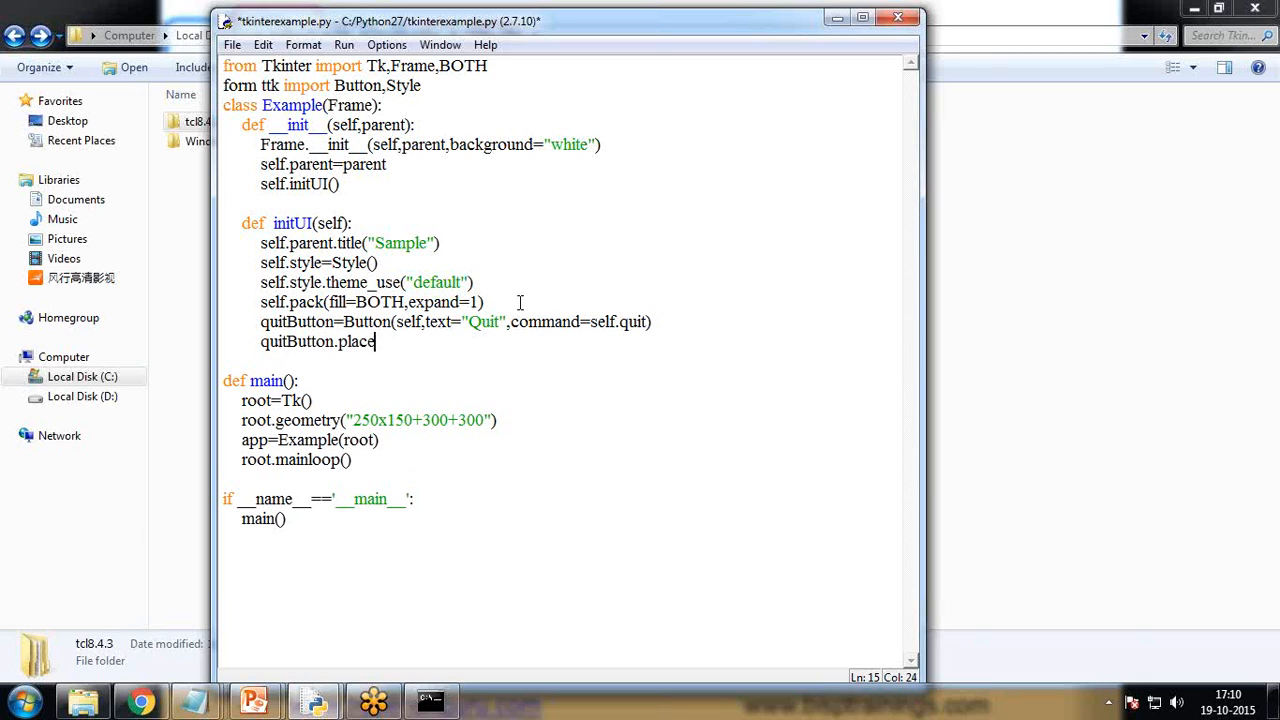
{"action": "type", "text": "("}
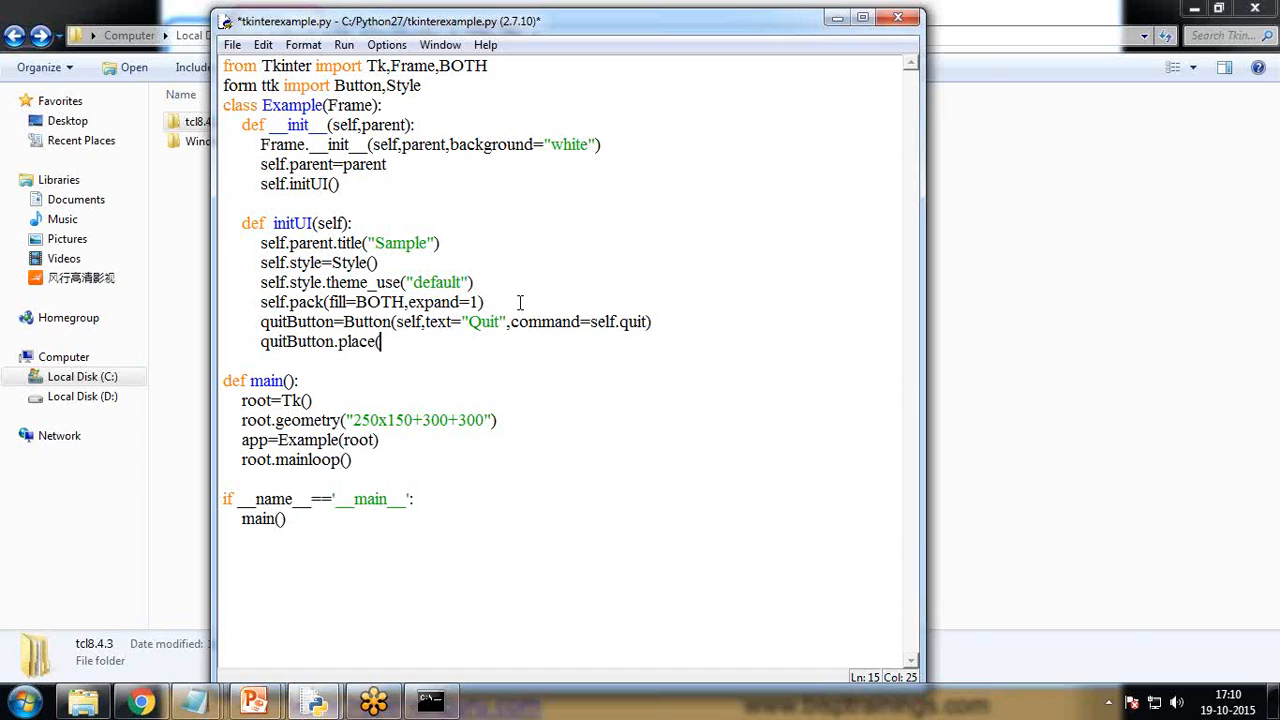
{"action": "type", "text": "x"}
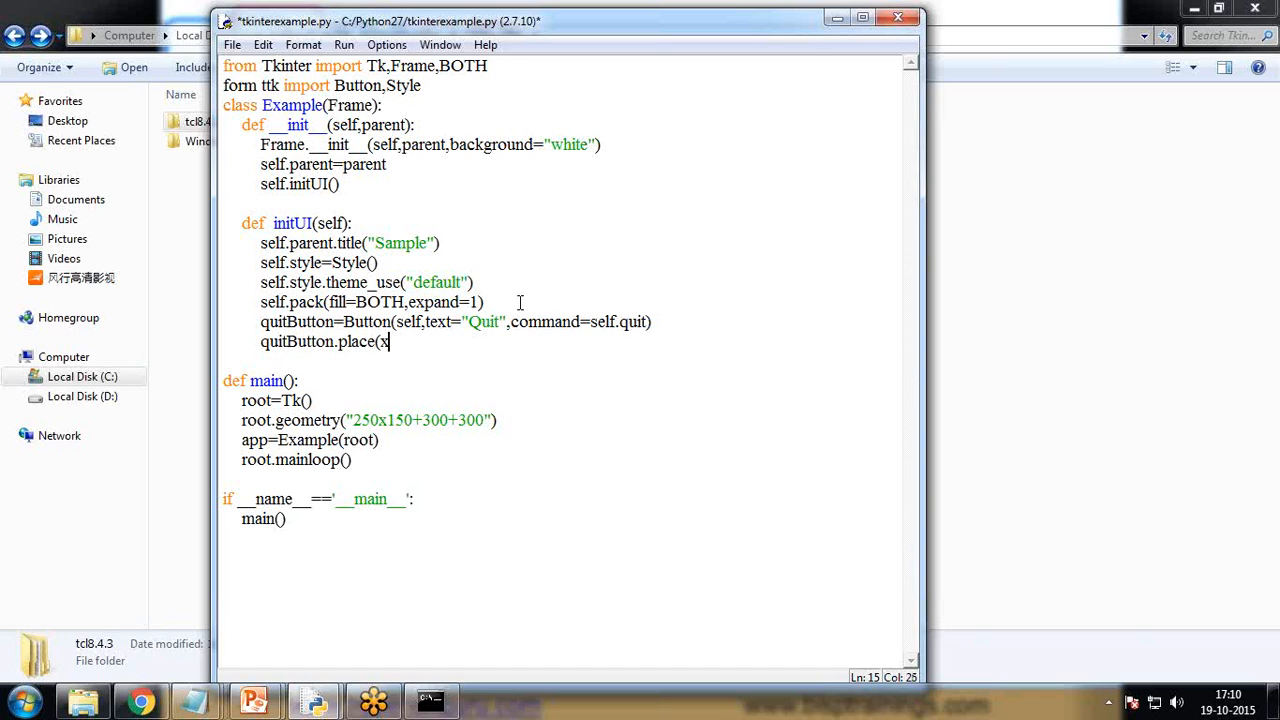
{"action": "type", "text": "=50,"}
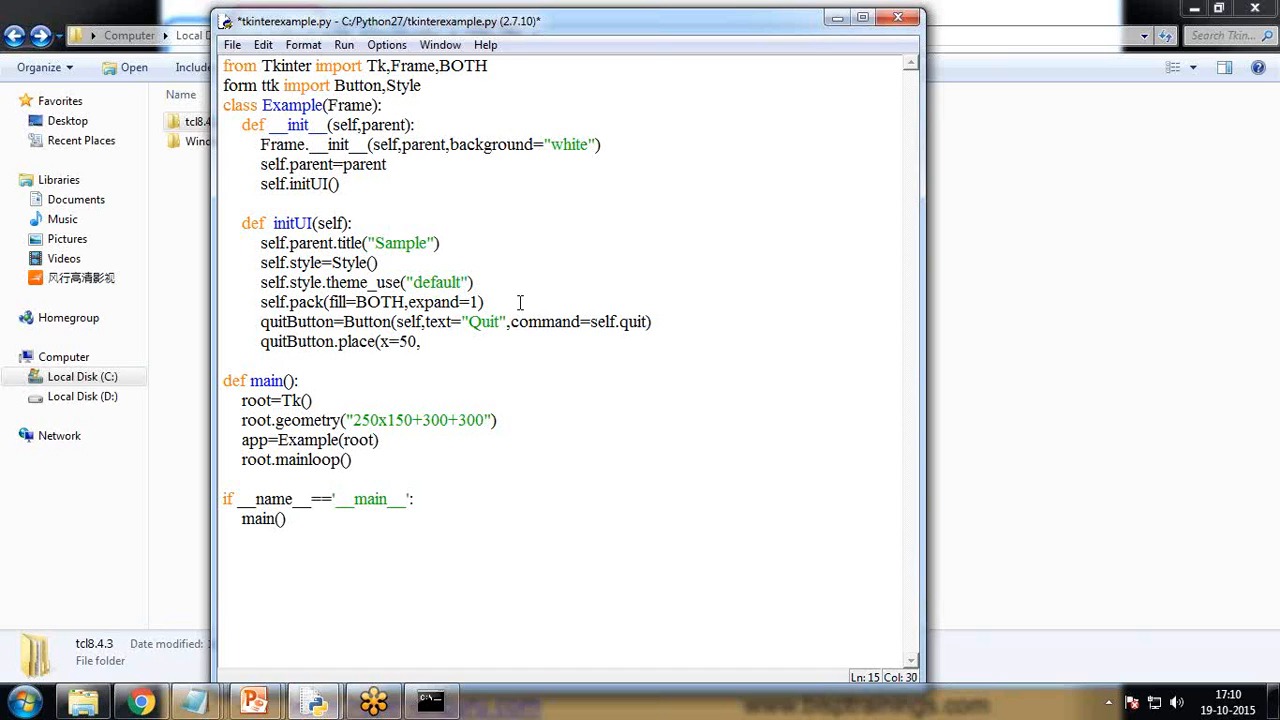
{"action": "type", "text": ",y=50"}
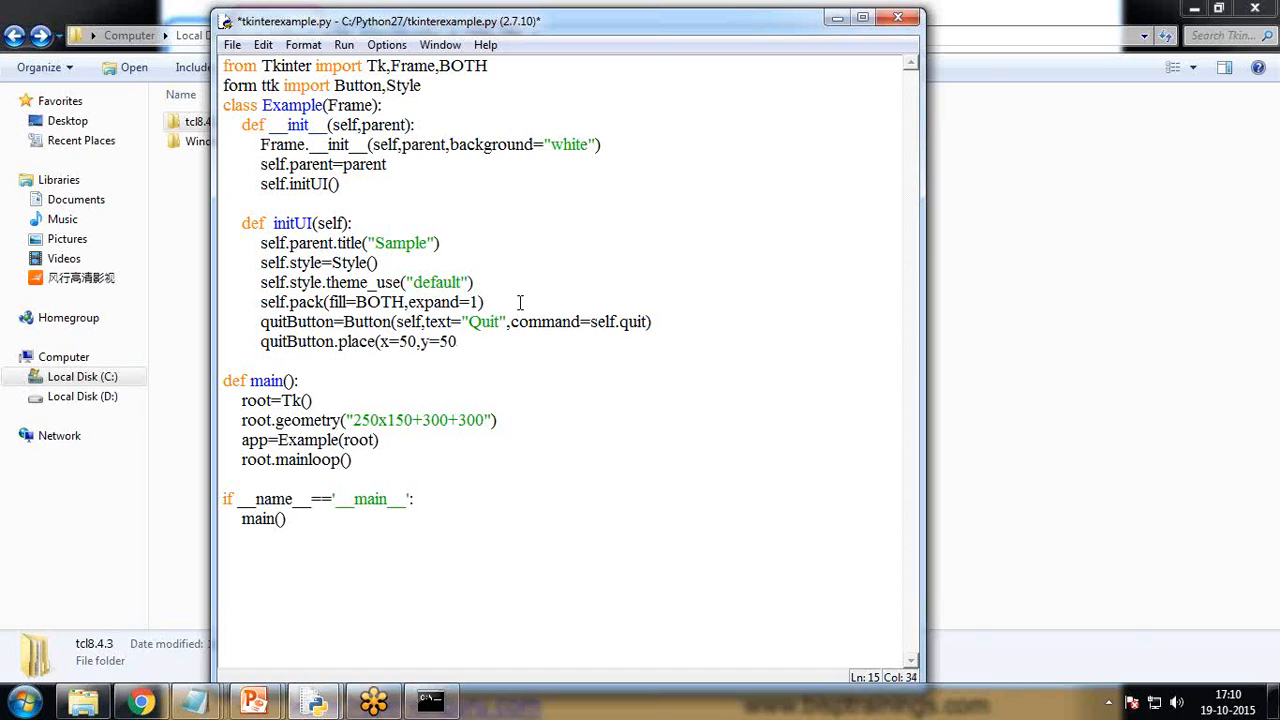
{"action": "type", "text": ")"}
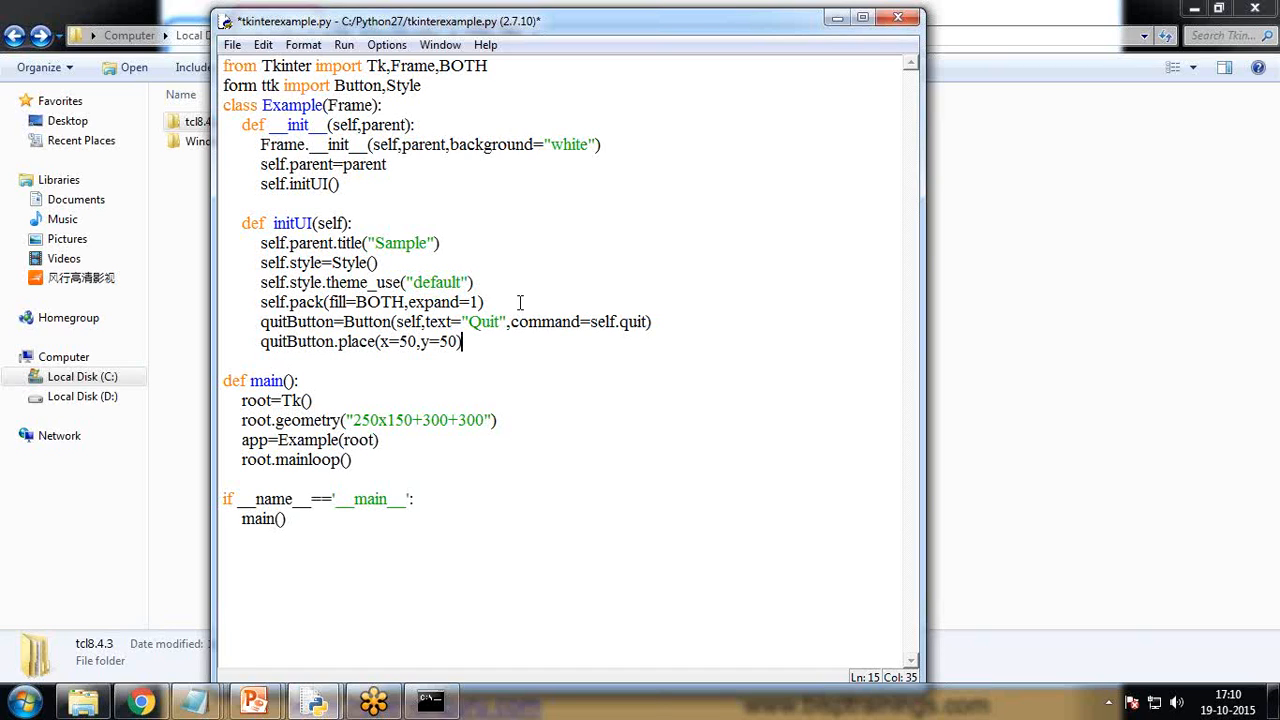
{"action": "mouse_move", "coordinate": [924, 160]}
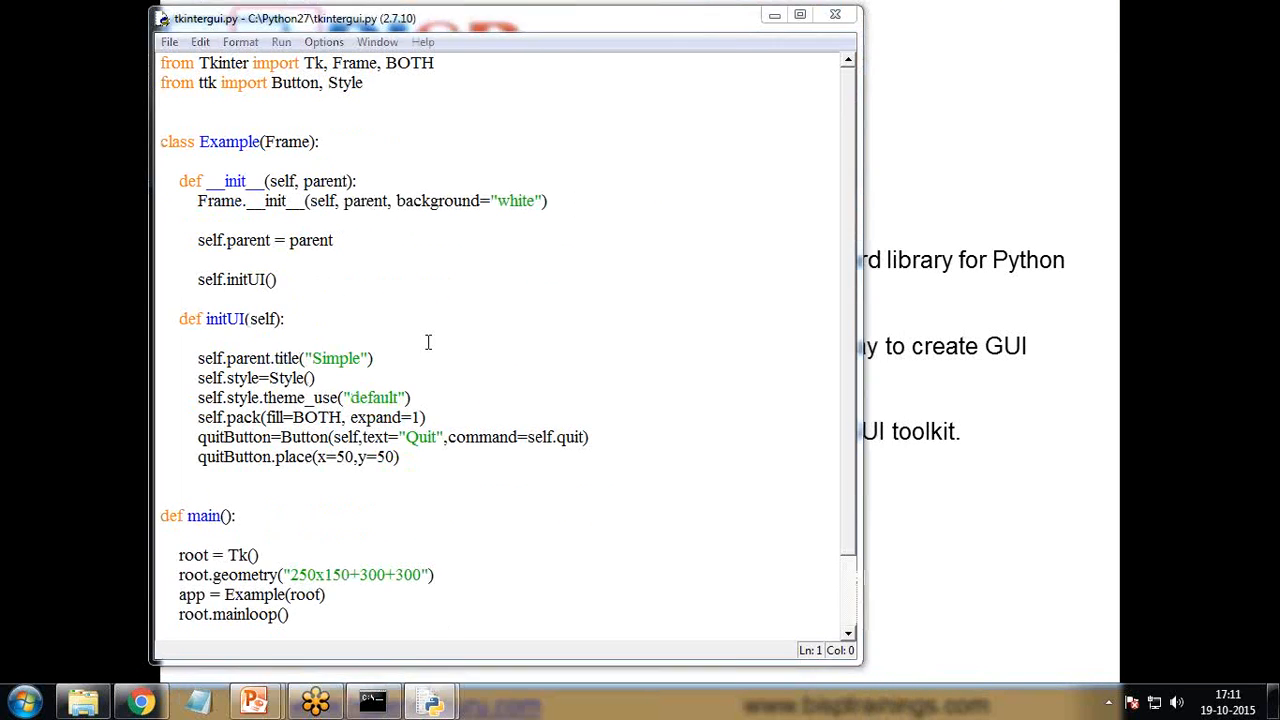
Step: Run the module to show the Simple window, then close it with its Quit button
{"action": "key", "text": "F5"}
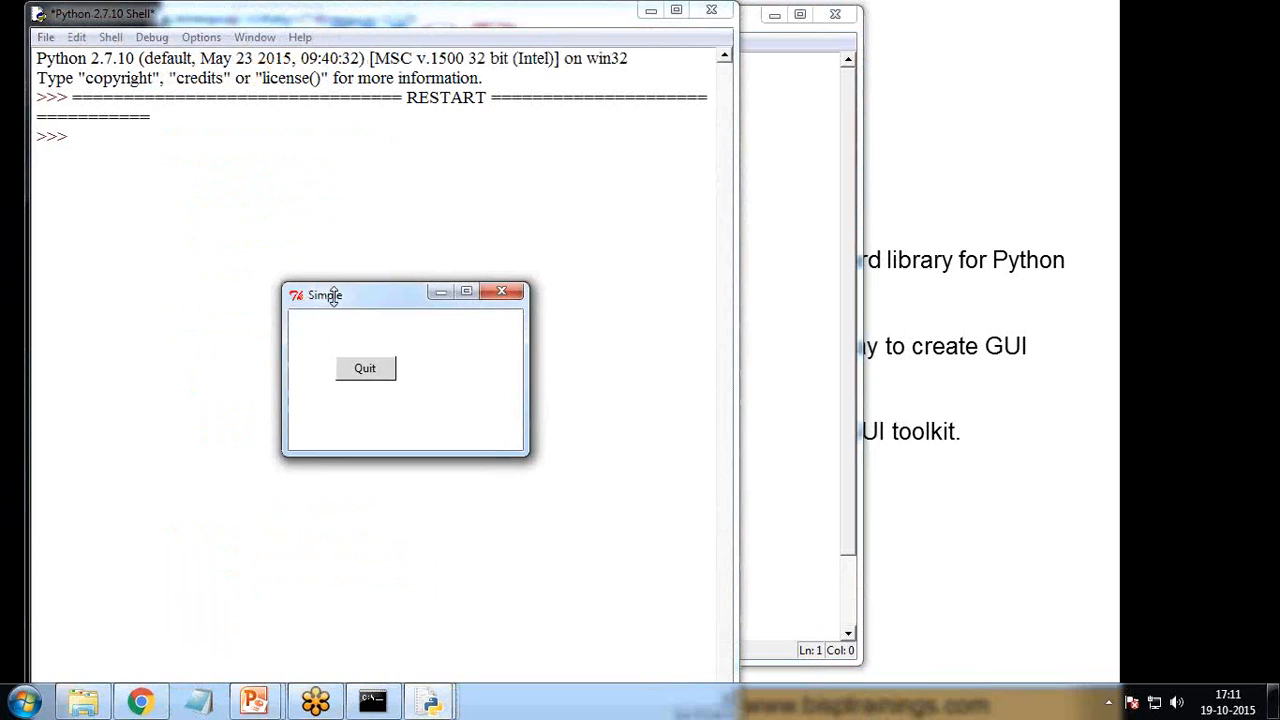
{"action": "mouse_move", "coordinate": [422, 318]}
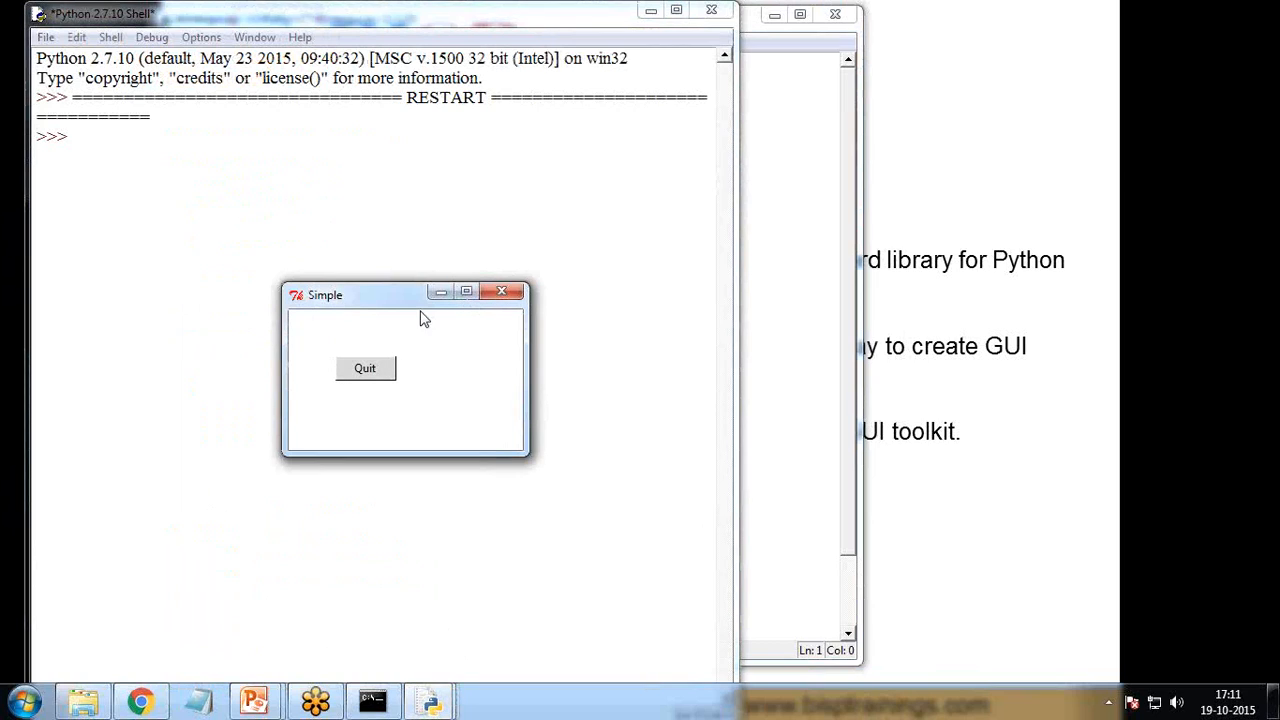
{"action": "mouse_move", "coordinate": [470, 436]}
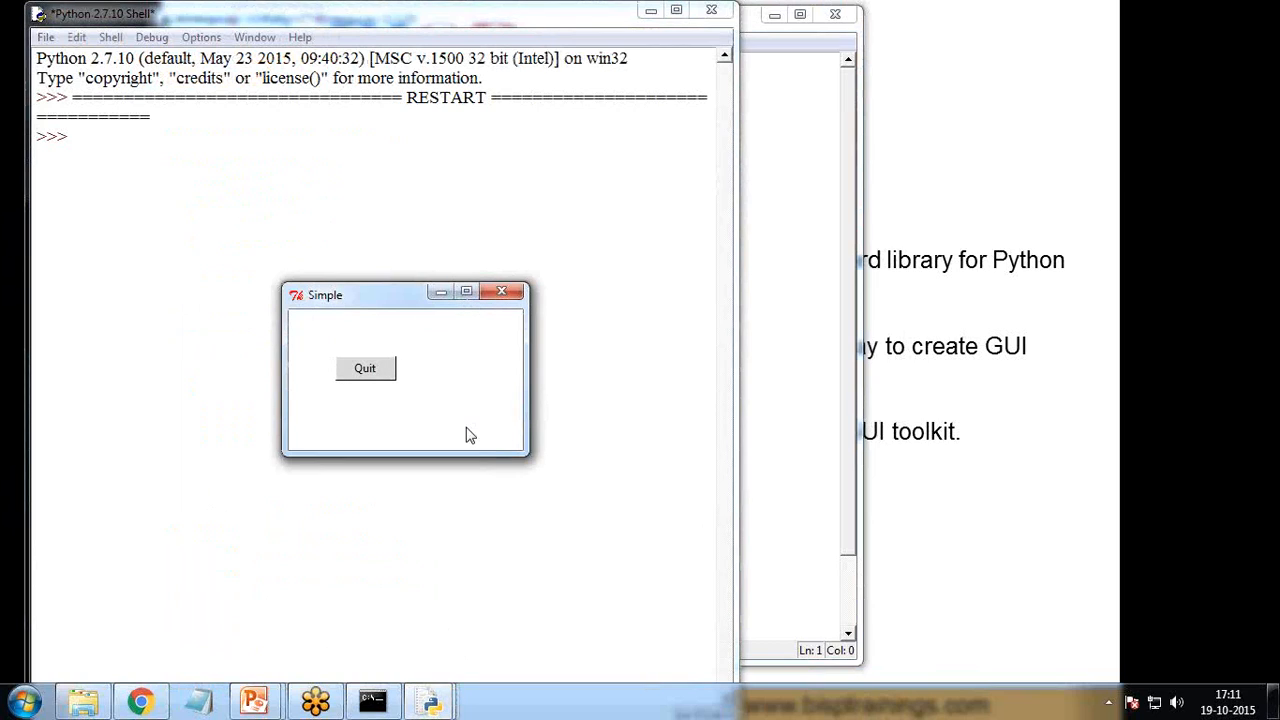
{"action": "mouse_move", "coordinate": [366, 356]}
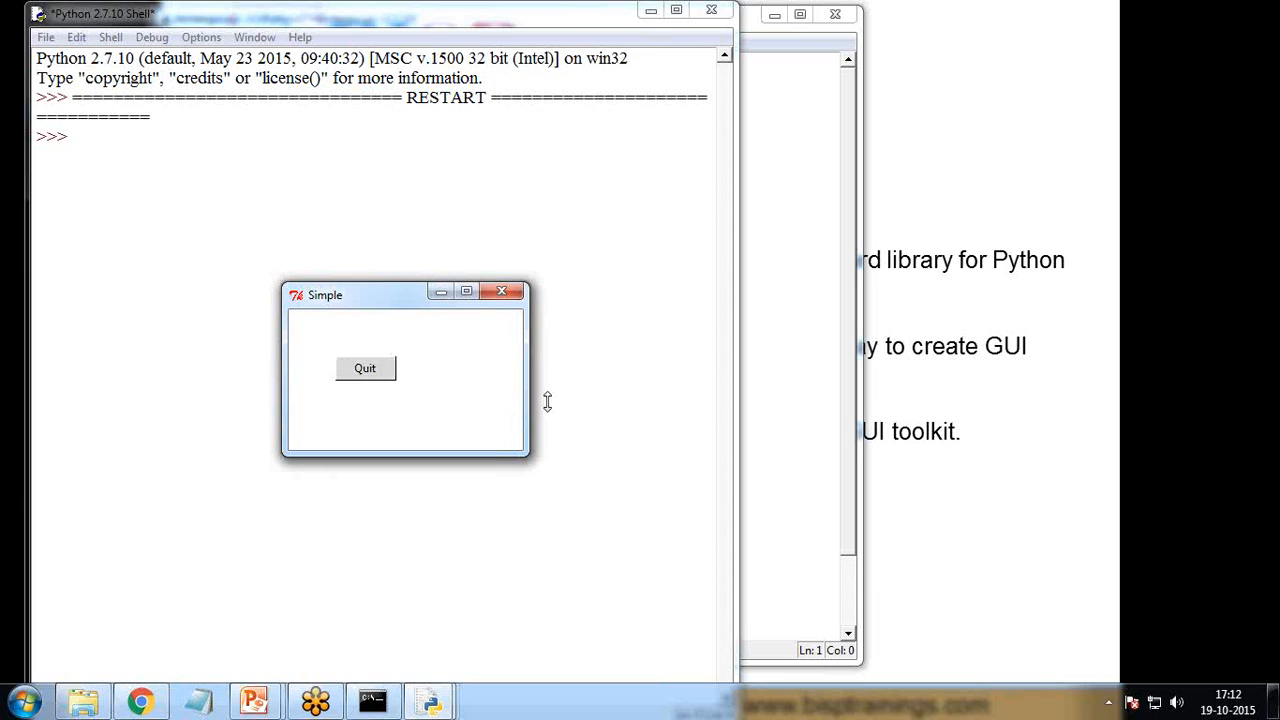
{"action": "left_click", "coordinate": [364, 368]}
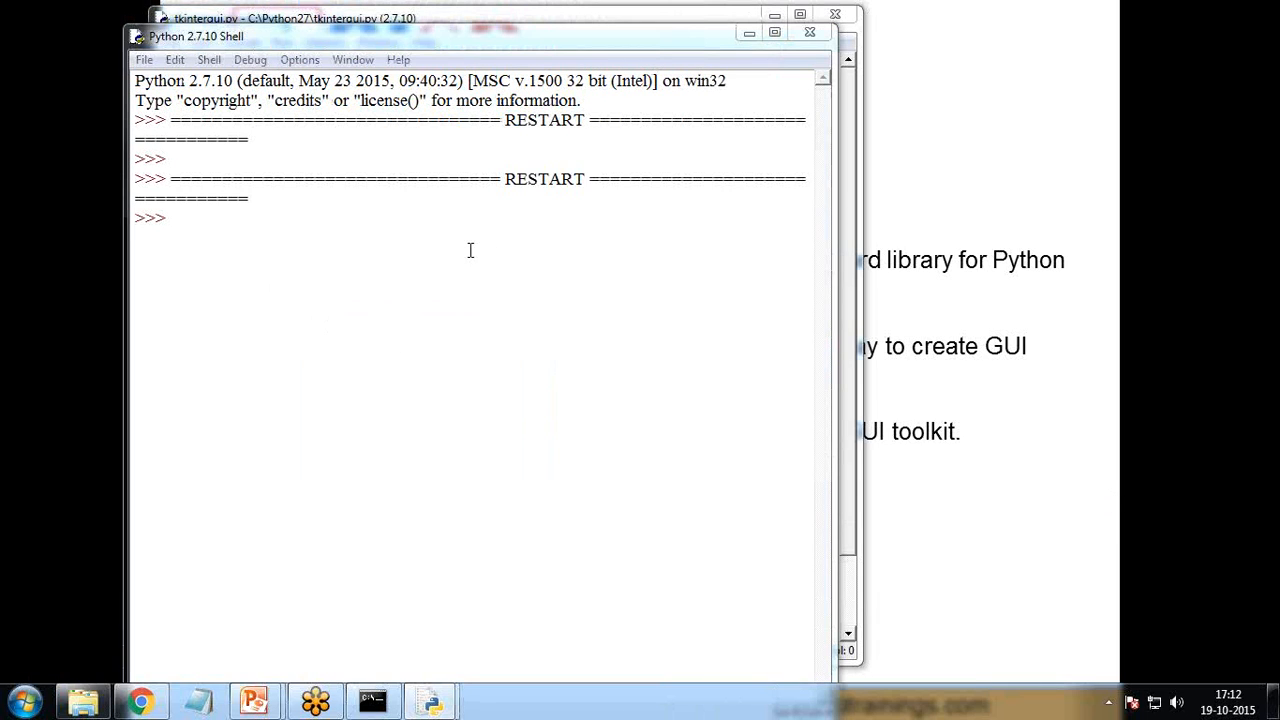
{"action": "mouse_move", "coordinate": [358, 268]}
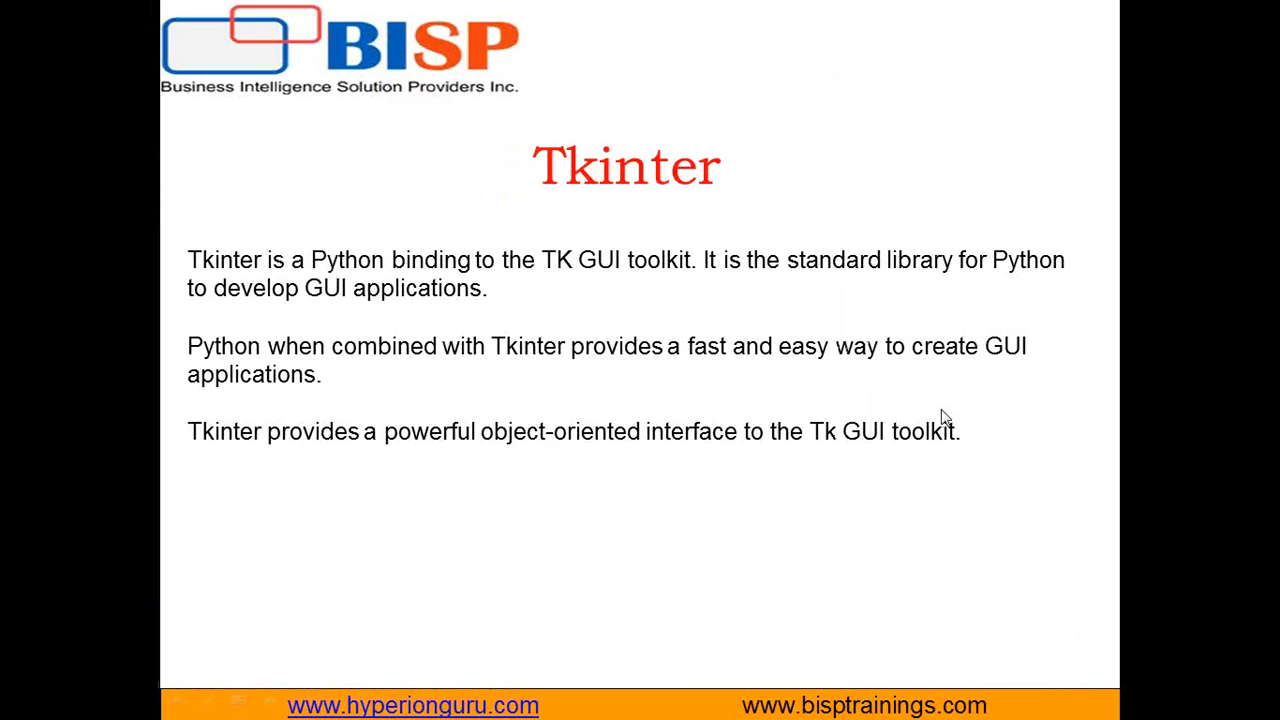
{"action": "mouse_move", "coordinate": [784, 452]}
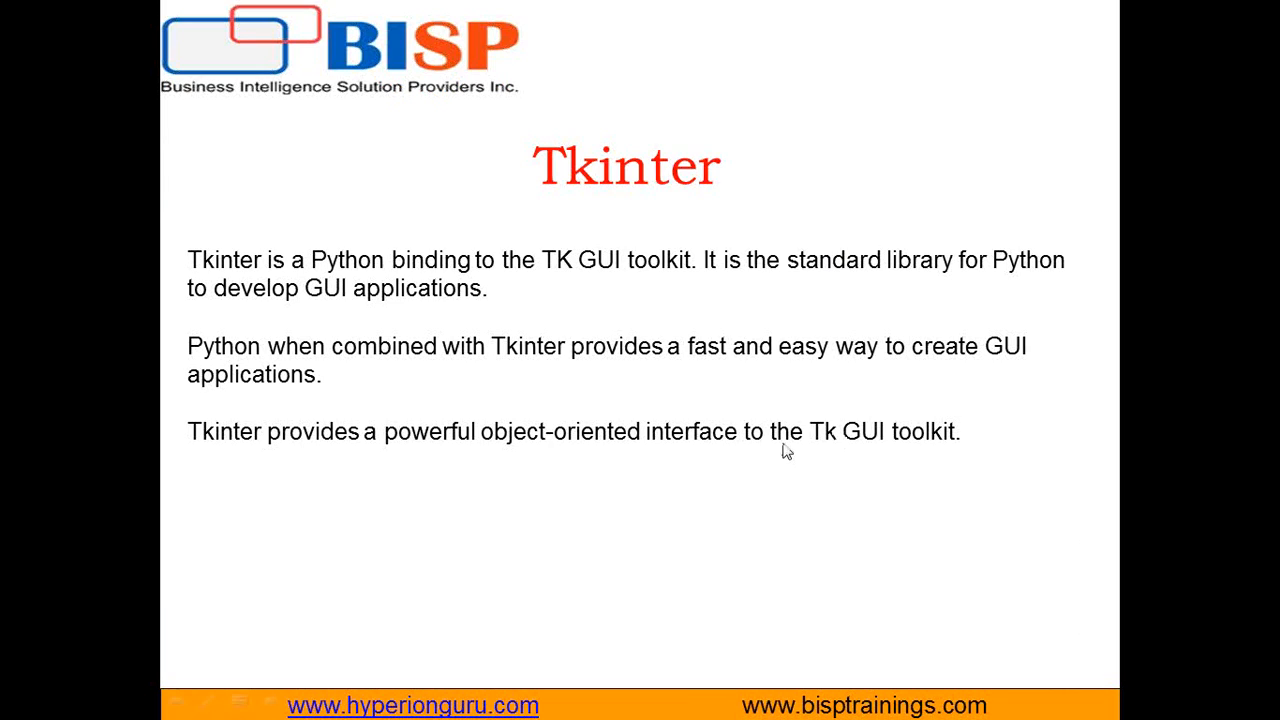